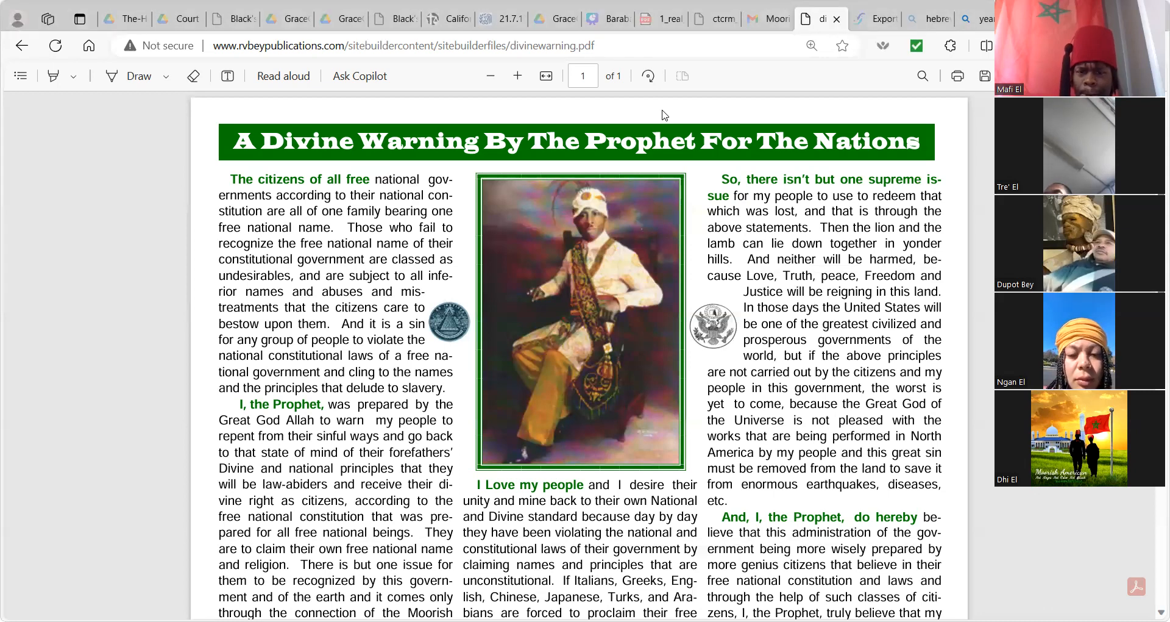
# Scroll the Divine Warning PDF down to the 'You who doubt' and 'The word Negro' paragraphs.
pyautogui.scroll(-3)
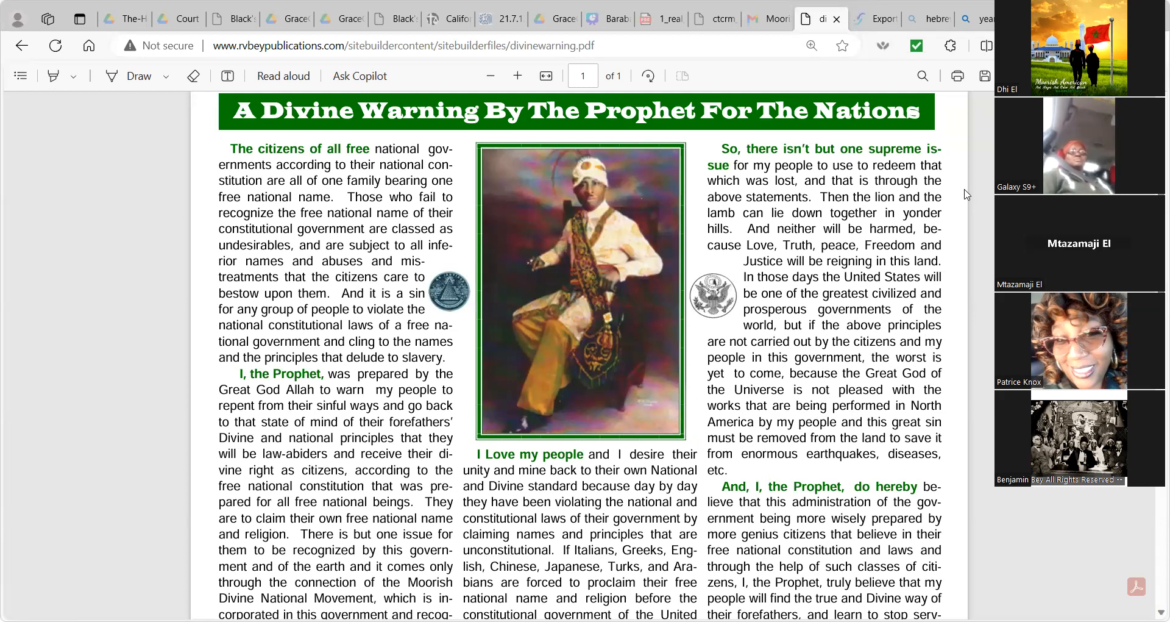
pyautogui.moveTo(942, 576)
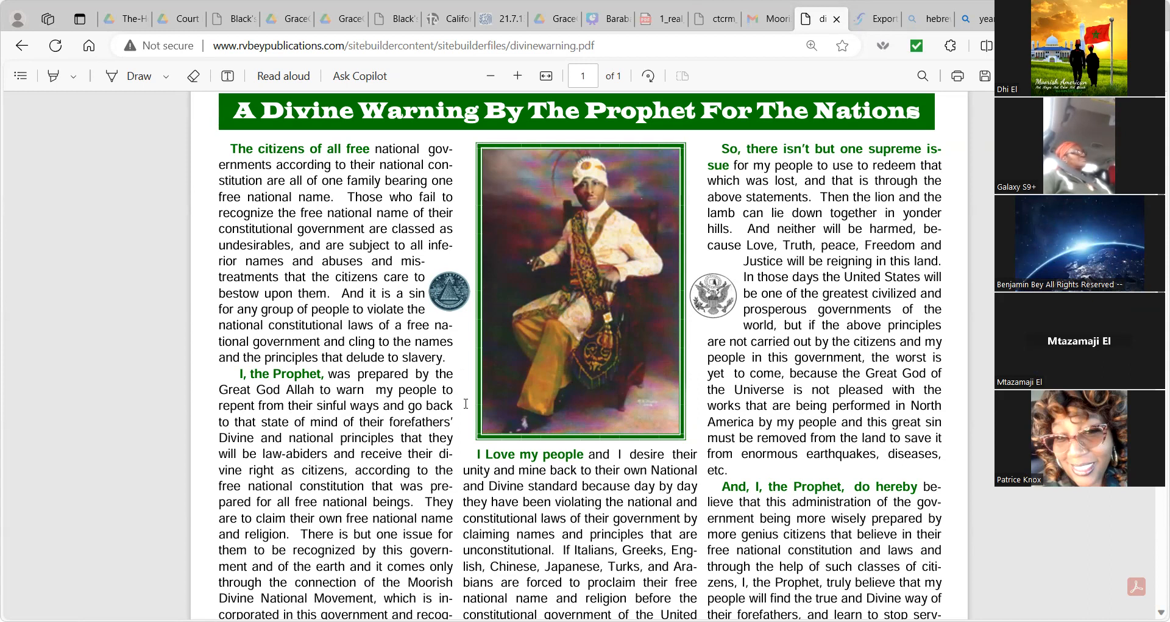
pyautogui.scroll(-3)
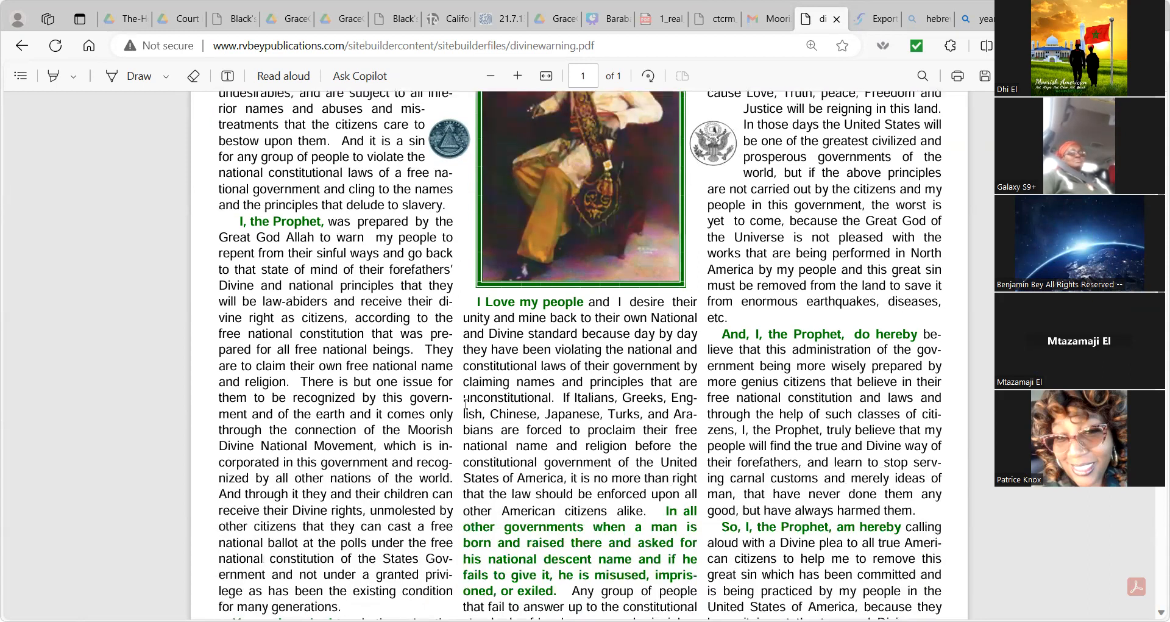
pyautogui.scroll(-3)
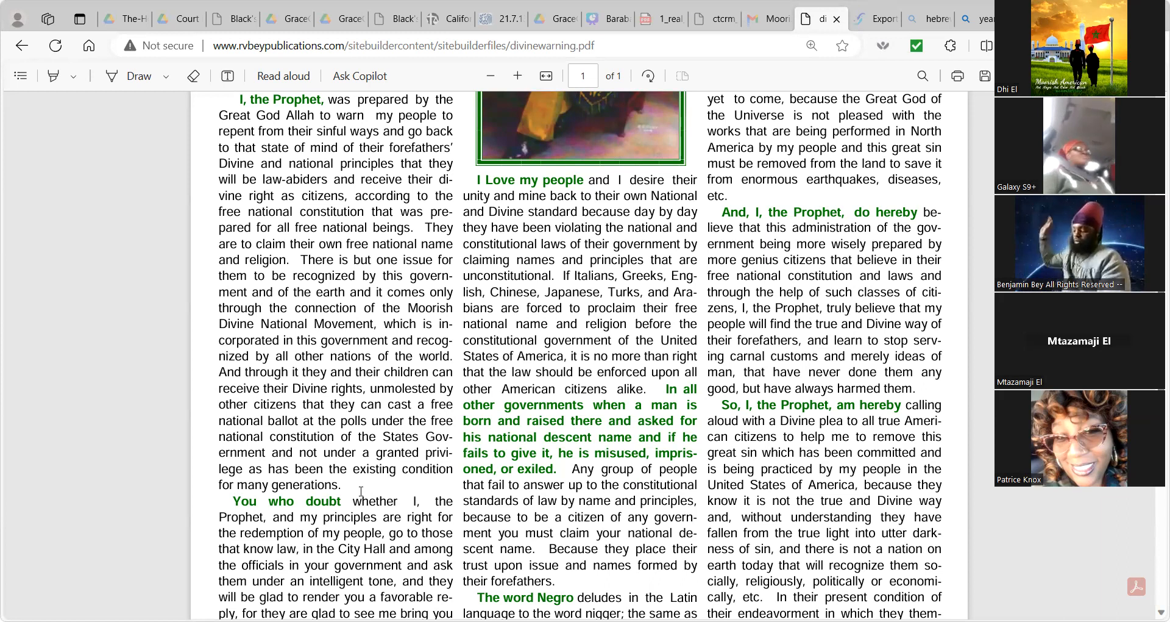
pyautogui.scroll(-3)
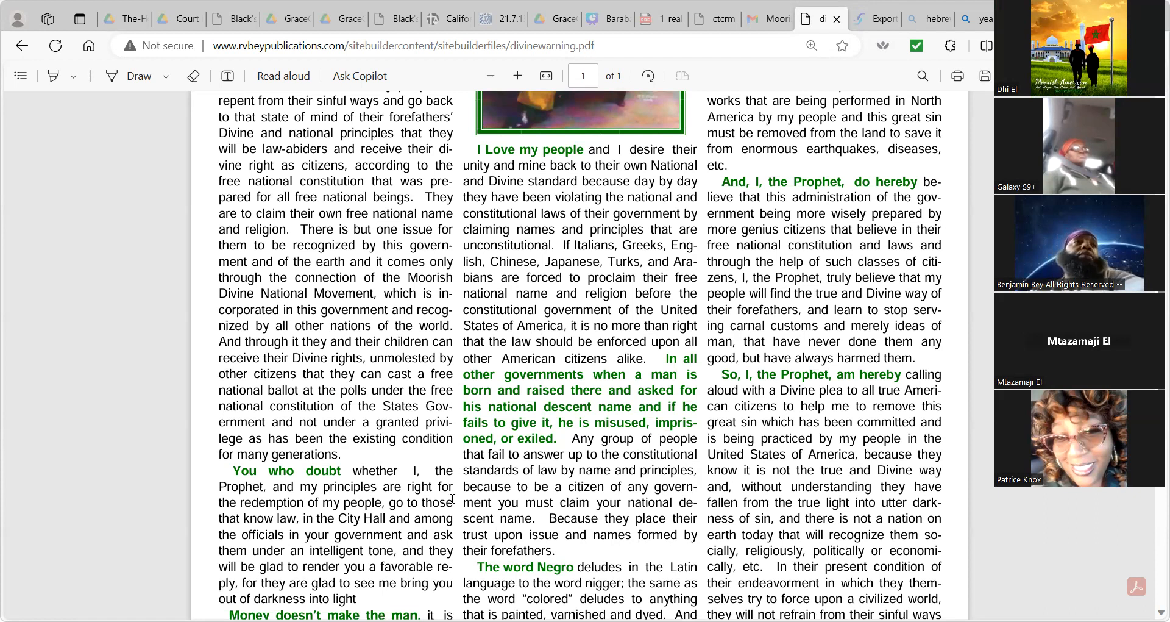
pyautogui.moveTo(969, 582)
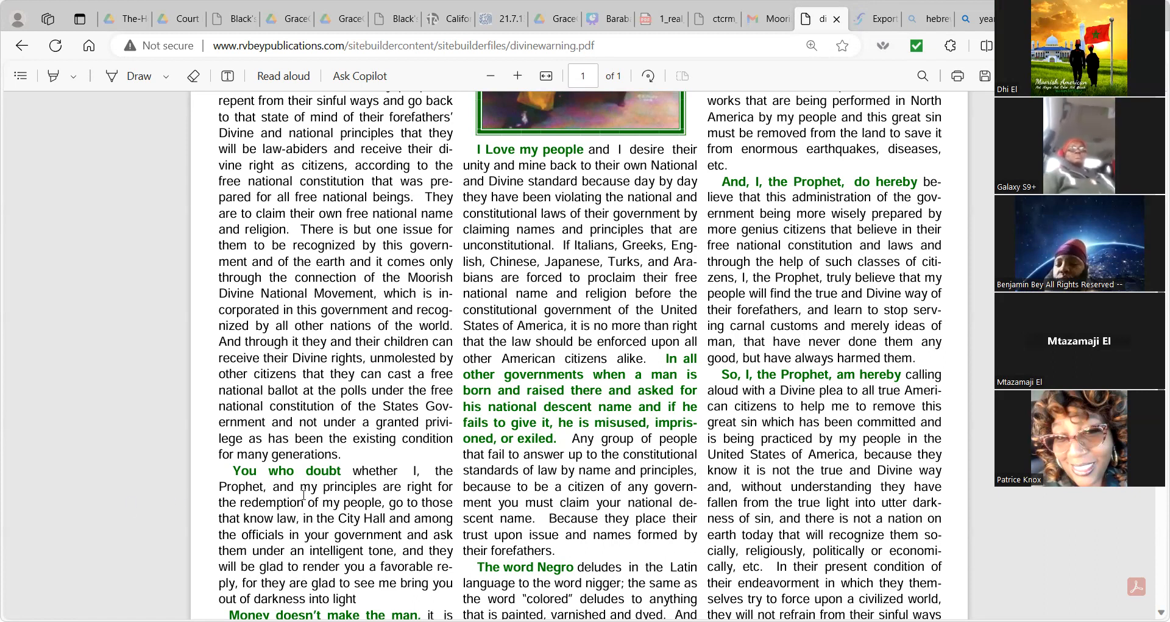
# Scroll past 'Money doesn't make the man' to the closing '—From The Prophet' signature.
pyautogui.scroll(-3)
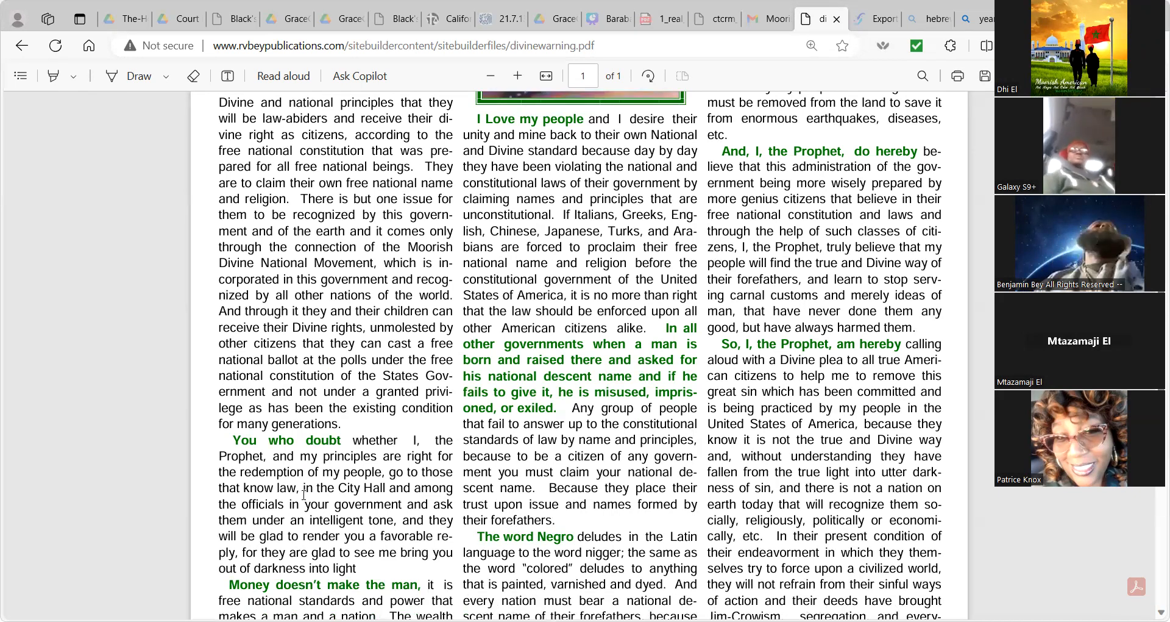
pyautogui.scroll(-3)
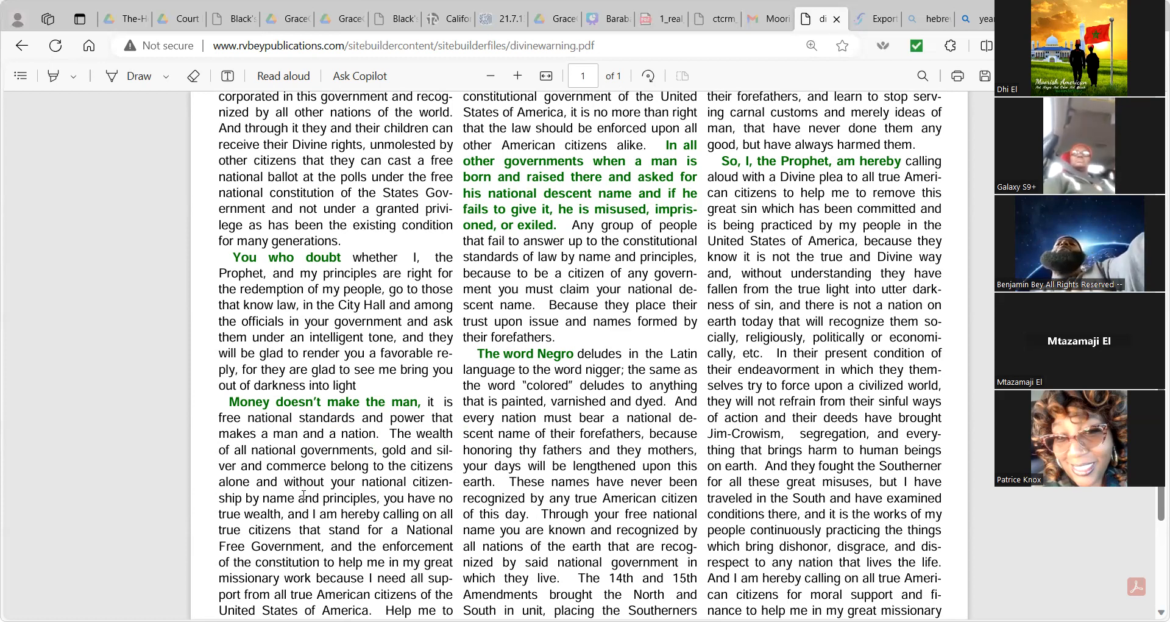
pyautogui.scroll(-3)
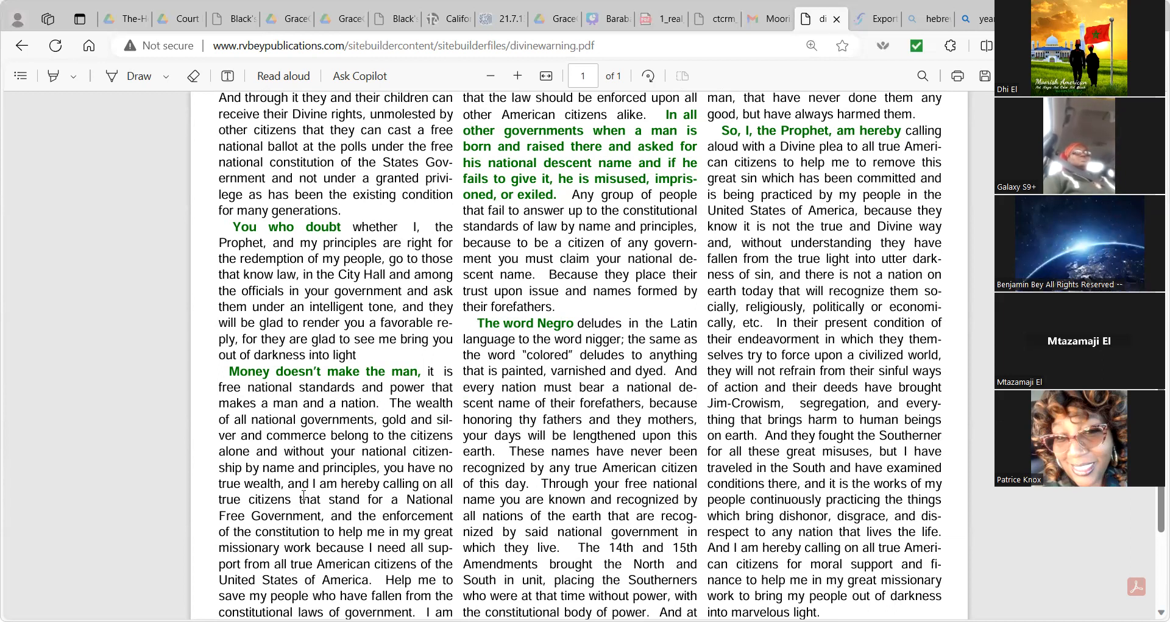
pyautogui.scroll(-3)
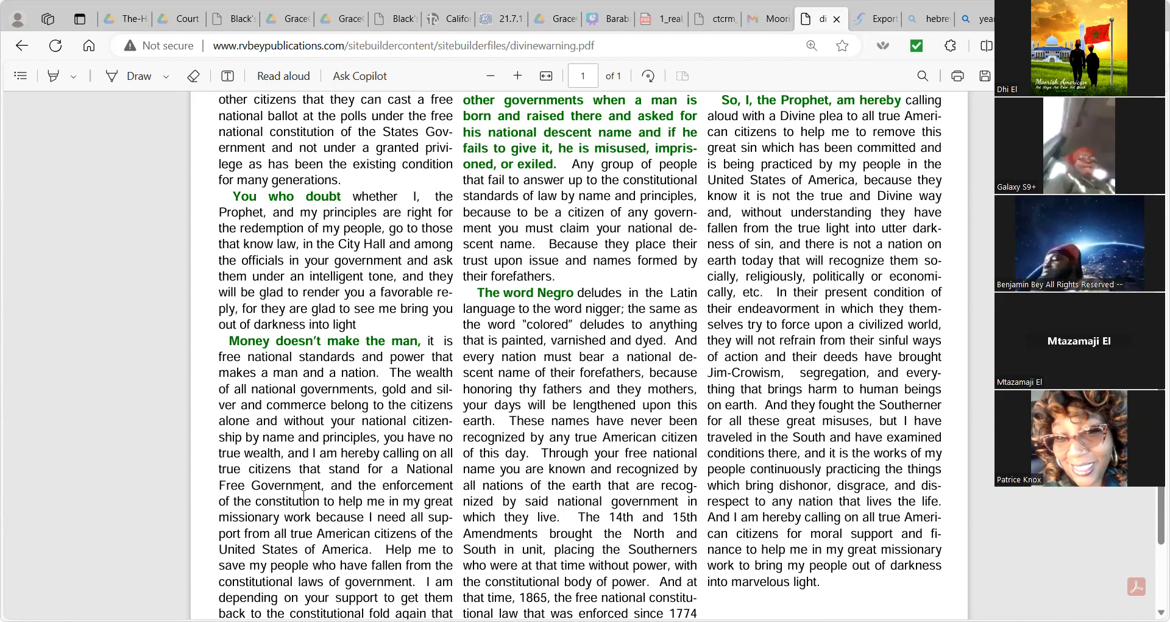
pyautogui.scroll(-3)
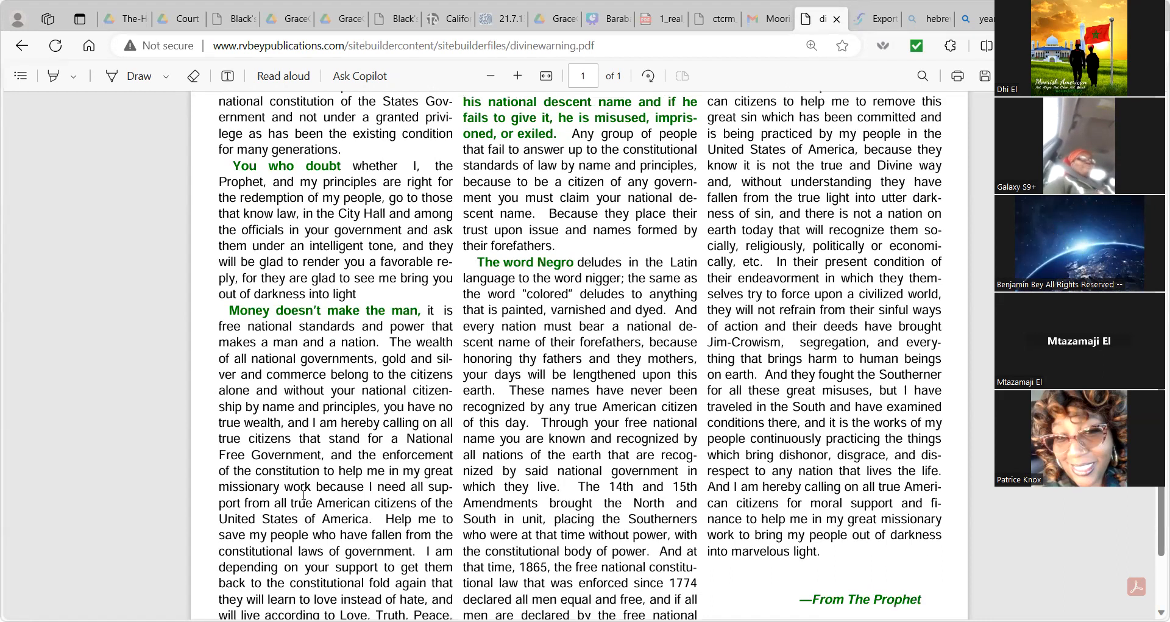
pyautogui.scroll(-3)
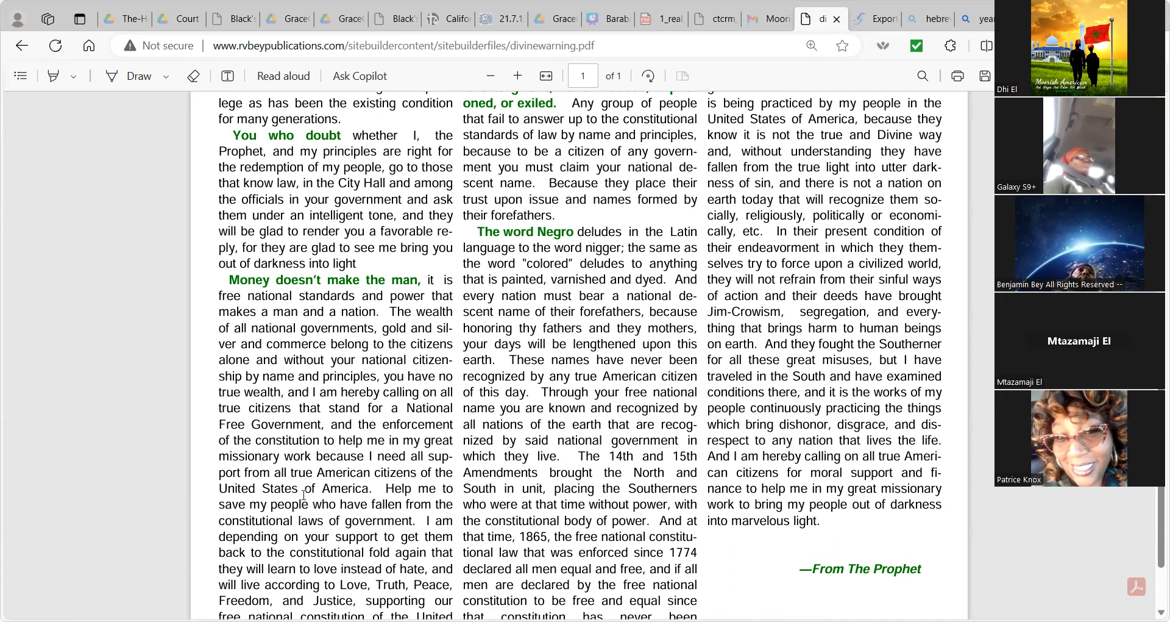
pyautogui.scroll(-3)
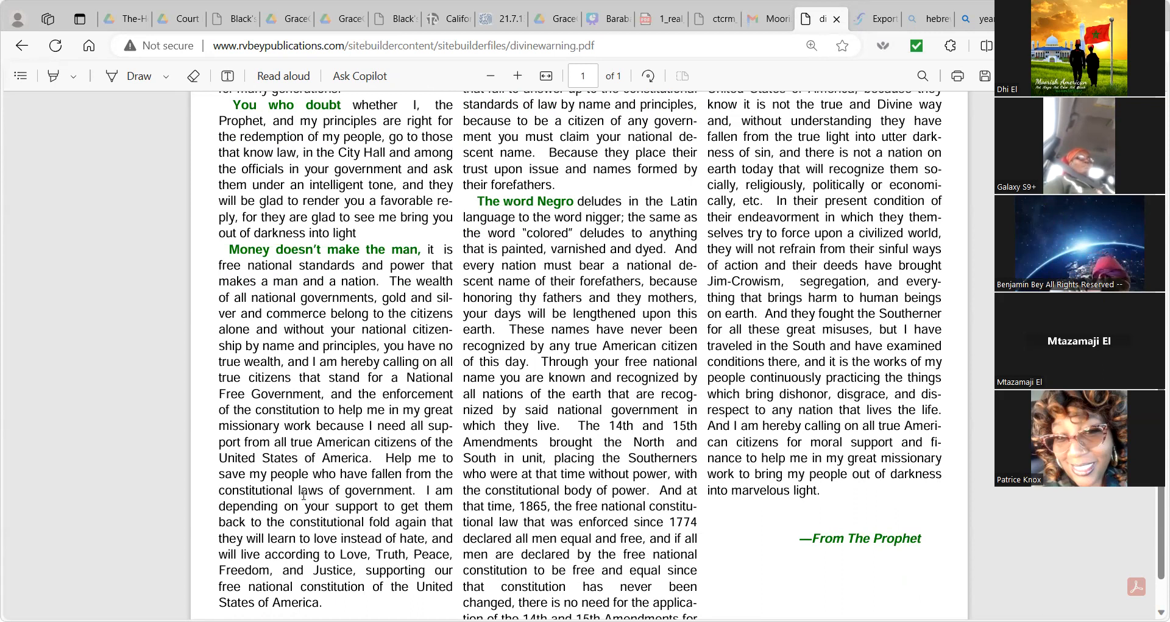
# Scroll back to the Prophet's portrait and the 'I Love my people' paragraph.
pyautogui.scroll(-3)
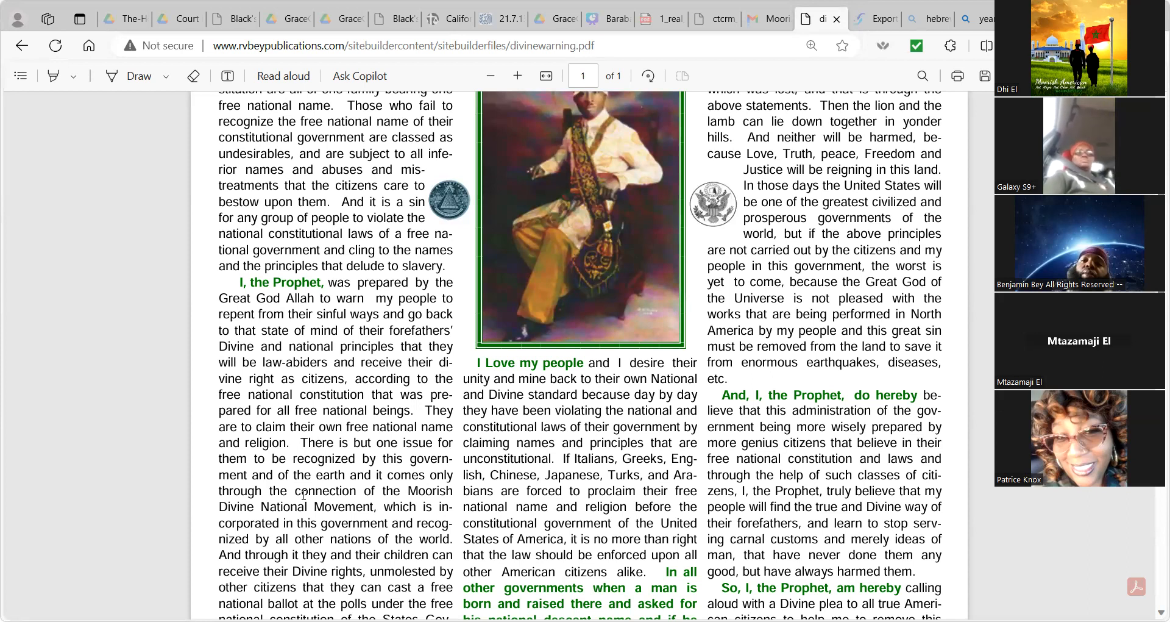
# Scroll down to the '—From The Prophet' signature, then back to 'I Love my people'.
pyautogui.scroll(-3)
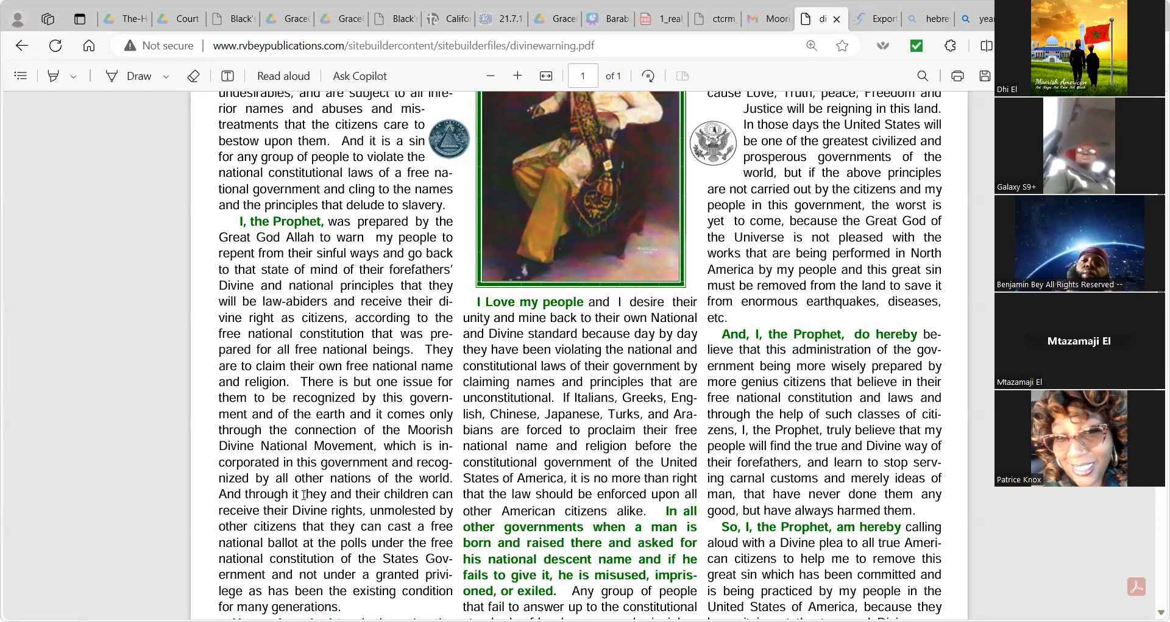
pyautogui.scroll(-3)
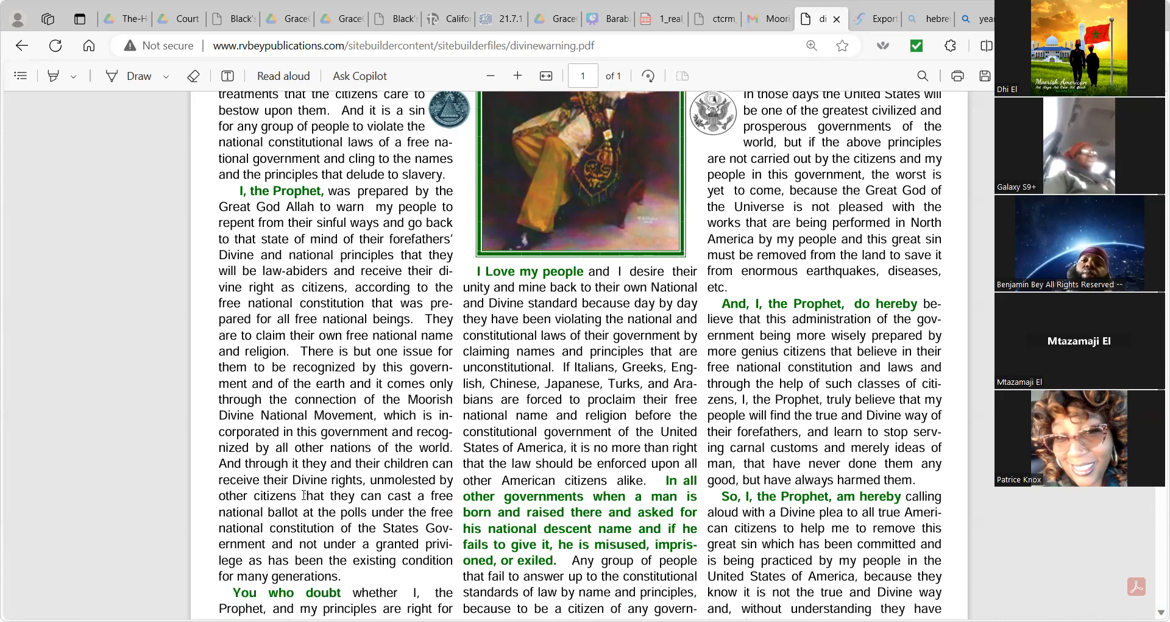
pyautogui.scroll(-3)
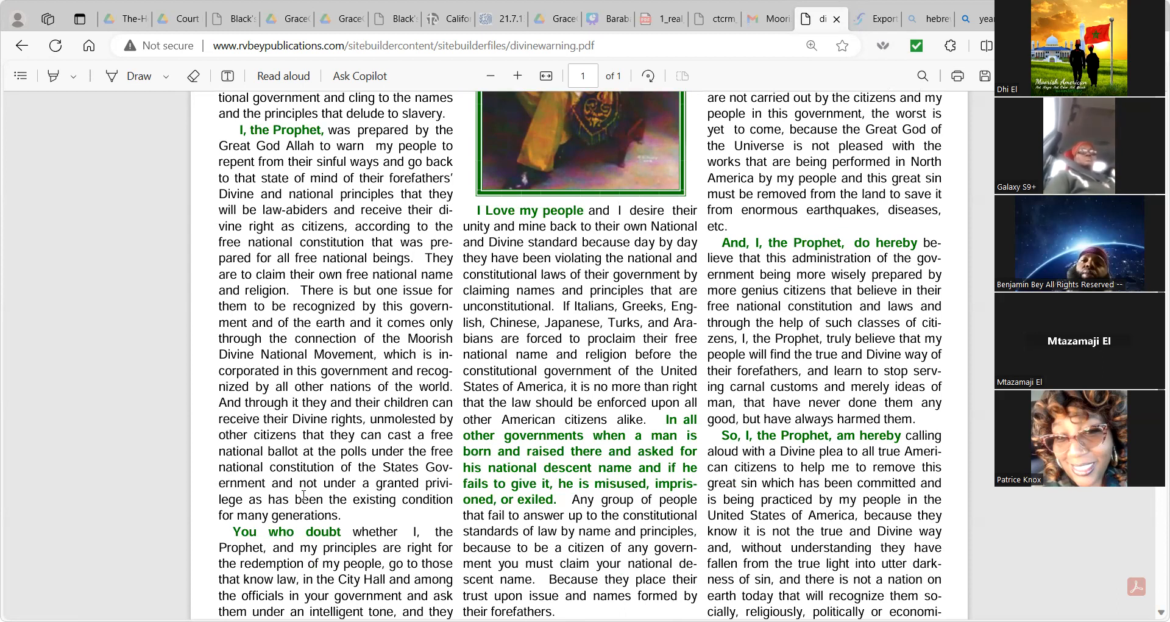
pyautogui.scroll(-3)
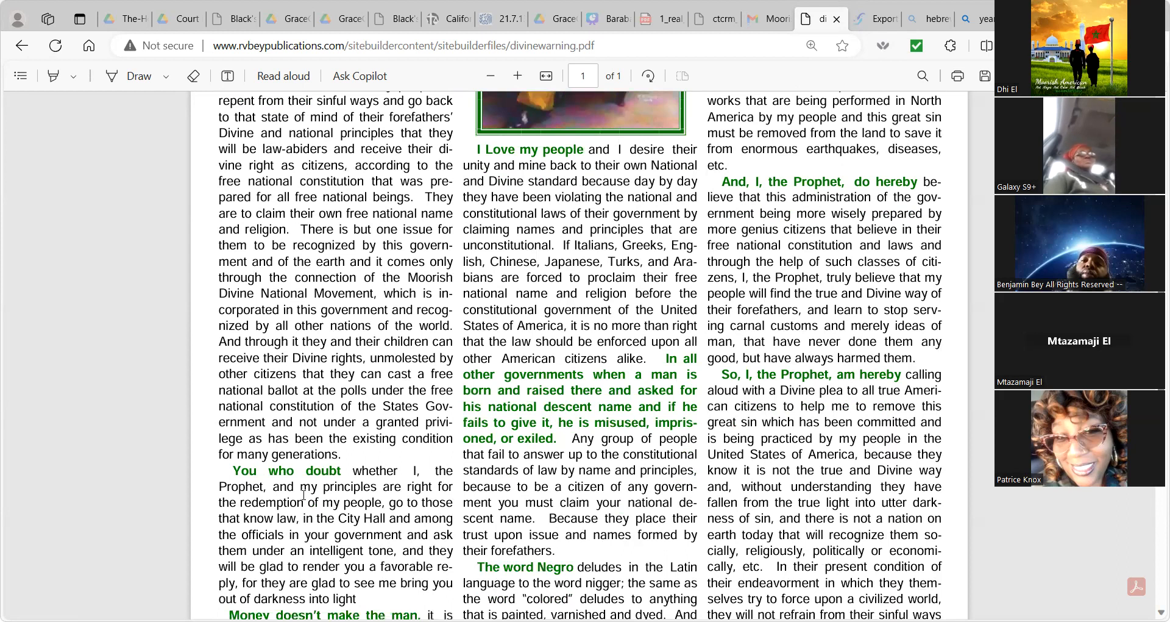
pyautogui.scroll(-3)
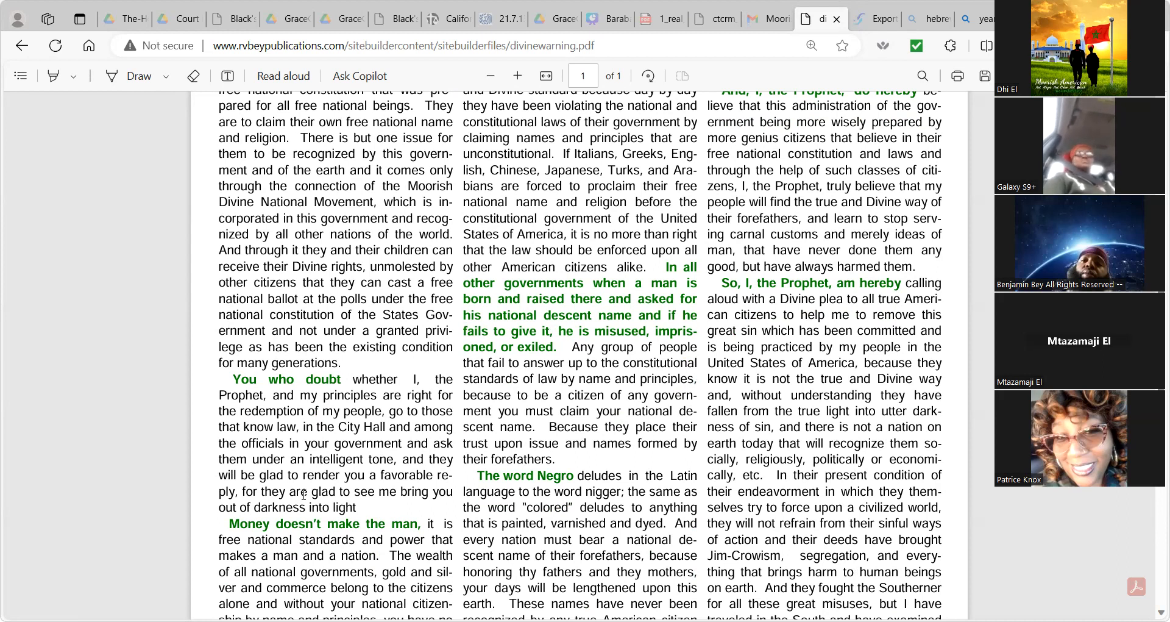
pyautogui.scroll(-3)
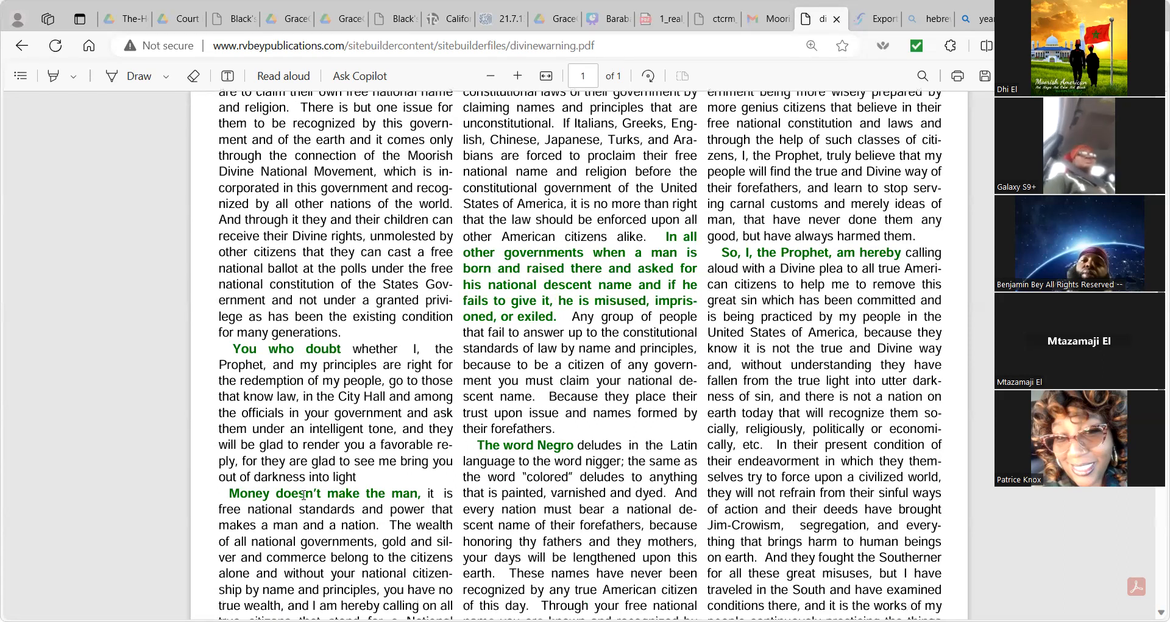
pyautogui.scroll(-3)
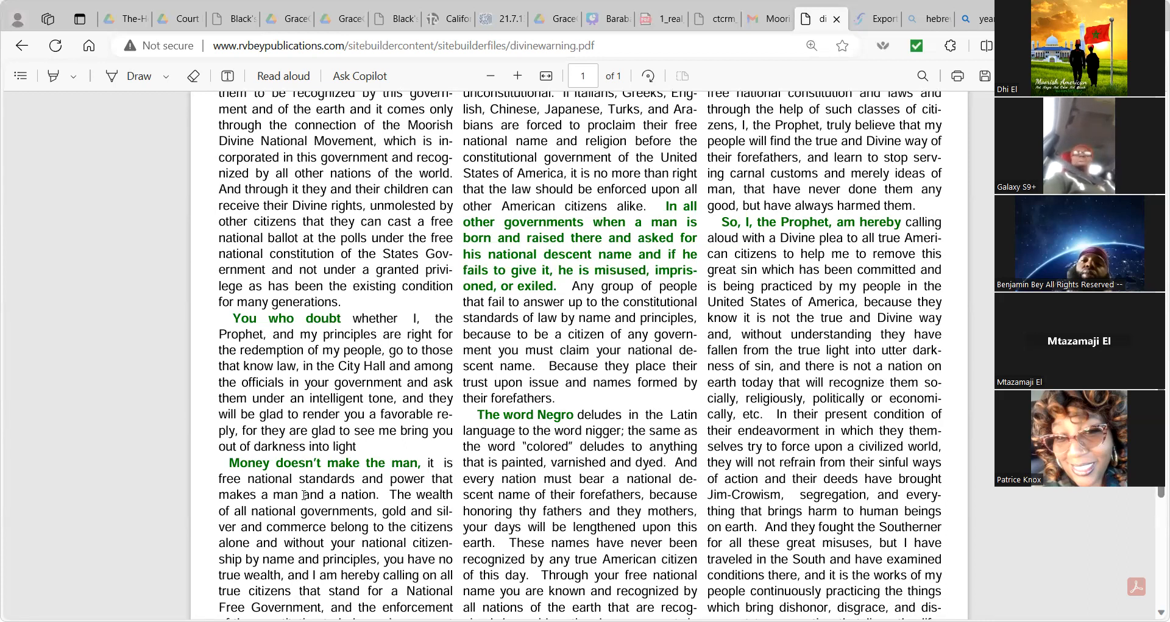
pyautogui.scroll(-3)
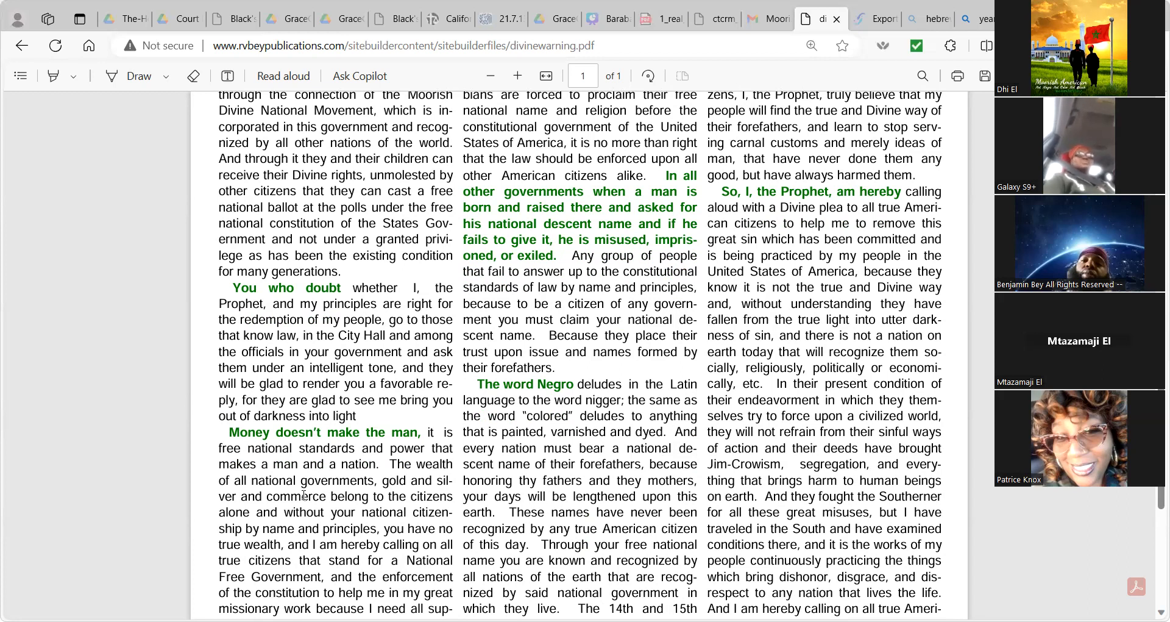
pyautogui.scroll(-3)
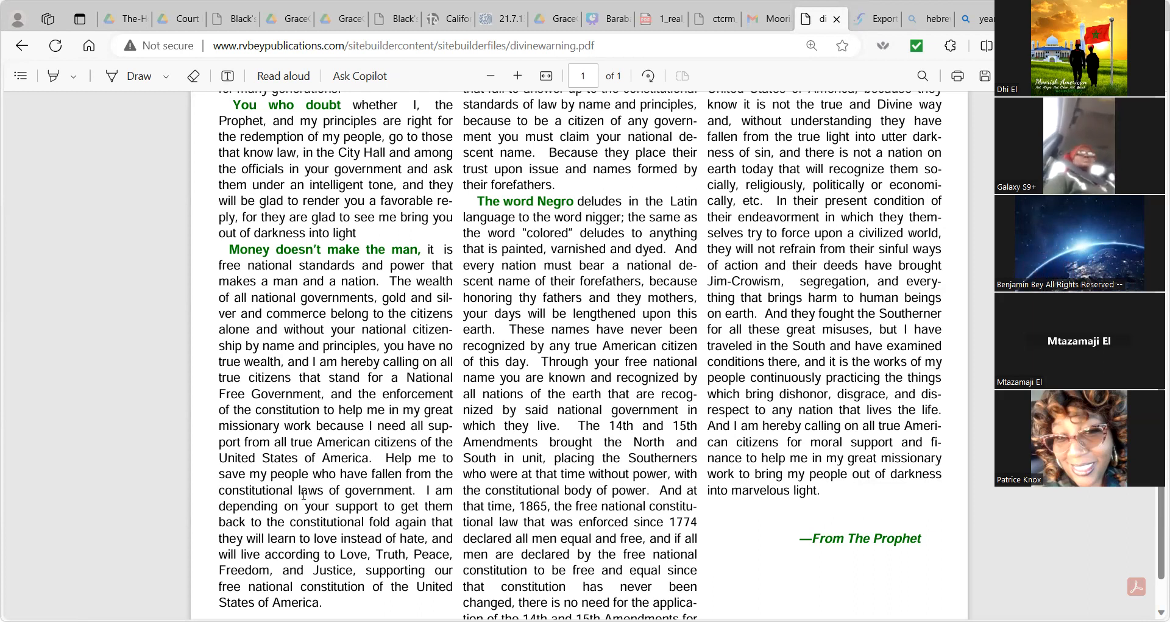
pyautogui.scroll(-3)
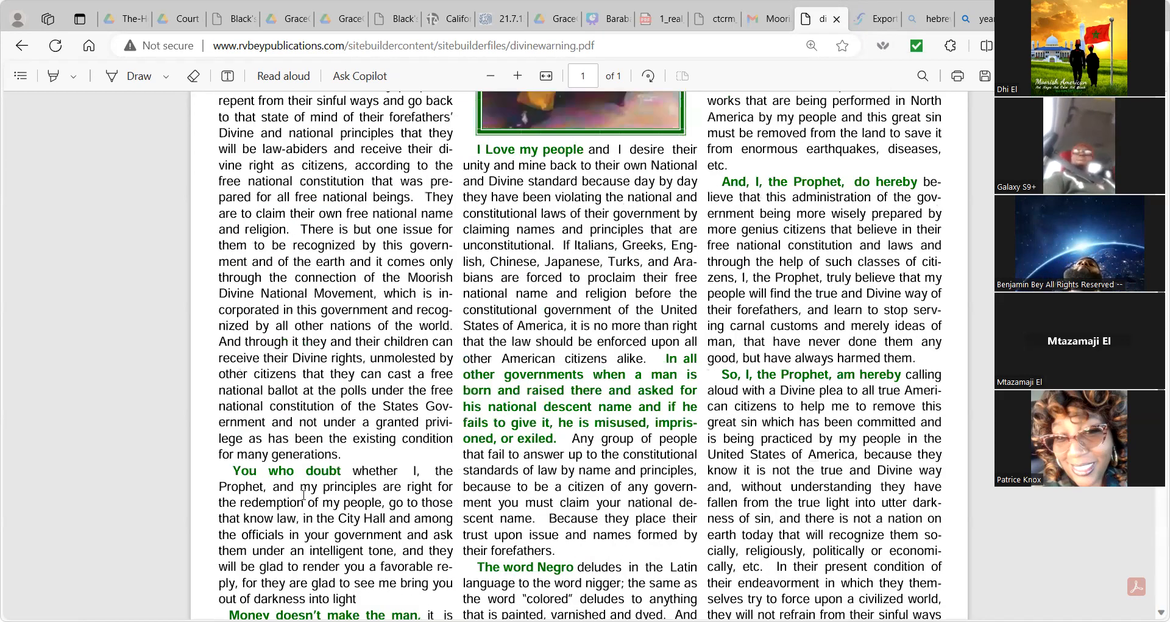
# Scroll to the very top of the PDF, showing the title banner and opening paragraphs.
pyautogui.scroll(3)
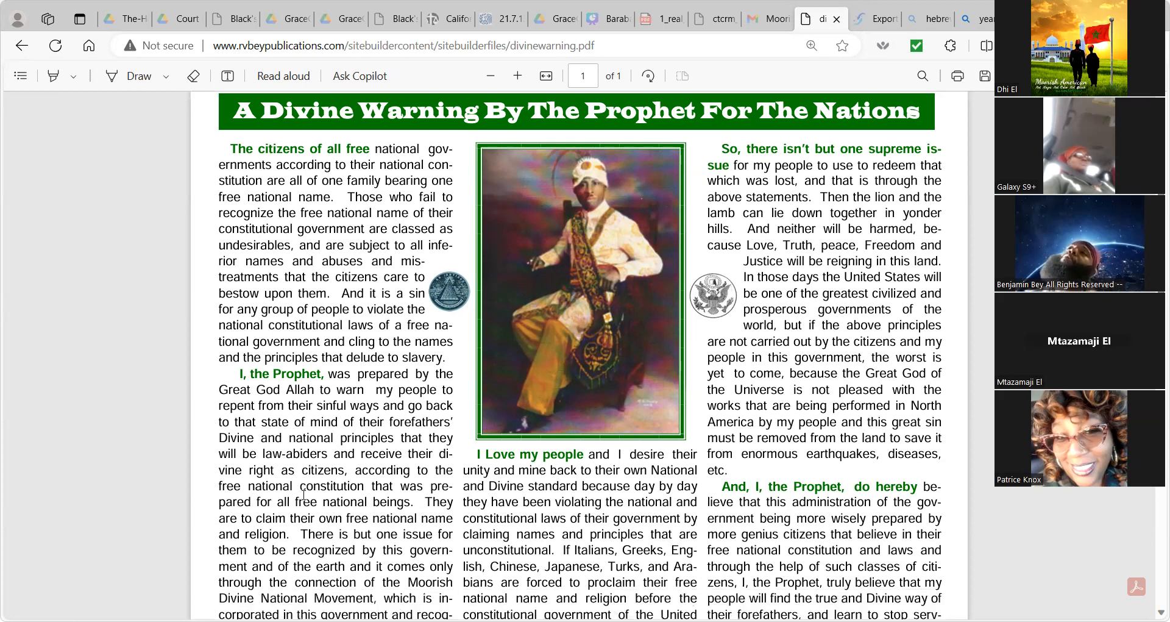
# Scroll just past the title to the 'I, the Prophet' and 'I Love my people' paragraphs.
pyautogui.scroll(-3)
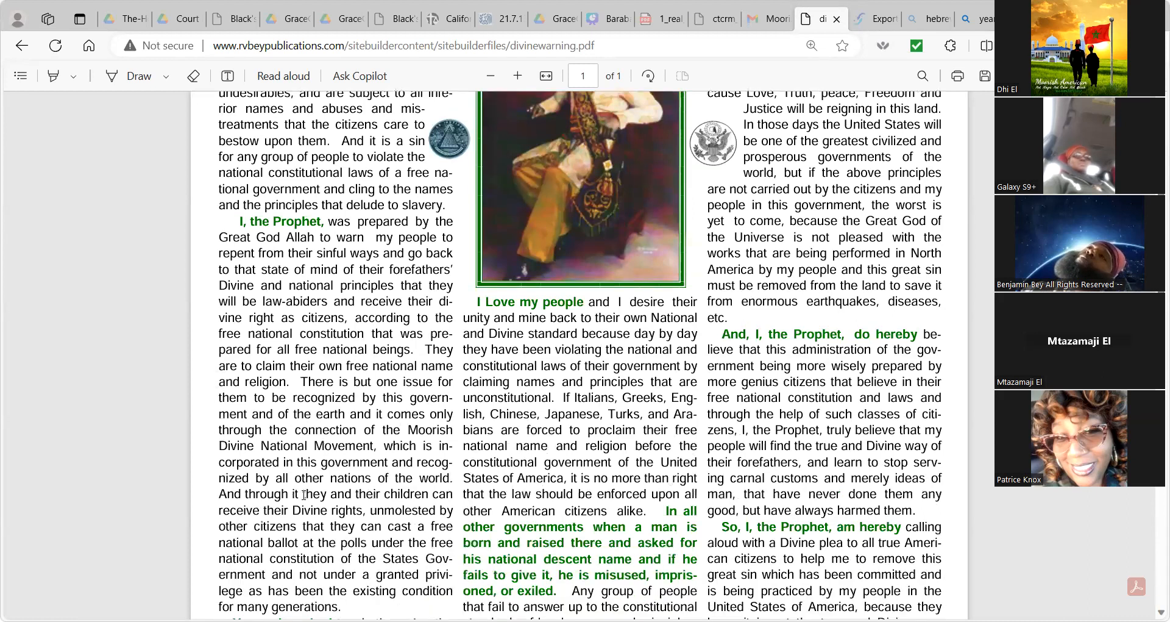
pyautogui.scroll(-3)
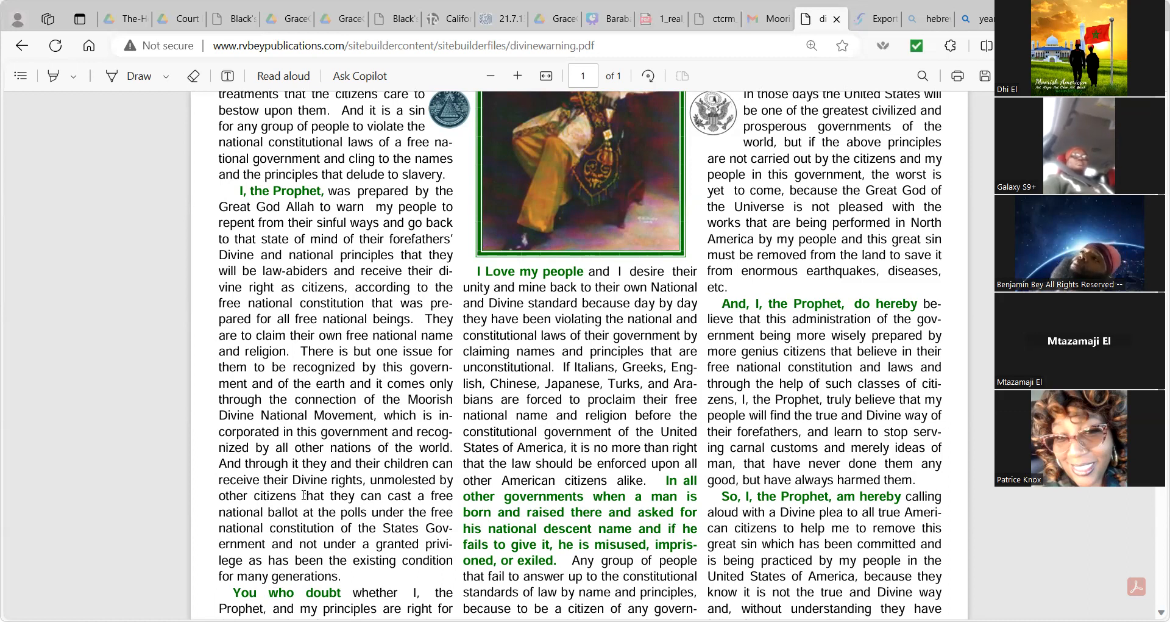
pyautogui.moveTo(345, 258)
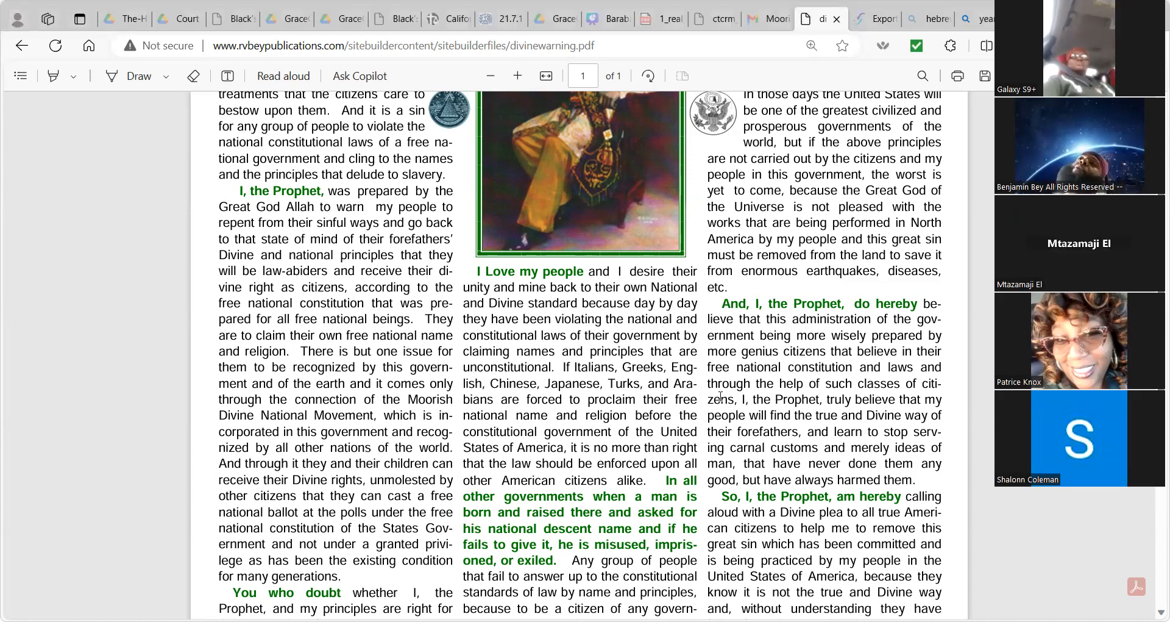
pyautogui.scroll(-3)
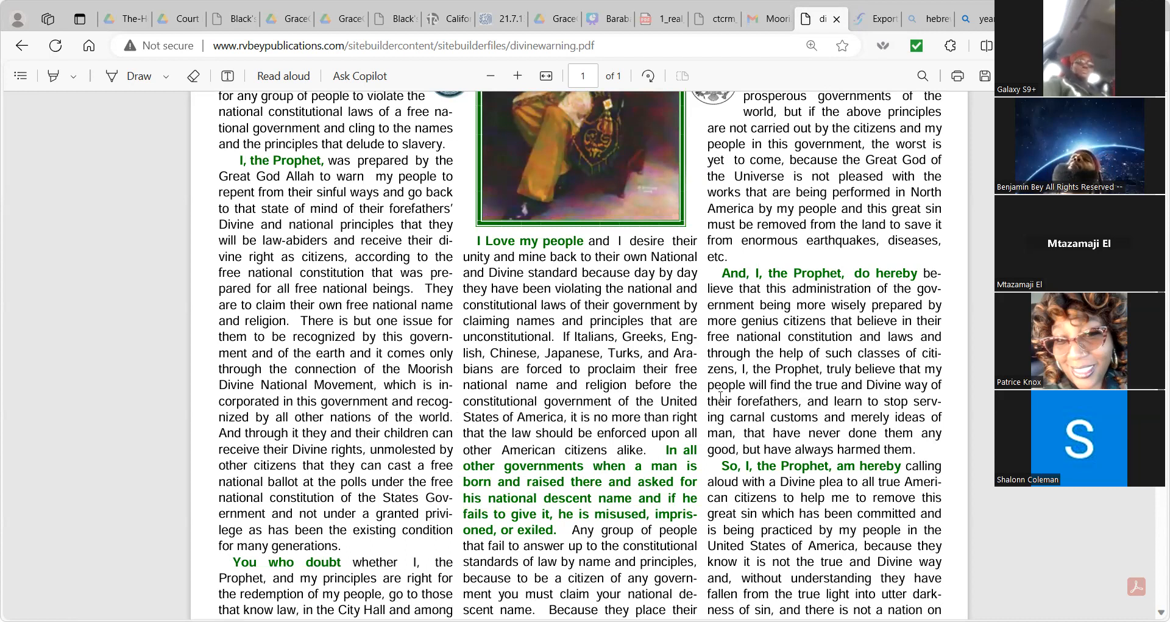
pyautogui.scroll(-3)
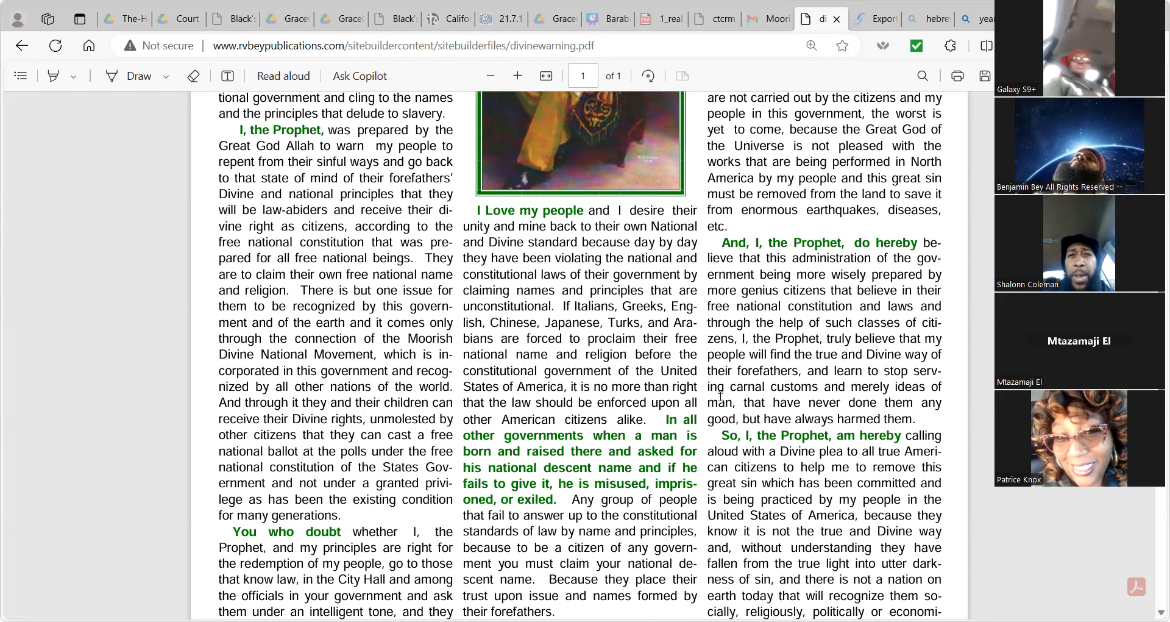
pyautogui.scroll(-3)
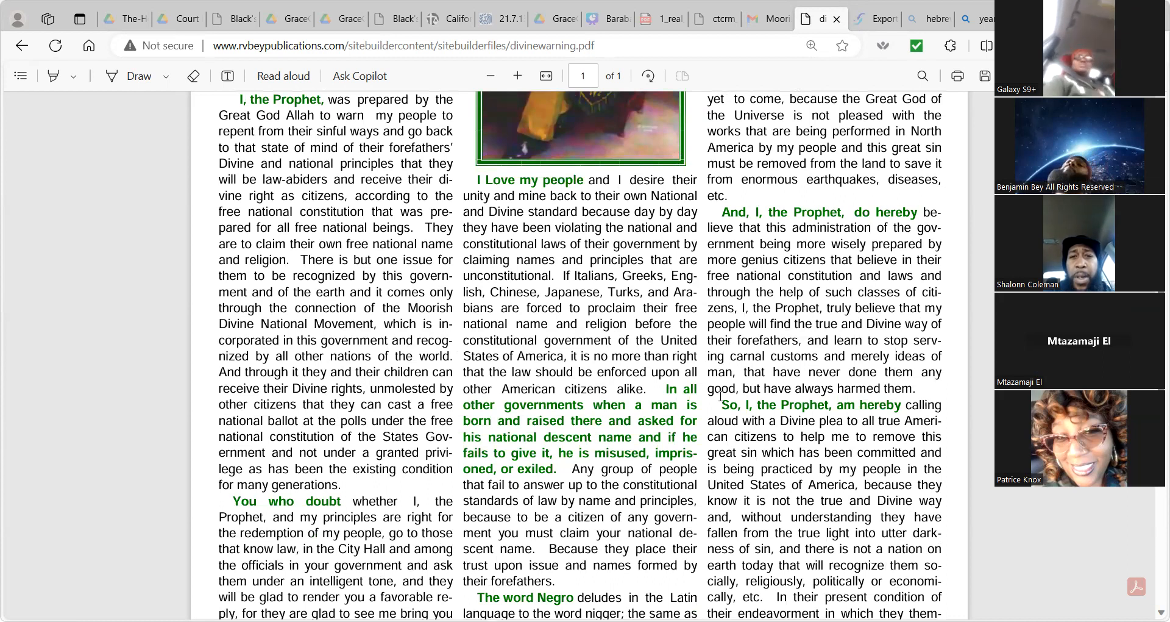
pyautogui.scroll(-3)
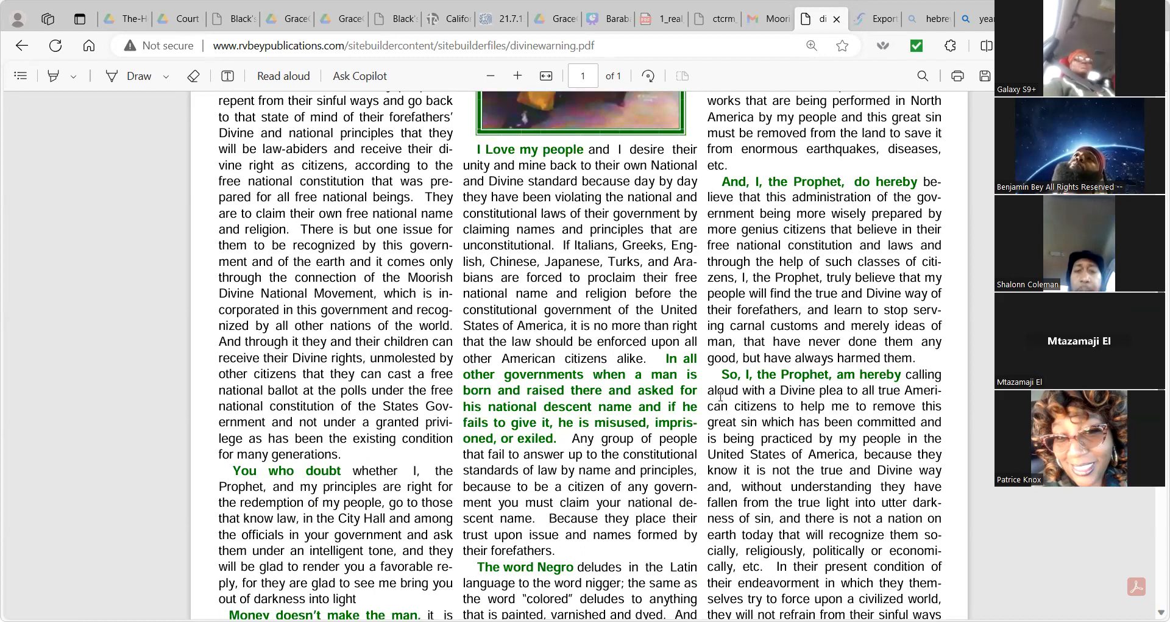
pyautogui.scroll(-3)
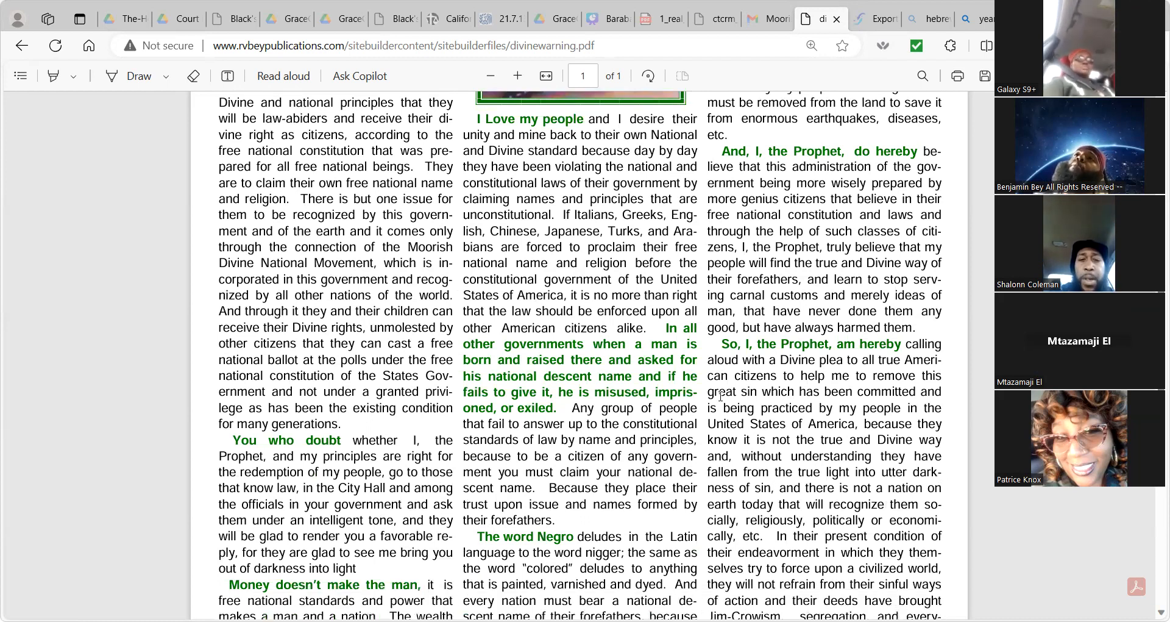
pyautogui.scroll(-3)
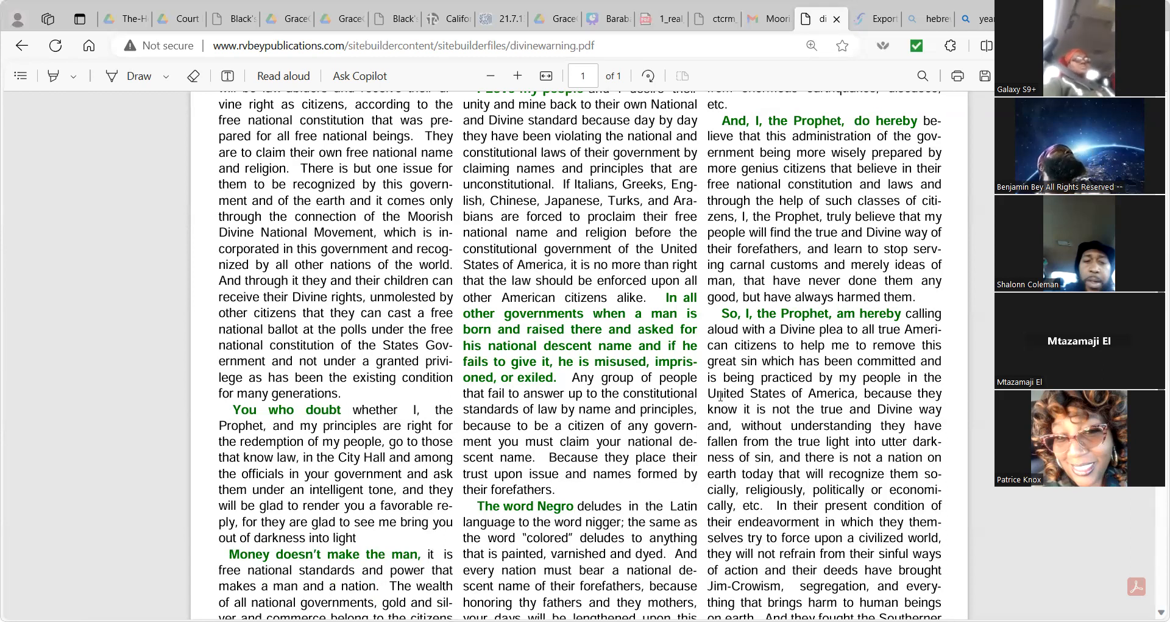
pyautogui.scroll(-3)
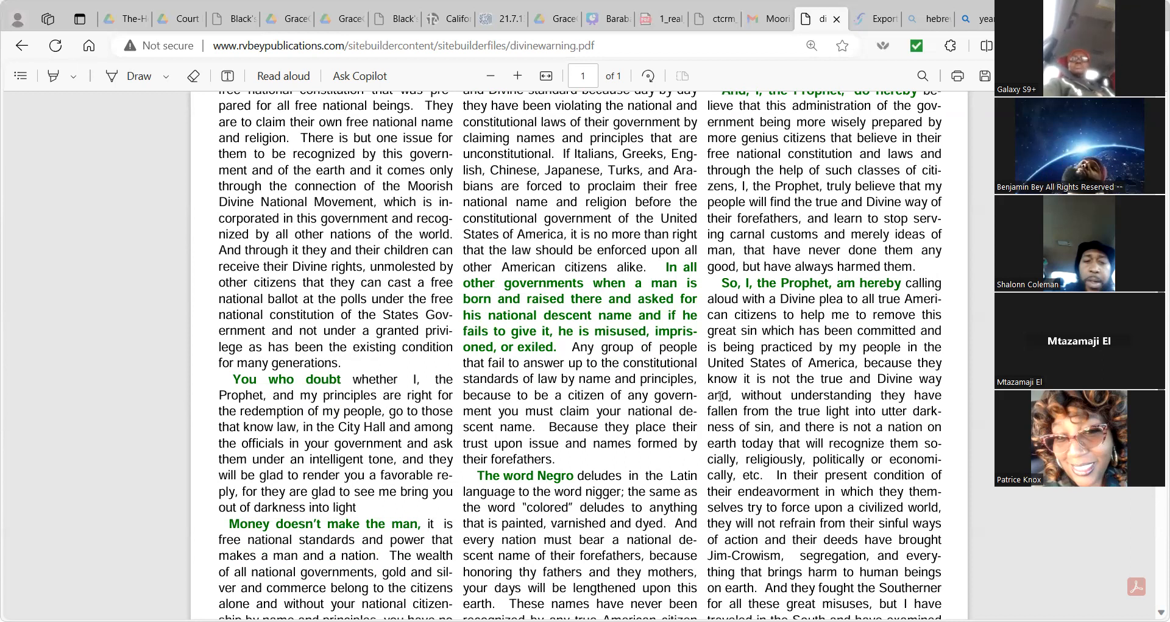
pyautogui.scroll(-3)
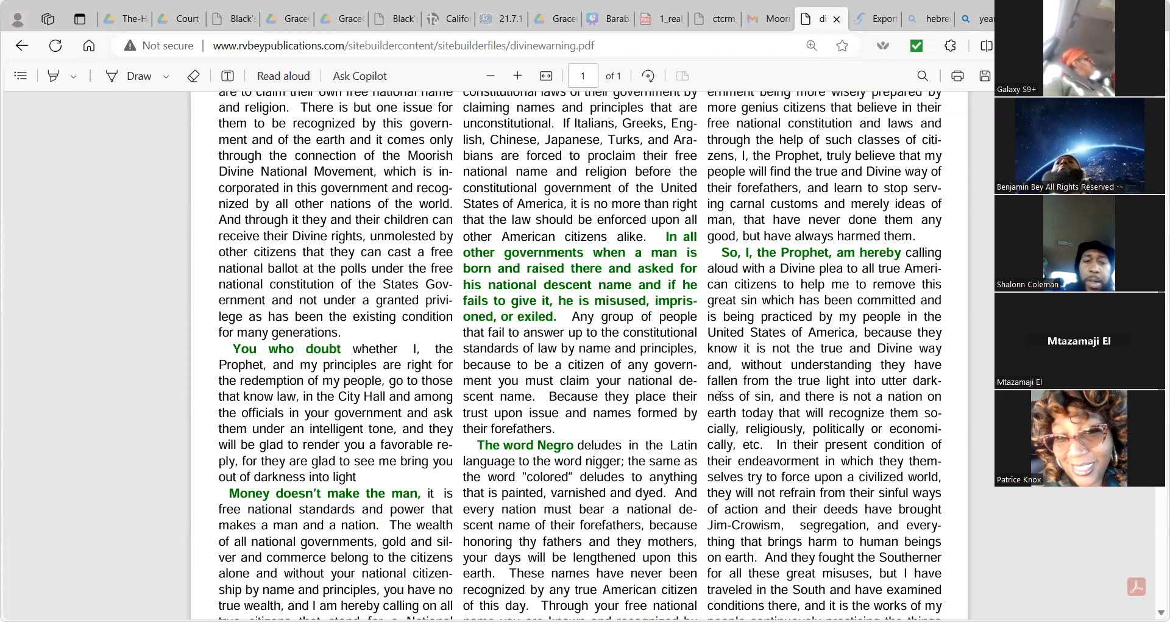
pyautogui.scroll(-3)
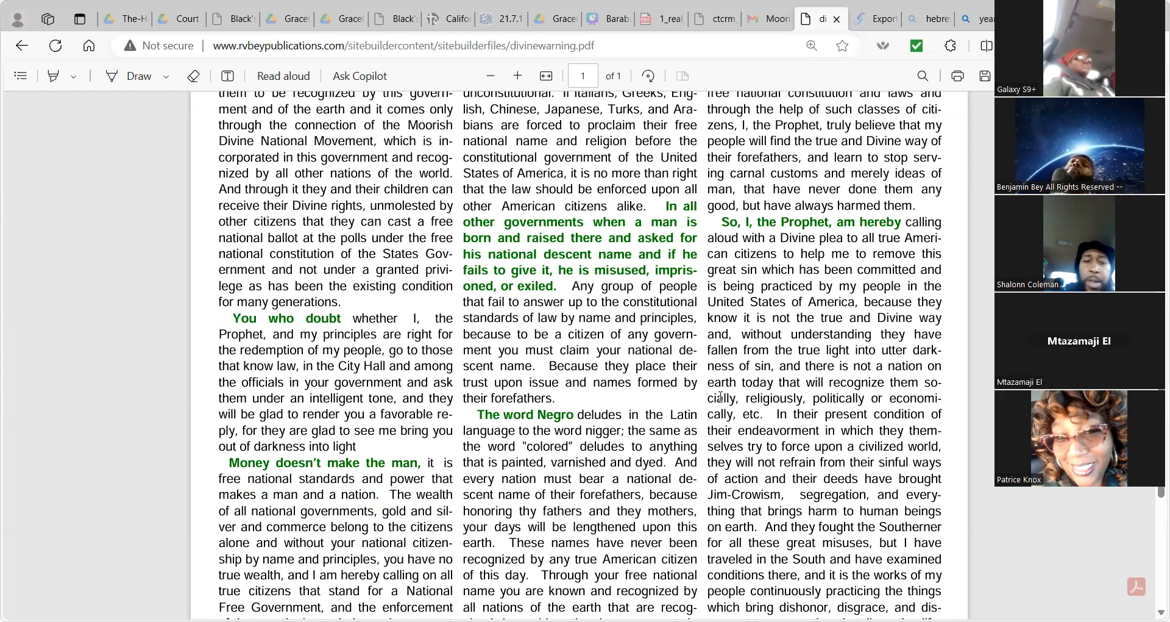
pyautogui.scroll(-3)
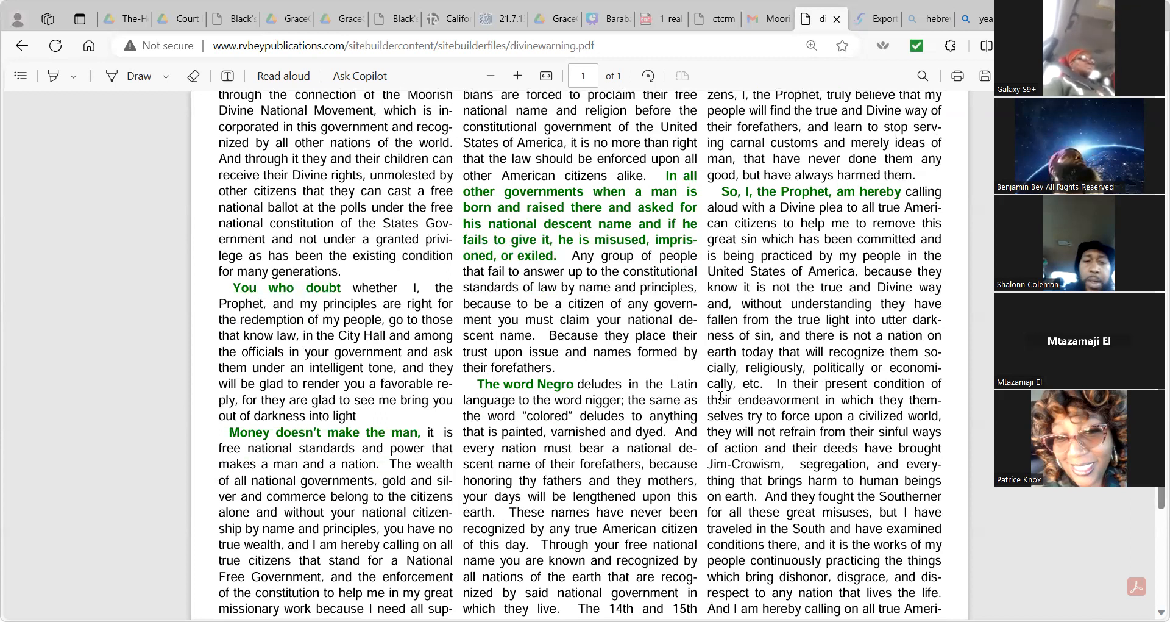
pyautogui.scroll(-3)
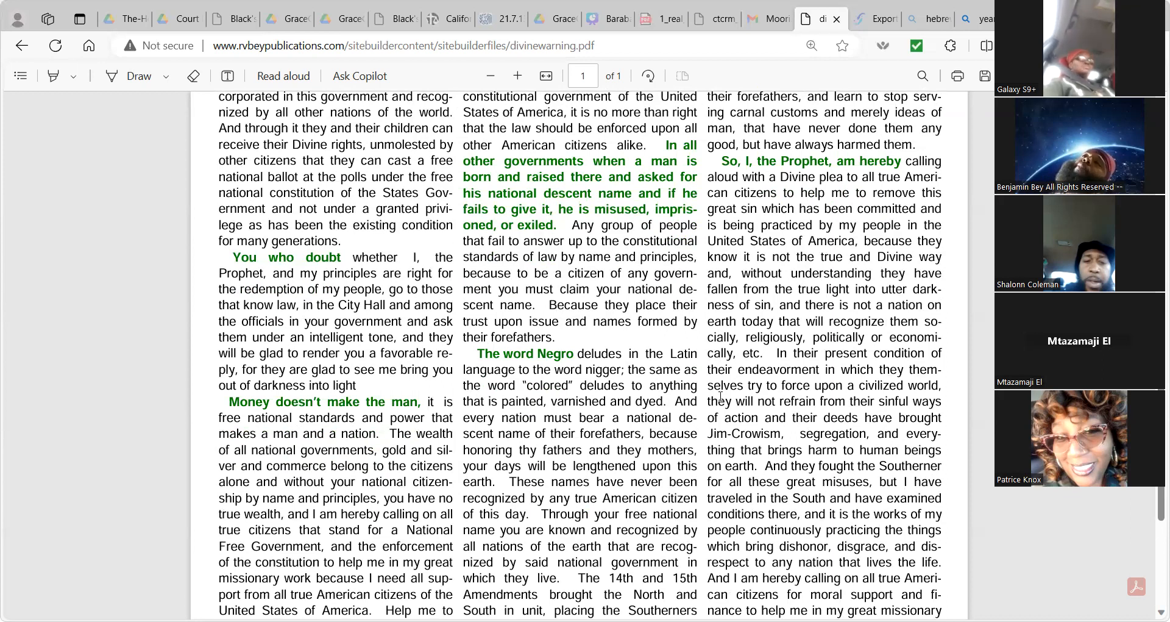
pyautogui.scroll(-3)
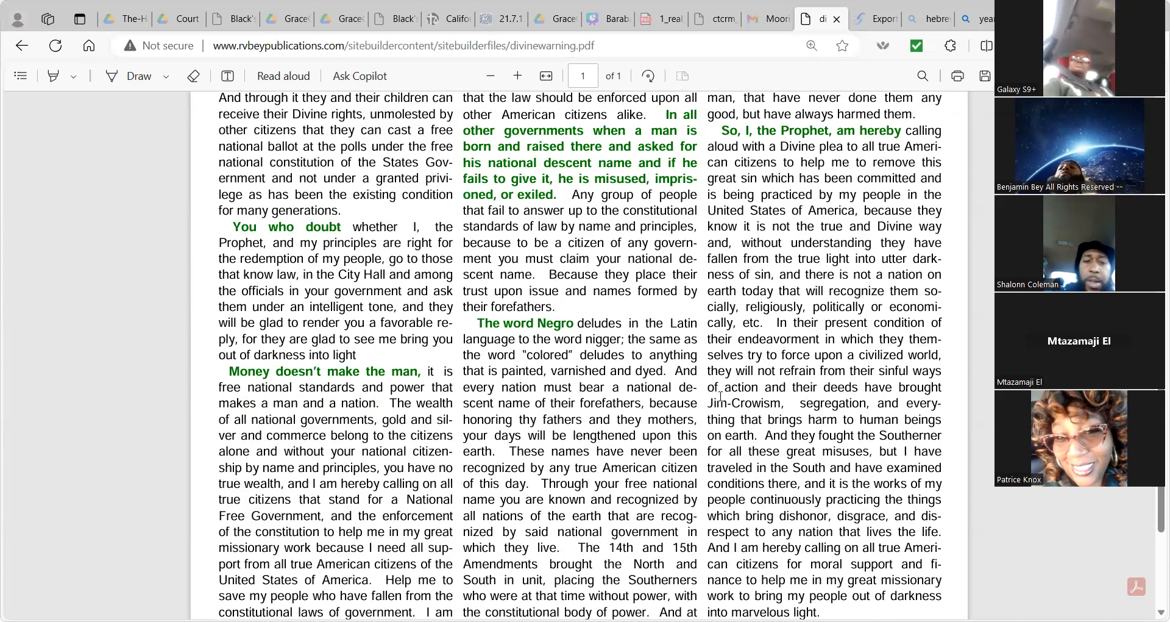
pyautogui.scroll(-3)
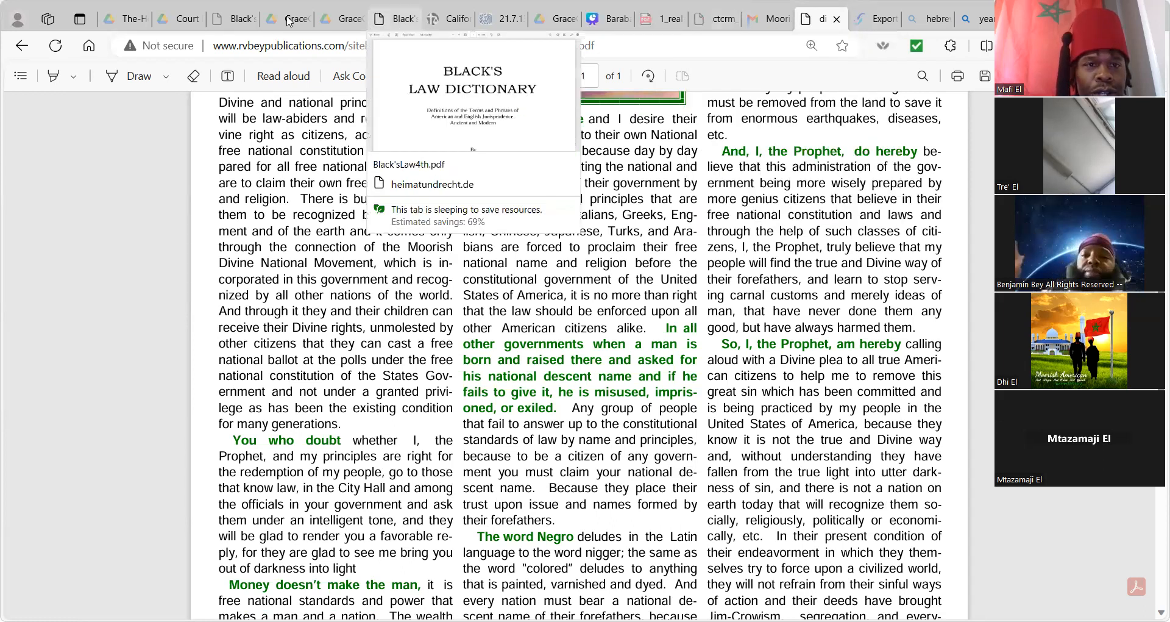
# Switch to the Drive tab previewing Eileen Nauman-Medical Astrology.pdf at page 24.
pyautogui.click(270, 19)
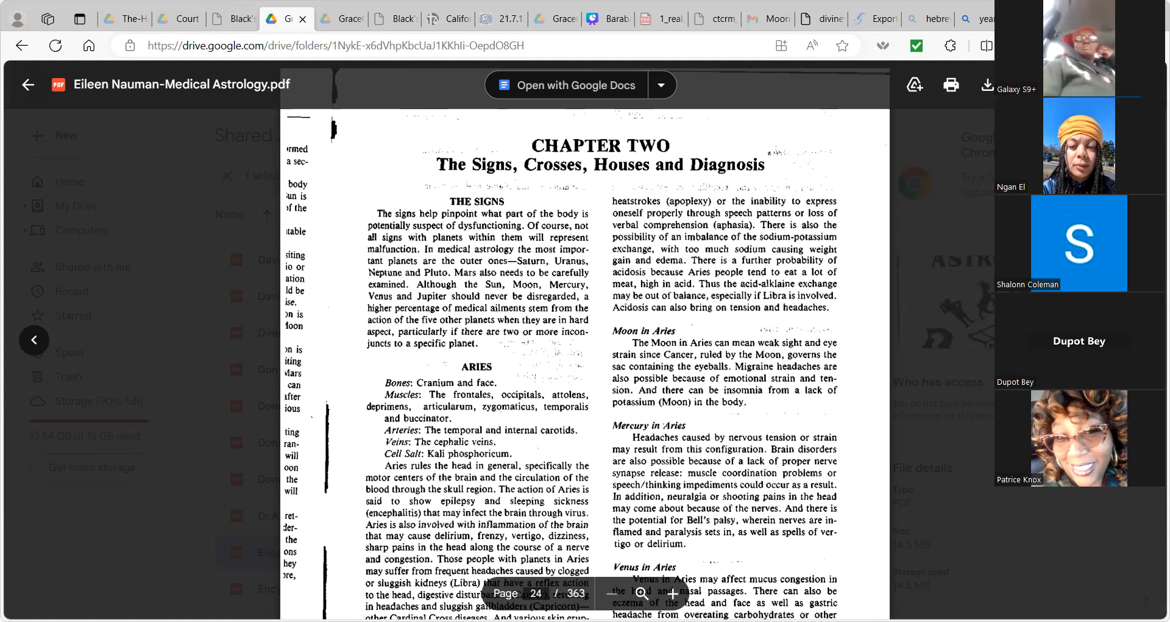
pyautogui.moveTo(851, 136)
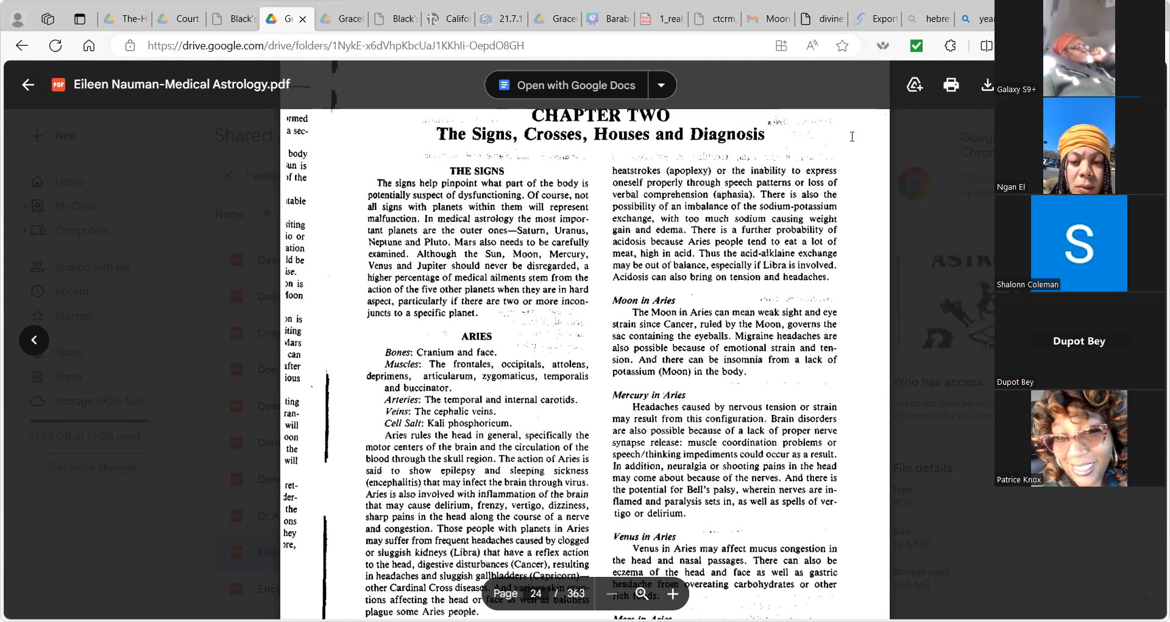
pyautogui.scroll(-3)
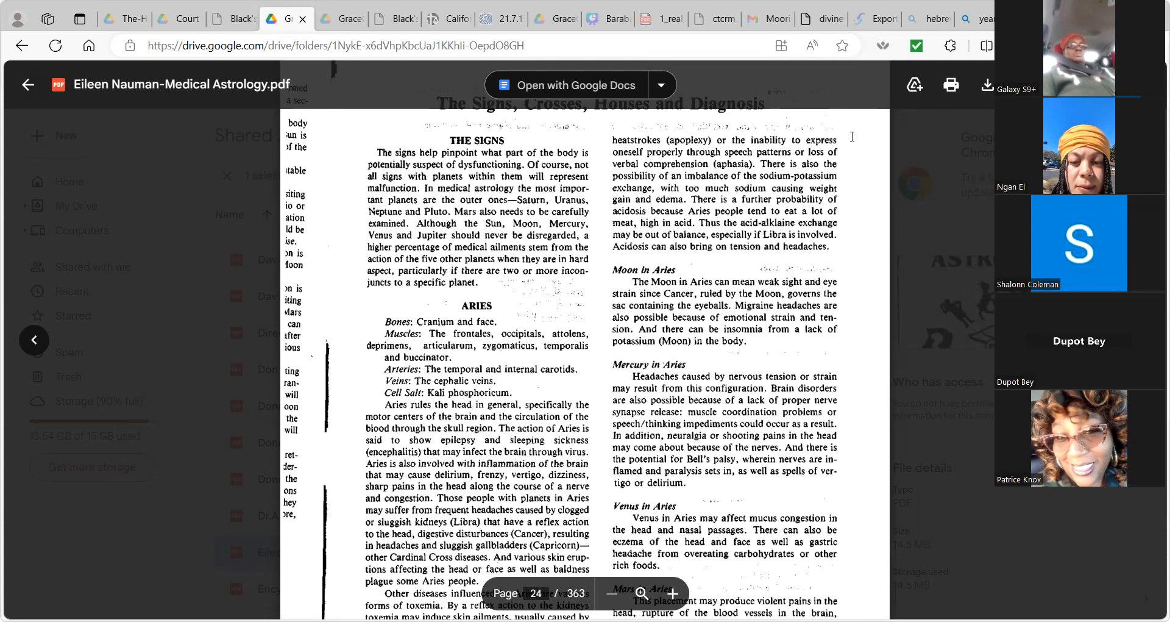
pyautogui.scroll(-3)
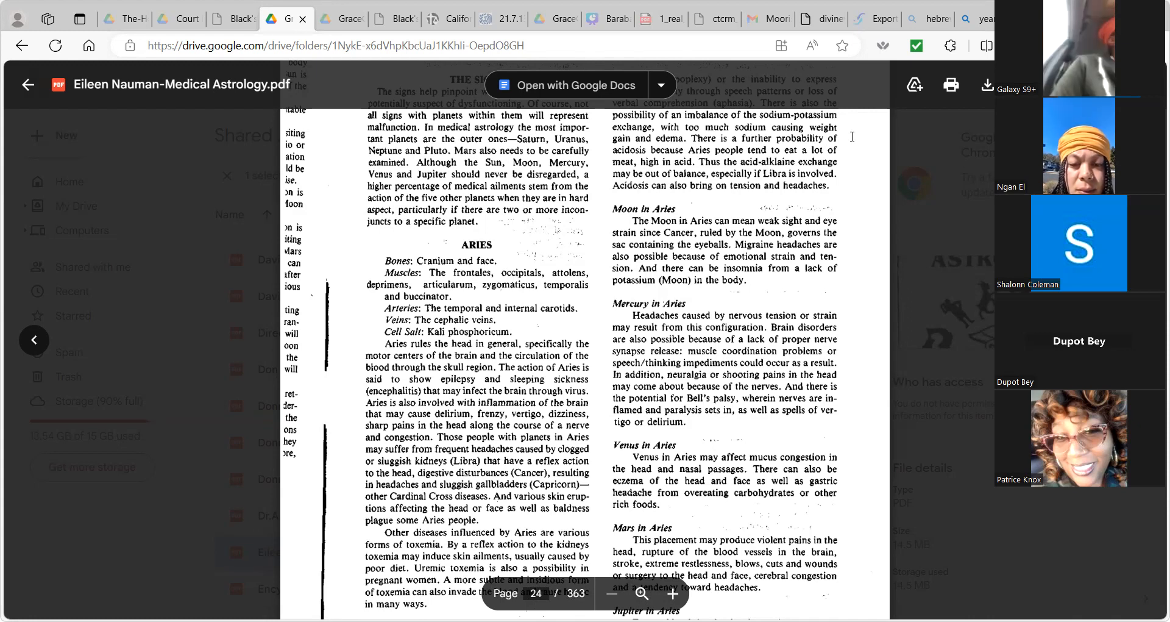
pyautogui.scroll(-3)
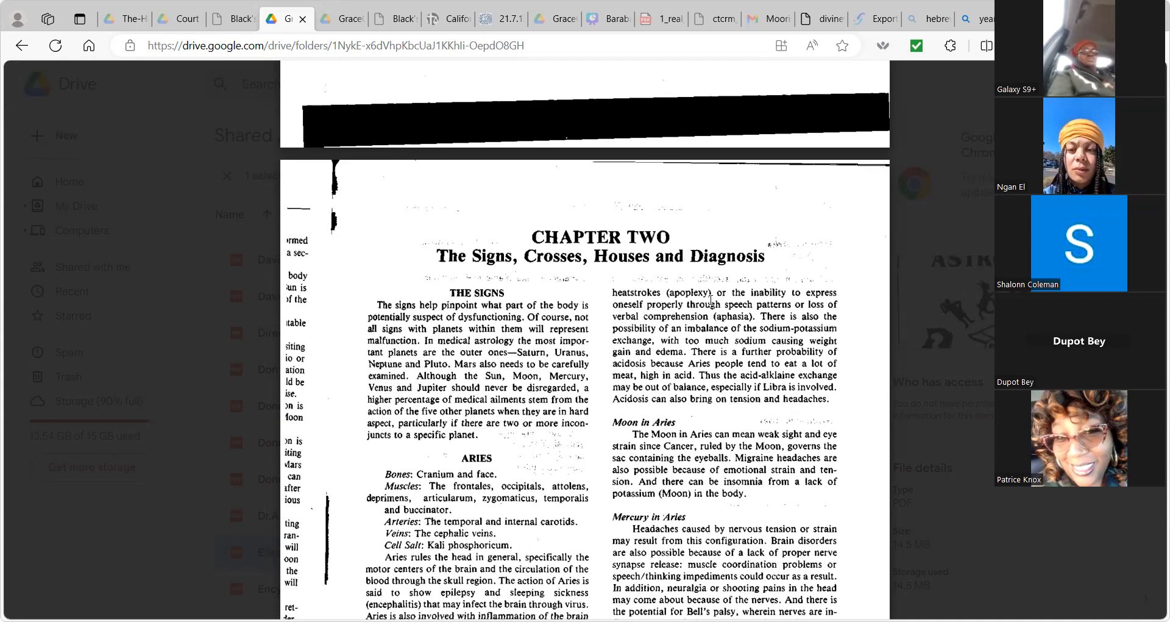
# Scroll the astrology PDF preview, keeping the Chapter Two heading on page 24 in view.
pyautogui.scroll(-3)
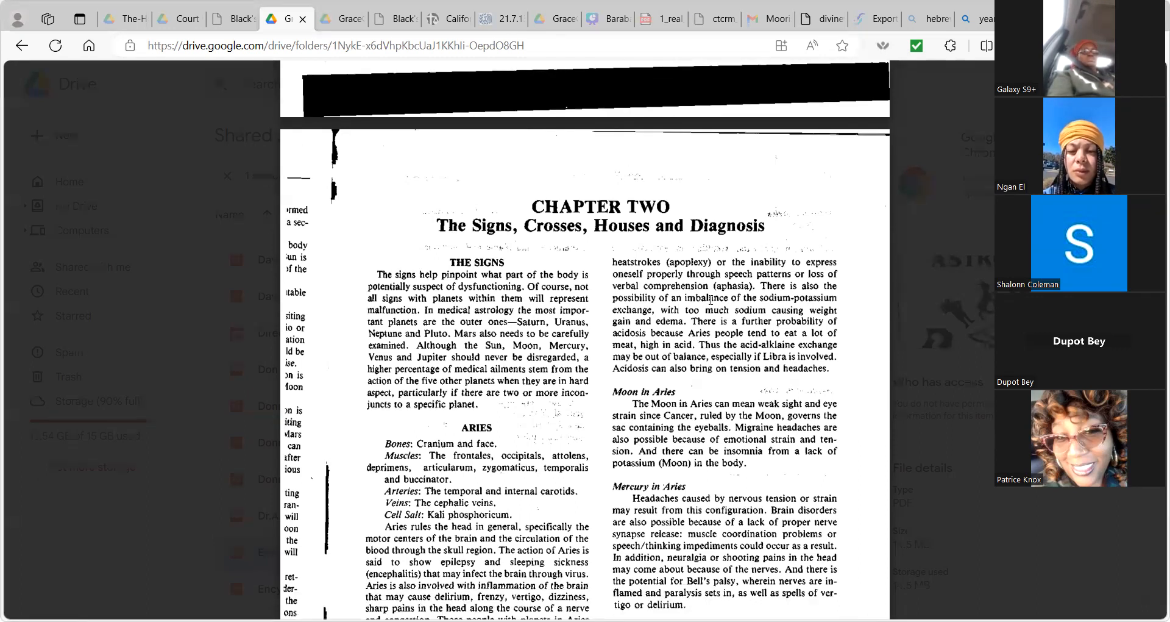
pyautogui.scroll(-3)
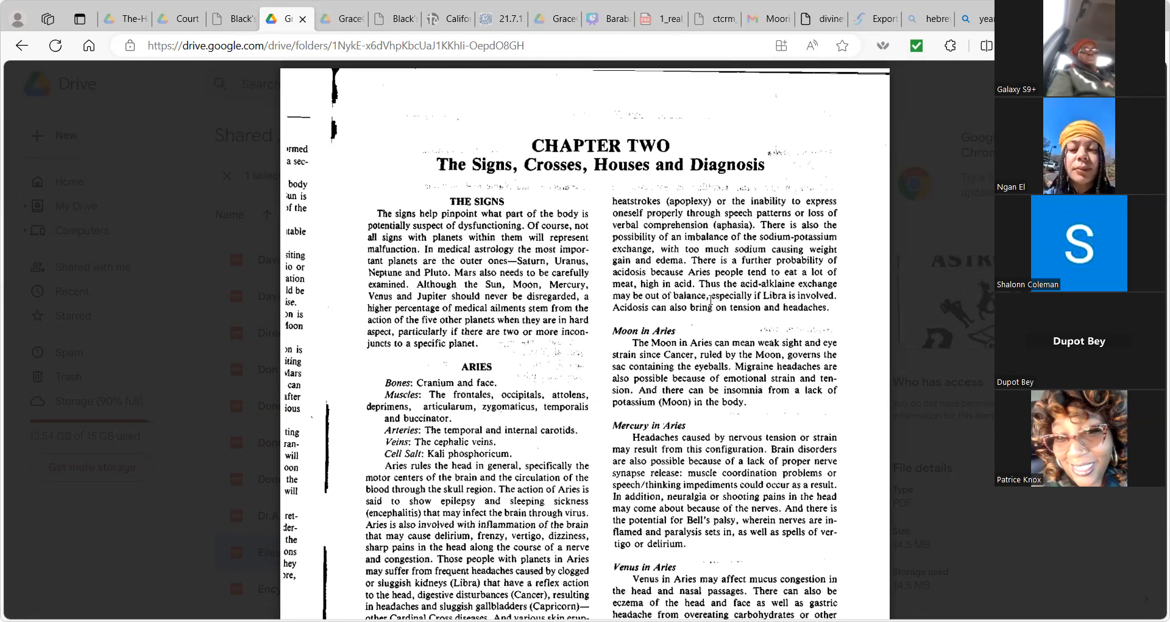
pyautogui.scroll(-3)
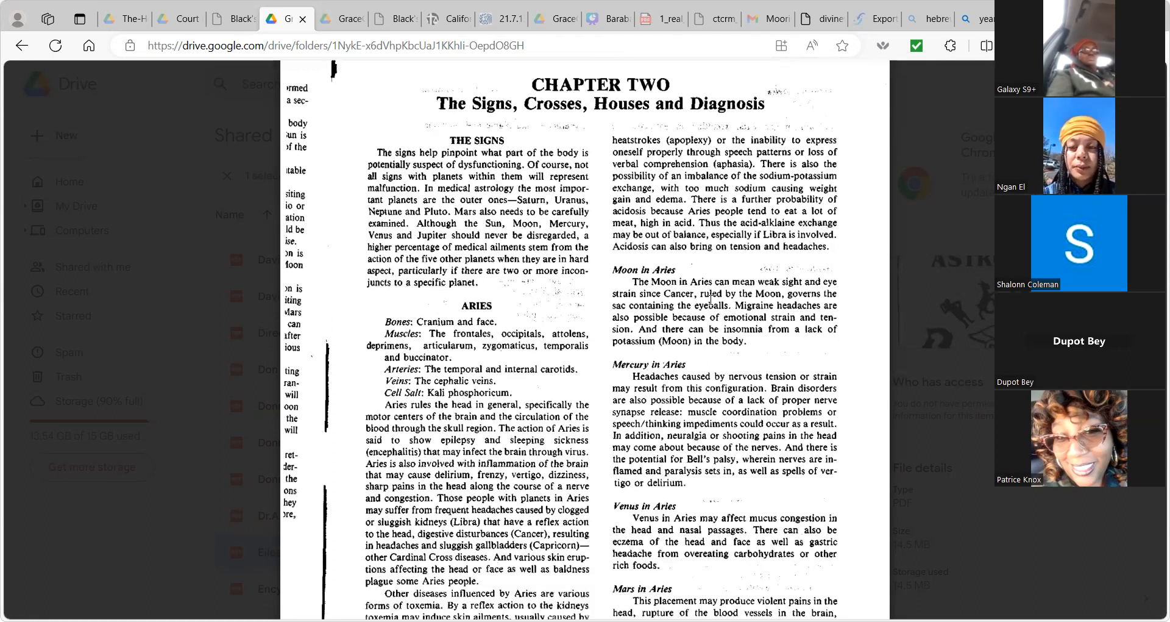
pyautogui.scroll(-3)
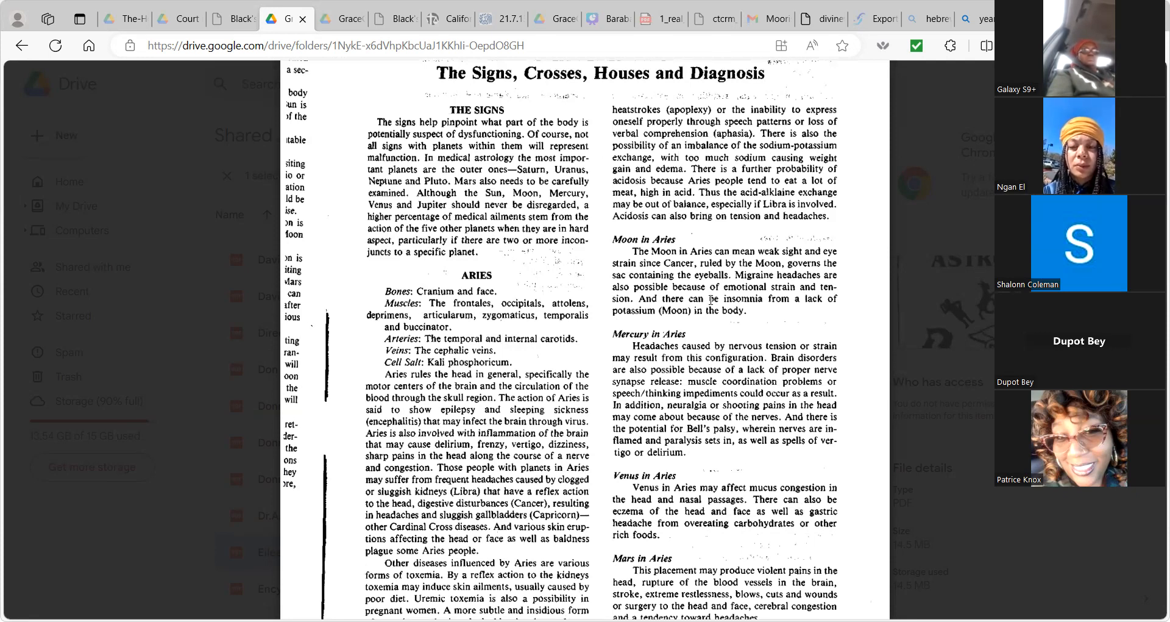
pyautogui.scroll(-3)
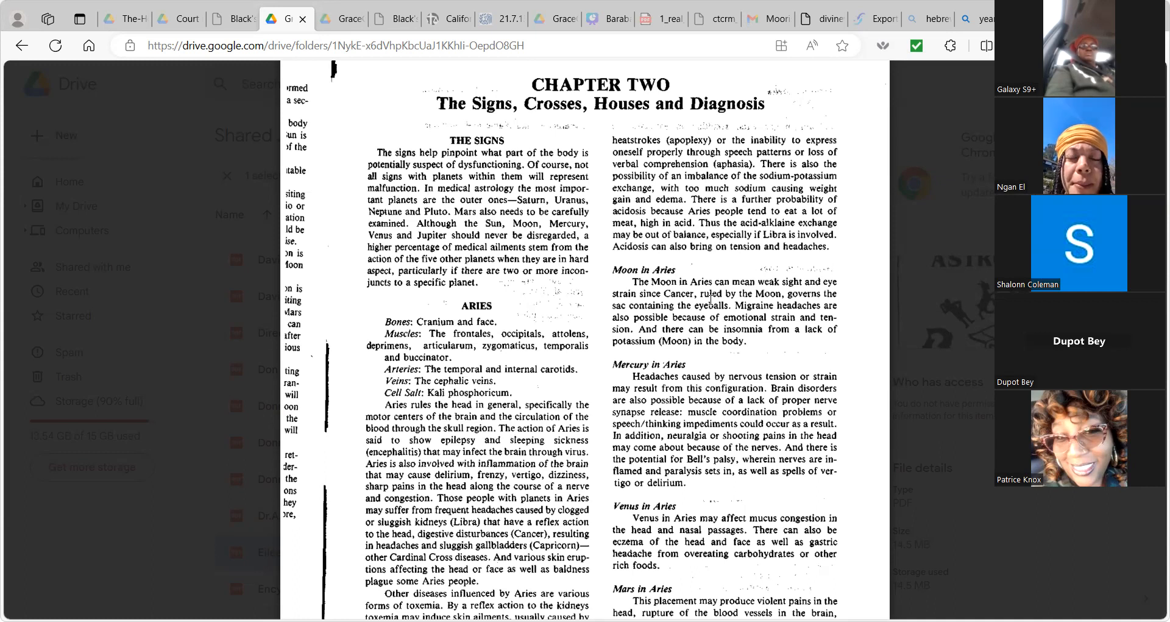
# Scroll past Jupiter in Aries to page 25 on Saturn, Uranus, Neptune and Pluto.
pyautogui.scroll(-3)
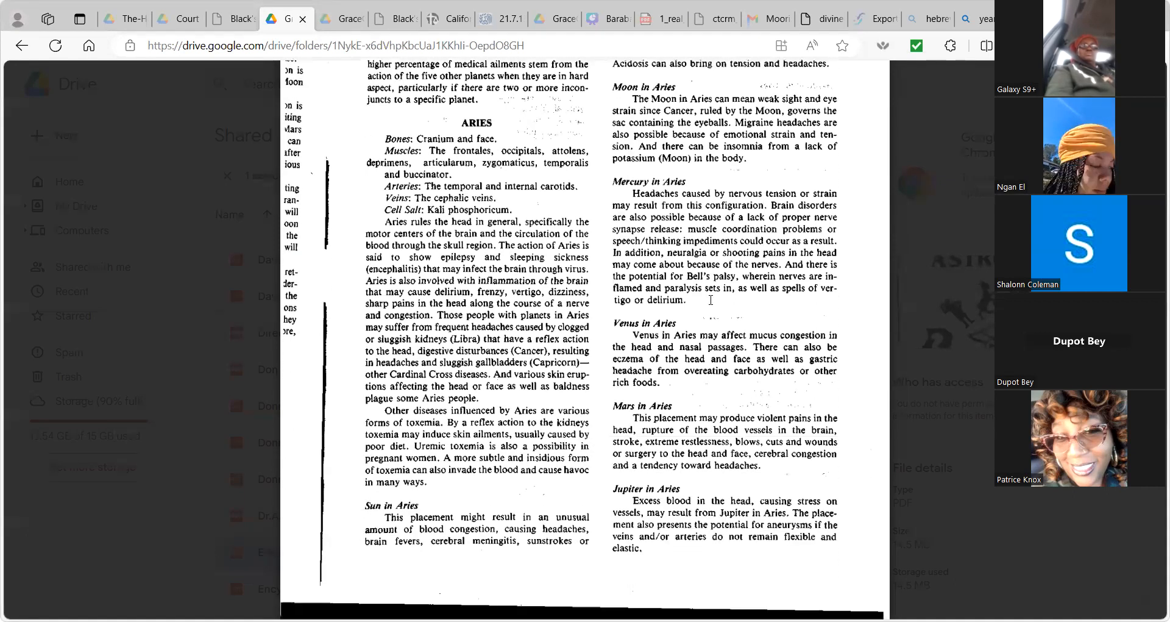
pyautogui.scroll(-3)
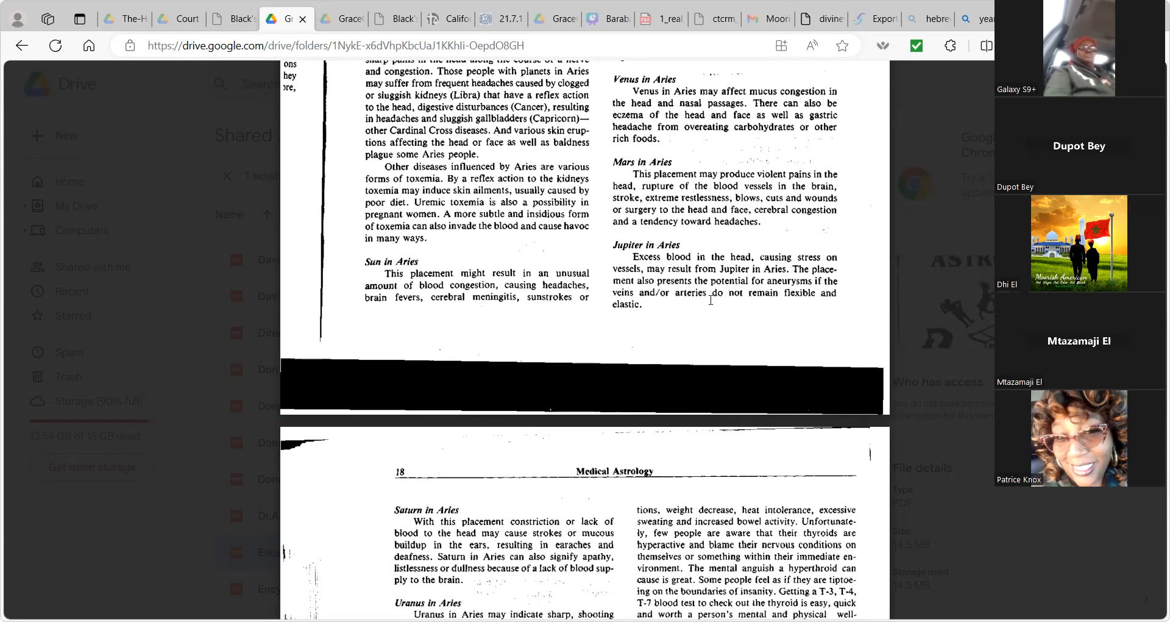
pyautogui.scroll(-3)
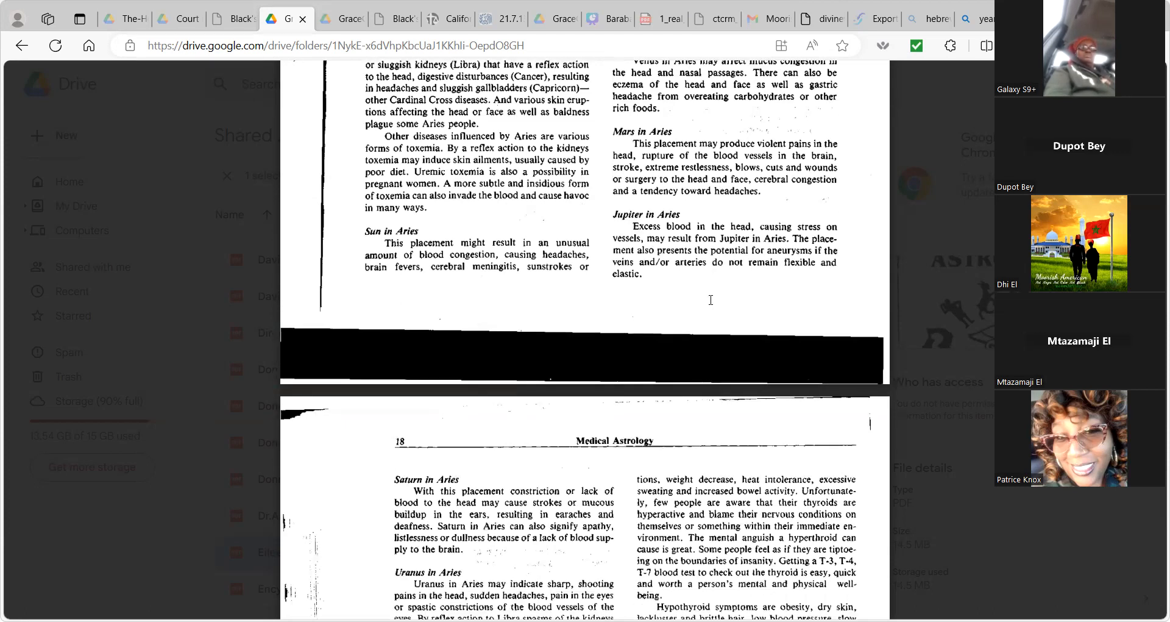
pyautogui.scroll(-3)
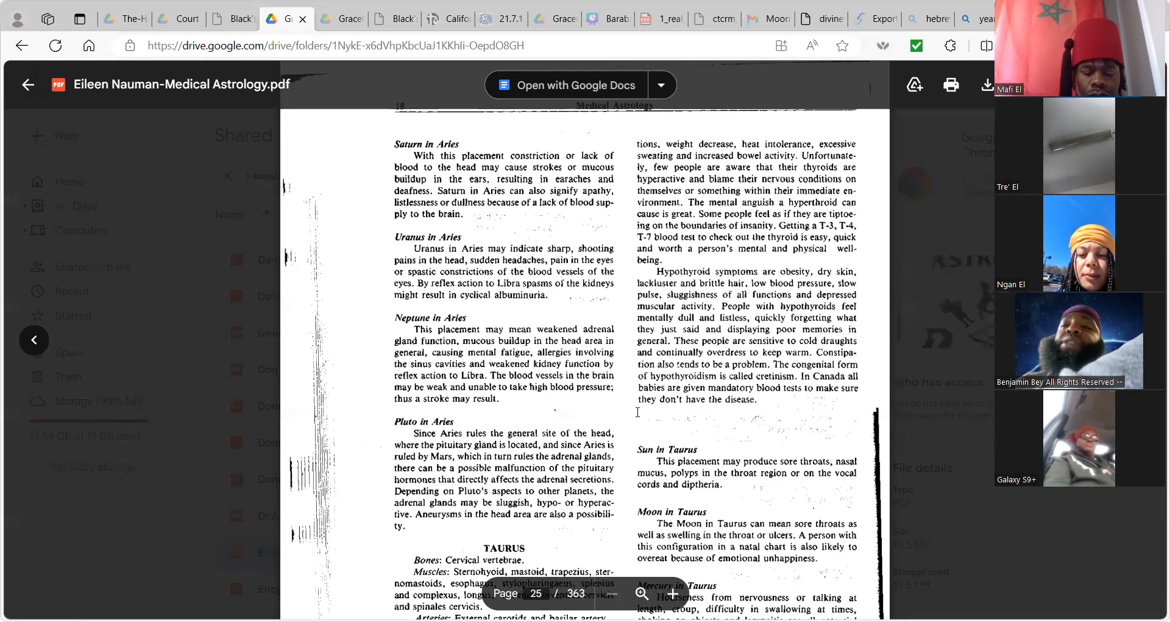
pyautogui.scroll(-3)
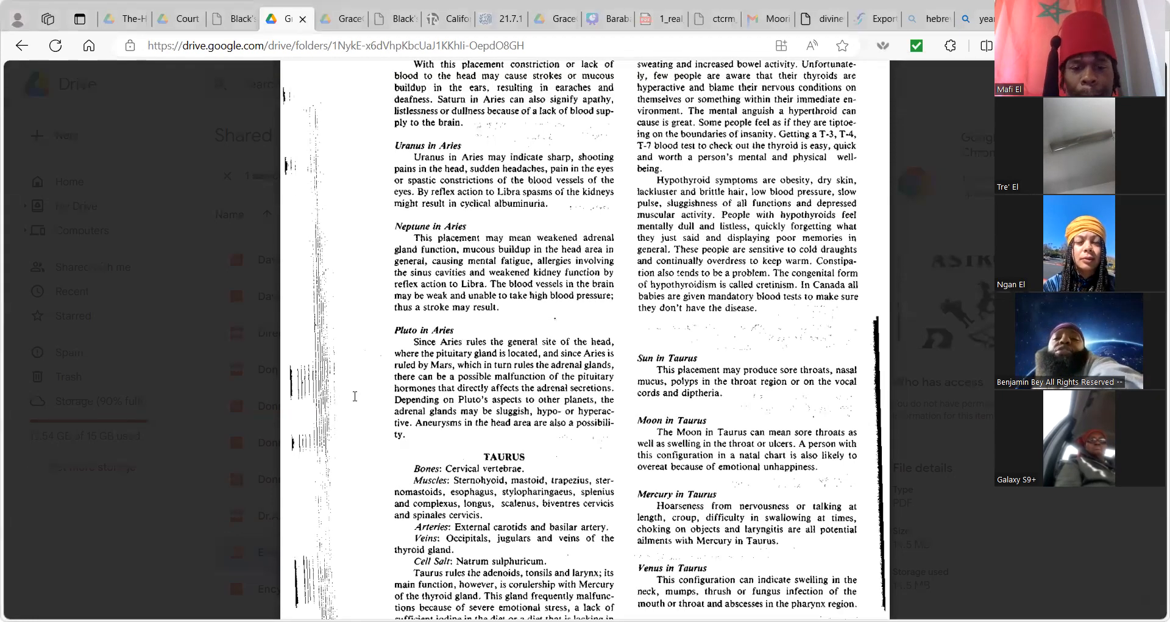
# Show the top of page 25, with its Medical Astrology header and Saturn in Aries.
pyautogui.scroll(-3)
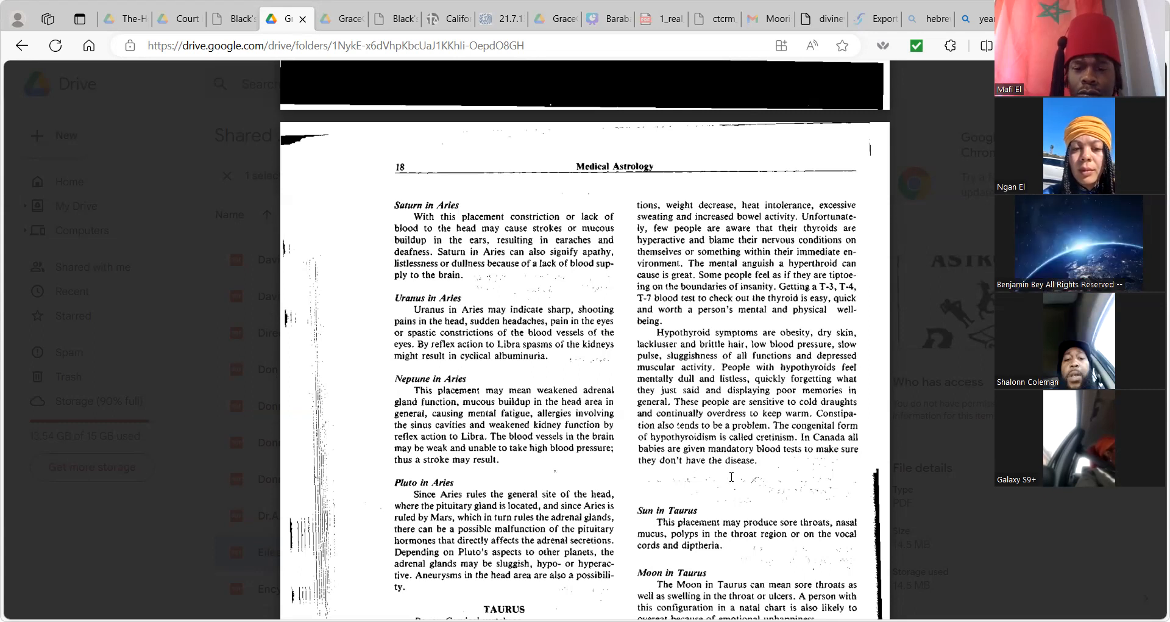
# Scroll the astrology PDF down through page 18's TAURUS section to Mars in Taurus.
pyautogui.scroll(-3)
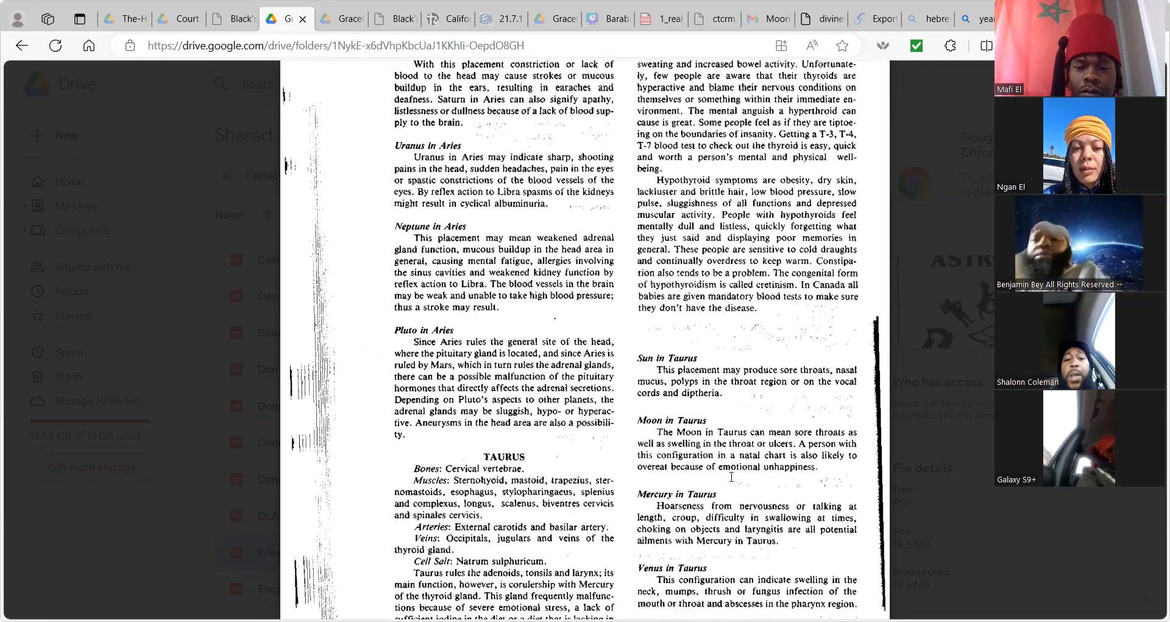
pyautogui.scroll(-3)
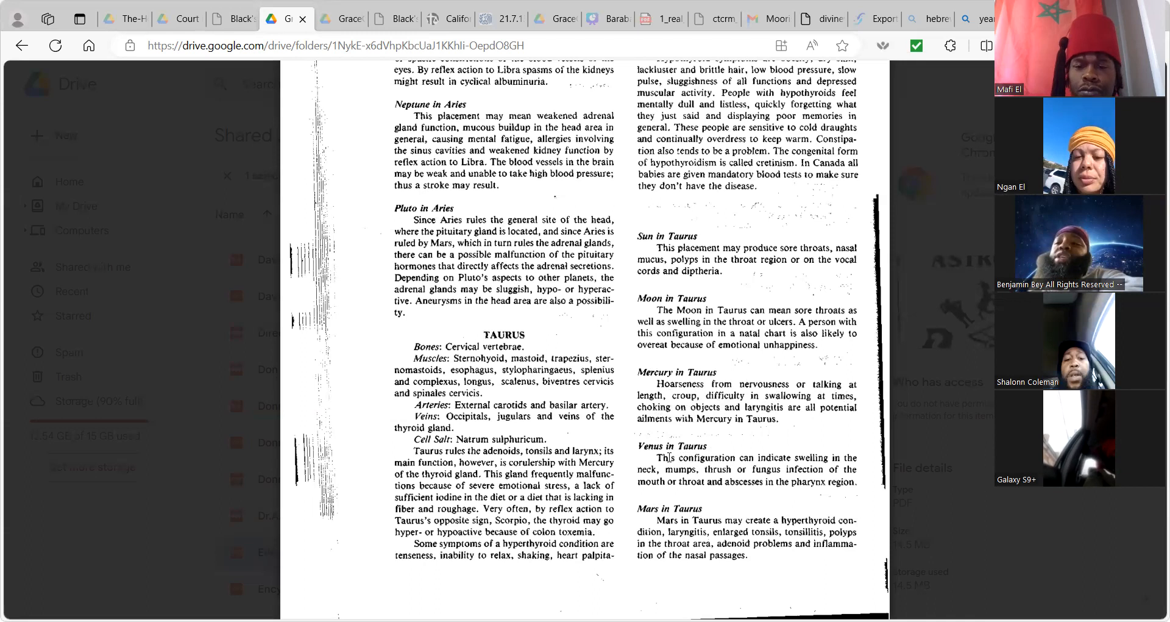
pyautogui.scroll(-3)
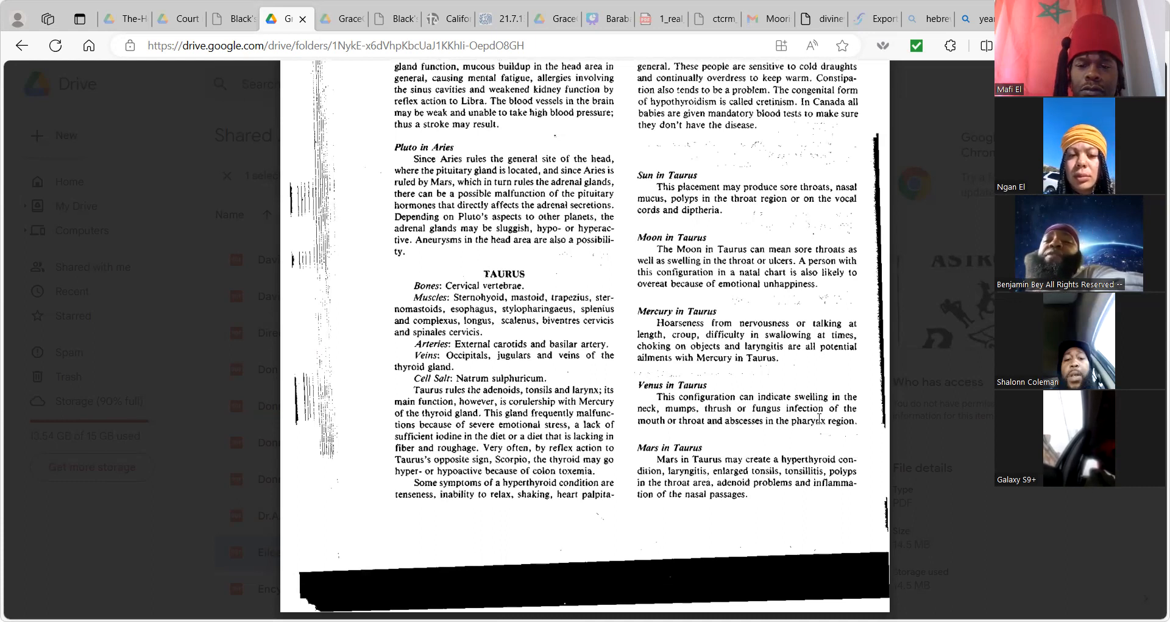
pyautogui.moveTo(700, 428)
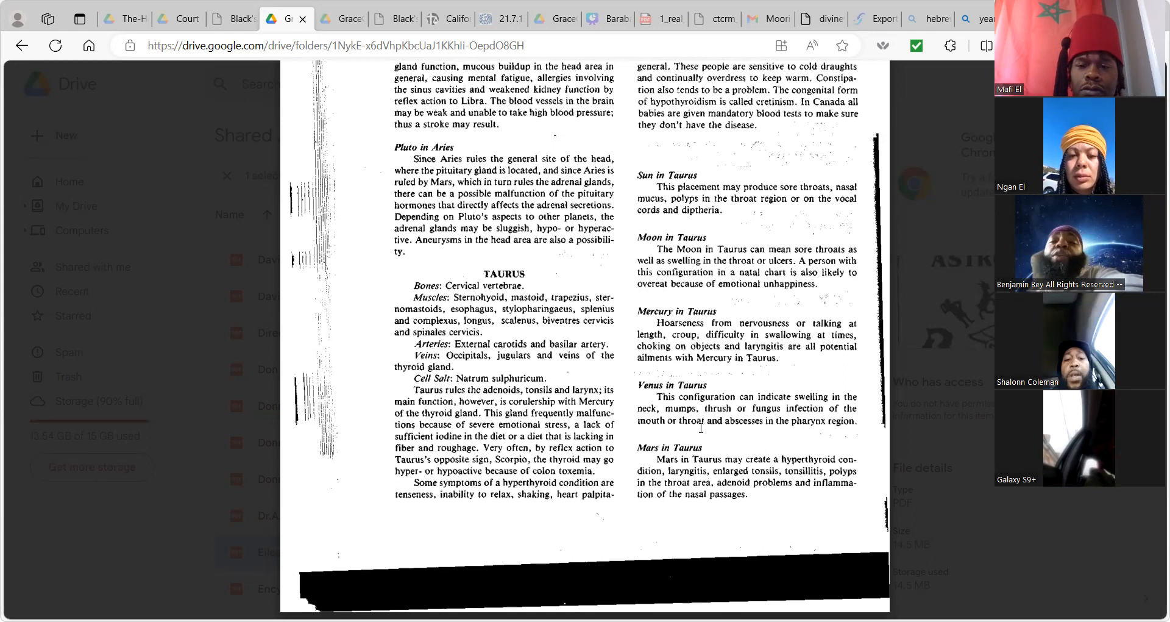
pyautogui.moveTo(828, 432)
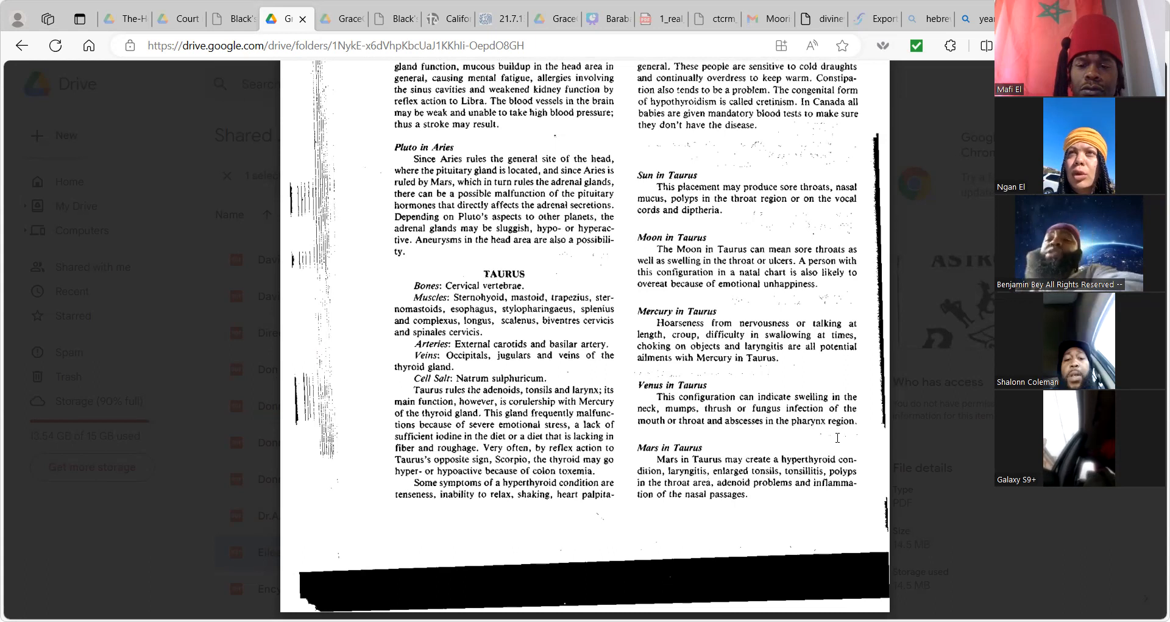
# Scroll the astrology PDF onto page 19, showing Jupiter in Taurus and Sun in Gemini.
pyautogui.scroll(-3)
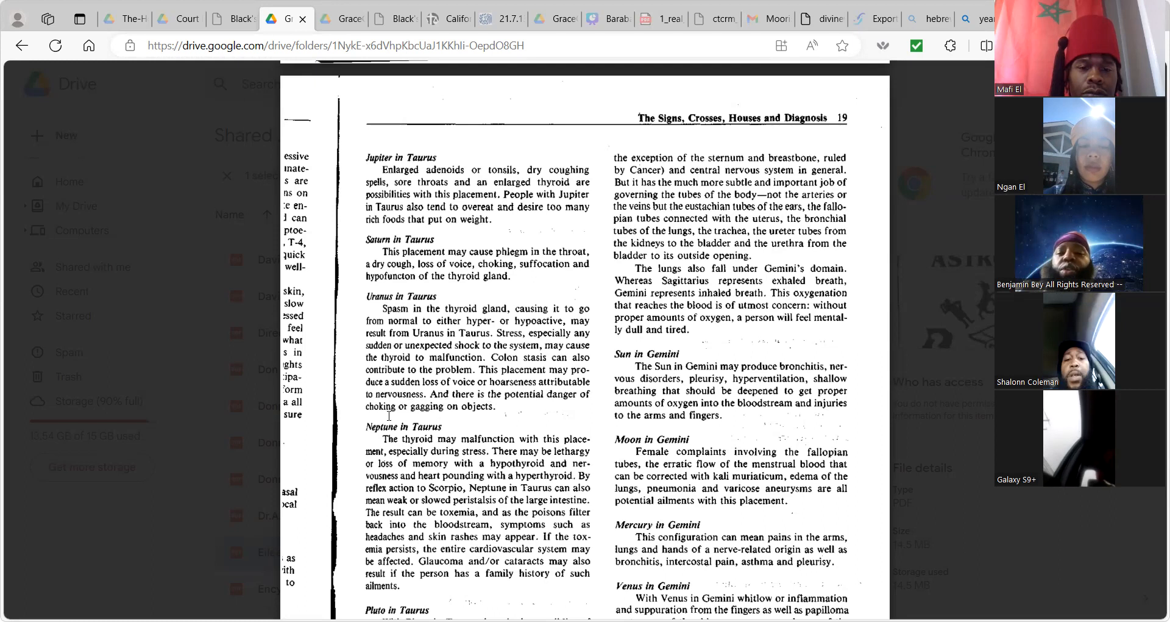
# Scroll Eileen Nauman-Medical Astrology.pdf down page 26 to Pluto in Taurus and the Gemini section.
pyautogui.scroll(-3)
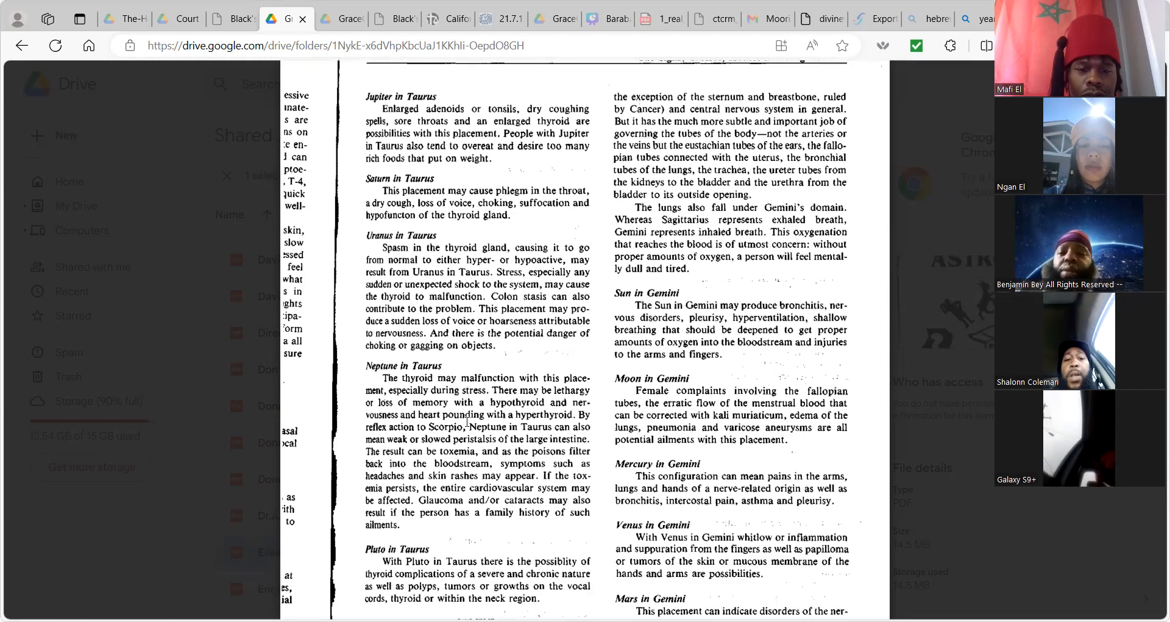
pyautogui.scroll(-3)
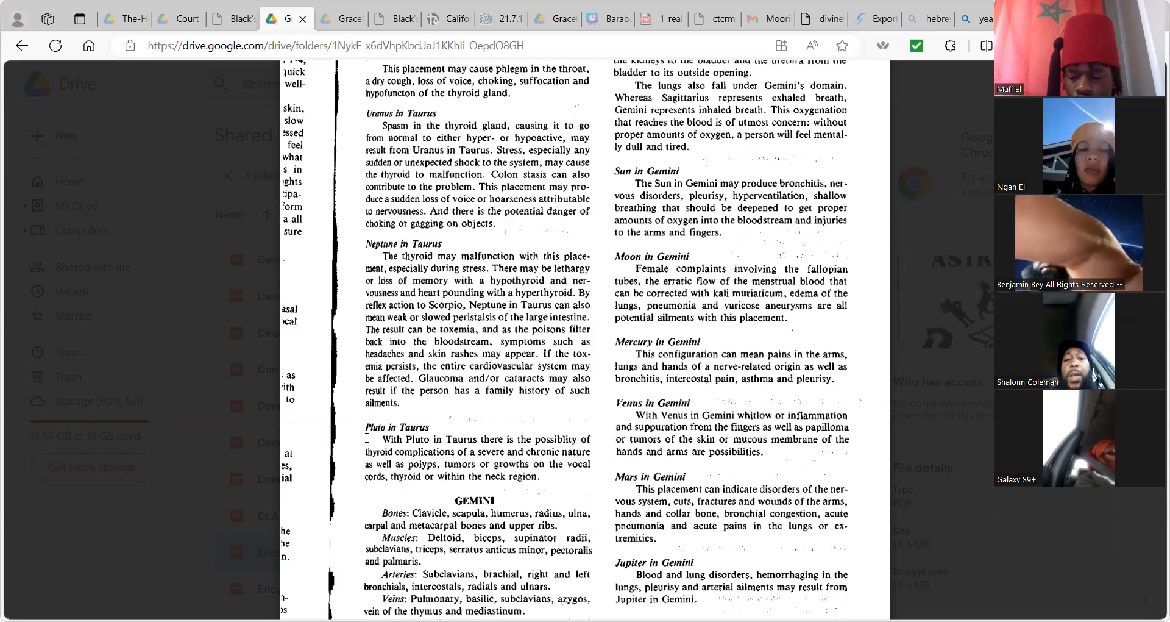
pyautogui.scroll(-3)
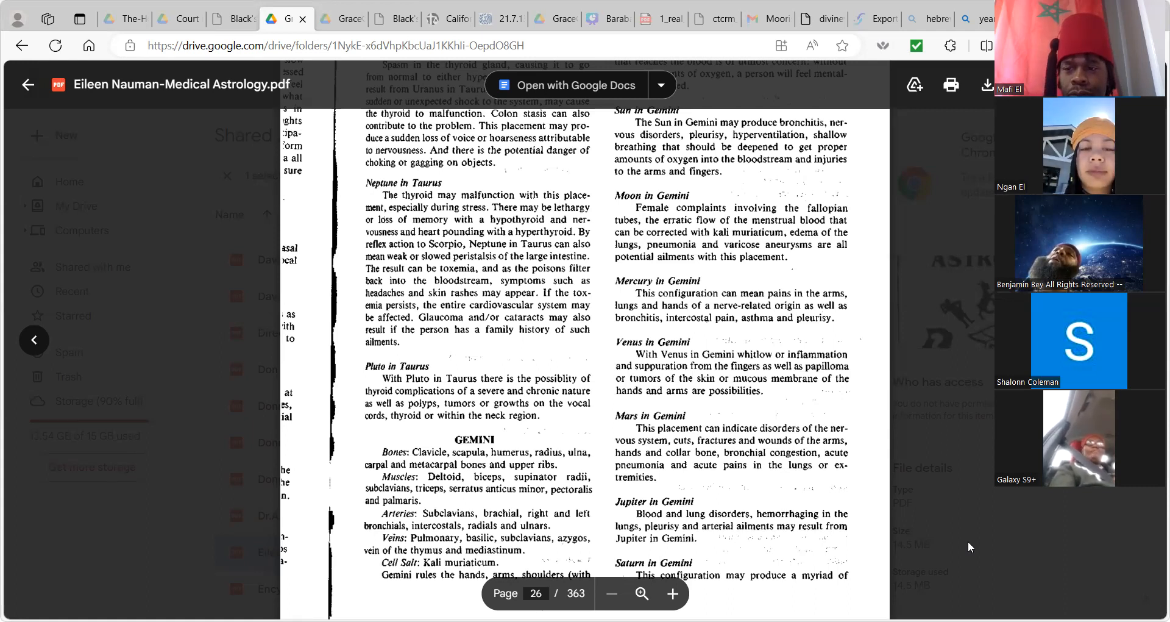
pyautogui.scroll(-3)
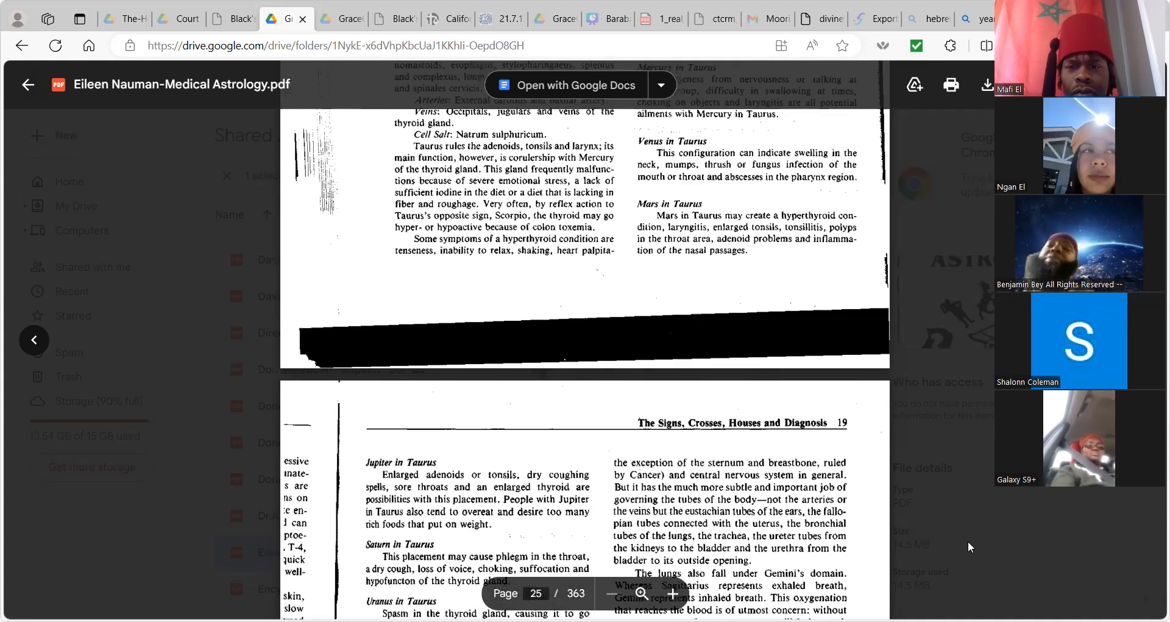
pyautogui.scroll(-3)
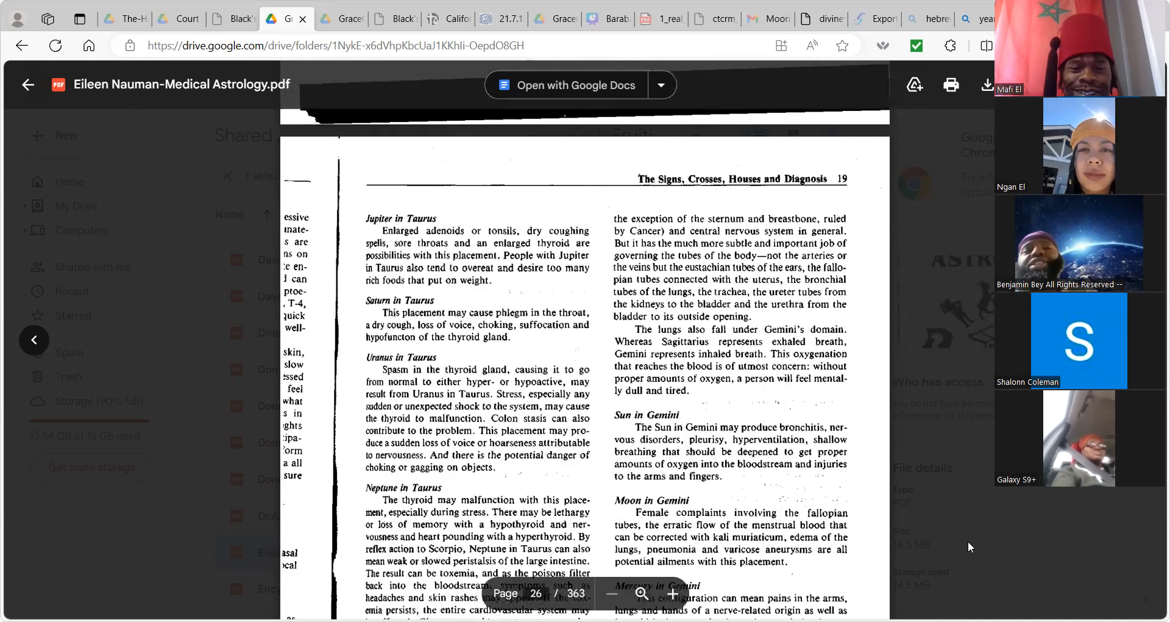
pyautogui.scroll(-3)
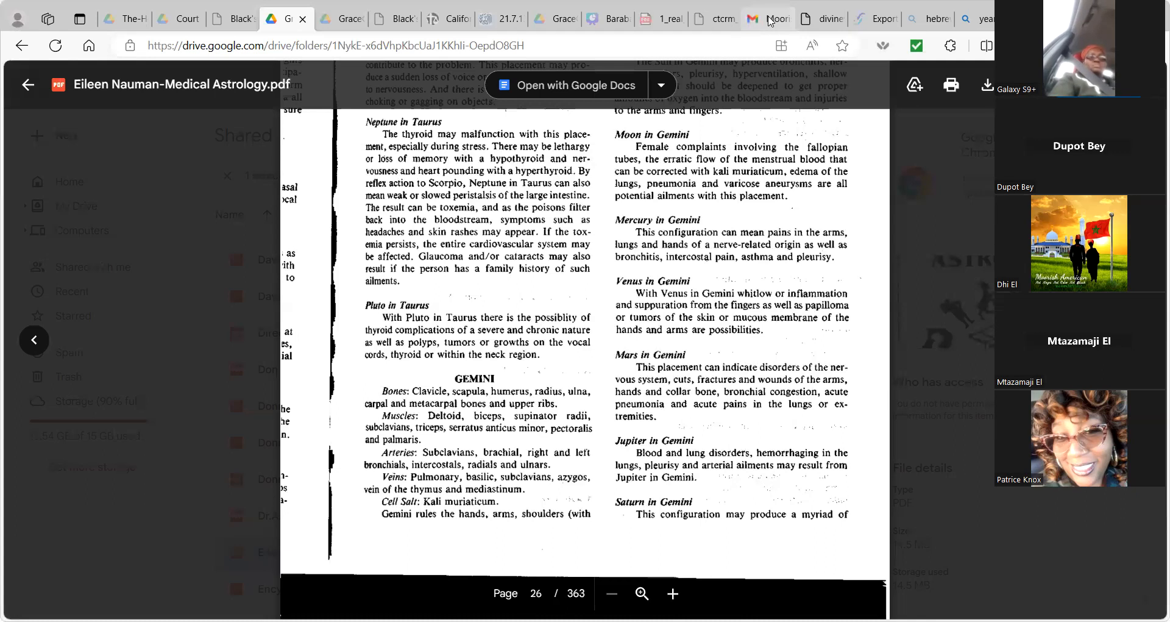
# Return to the Gmail tab previewing the Moorish Paradigm Book 4 PDF.
pyautogui.click(752, 18)
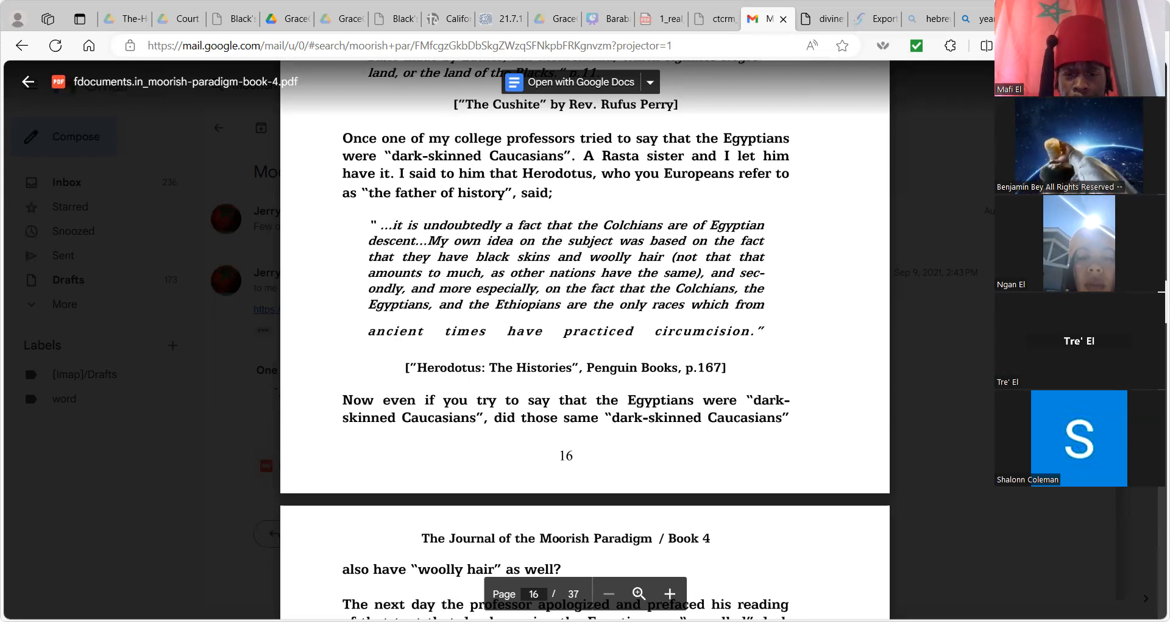
# Scroll the Moorish Paradigm PDF onto page 17, reaching the Hamites, Cushites and Nimrod passage.
pyautogui.scroll(-3)
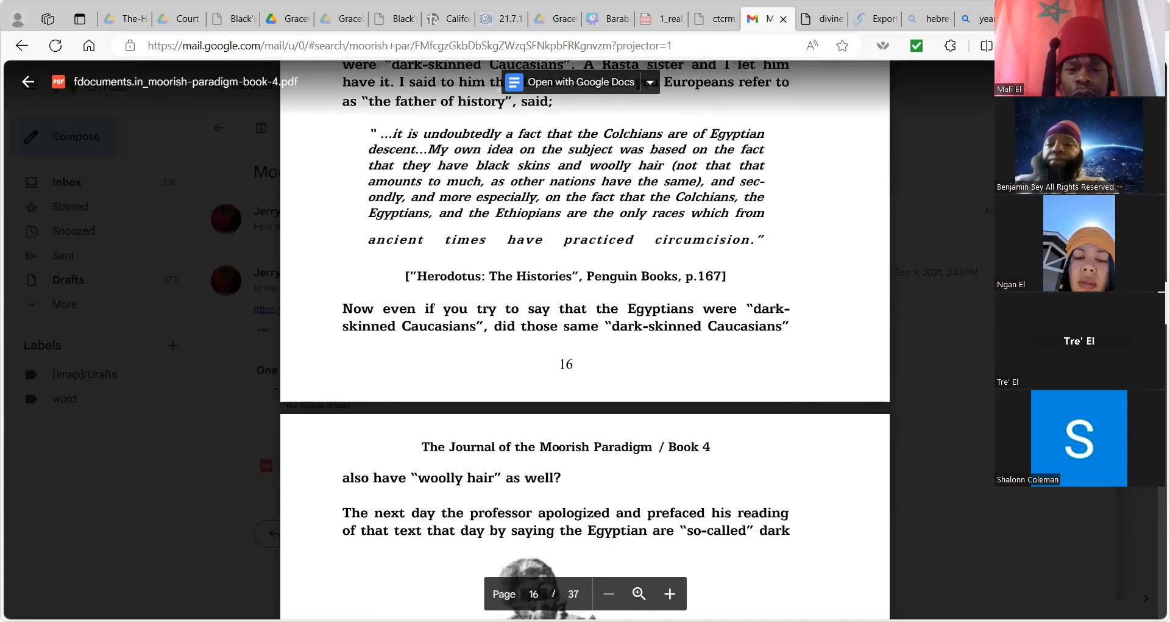
pyautogui.scroll(-3)
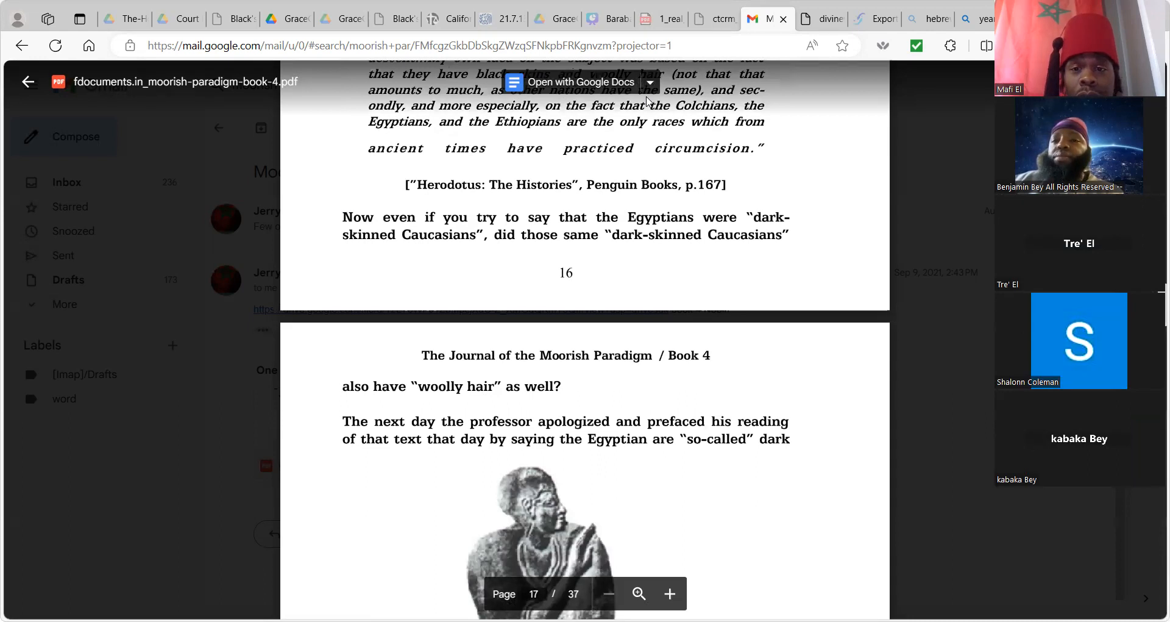
pyautogui.moveTo(694, 157)
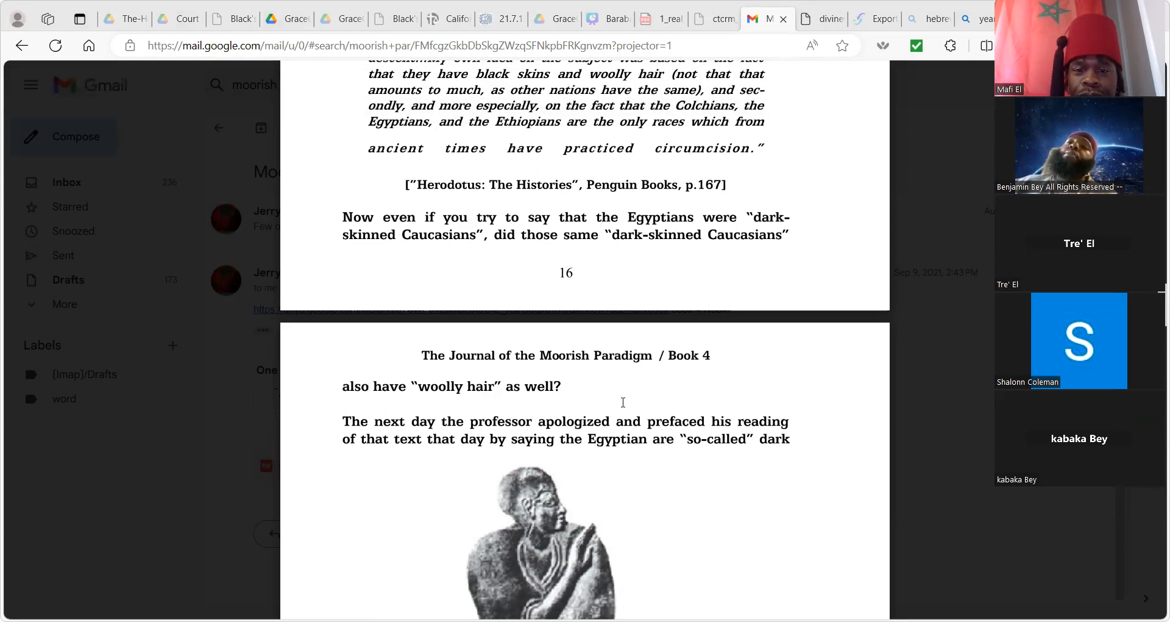
pyautogui.moveTo(670, 280)
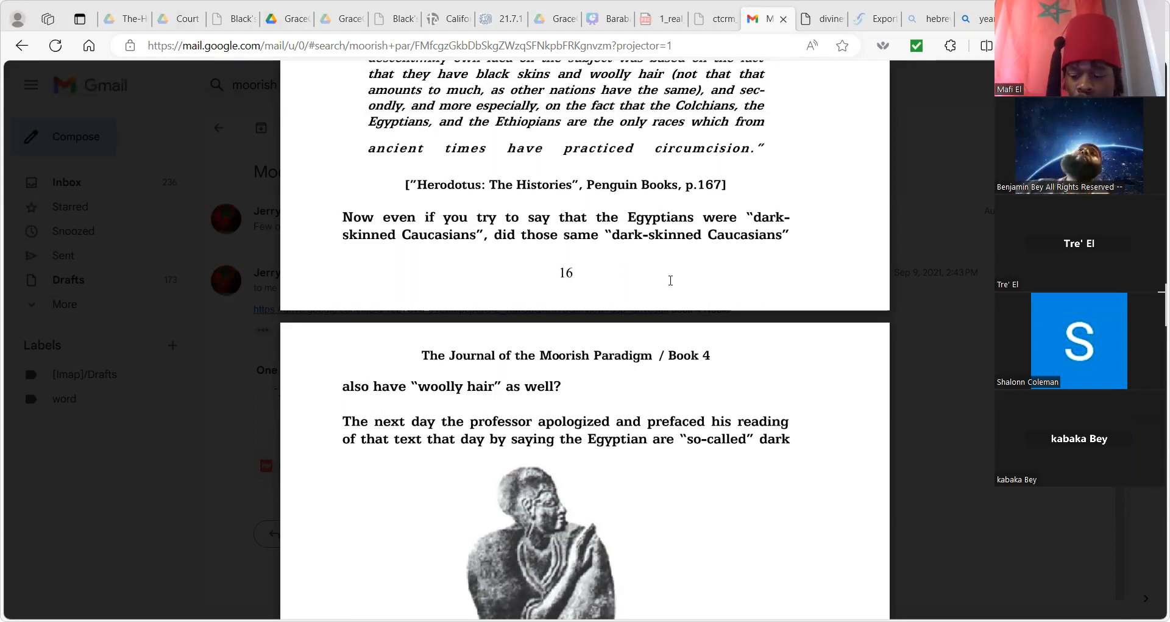
pyautogui.scroll(-3)
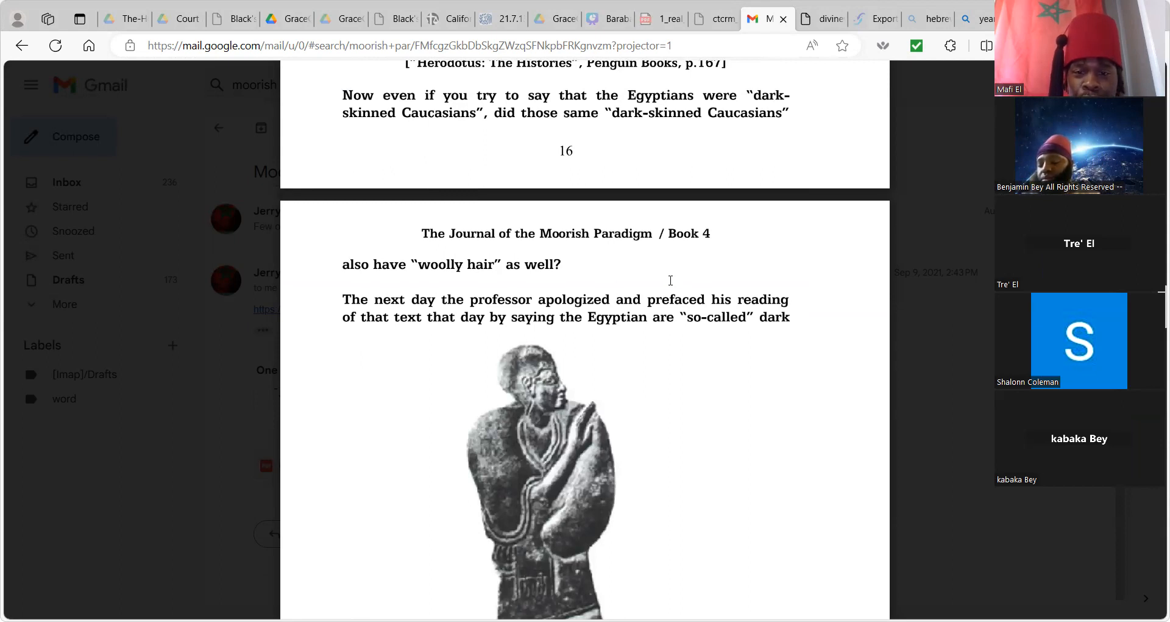
pyautogui.scroll(-3)
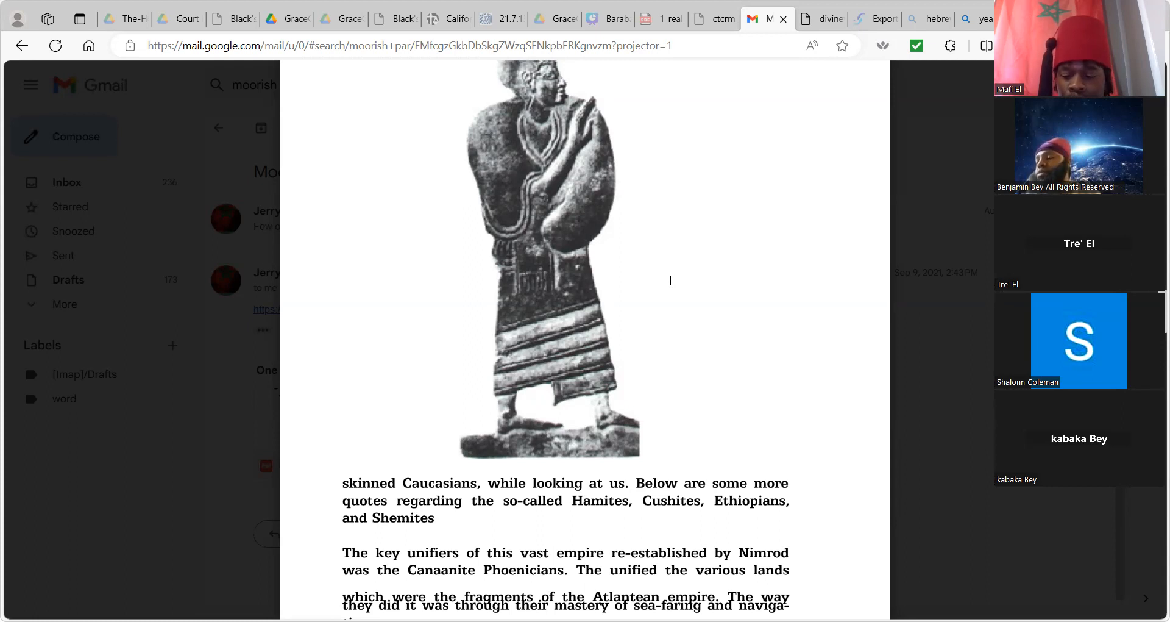
# Scroll past the Canaanite Noble caption to page 18's red bar and Phoenician quotation.
pyautogui.scroll(-3)
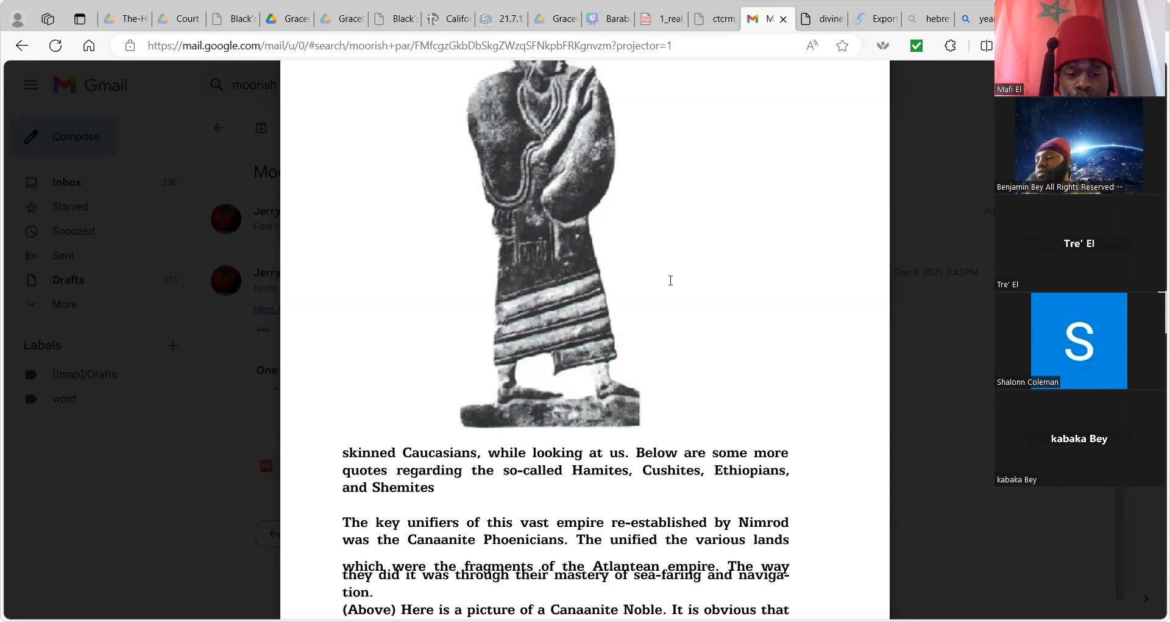
pyautogui.scroll(-3)
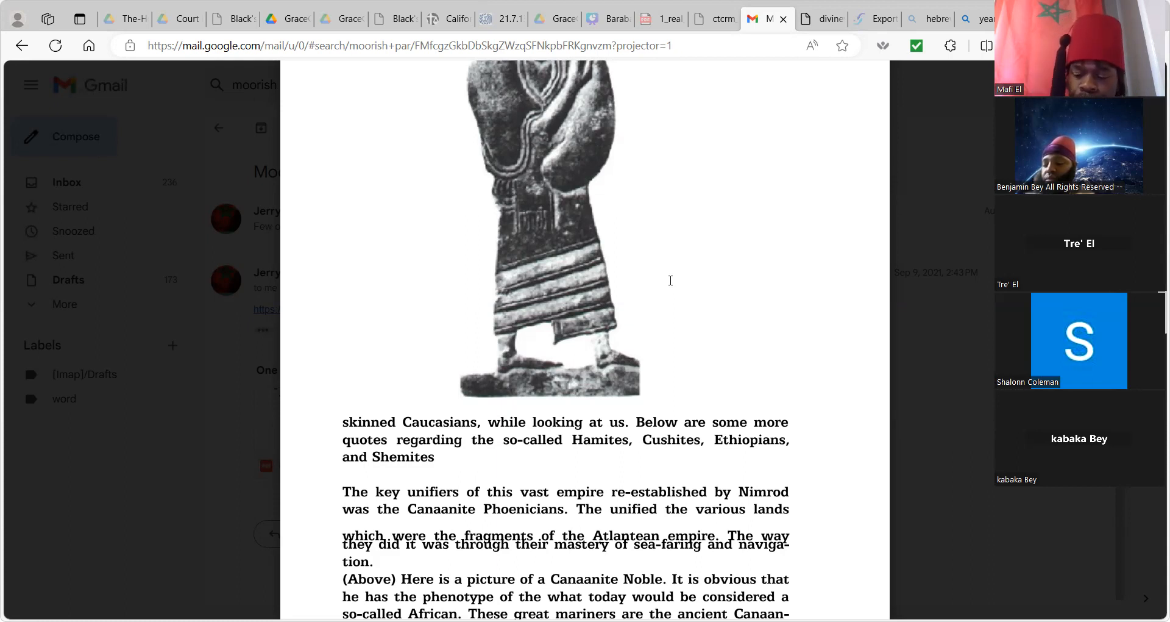
pyautogui.scroll(-3)
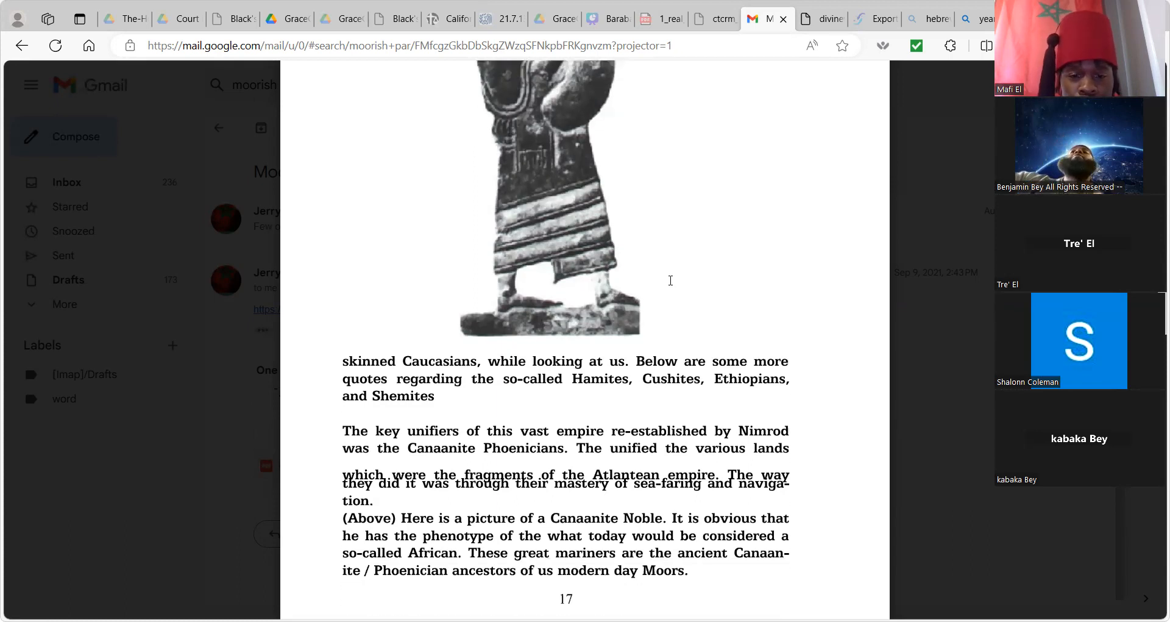
pyautogui.scroll(-3)
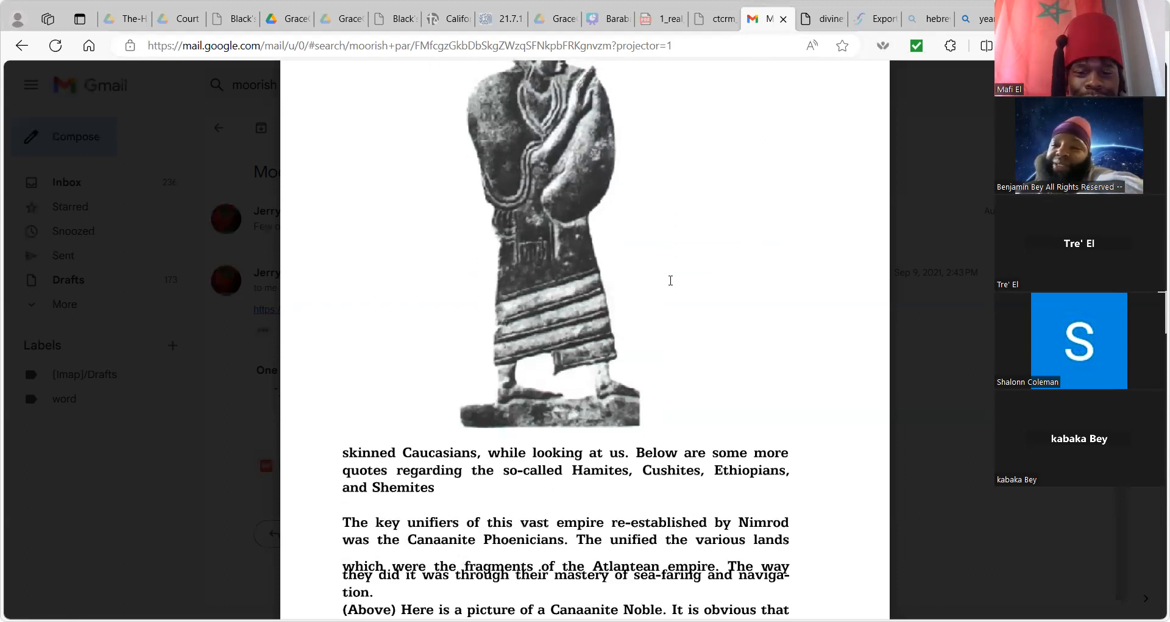
pyautogui.scroll(-3)
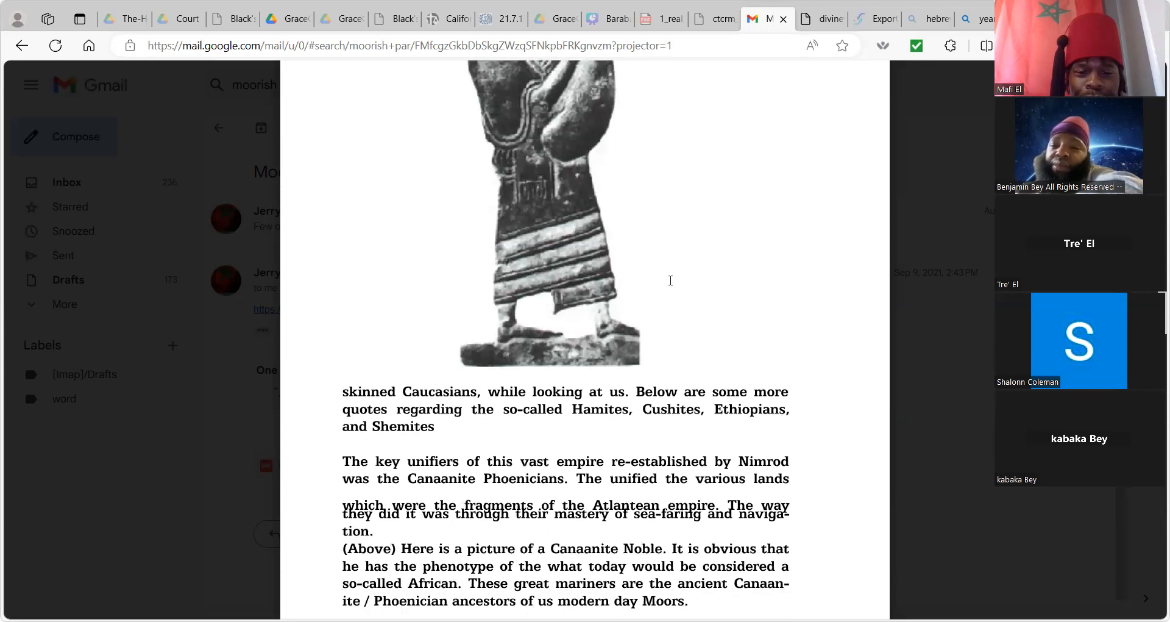
pyautogui.scroll(-3)
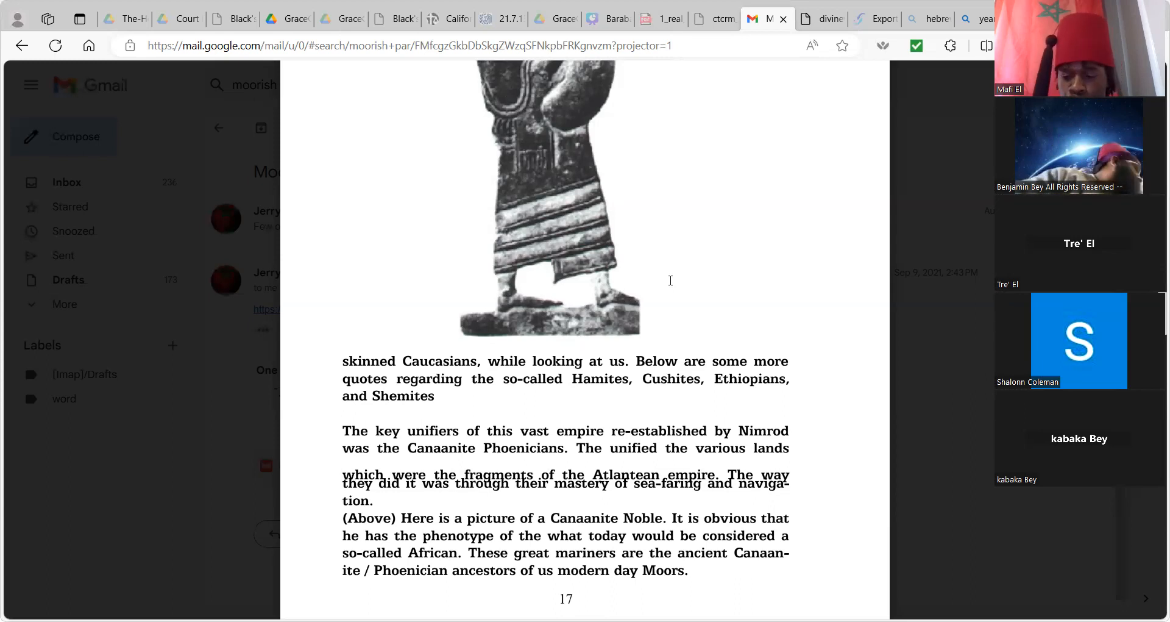
pyautogui.scroll(-3)
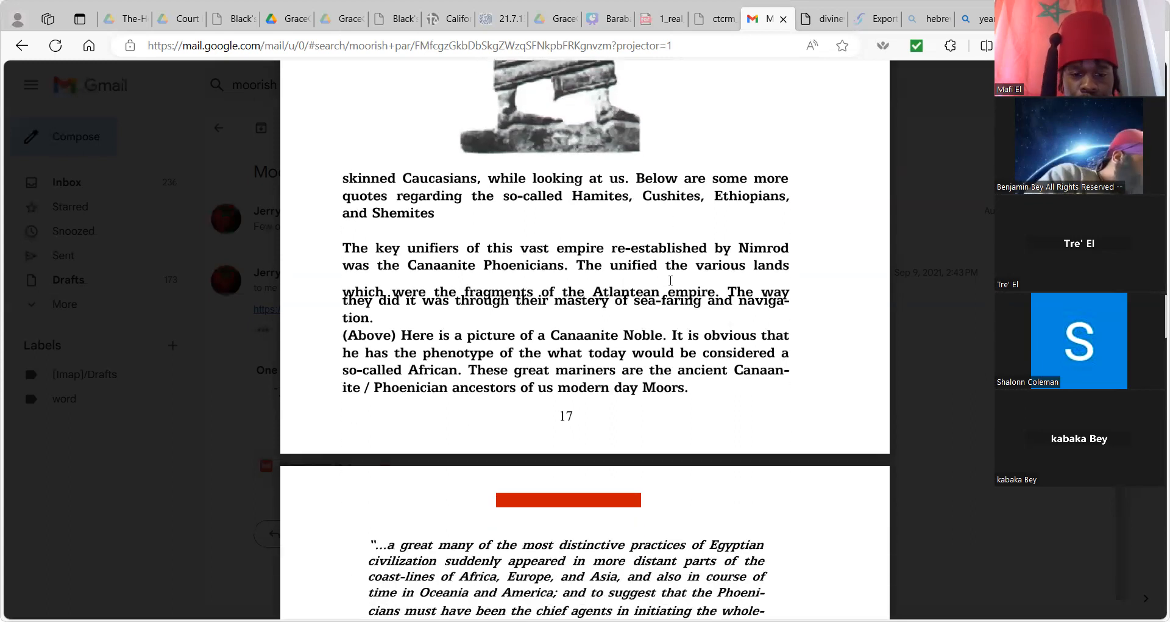
# Scroll page 18 past the 1915 lecture quote to the Mu-Atlantis passage and Mohawk chief caption.
pyautogui.scroll(-3)
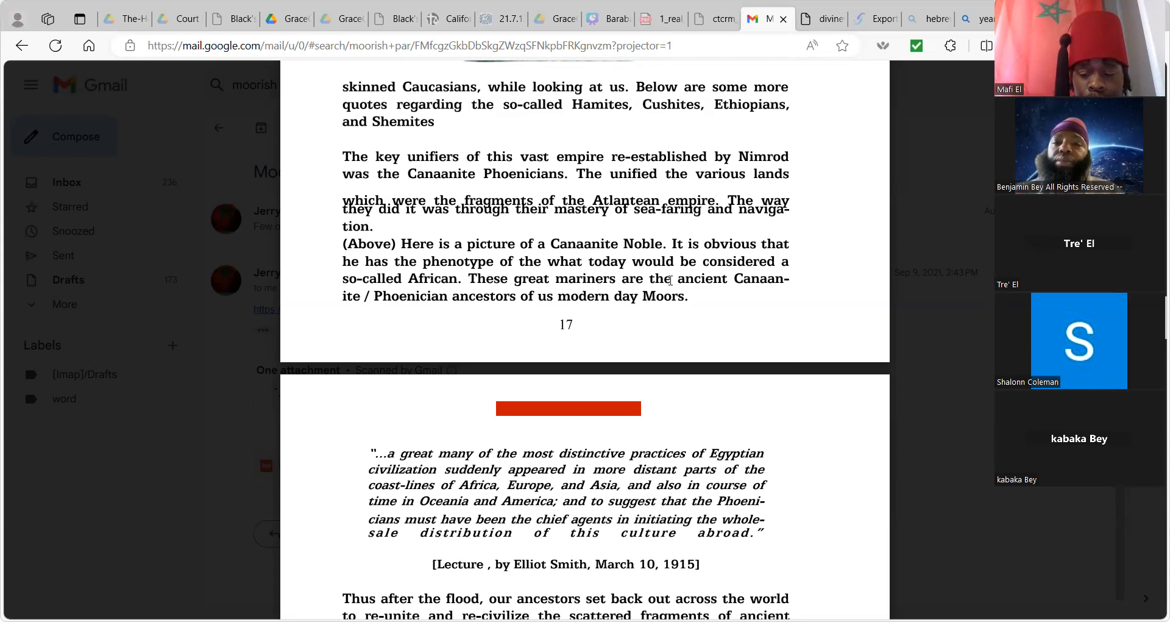
pyautogui.scroll(-3)
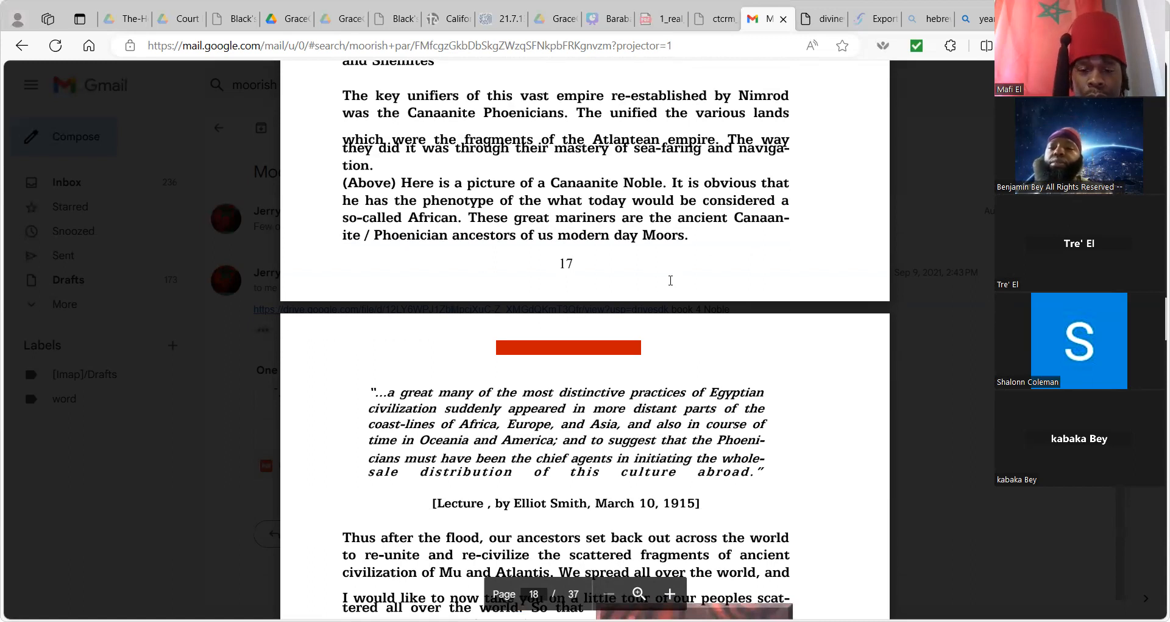
pyautogui.scroll(-3)
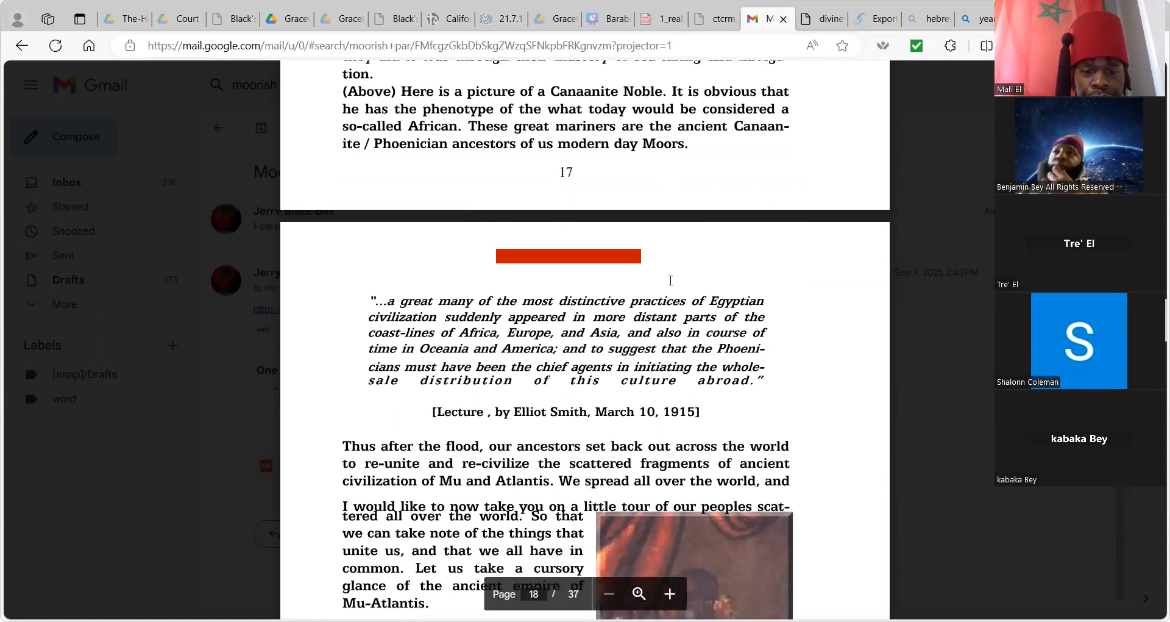
pyautogui.scroll(-3)
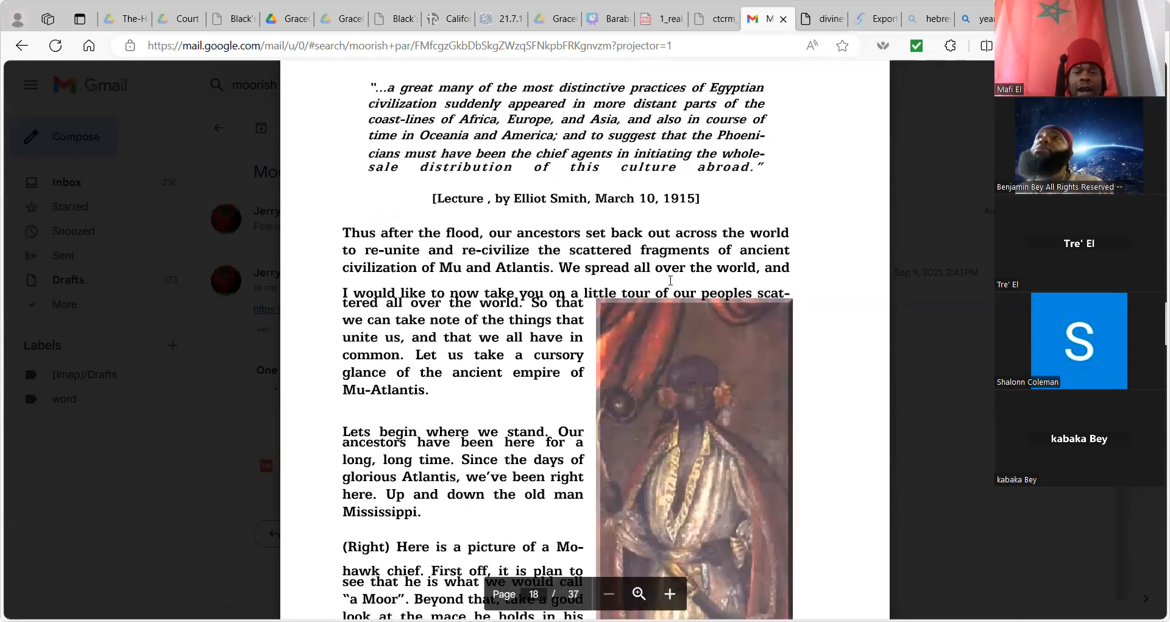
pyautogui.scroll(-3)
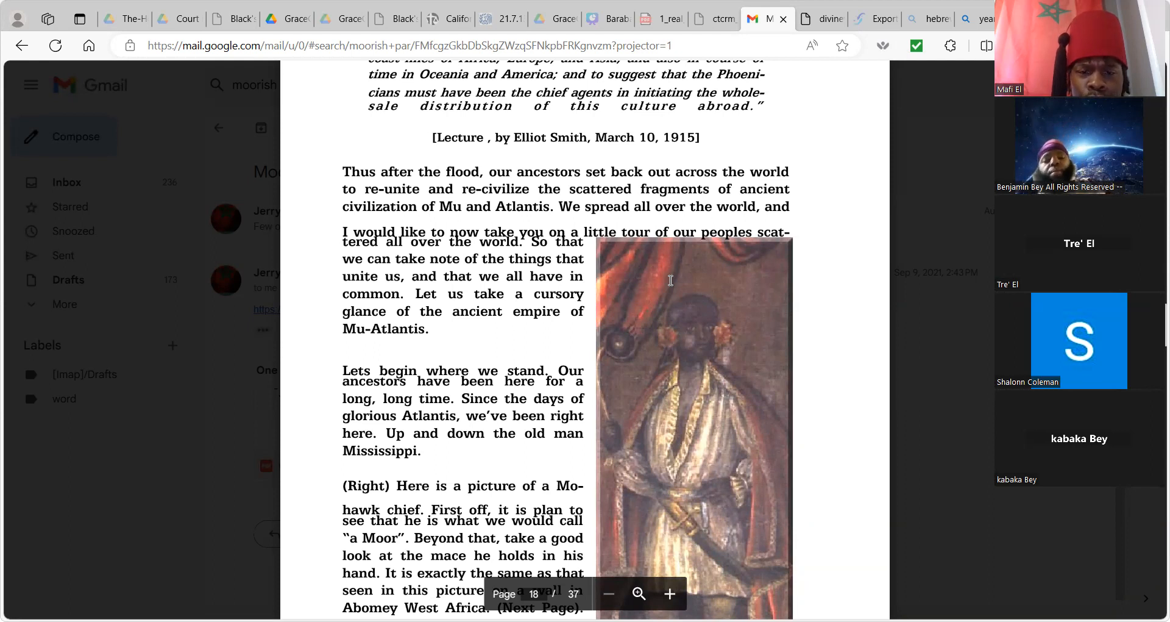
pyautogui.scroll(-3)
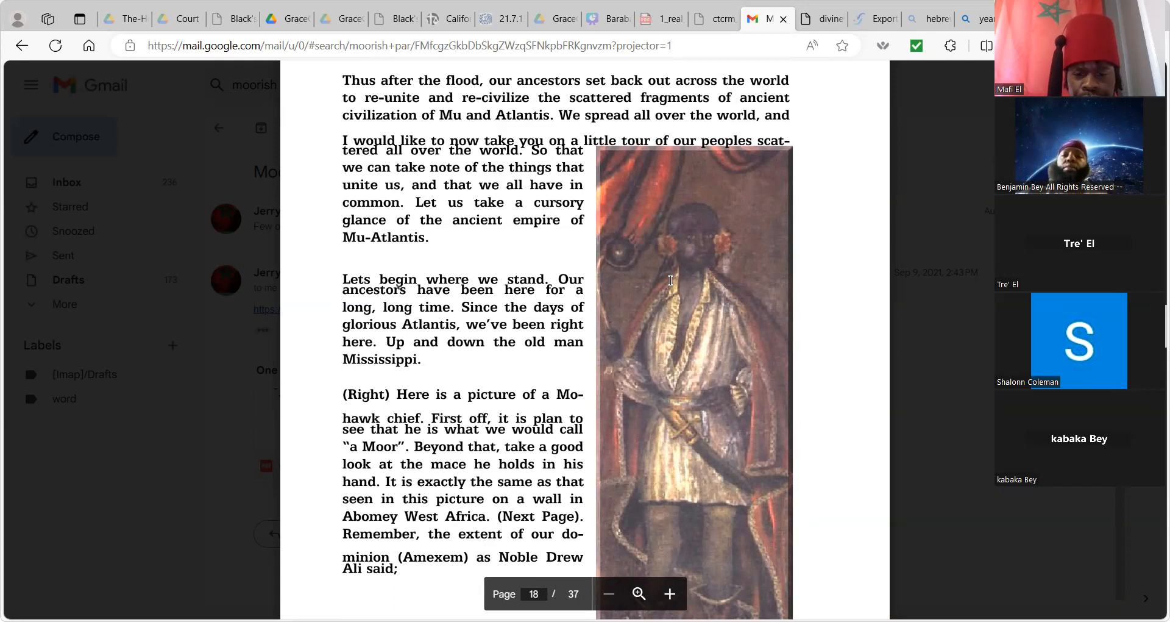
pyautogui.scroll(-3)
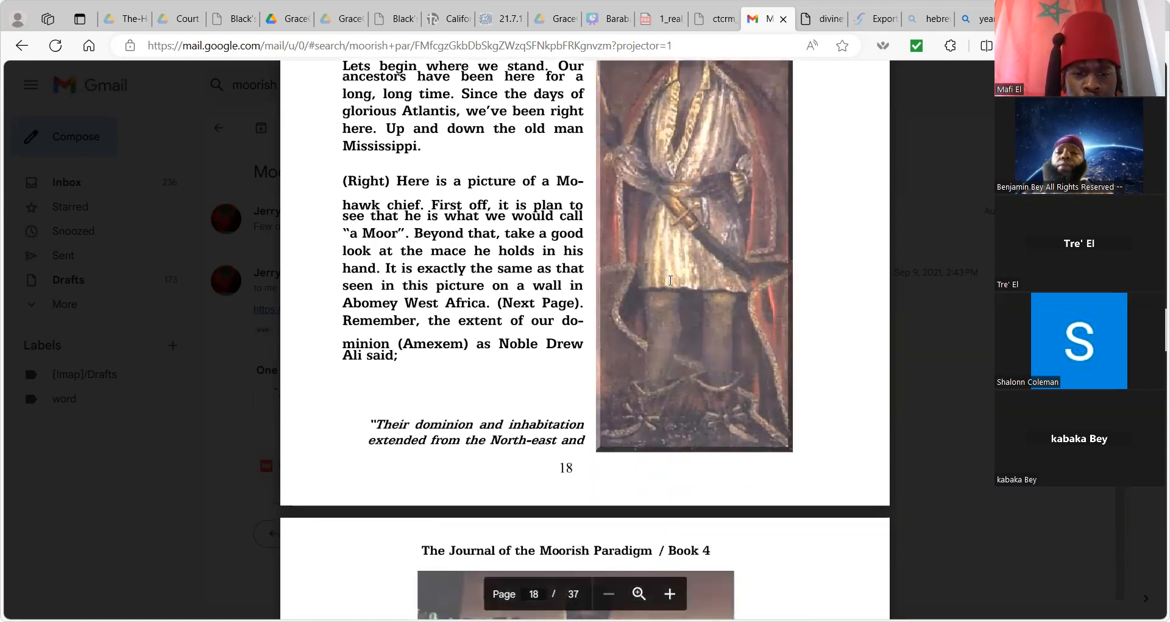
pyautogui.scroll(-3)
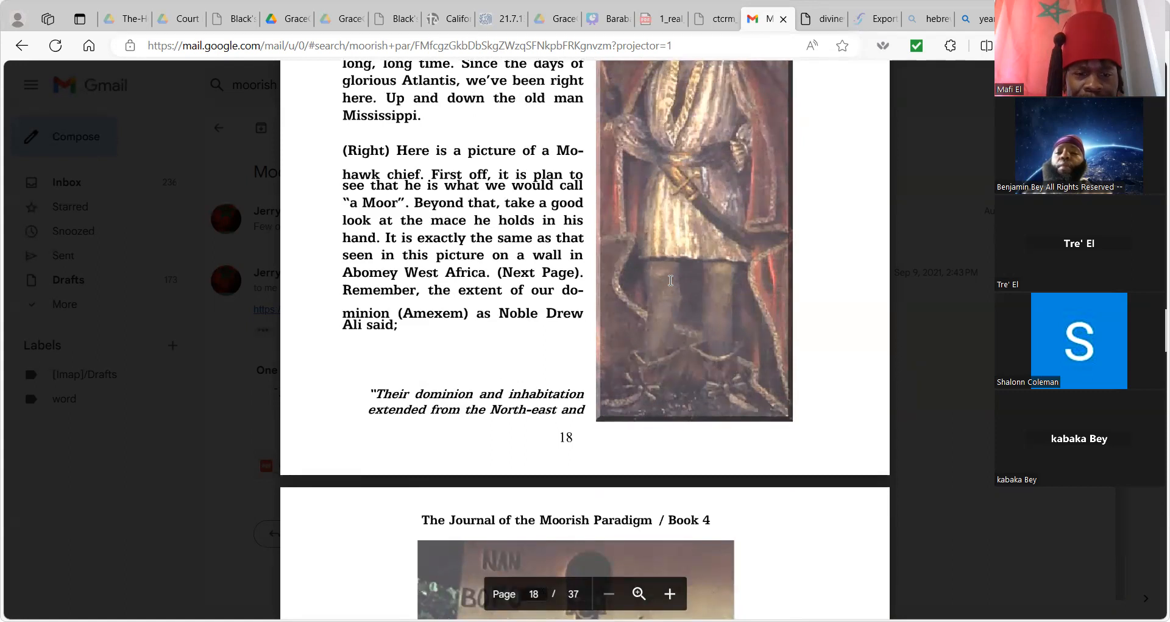
pyautogui.scroll(-3)
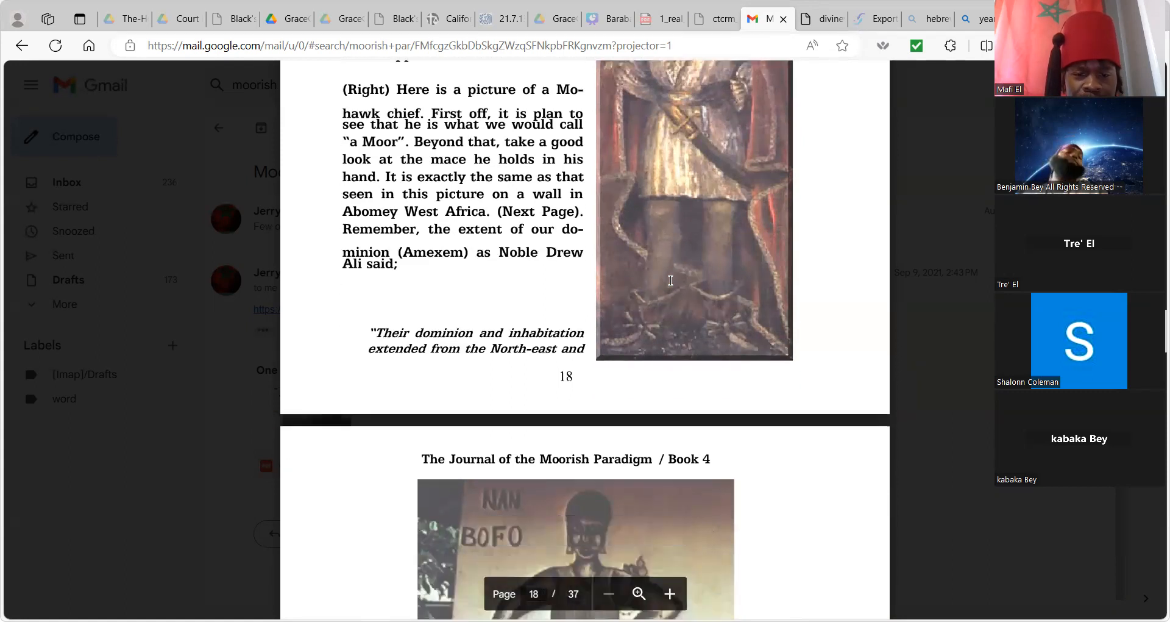
pyautogui.scroll(-3)
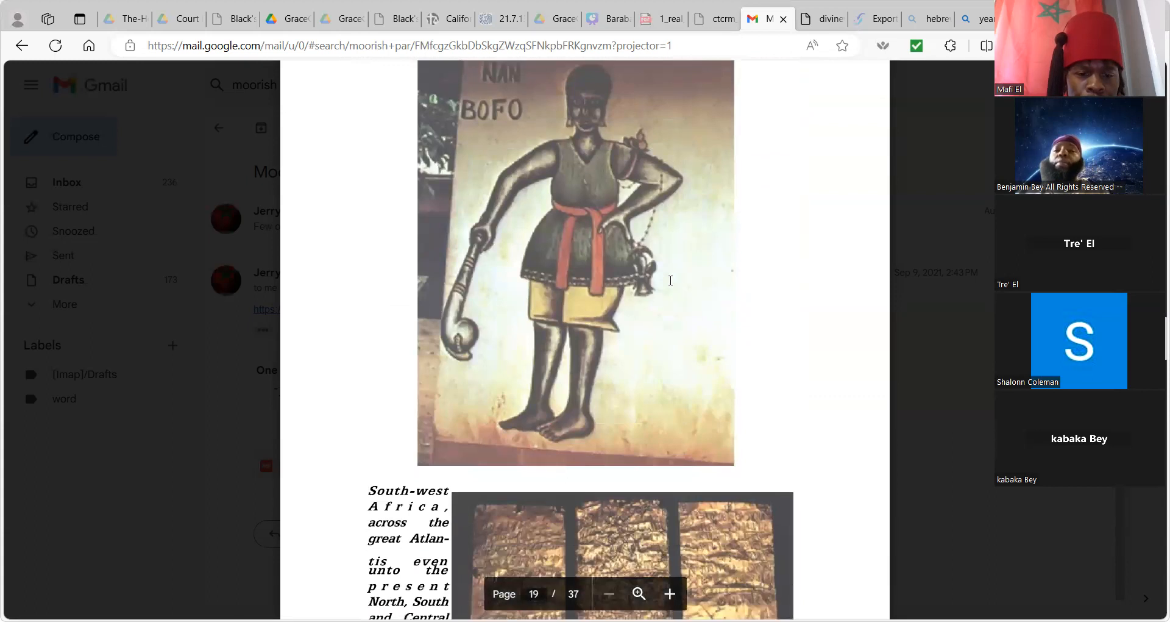
pyautogui.scroll(-3)
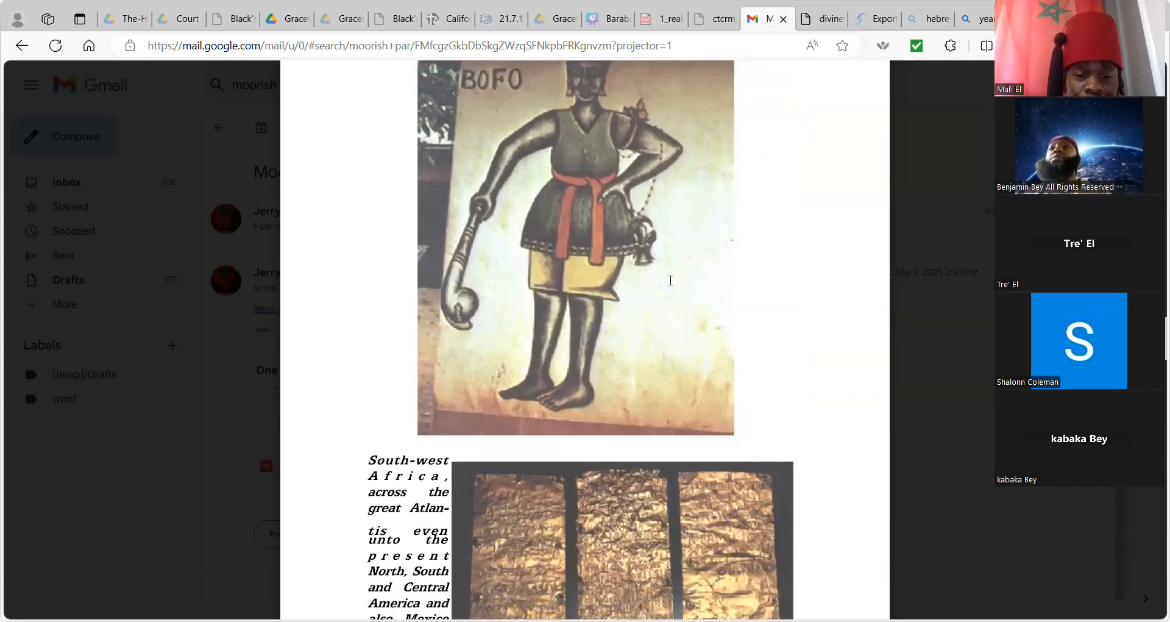
pyautogui.scroll(-3)
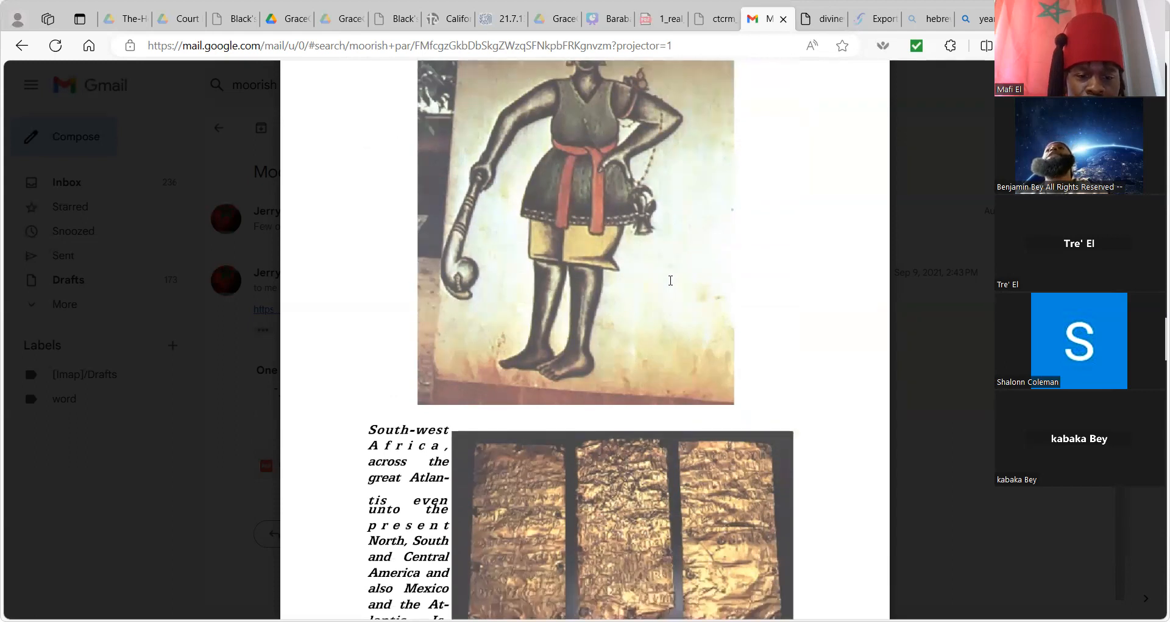
pyautogui.scroll(-3)
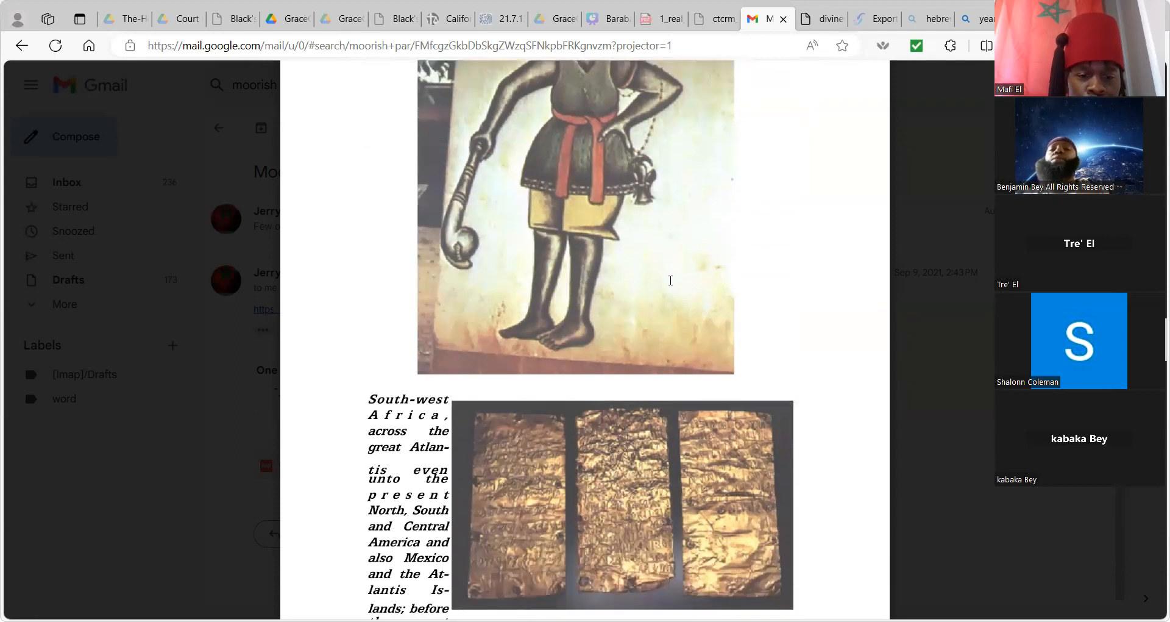
pyautogui.scroll(-3)
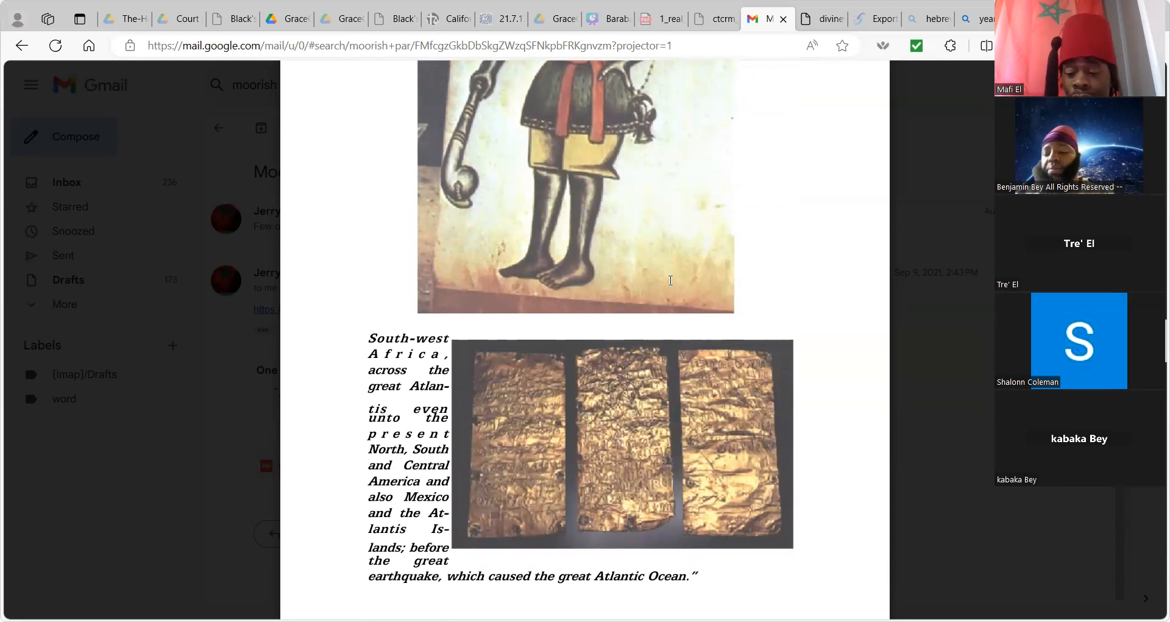
pyautogui.scroll(-3)
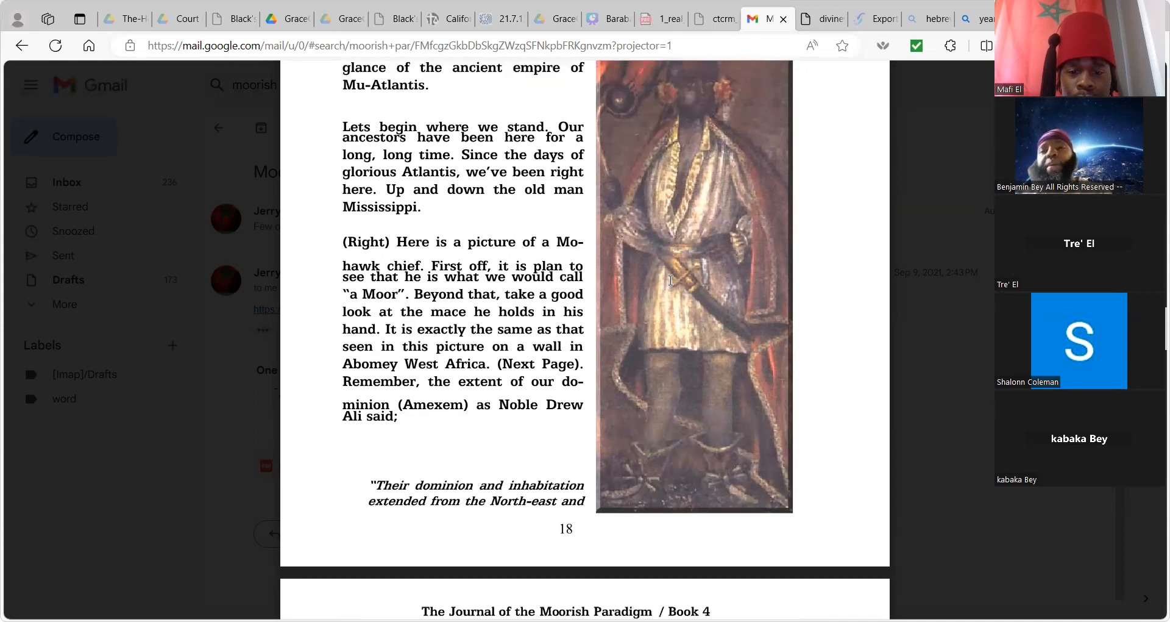
# Scroll the Moorish Paradigm PDF past page 19 to page 20's Phoenician and Etruscan writing caption.
pyautogui.scroll(-3)
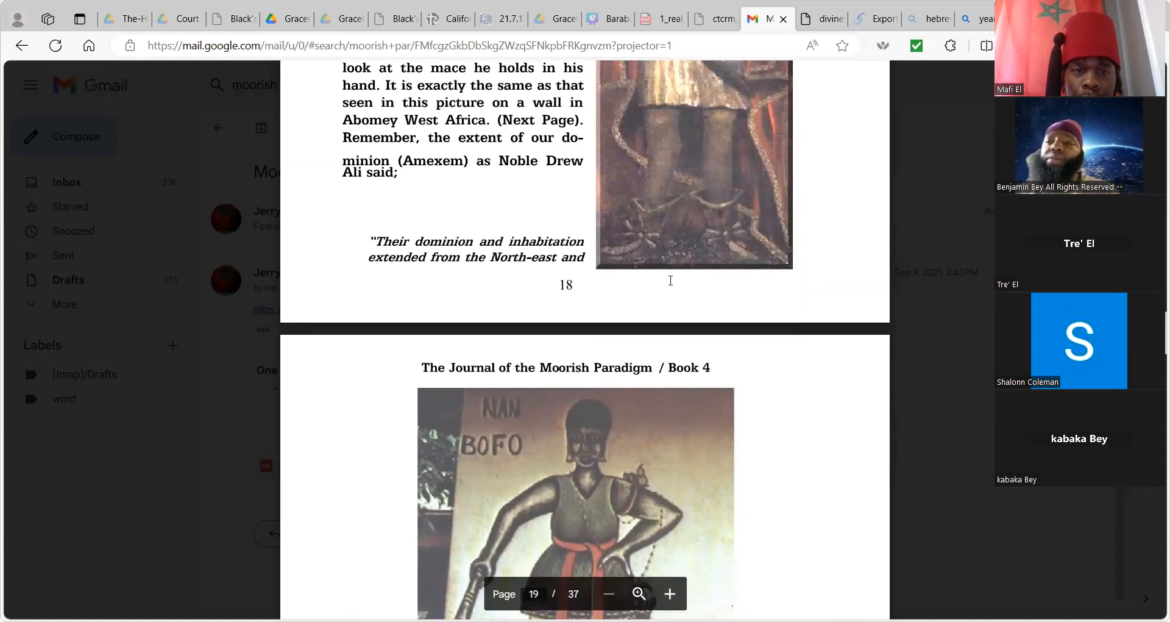
pyautogui.scroll(-3)
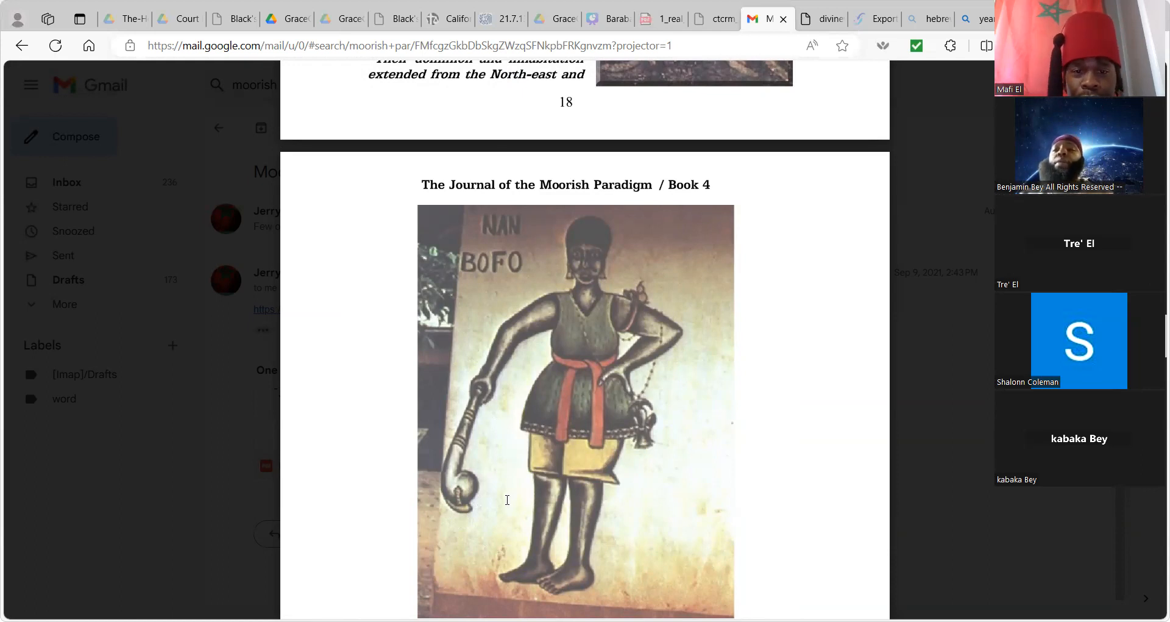
pyautogui.scroll(-3)
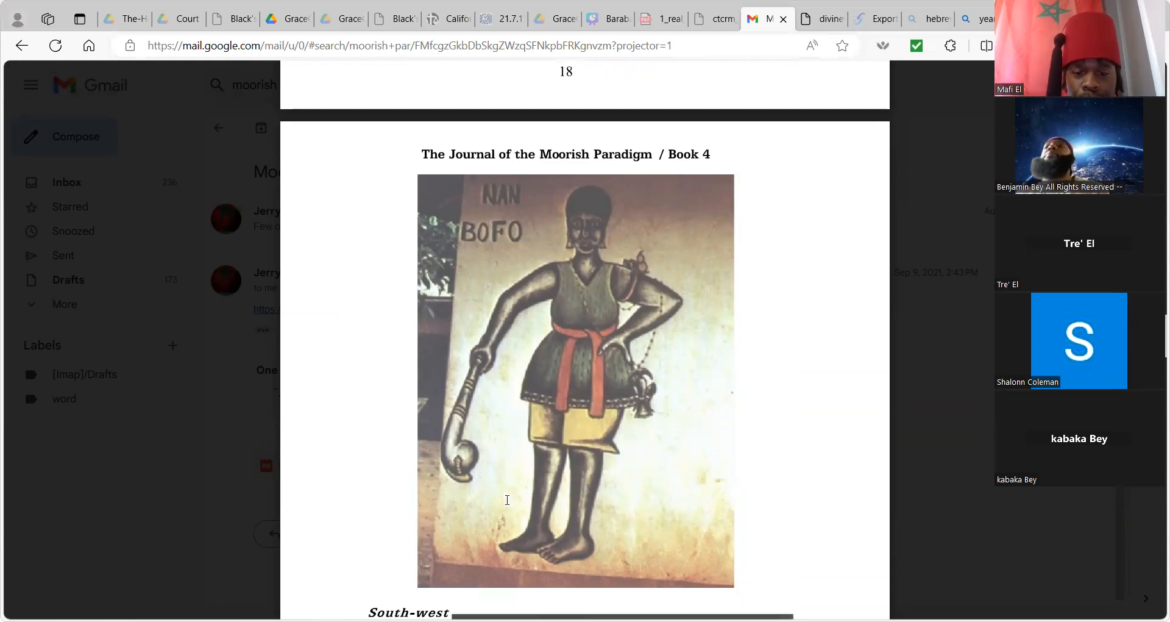
pyautogui.scroll(-3)
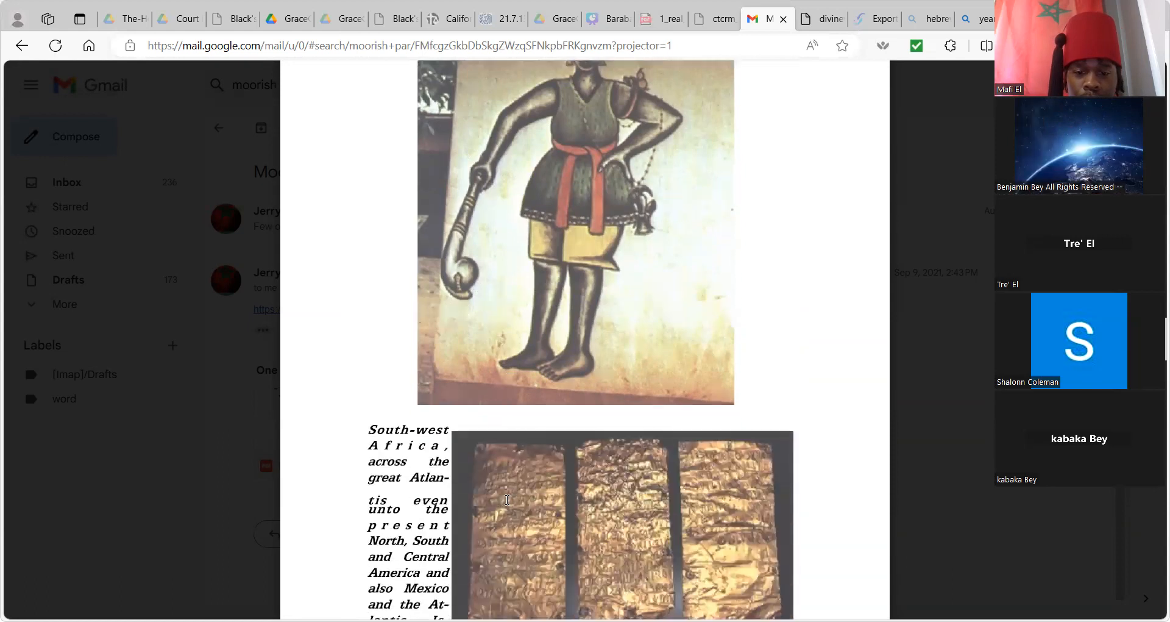
pyautogui.scroll(-3)
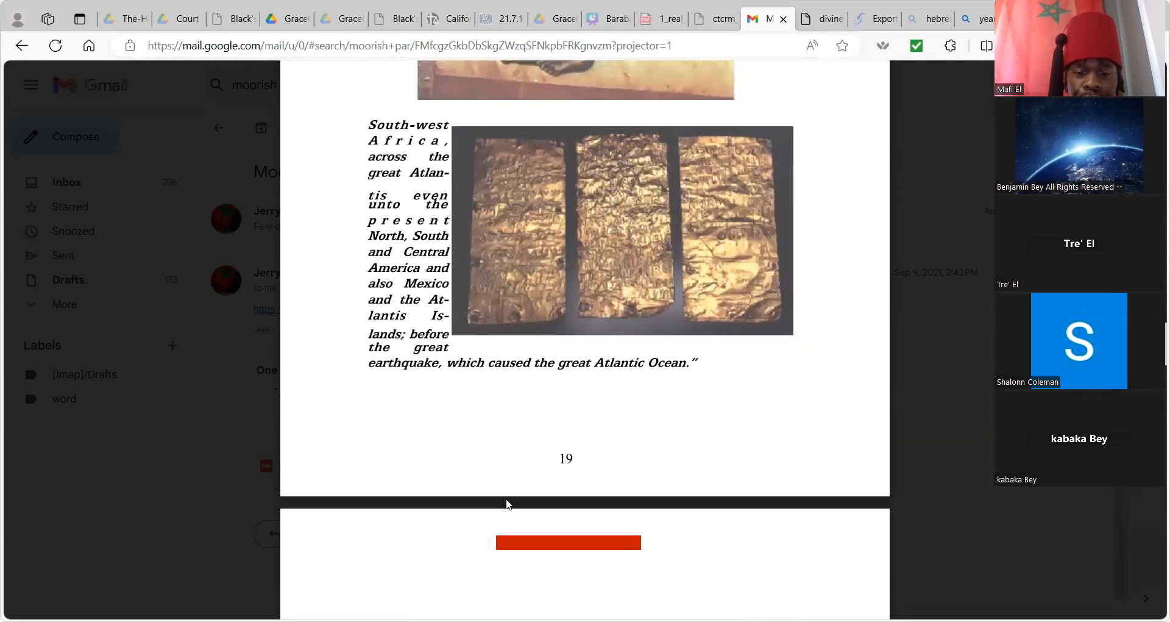
pyautogui.scroll(-3)
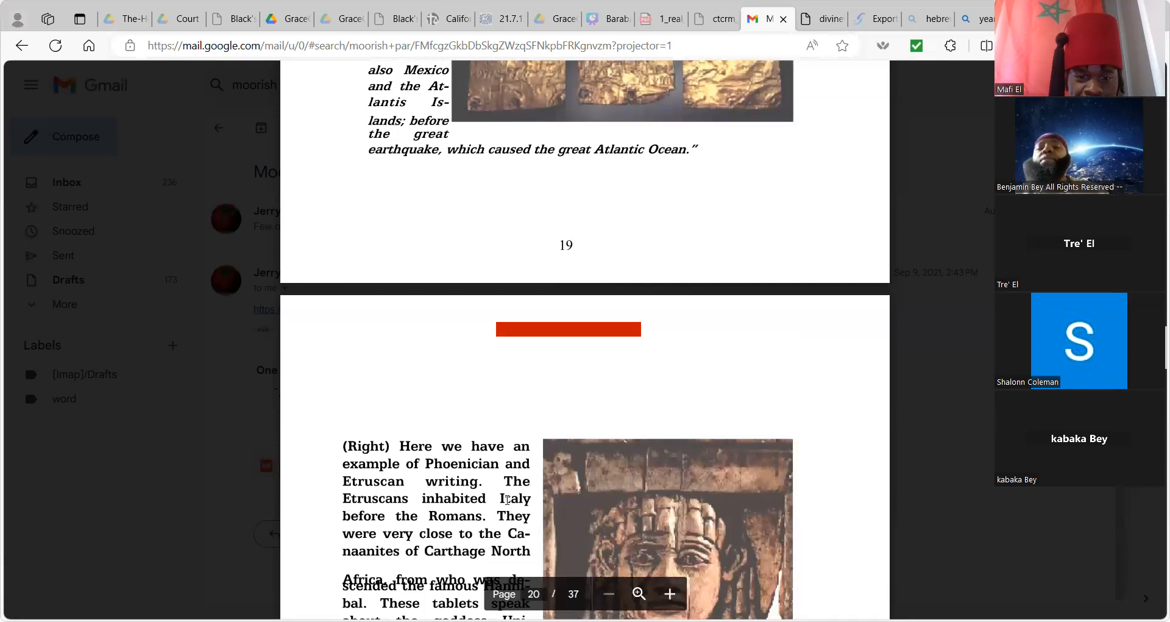
# Bring page 19's gold tablets and Atlantic earthquake passage back into view.
pyautogui.scroll(-3)
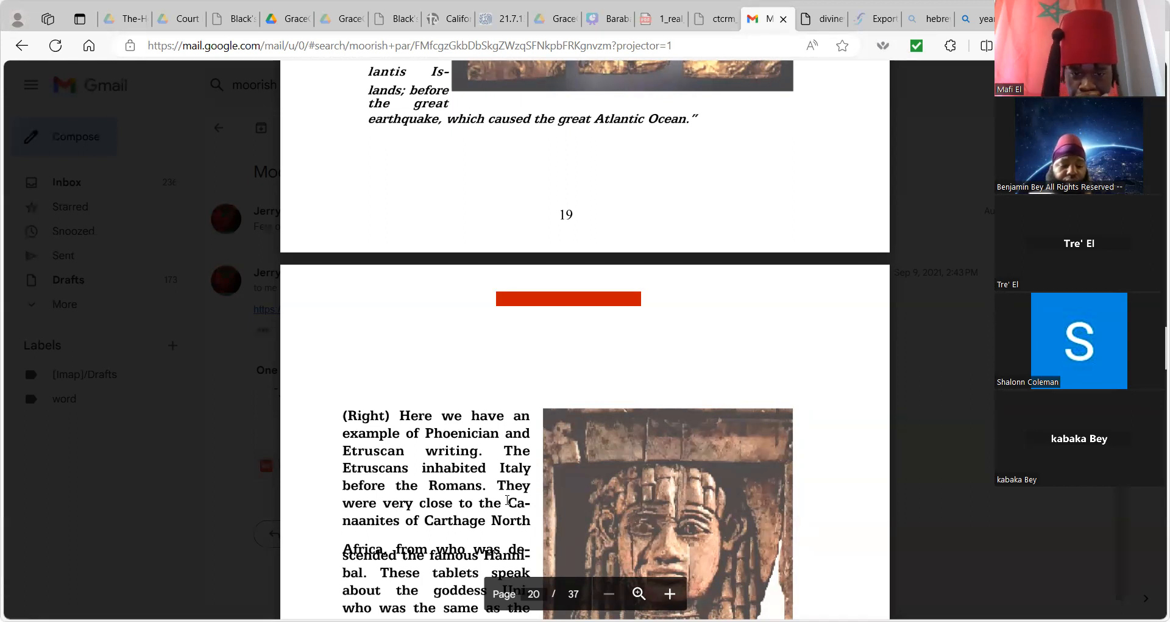
pyautogui.scroll(-3)
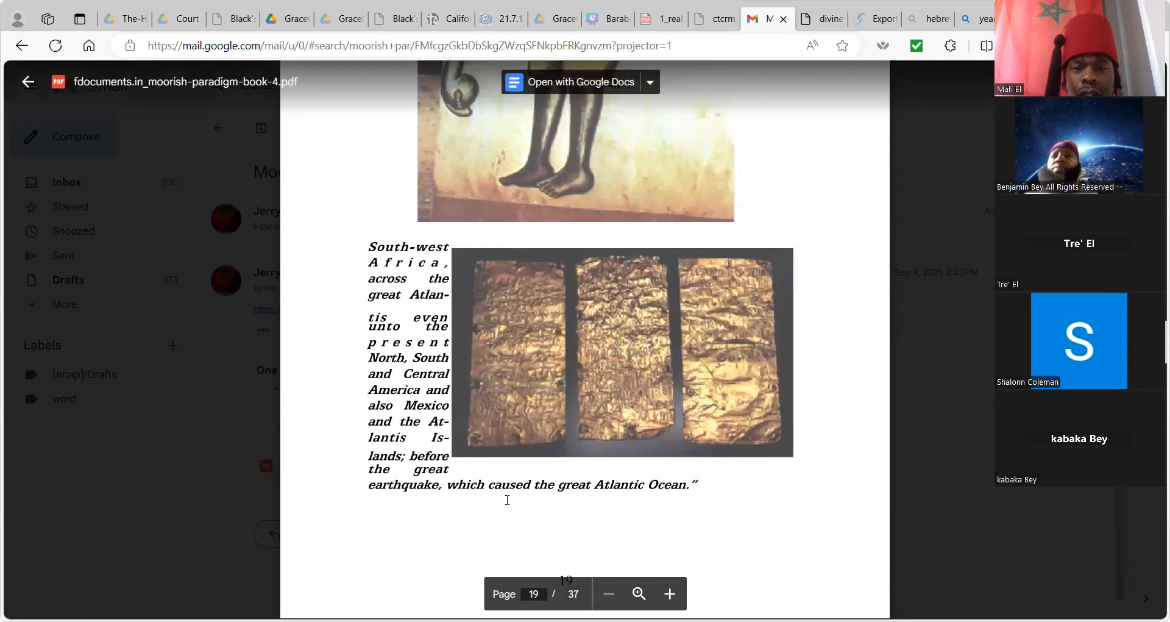
pyautogui.moveTo(779, 312)
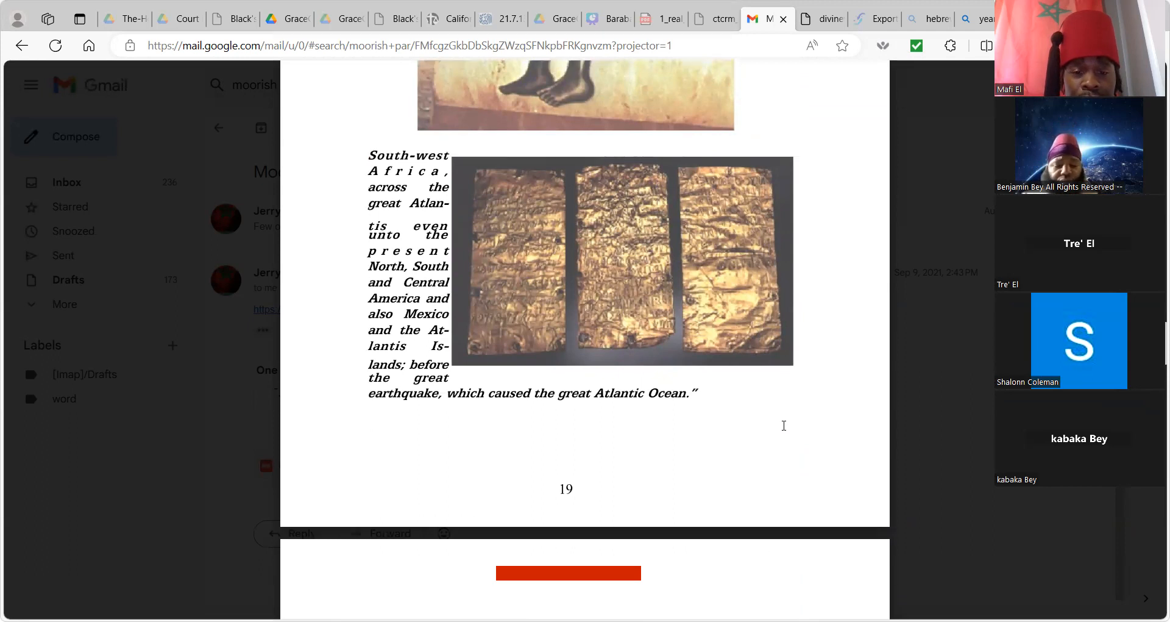
# Scroll to page 20, showing the Etruscan tablets text and the Mormon 'Moor Man' passage.
pyautogui.scroll(-3)
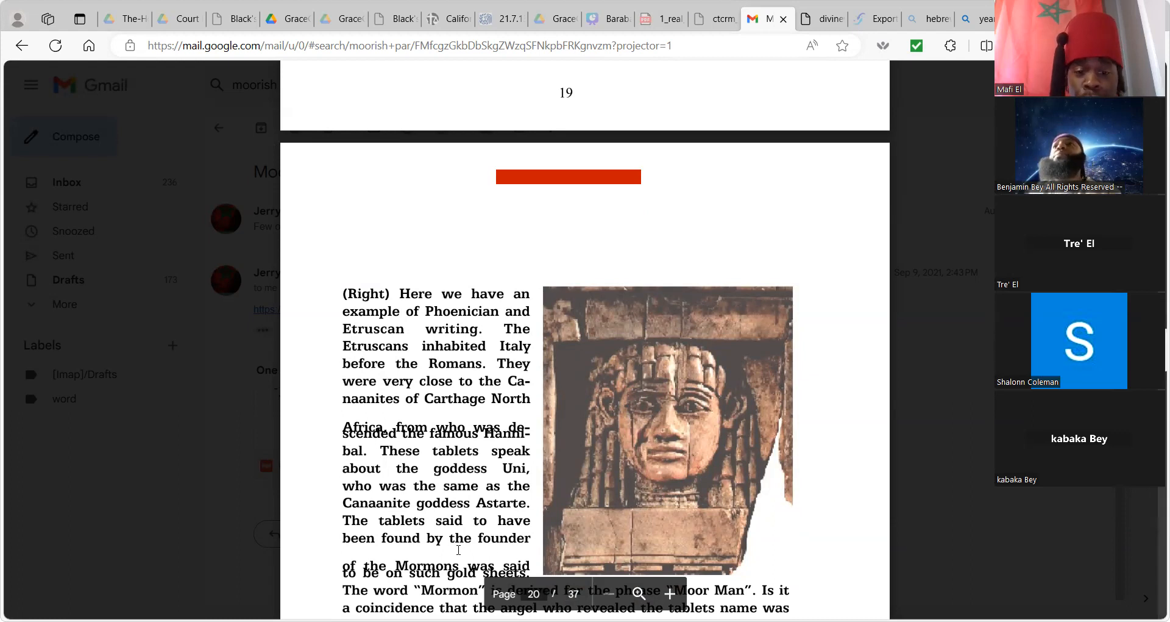
pyautogui.scroll(-3)
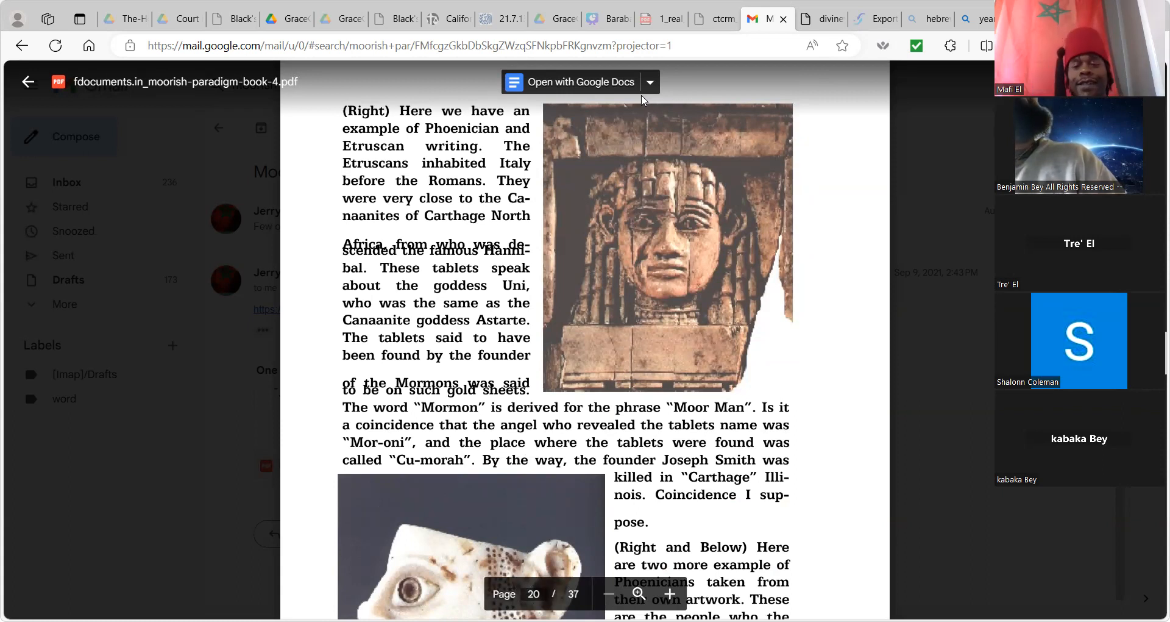
# Scroll the PDF preview from page 20's end to page 21's Journal header and bird painting.
pyautogui.scroll(-3)
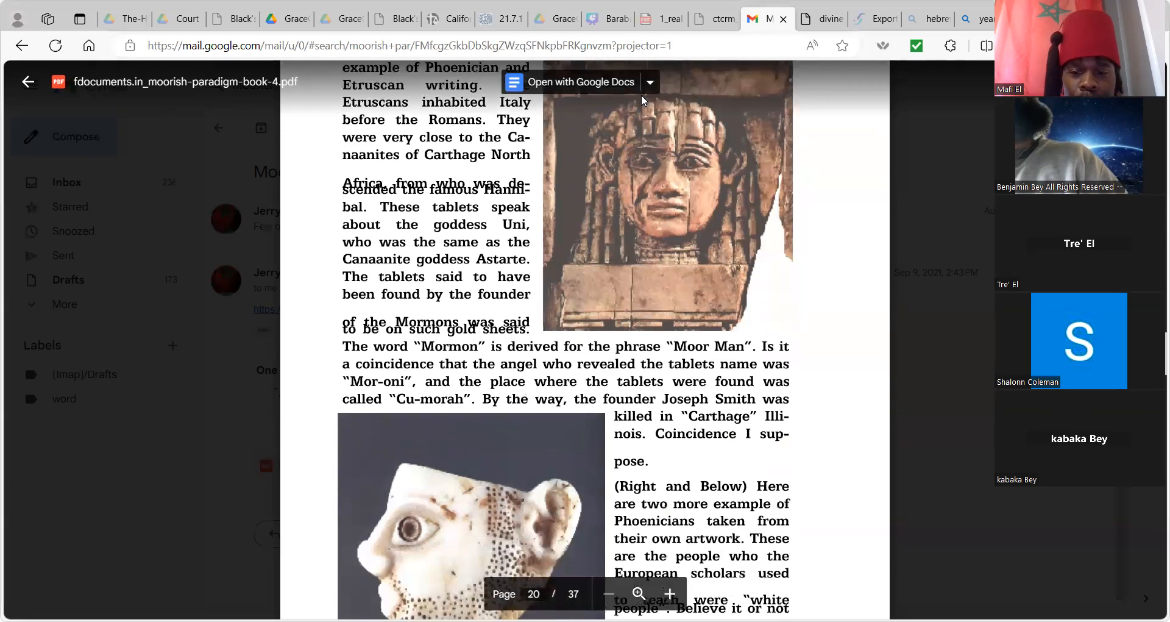
pyautogui.scroll(-3)
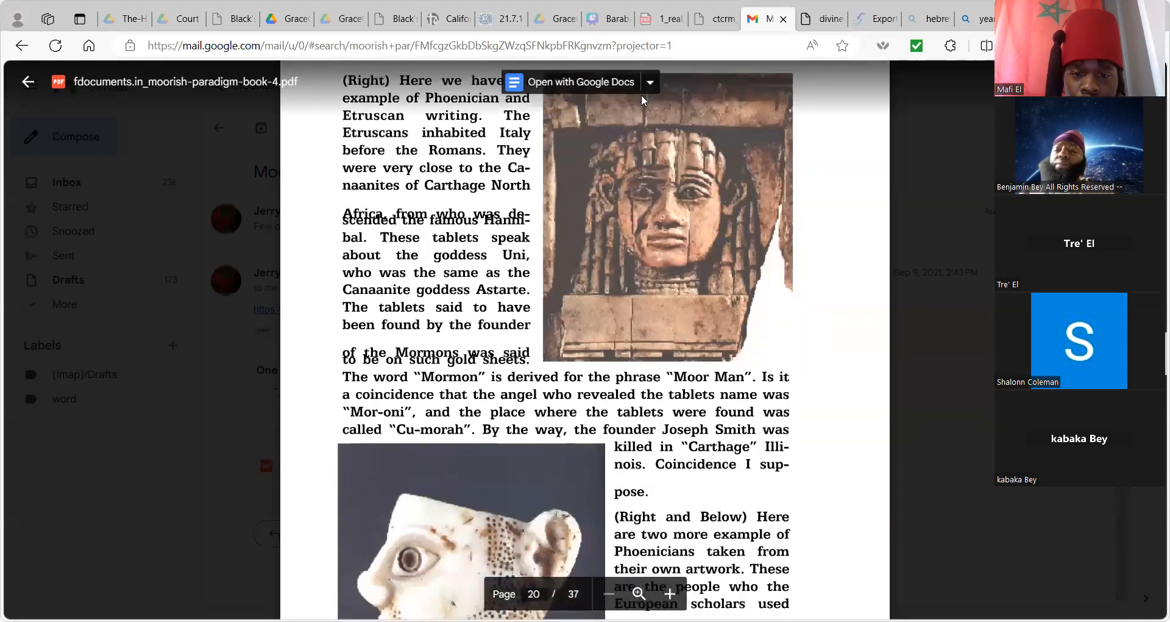
pyautogui.scroll(-3)
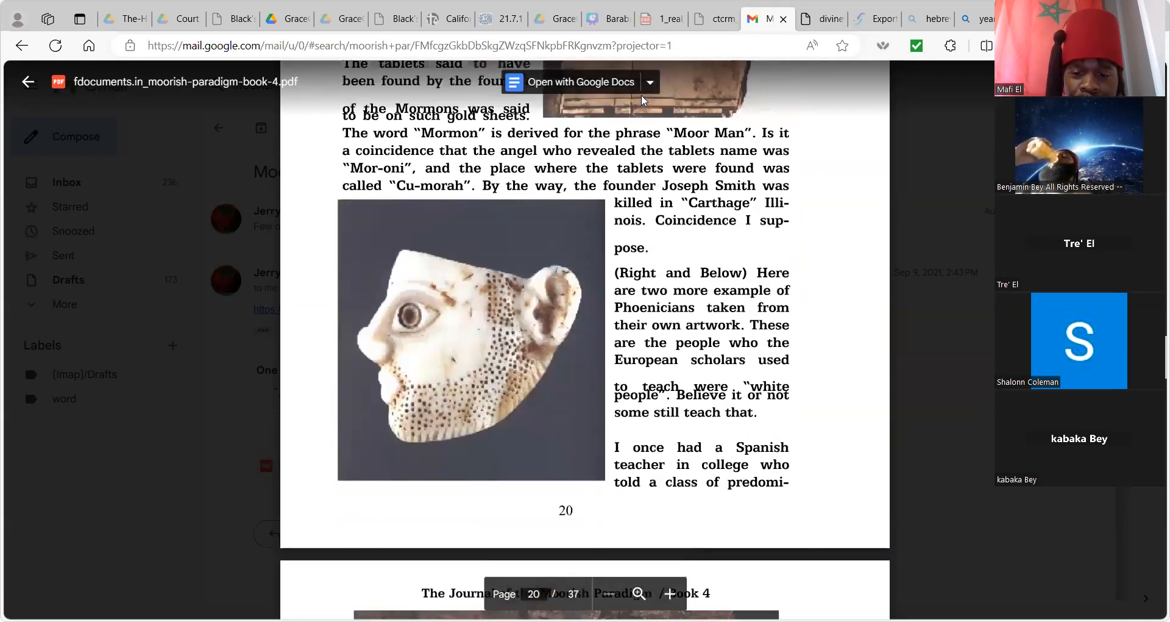
pyautogui.scroll(-3)
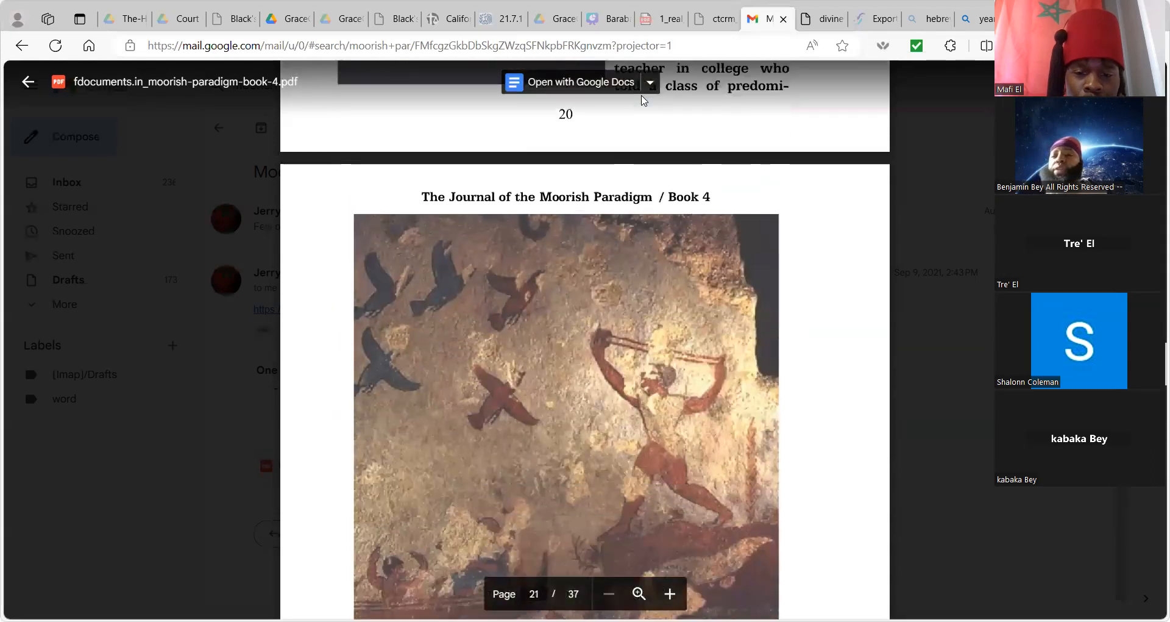
pyautogui.scroll(-3)
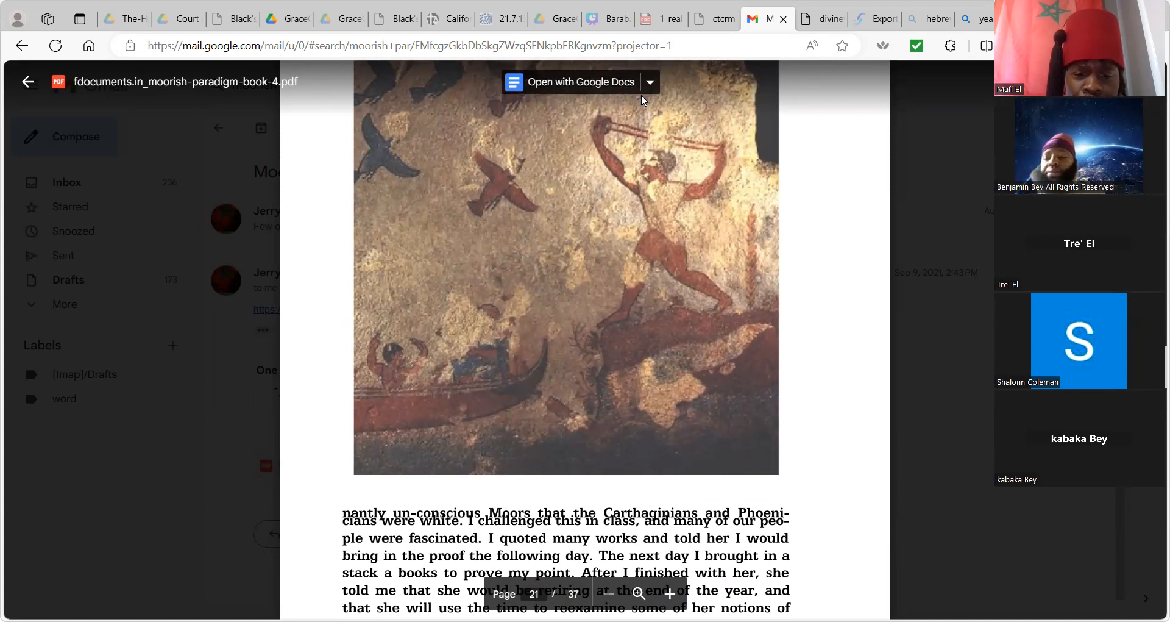
pyautogui.scroll(-3)
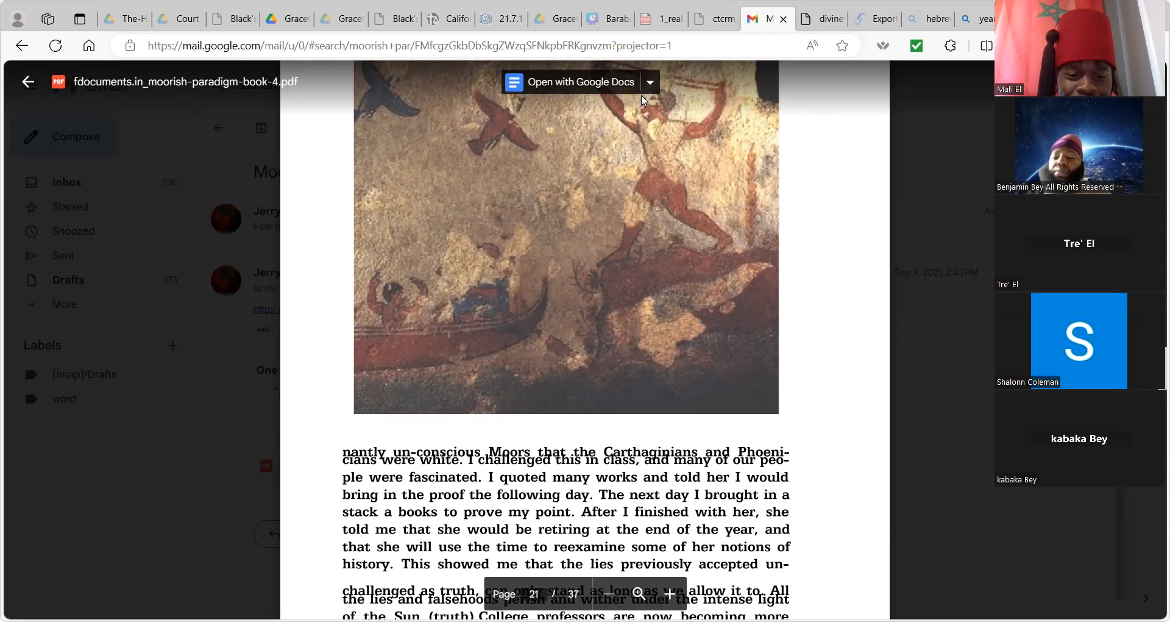
pyautogui.scroll(-3)
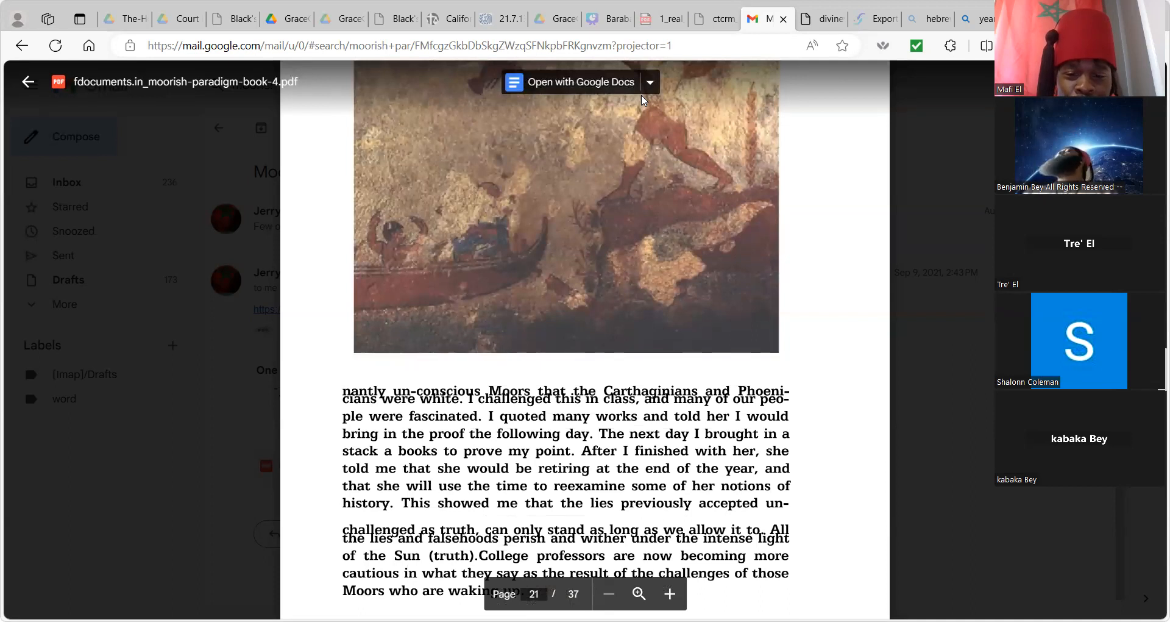
pyautogui.scroll(-3)
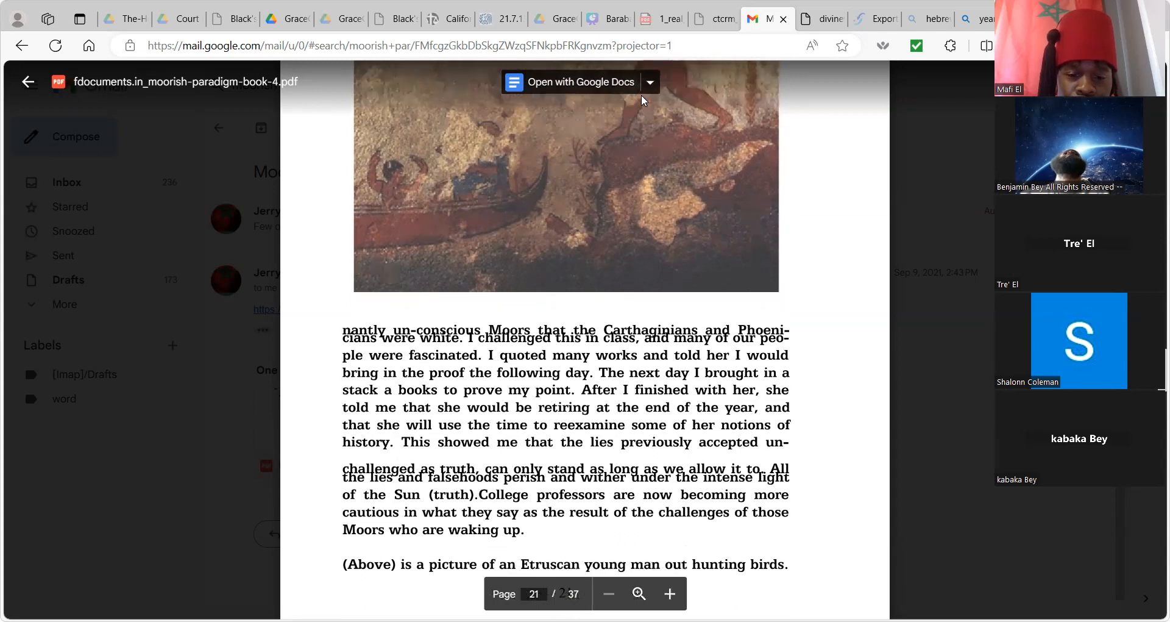
pyautogui.scroll(-3)
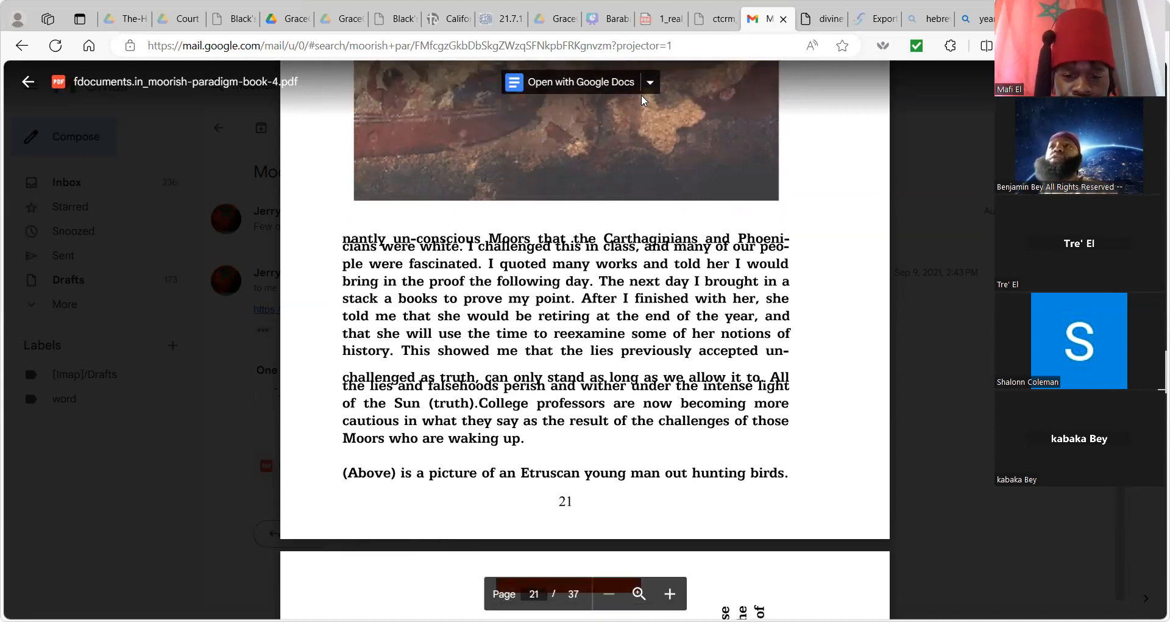
pyautogui.scroll(-3)
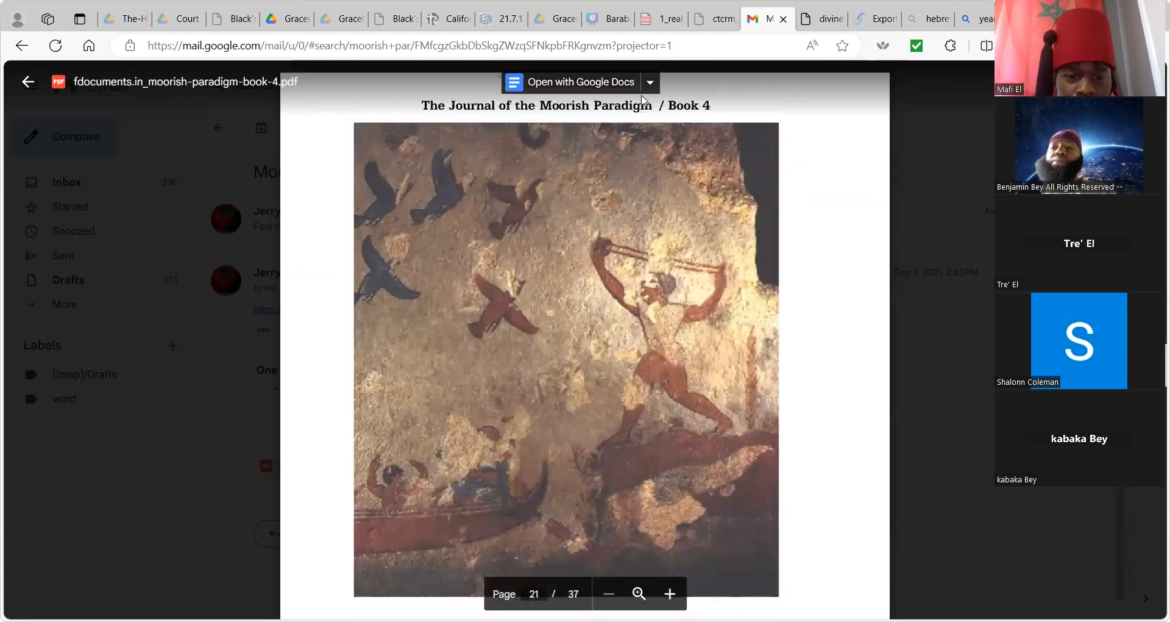
pyautogui.moveTo(539, 142)
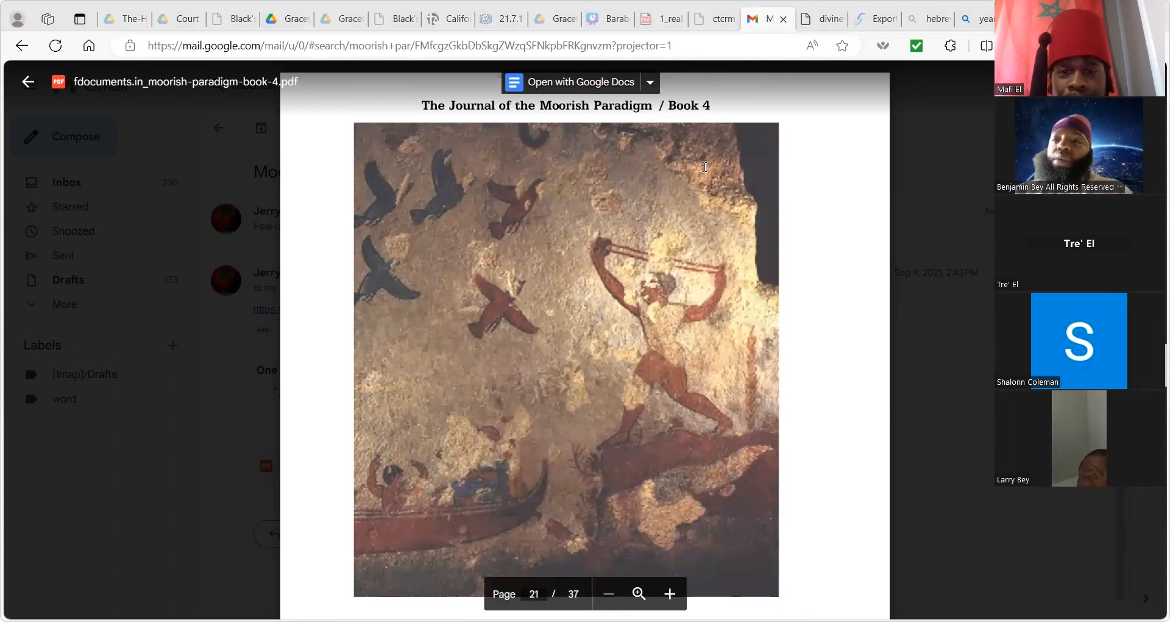
pyautogui.moveTo(784, 319)
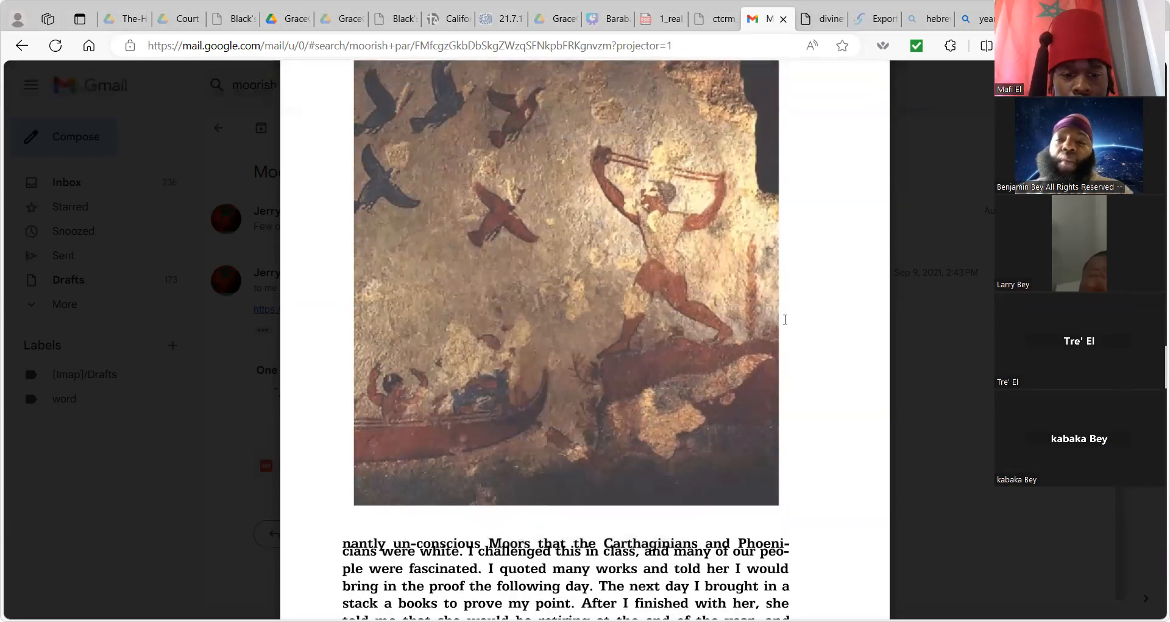
# Scroll past the Etruscan bird-hunter caption to the top of page 22.
pyautogui.scroll(-3)
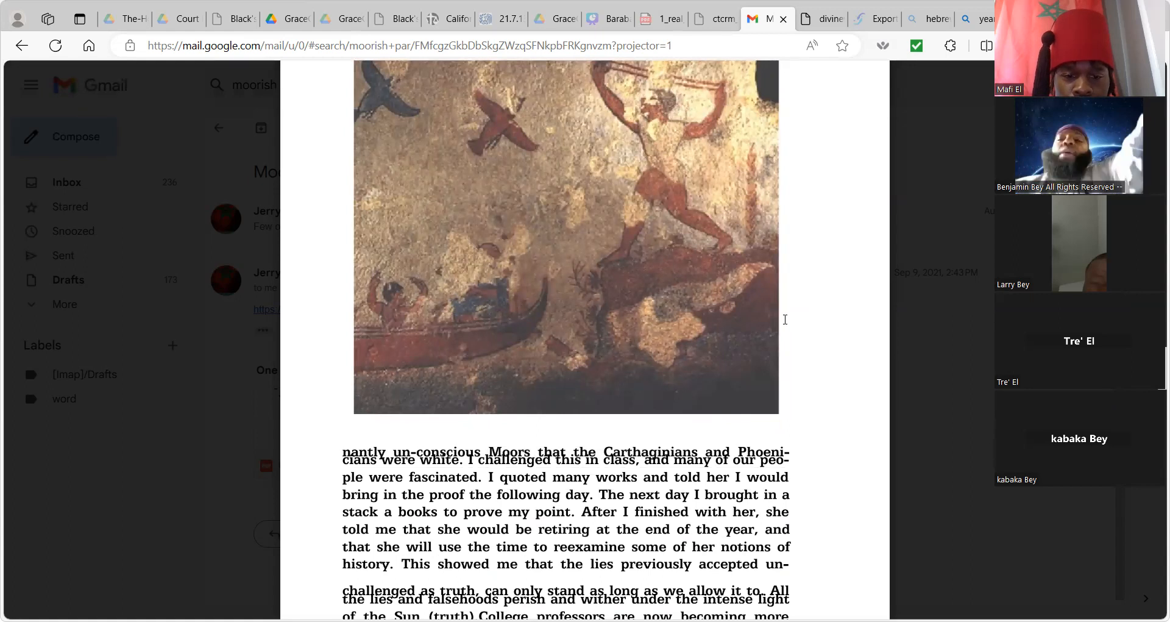
pyautogui.scroll(-3)
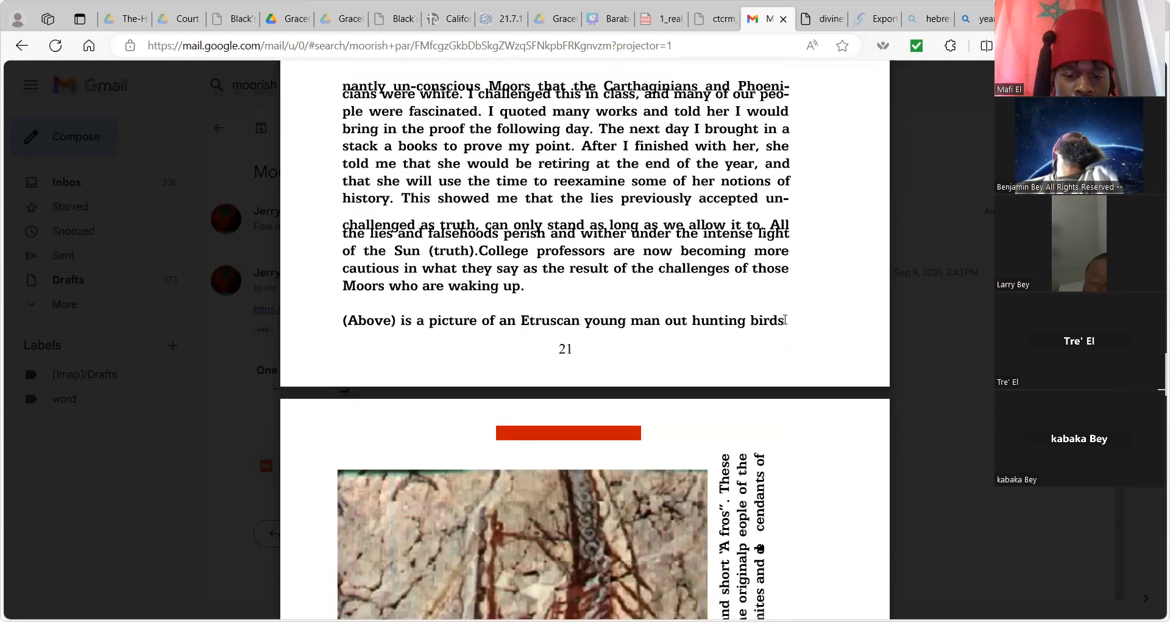
# Scroll through page 22's Minoan navigators picture and caption to the page 23 header.
pyautogui.scroll(-3)
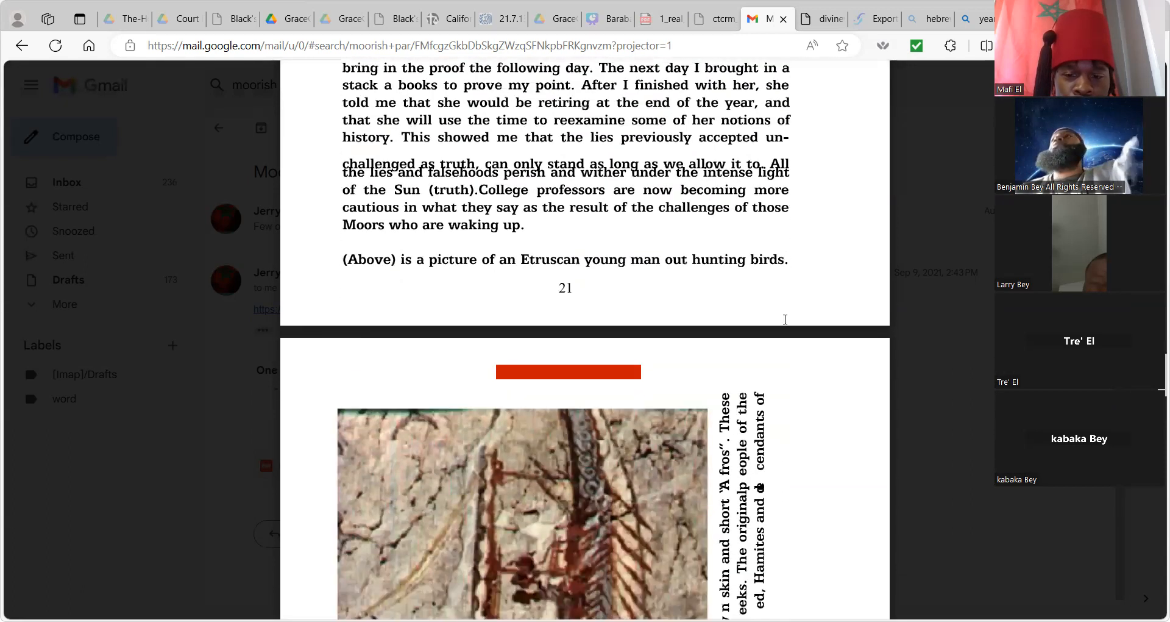
pyautogui.scroll(-3)
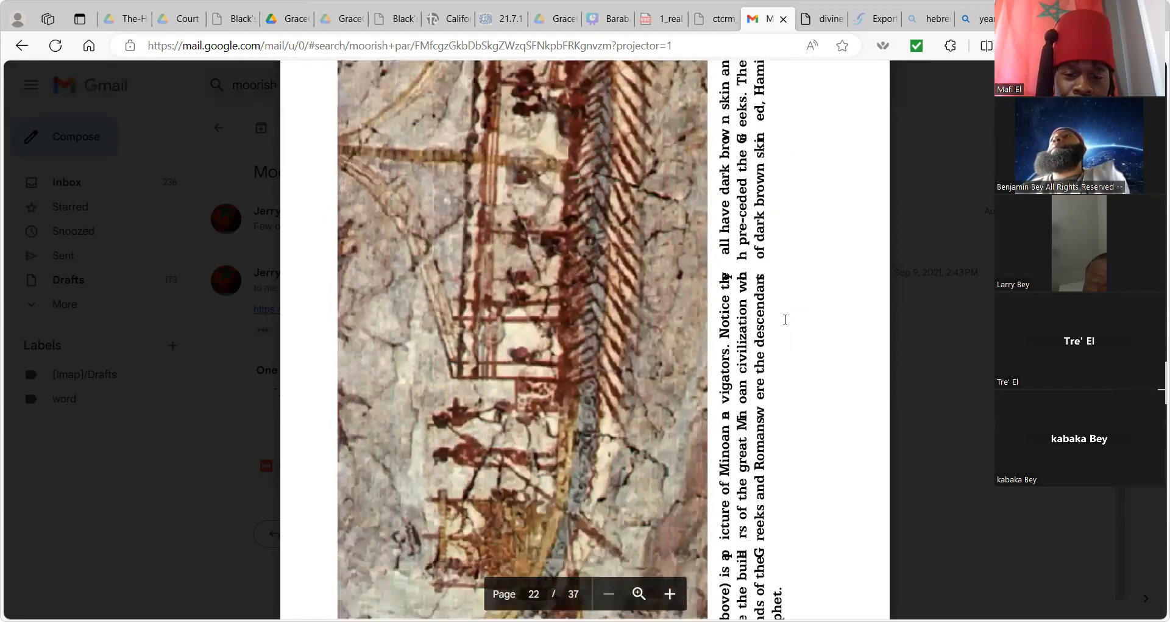
pyautogui.scroll(-3)
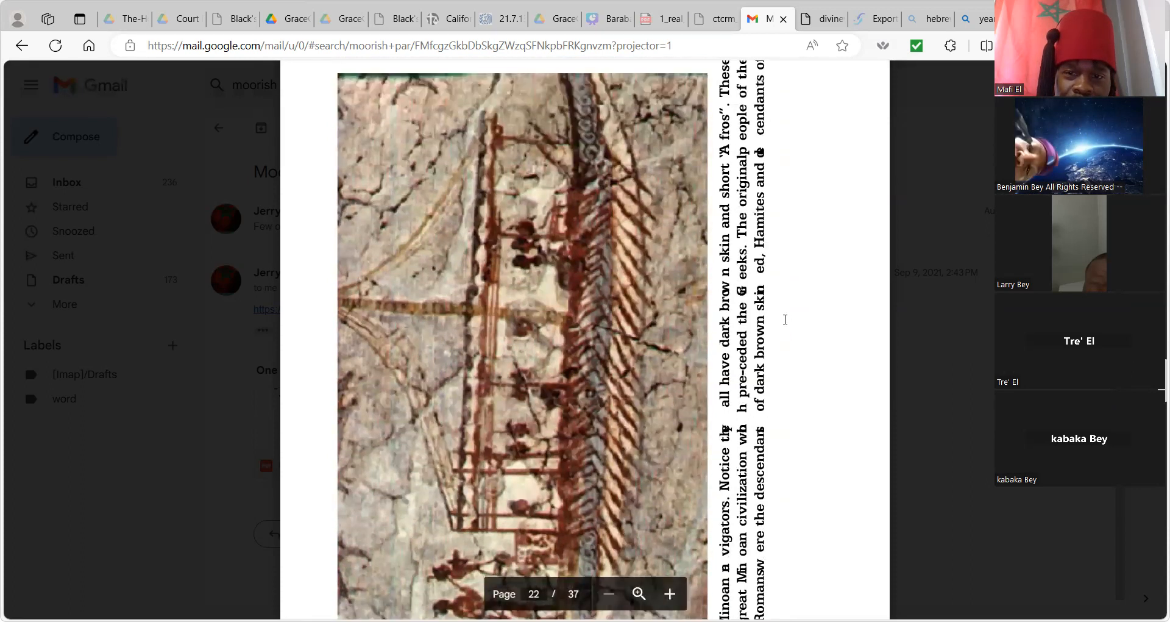
pyautogui.scroll(-3)
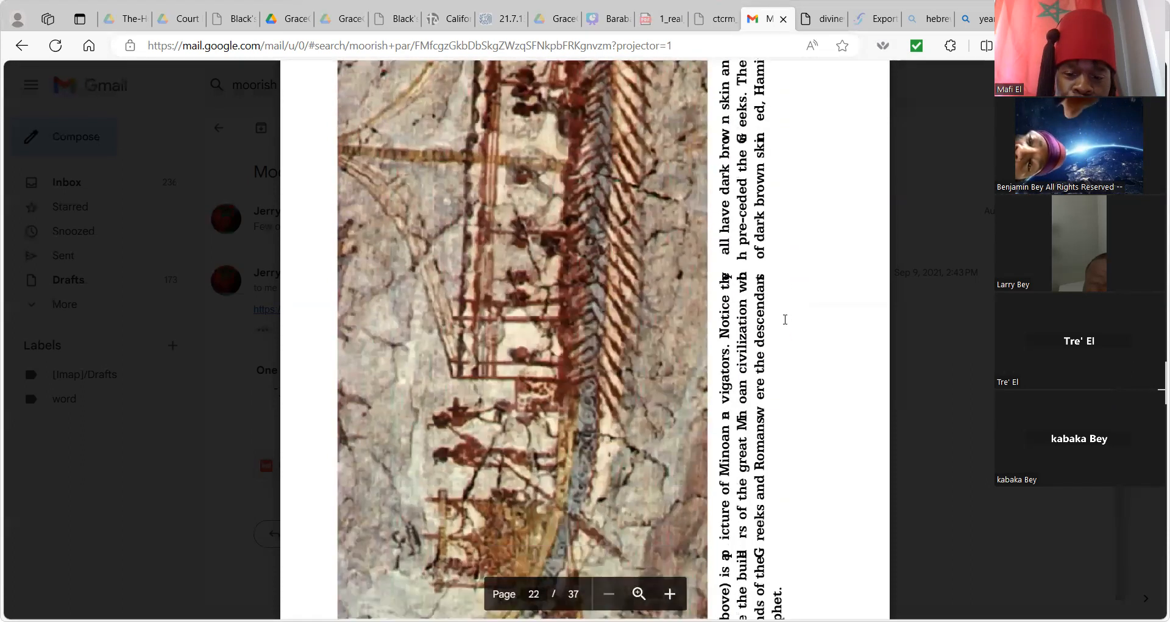
pyautogui.scroll(-3)
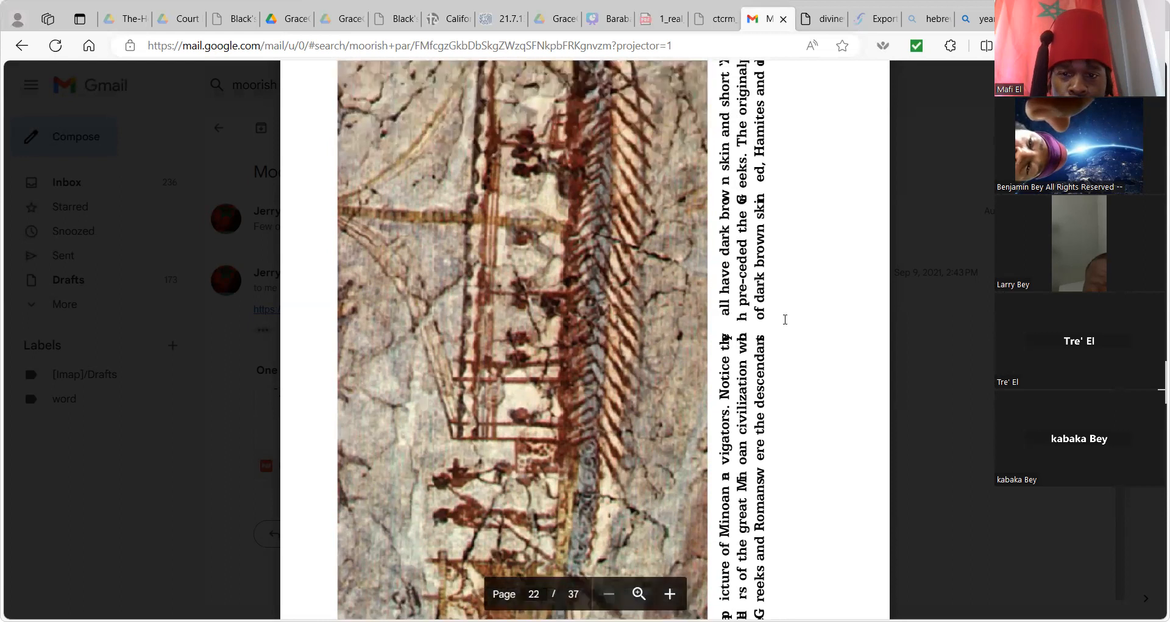
pyautogui.scroll(-3)
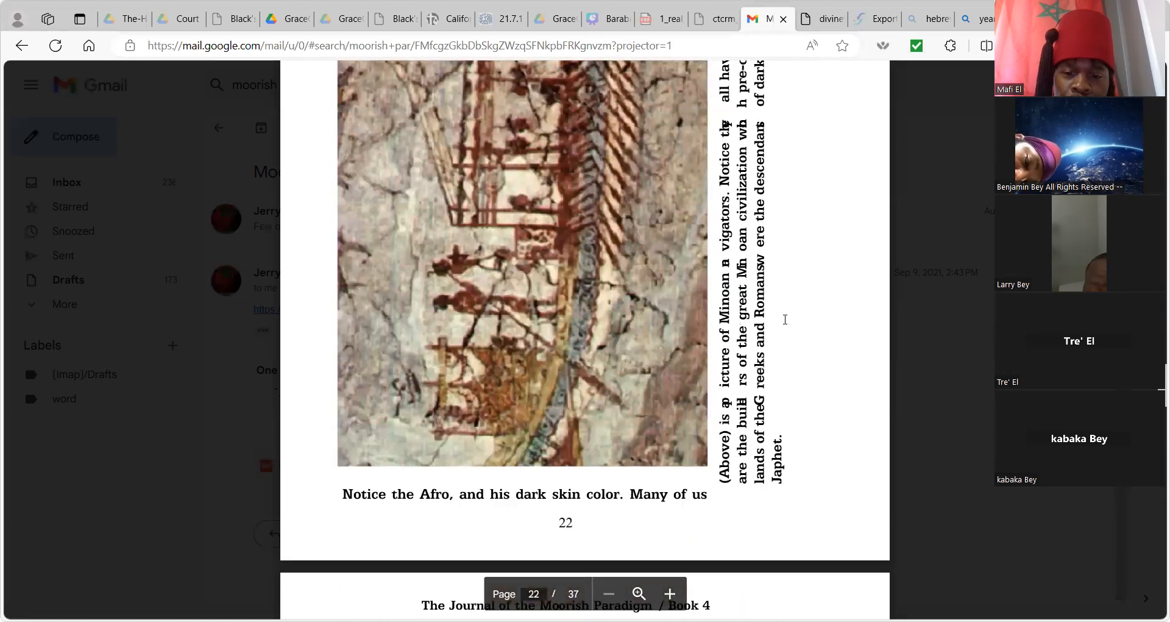
pyautogui.scroll(-3)
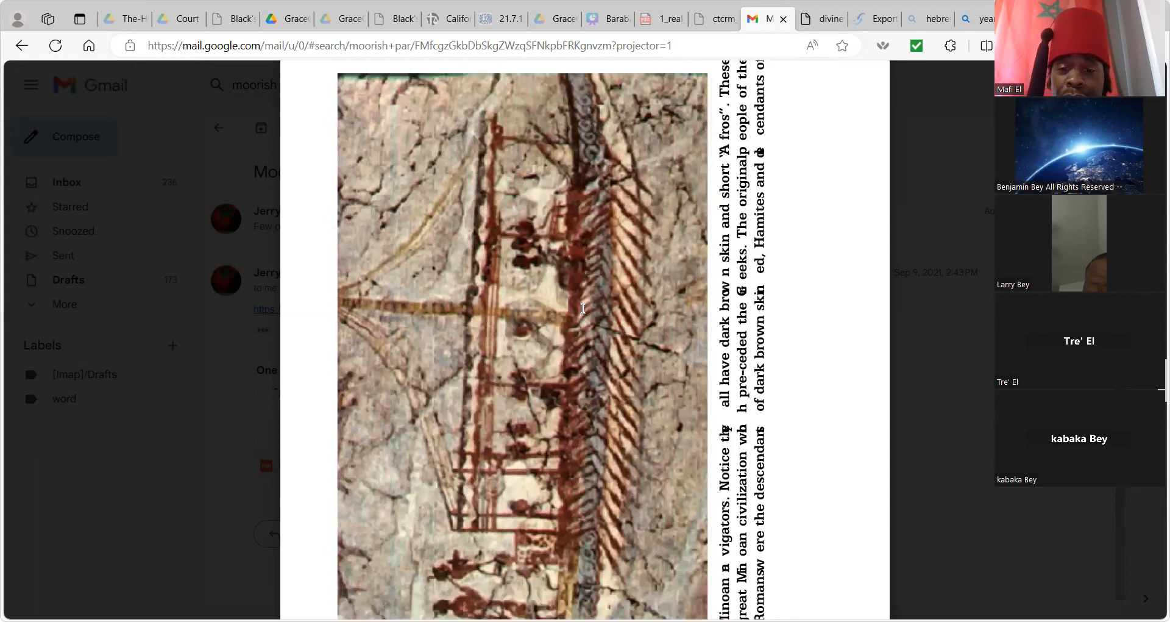
pyautogui.scroll(-3)
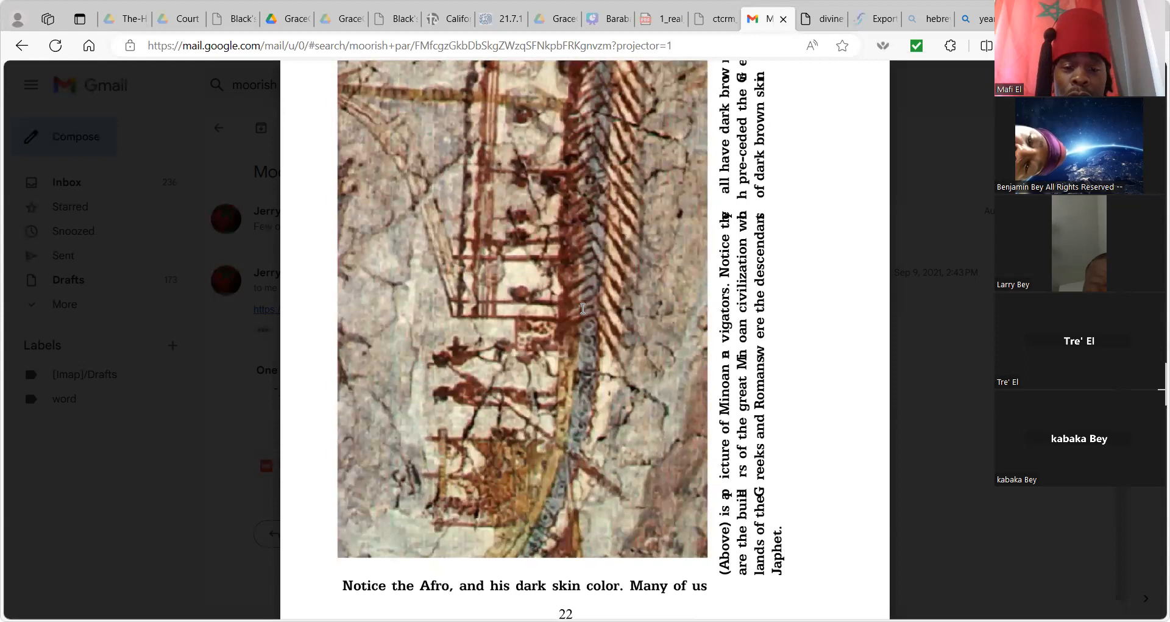
pyautogui.scroll(-3)
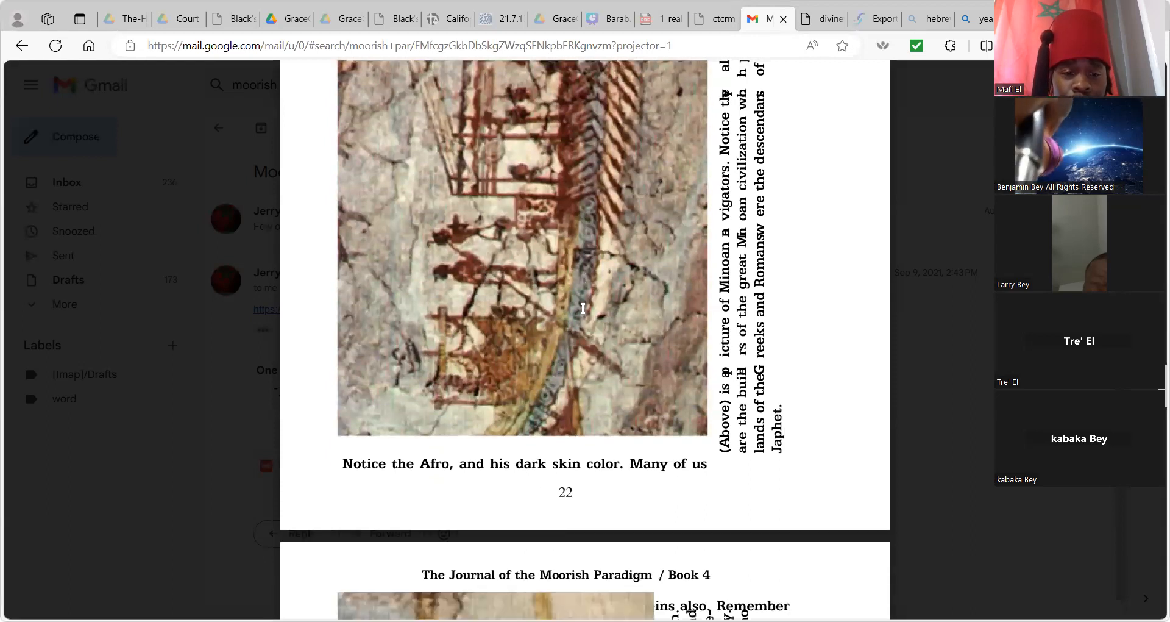
pyautogui.scroll(-3)
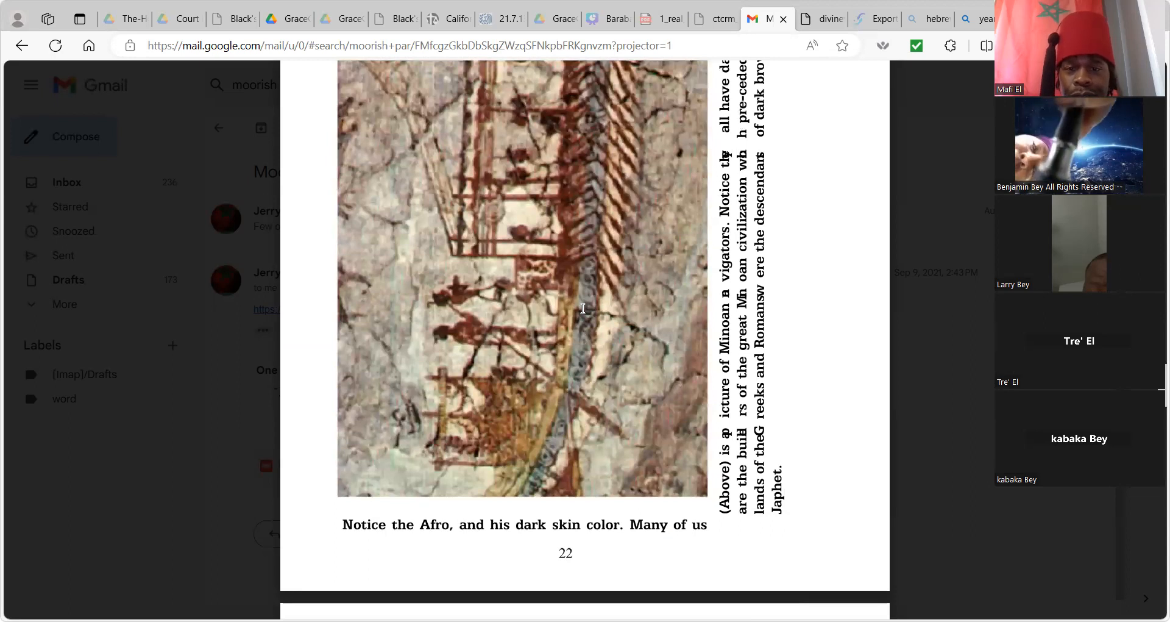
pyautogui.scroll(-3)
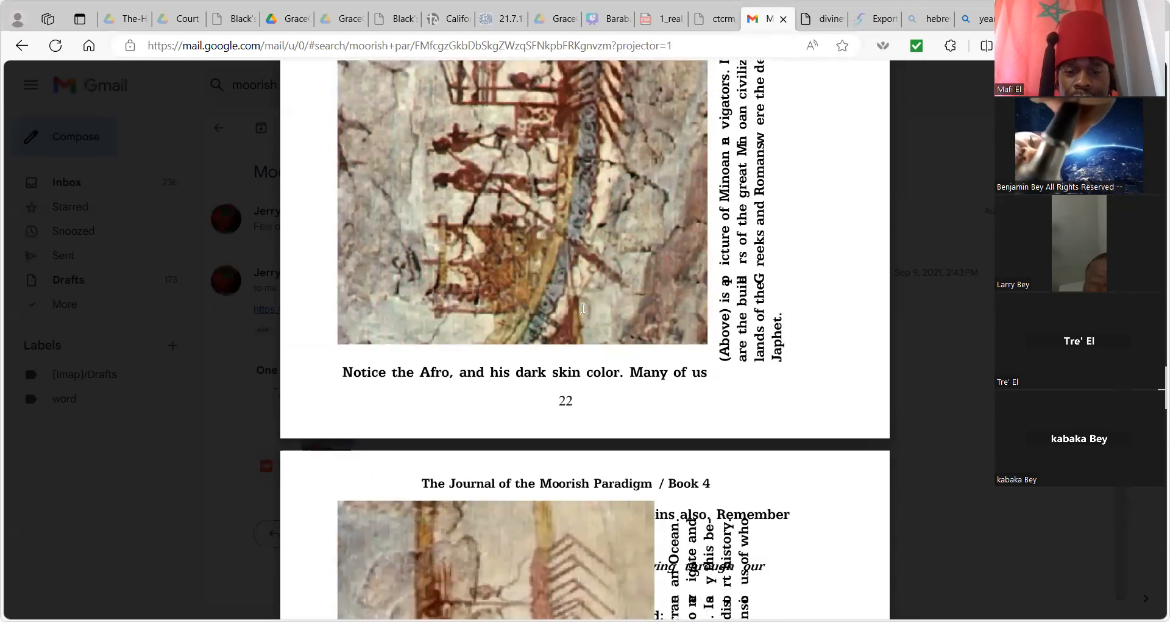
pyautogui.scroll(-3)
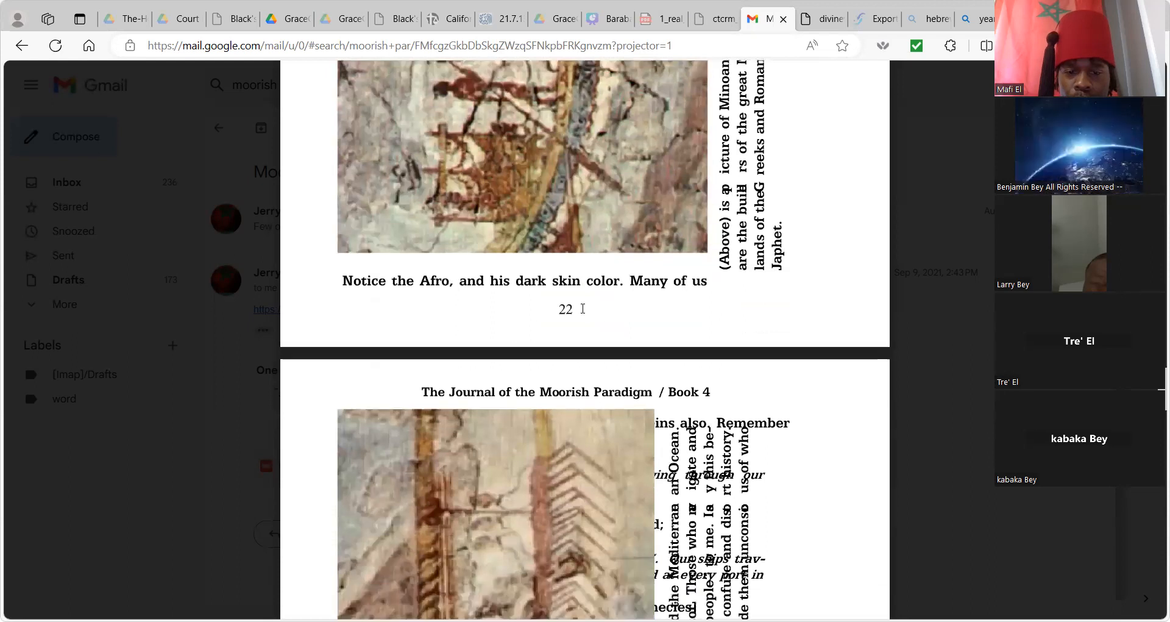
# Scroll through page 23's ship picture and sea masters text to the top of page 24.
pyautogui.scroll(-3)
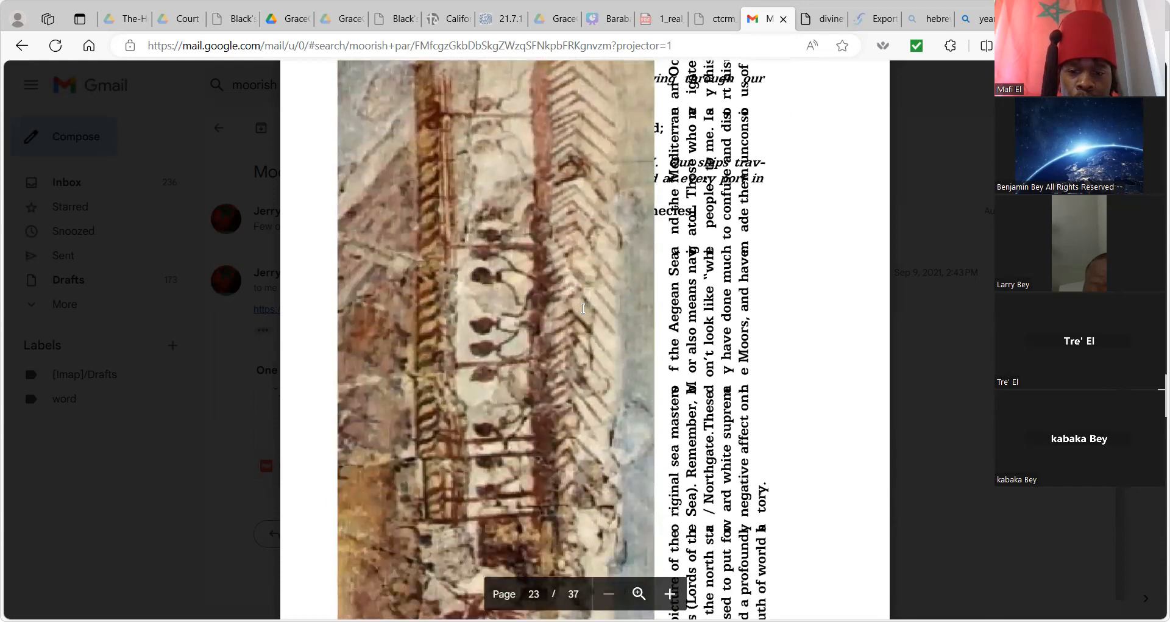
pyautogui.scroll(-3)
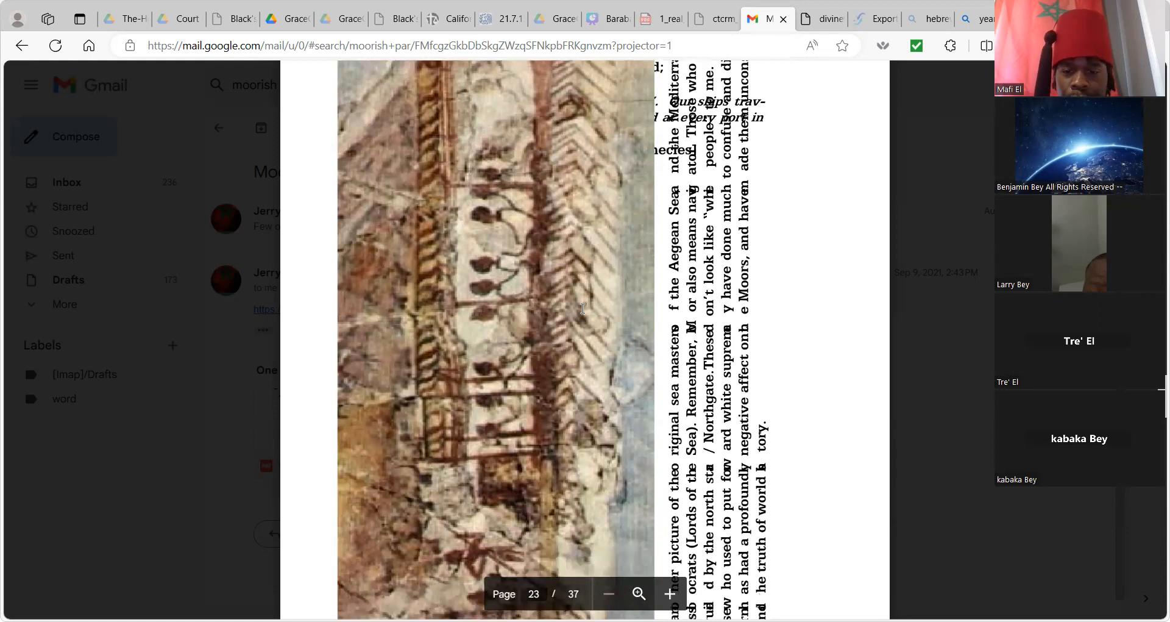
pyautogui.scroll(-3)
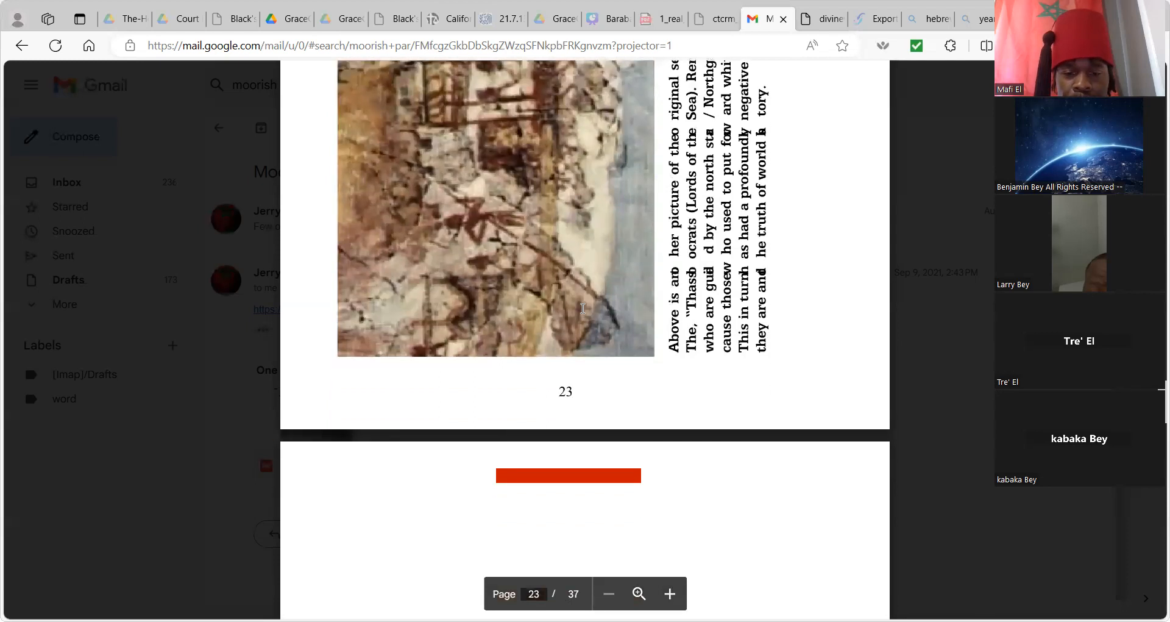
pyautogui.scroll(-3)
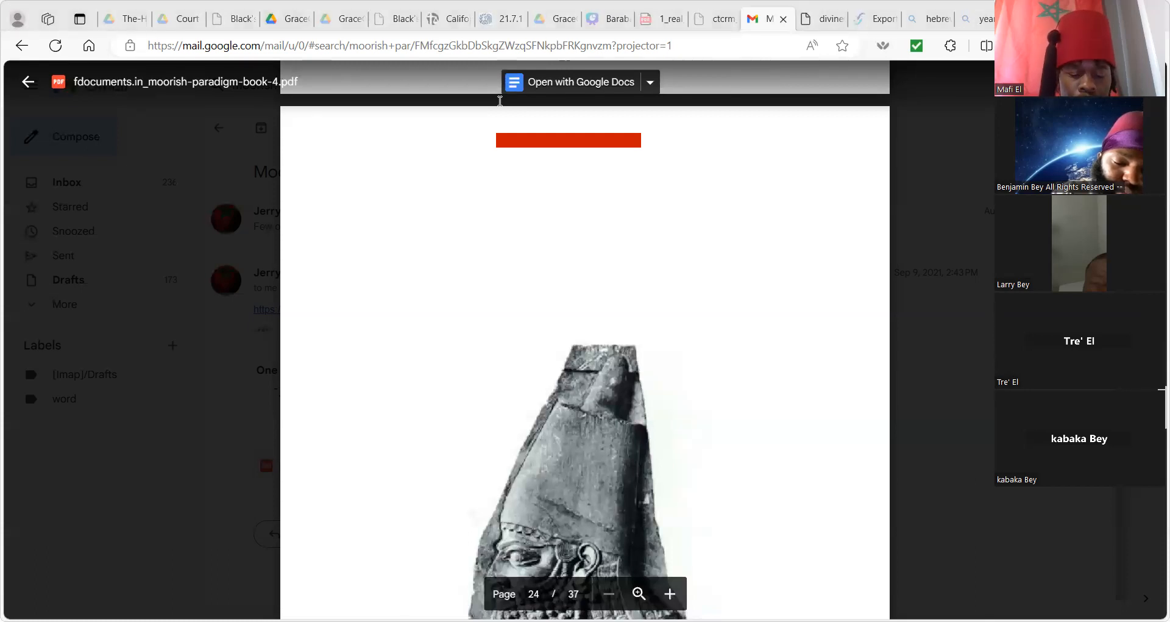
pyautogui.moveTo(703, 180)
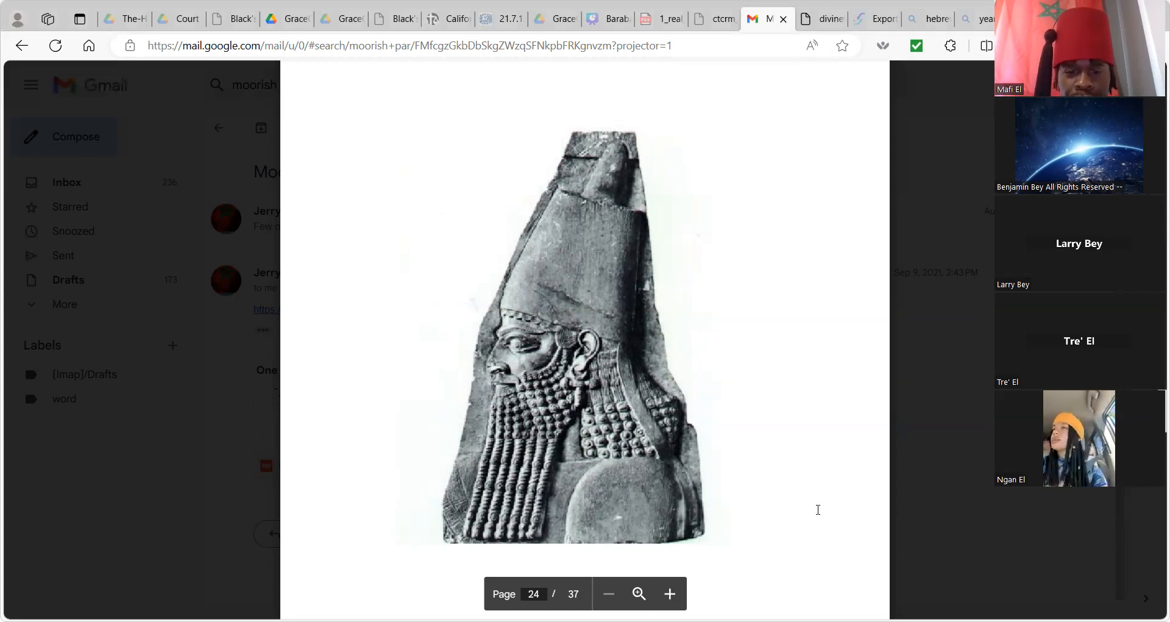
# Scroll page 24 past the carved bearded figure to the Phoenician naval supremacy quote.
pyautogui.scroll(-3)
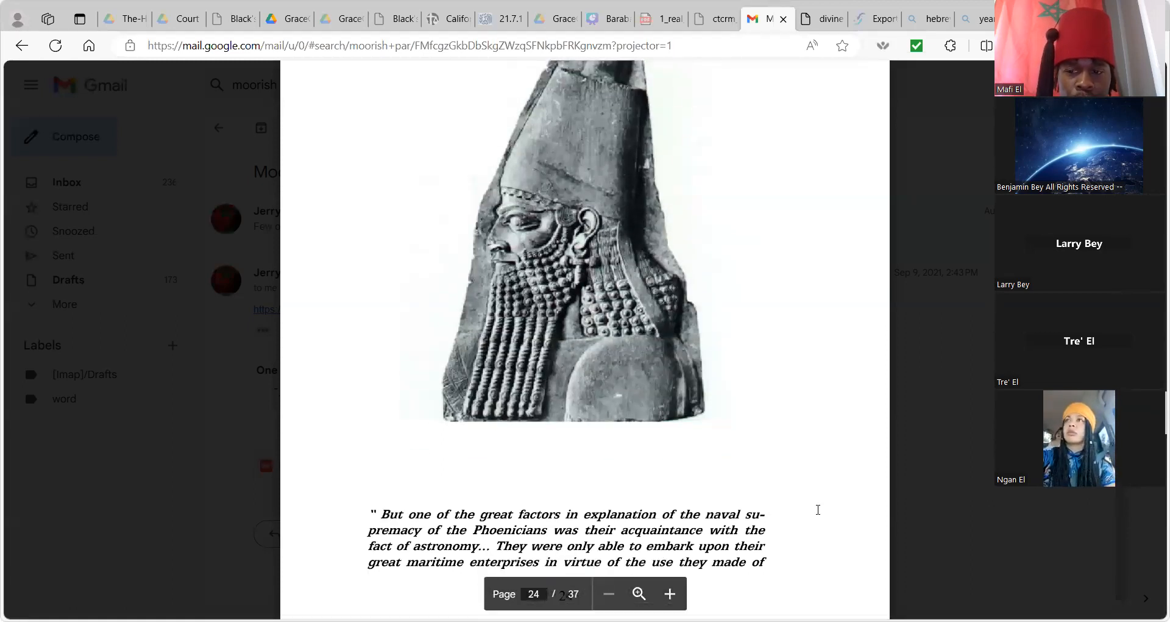
# Scroll to page 25's Sargon II text, then back to page 24's carved relief.
pyautogui.scroll(-3)
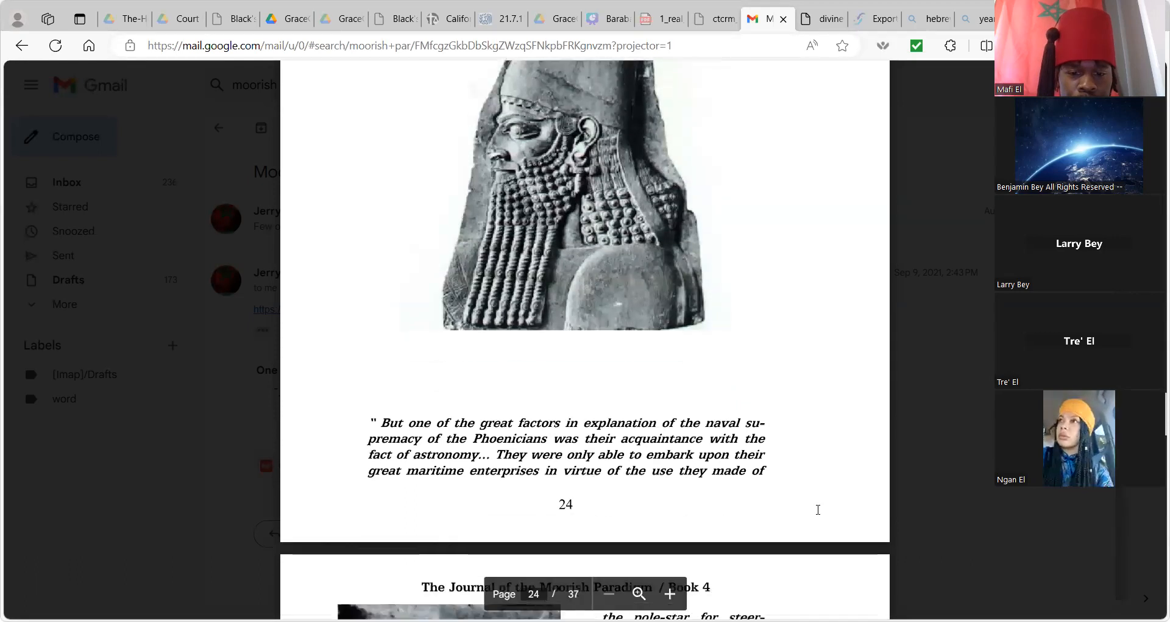
pyautogui.scroll(-3)
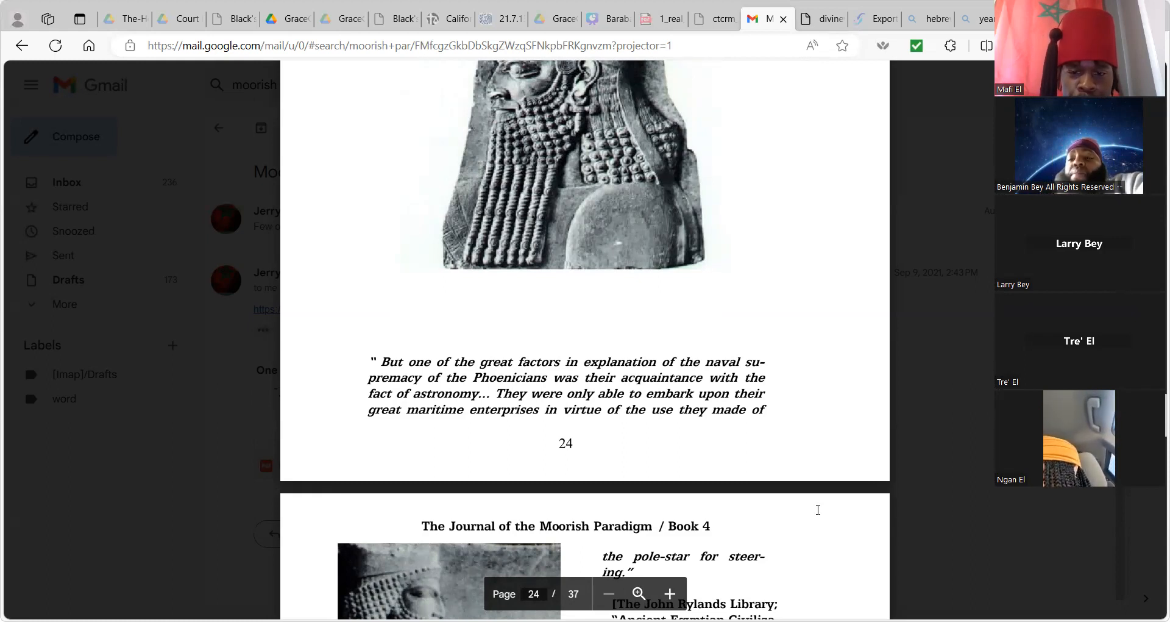
pyautogui.scroll(-3)
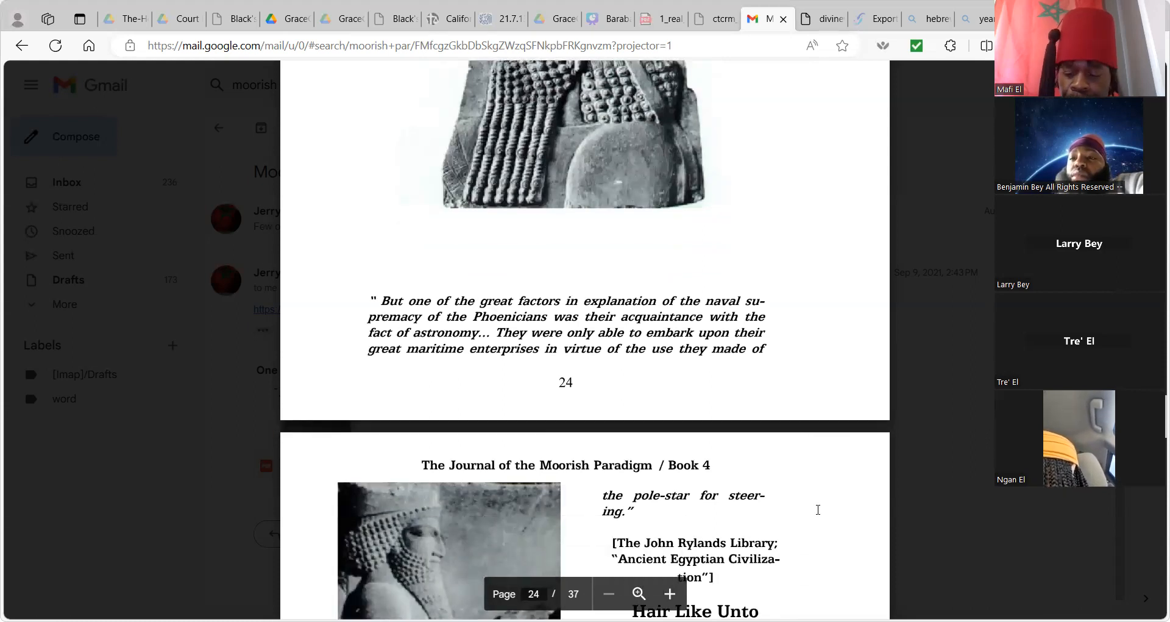
pyautogui.scroll(-3)
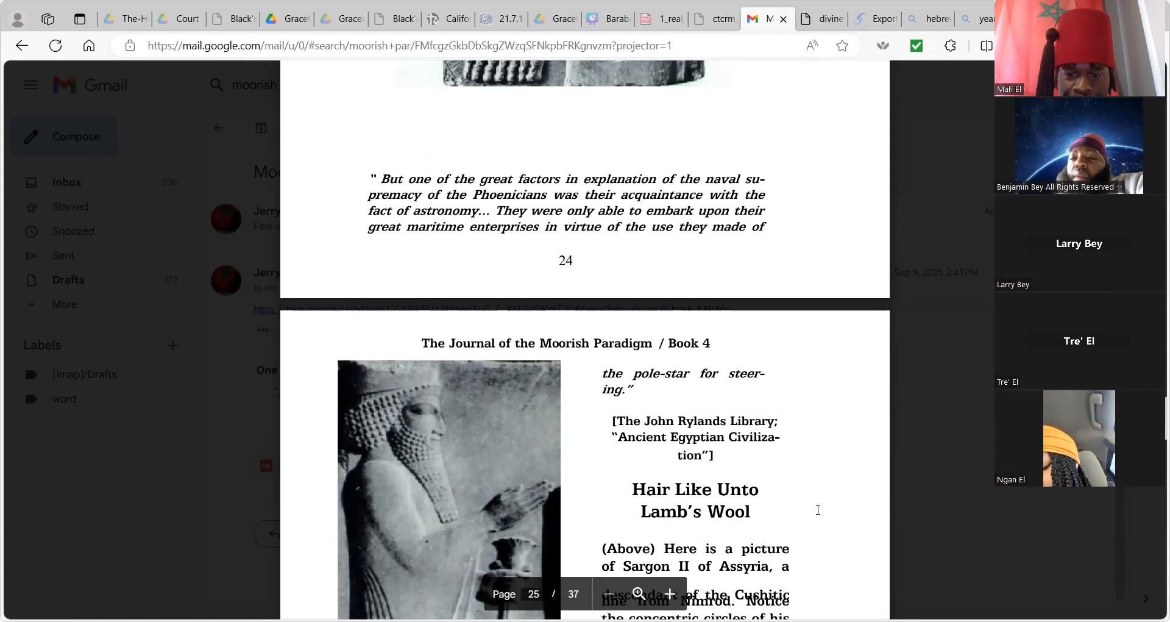
pyautogui.scroll(-3)
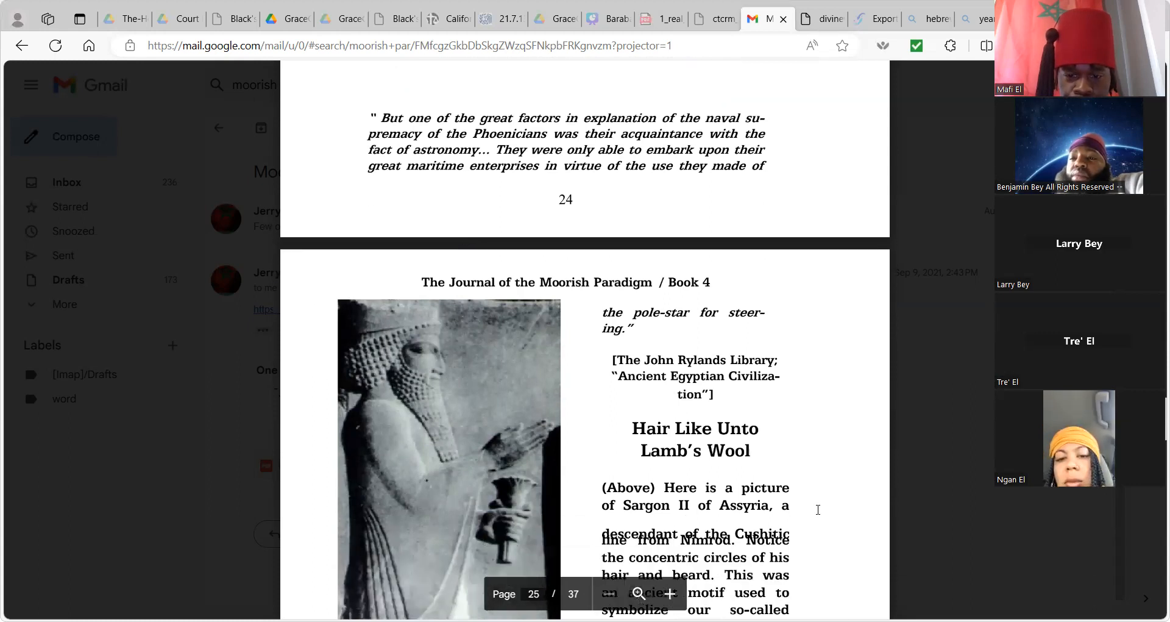
pyautogui.scroll(-3)
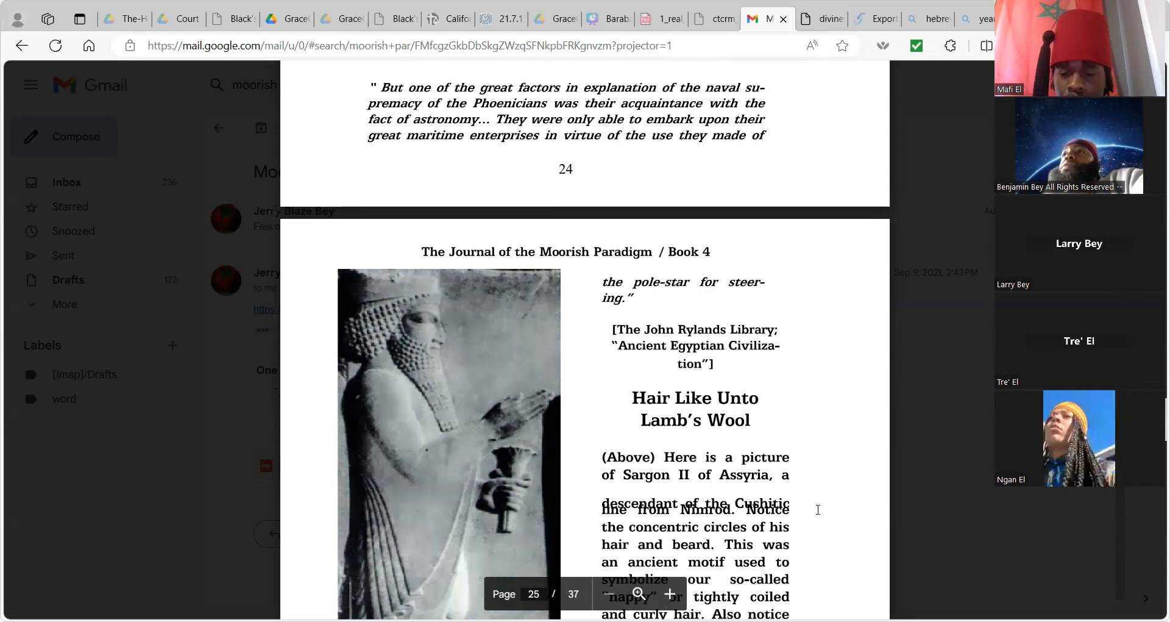
pyautogui.scroll(-3)
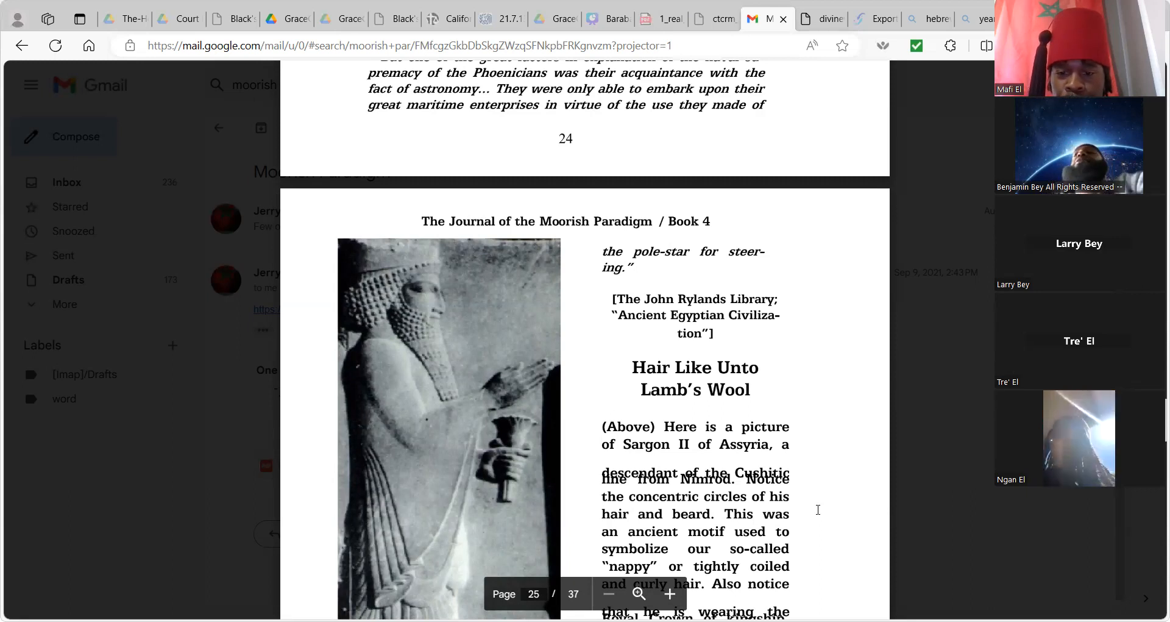
pyautogui.scroll(-3)
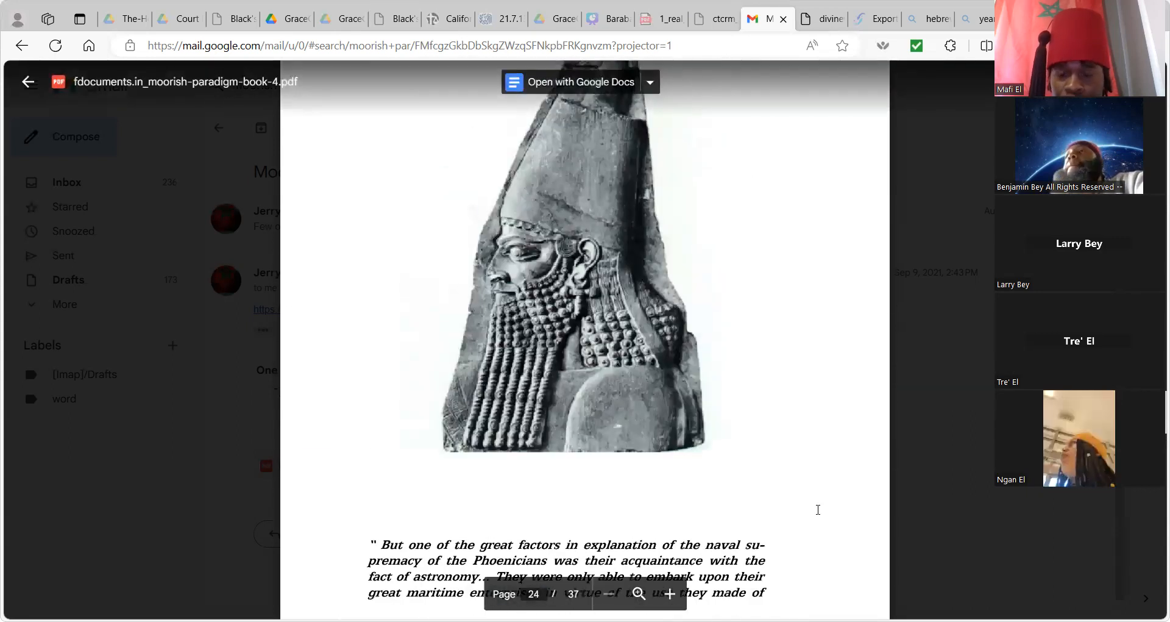
# Scroll between page 24's Phoenician astronomy quote and page 25's Sargon II text.
pyautogui.scroll(-3)
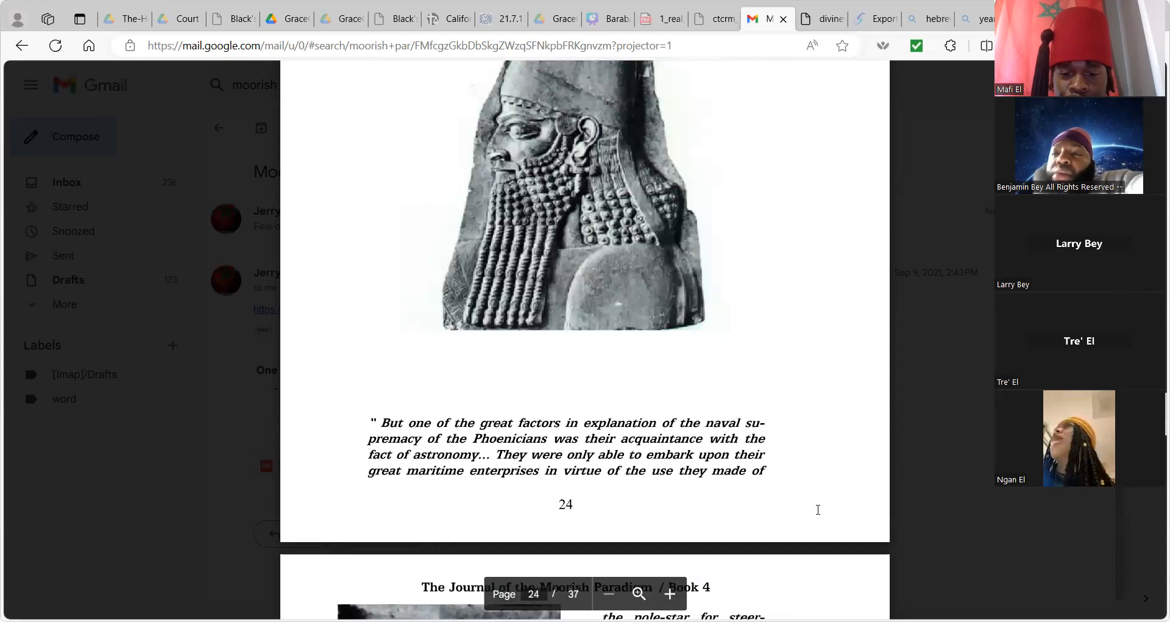
pyautogui.scroll(-3)
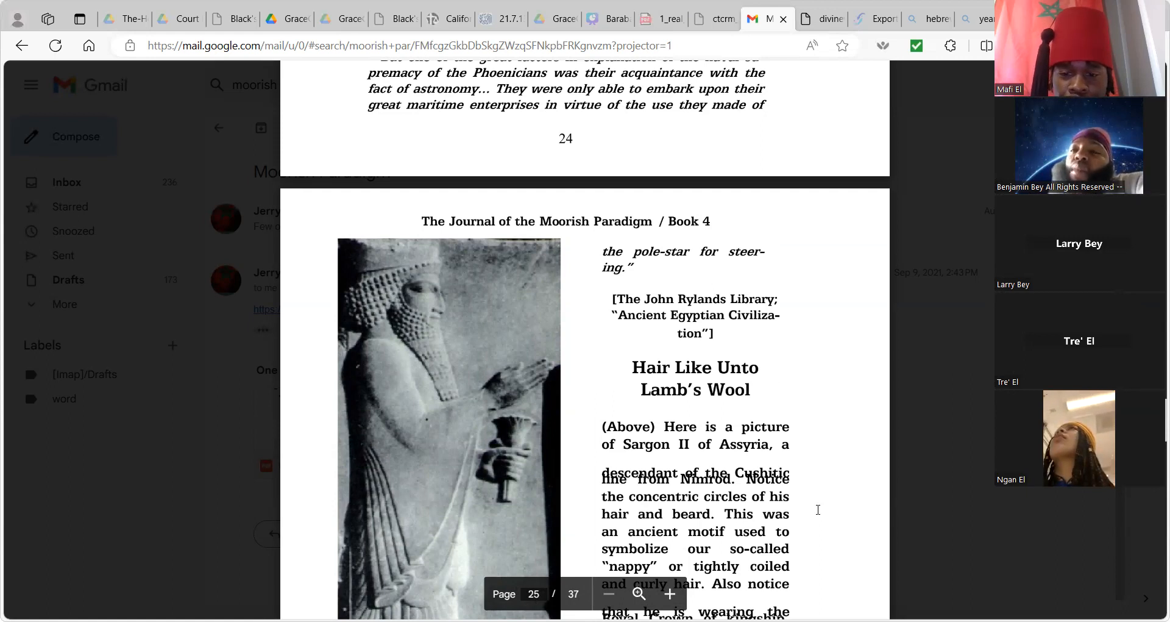
pyautogui.scroll(-3)
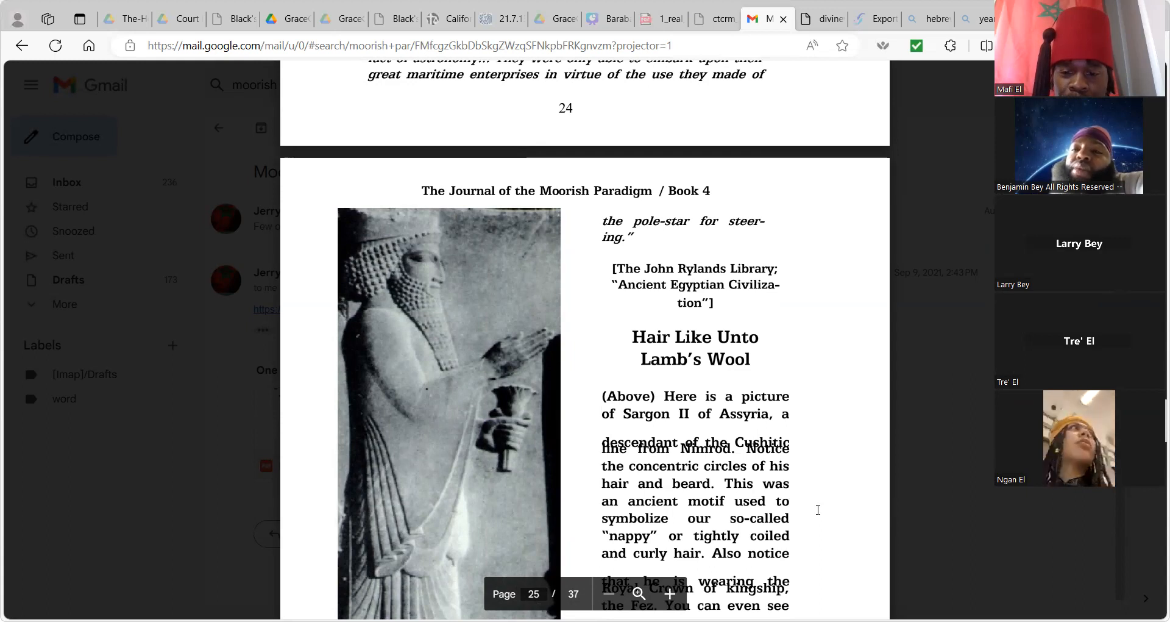
pyautogui.scroll(-3)
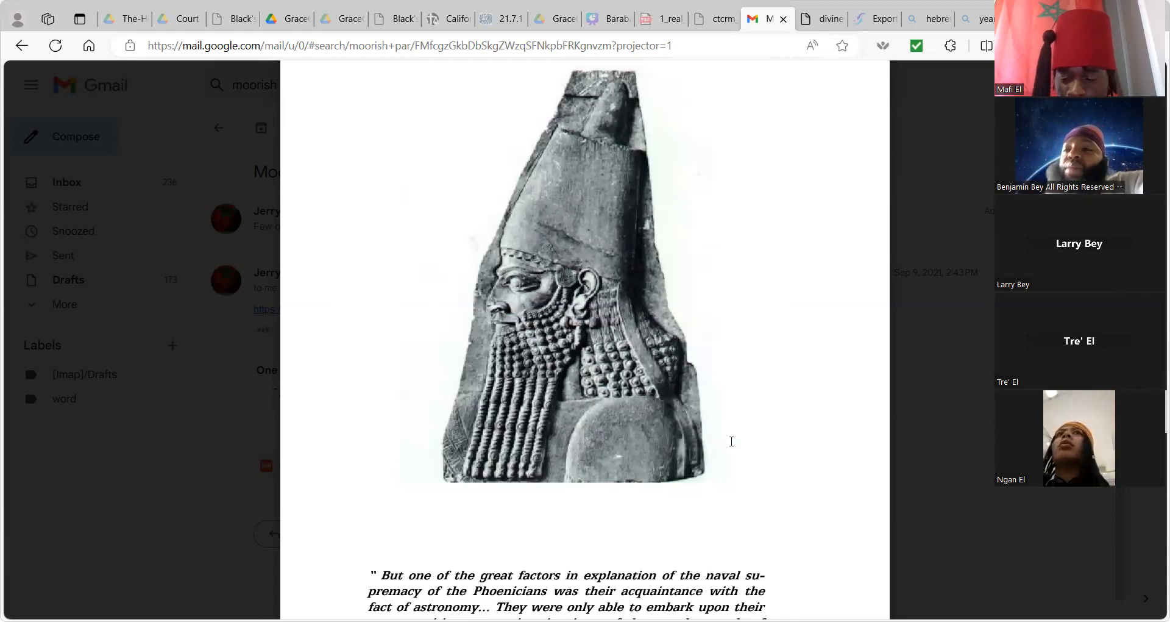
pyautogui.scroll(-3)
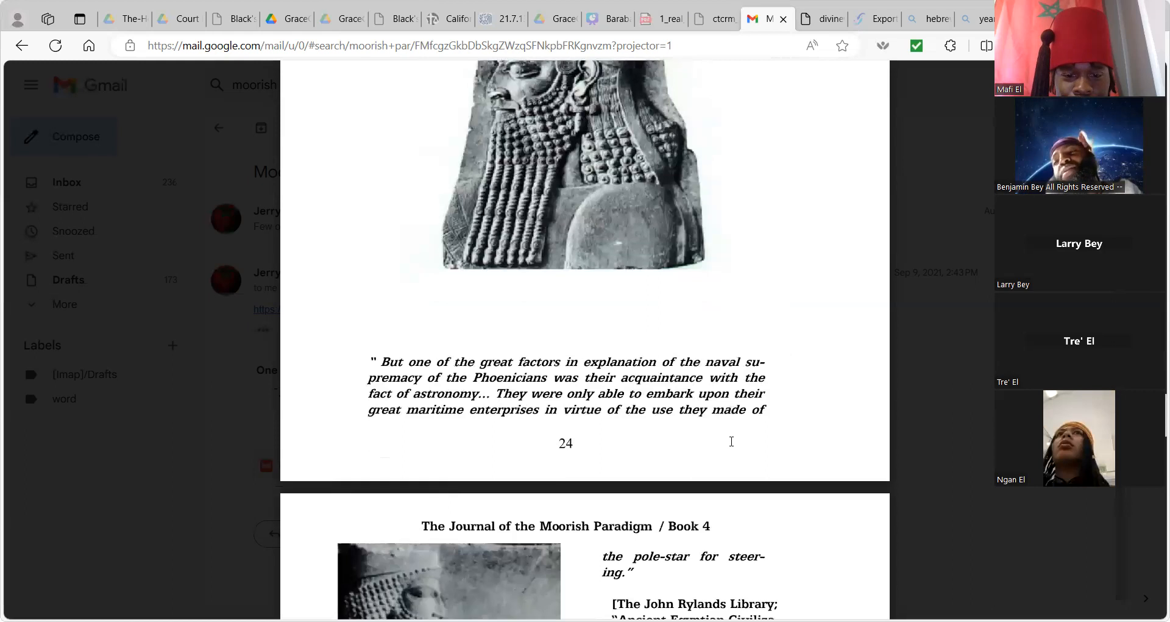
pyautogui.scroll(-3)
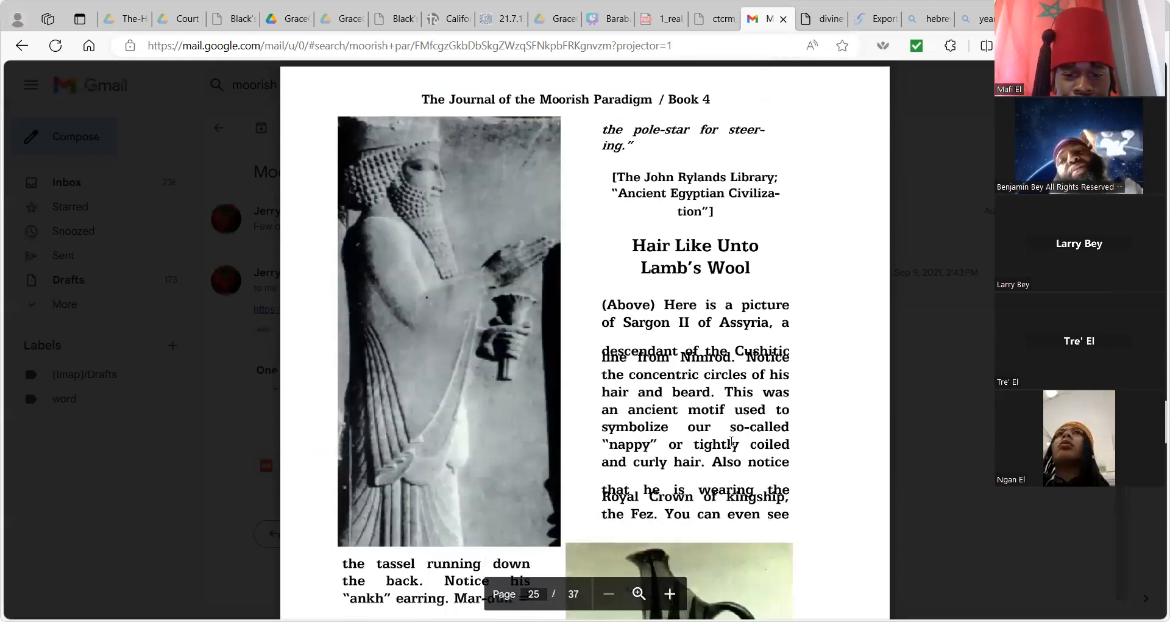
pyautogui.scroll(-3)
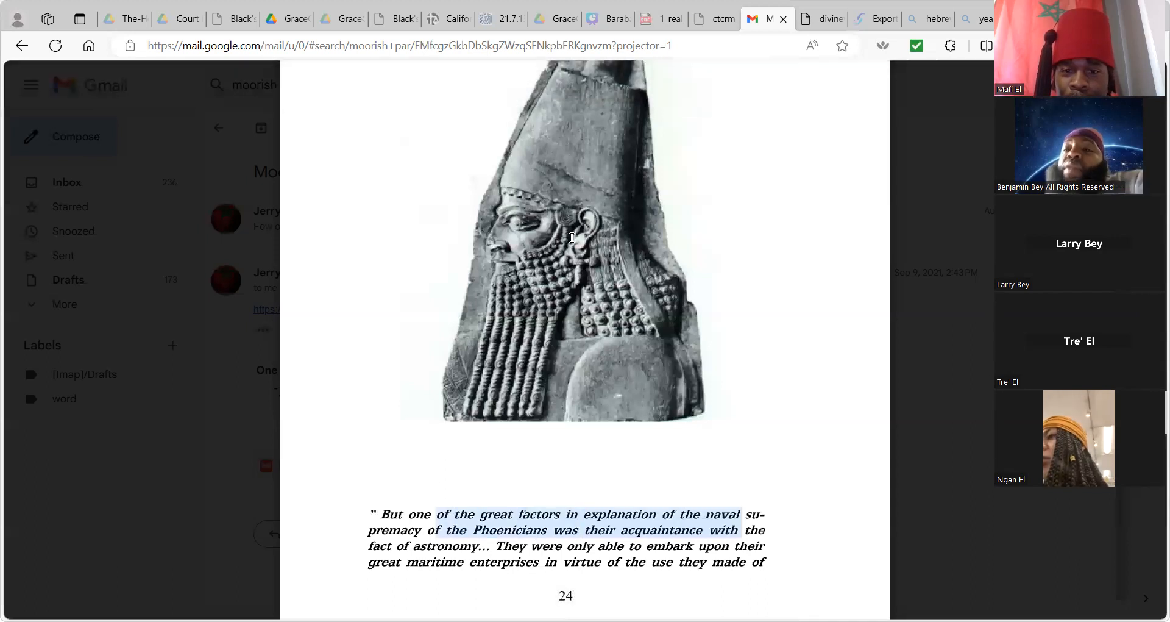
pyautogui.moveTo(582, 297)
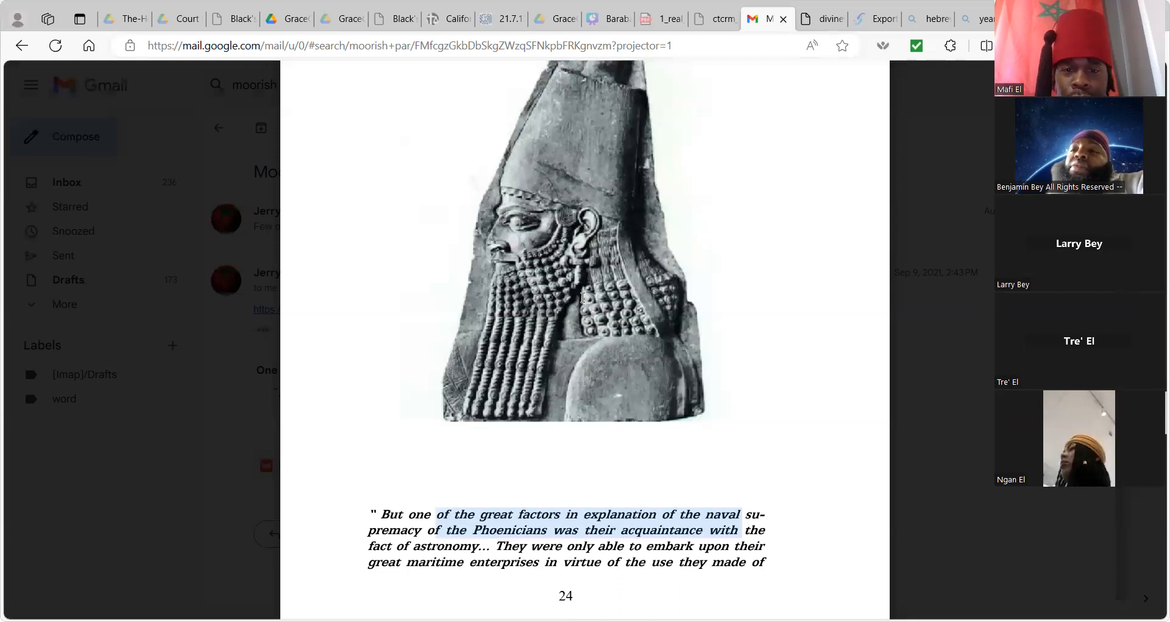
# Scroll past the highlighted Phoenician quote to the top of page 25.
pyautogui.scroll(-3)
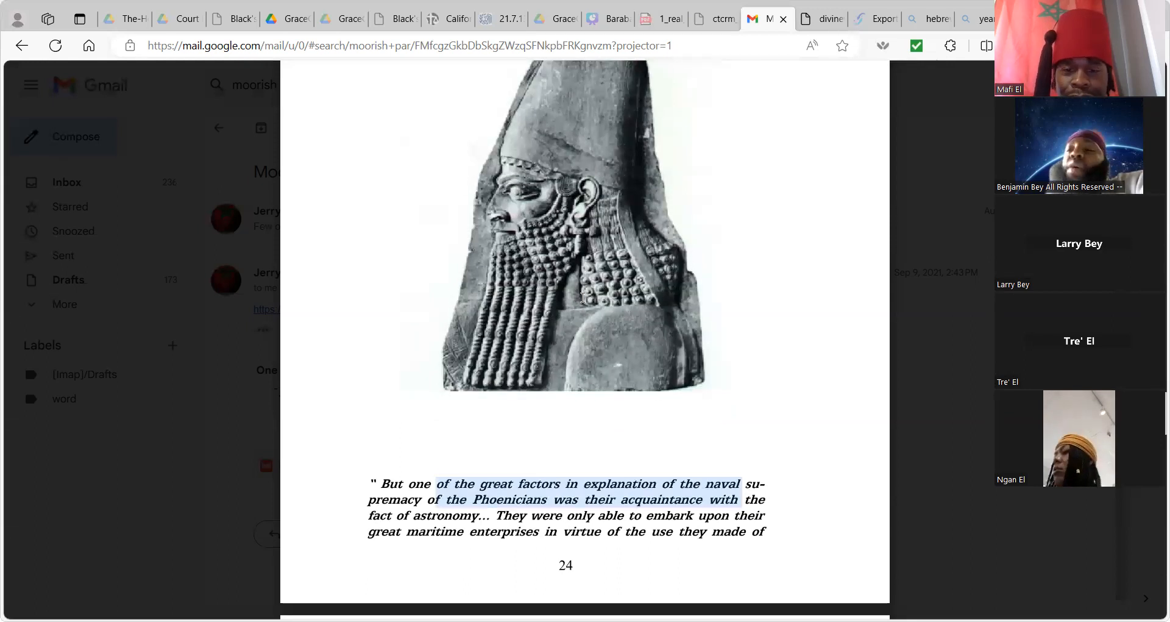
pyautogui.scroll(-3)
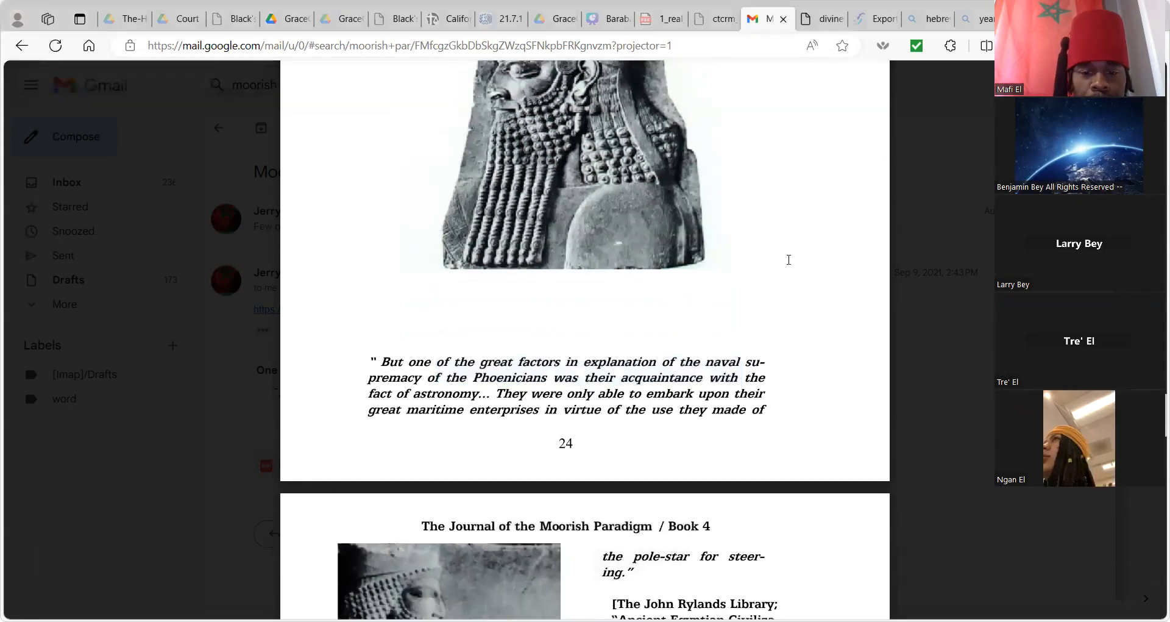
# Scroll through page 25's Xerxes and Greek vase text to the start of page 26.
pyautogui.scroll(-3)
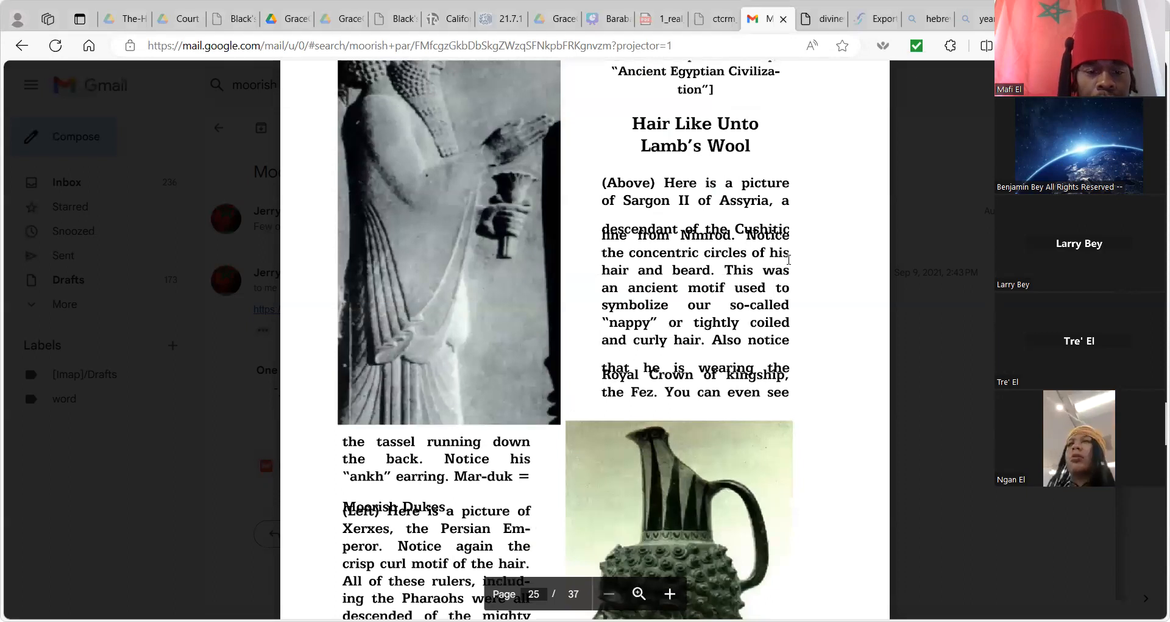
pyautogui.scroll(-3)
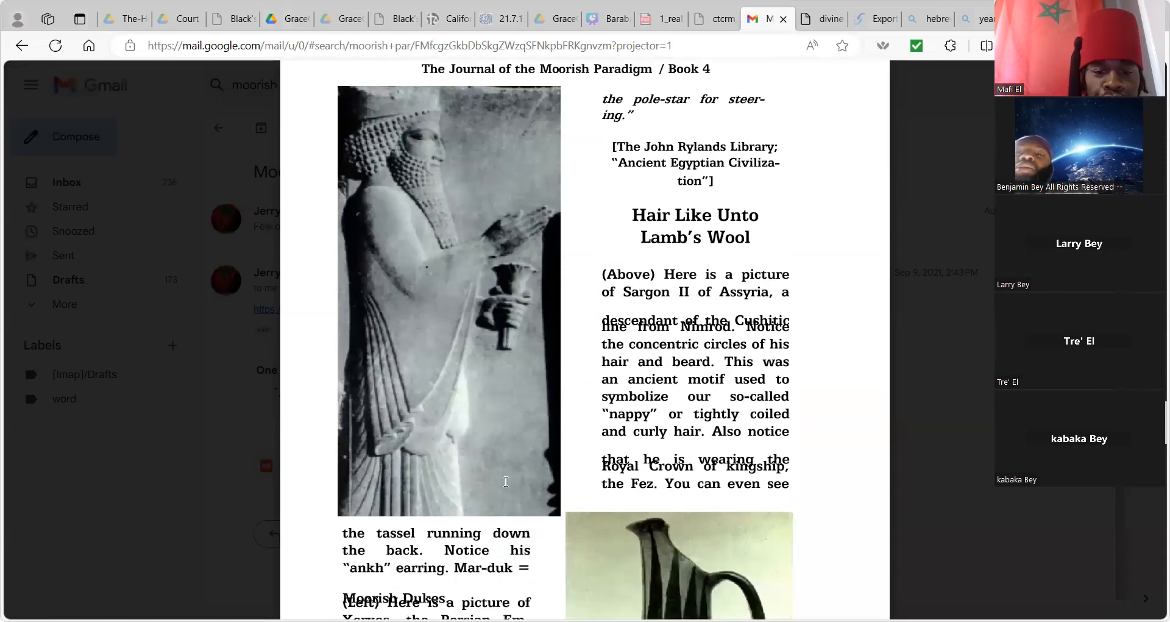
pyautogui.scroll(-3)
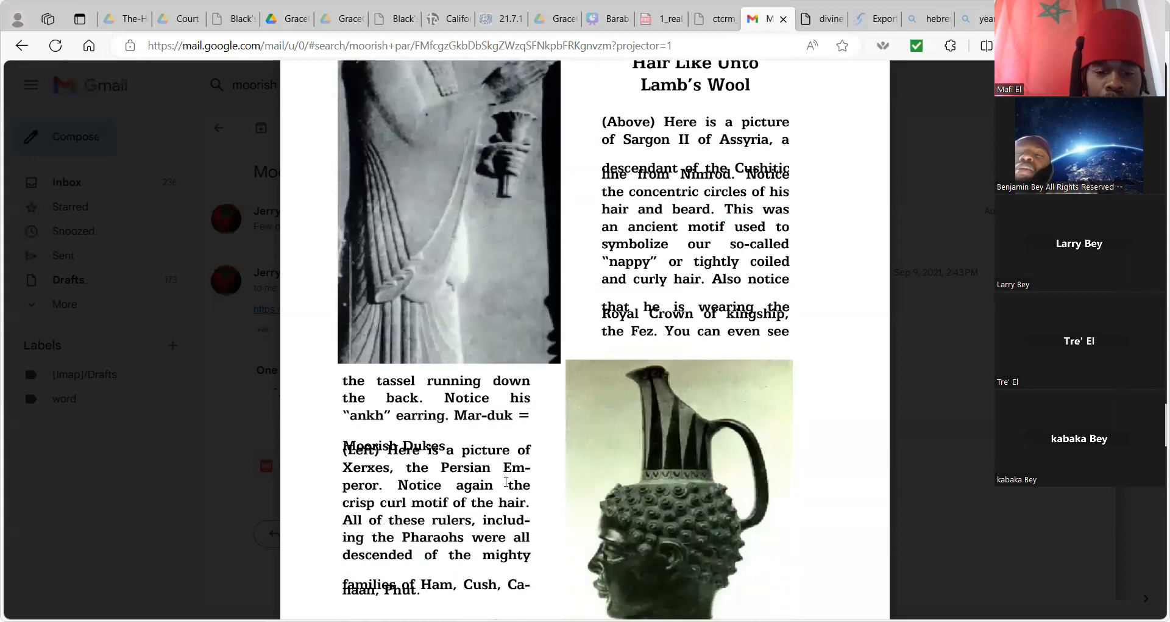
pyautogui.scroll(-3)
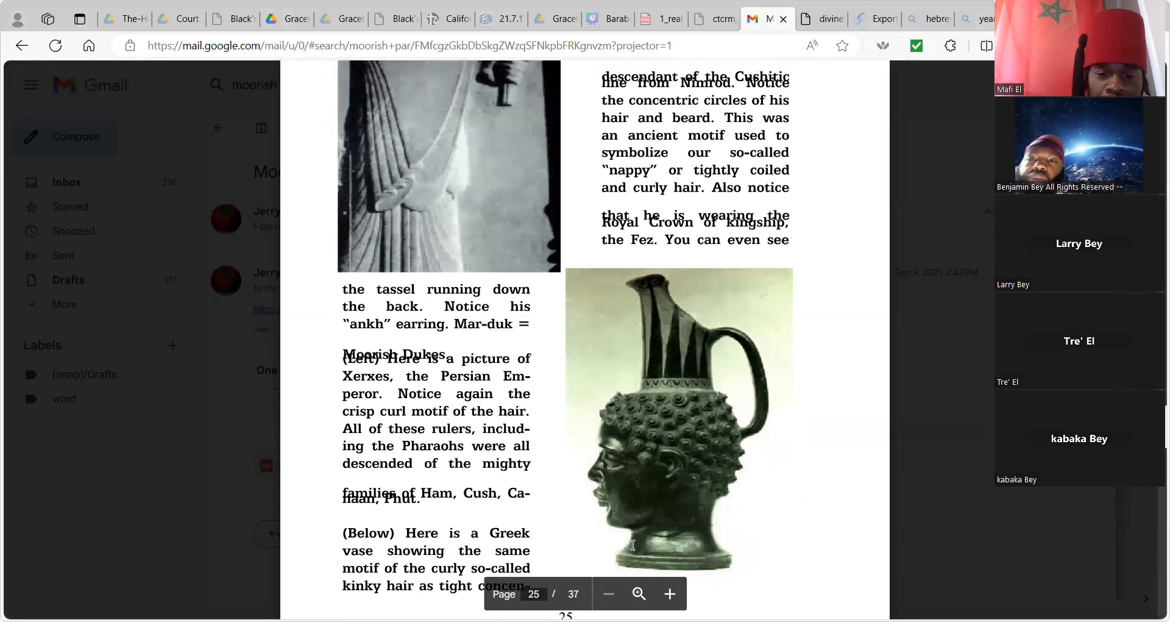
pyautogui.scroll(-3)
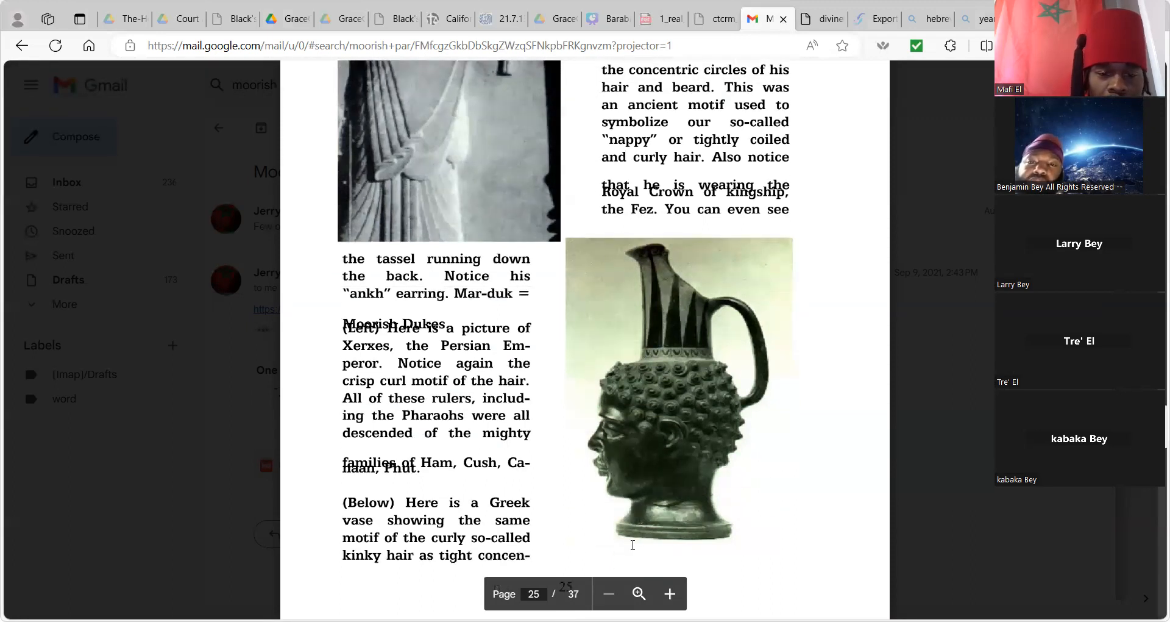
pyautogui.scroll(-3)
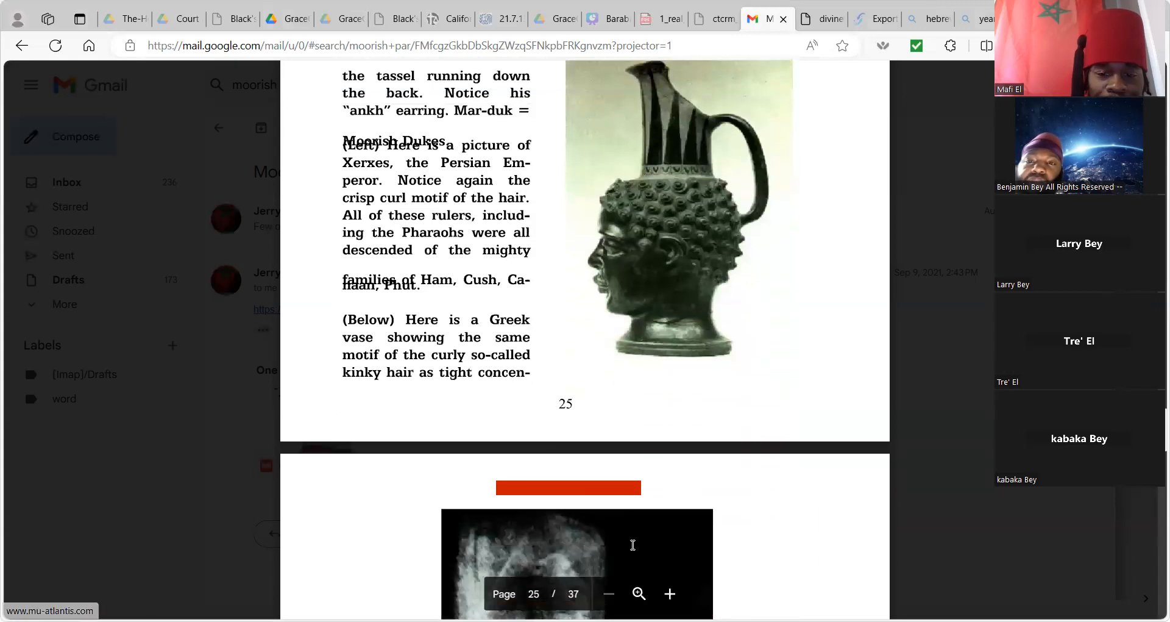
pyautogui.scroll(-3)
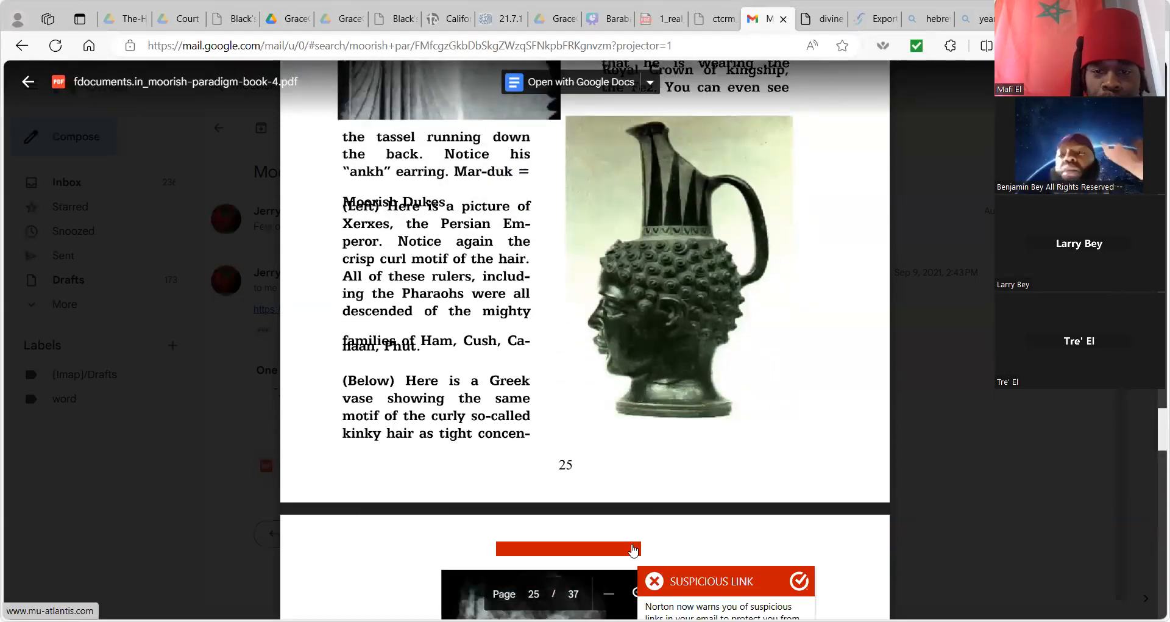
# Scroll past page 26's Minoan and Godfrey Higgins text to page 27's rotated Sennacherib relief.
pyautogui.scroll(-3)
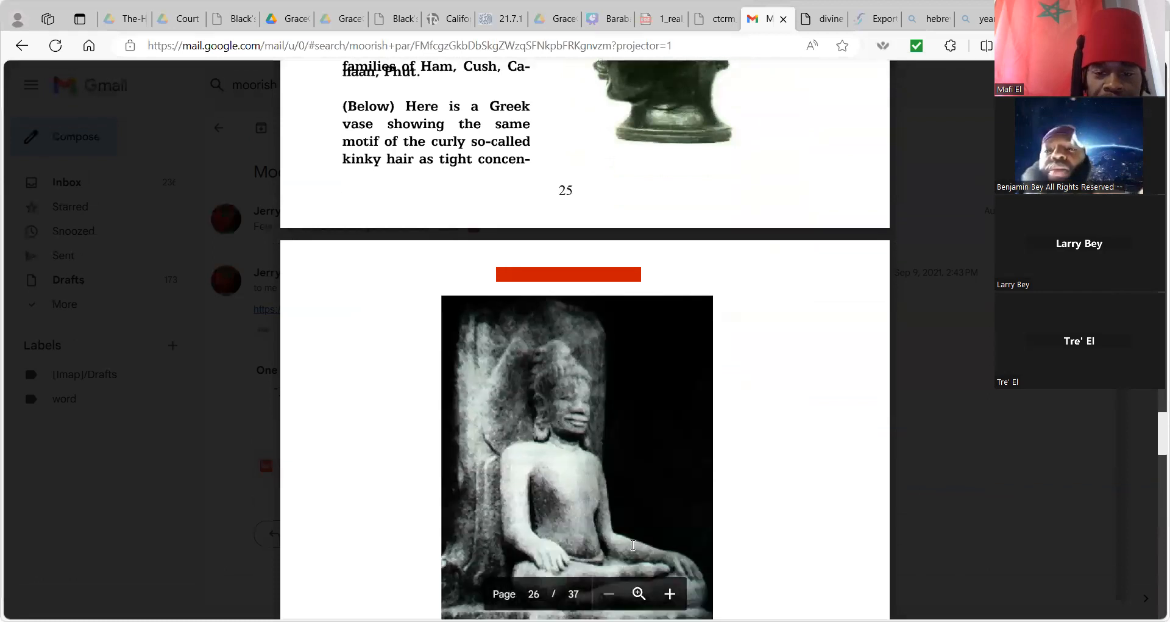
pyautogui.scroll(-3)
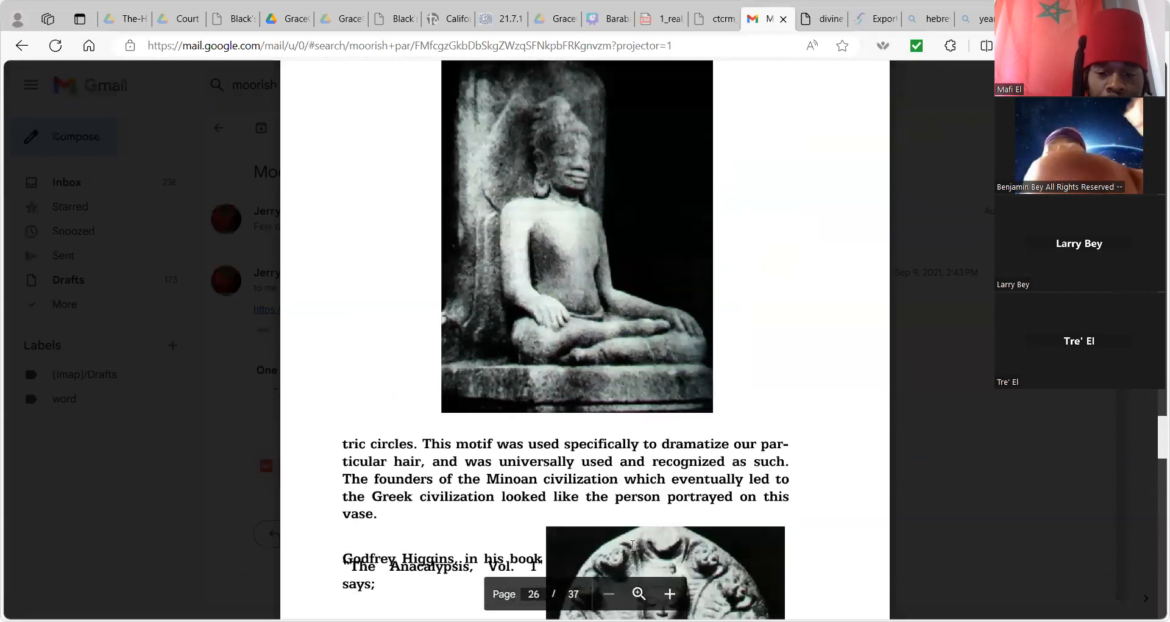
pyautogui.scroll(-3)
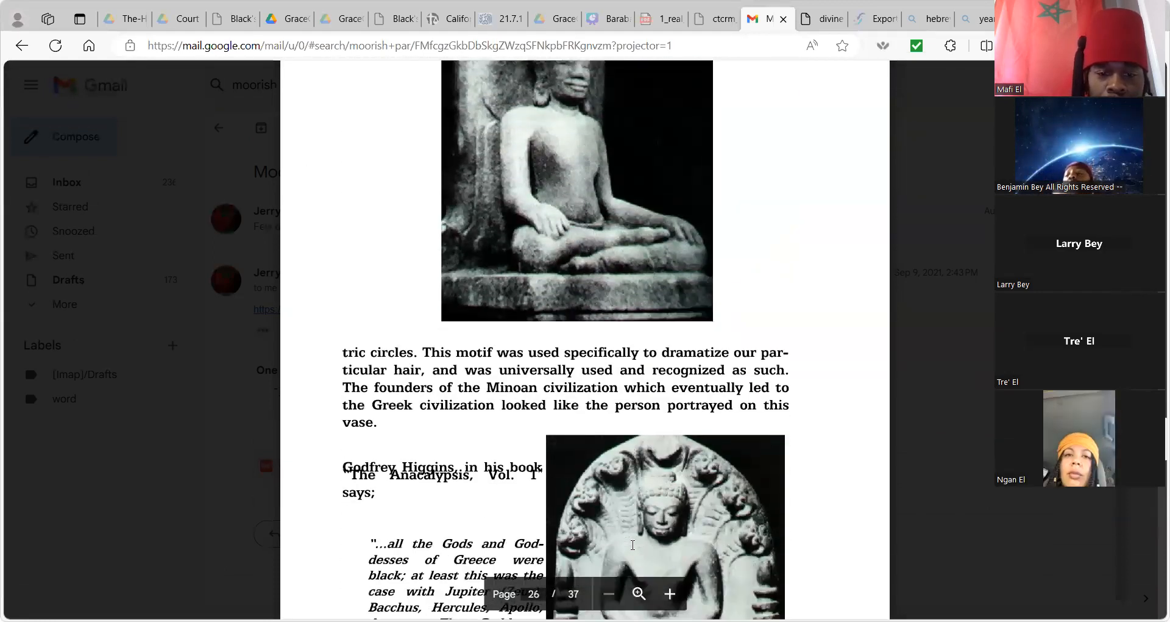
pyautogui.scroll(-3)
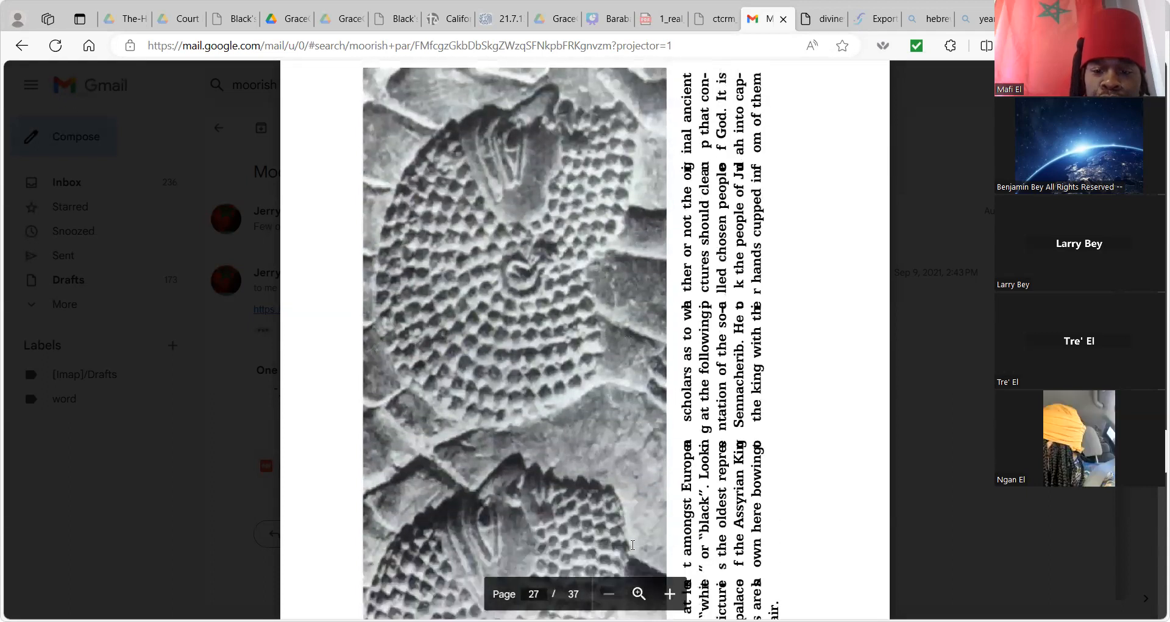
# Scroll the PDF past page 27's Sennacherib relief back to page 26's seated statue and Minoan passage.
pyautogui.scroll(-3)
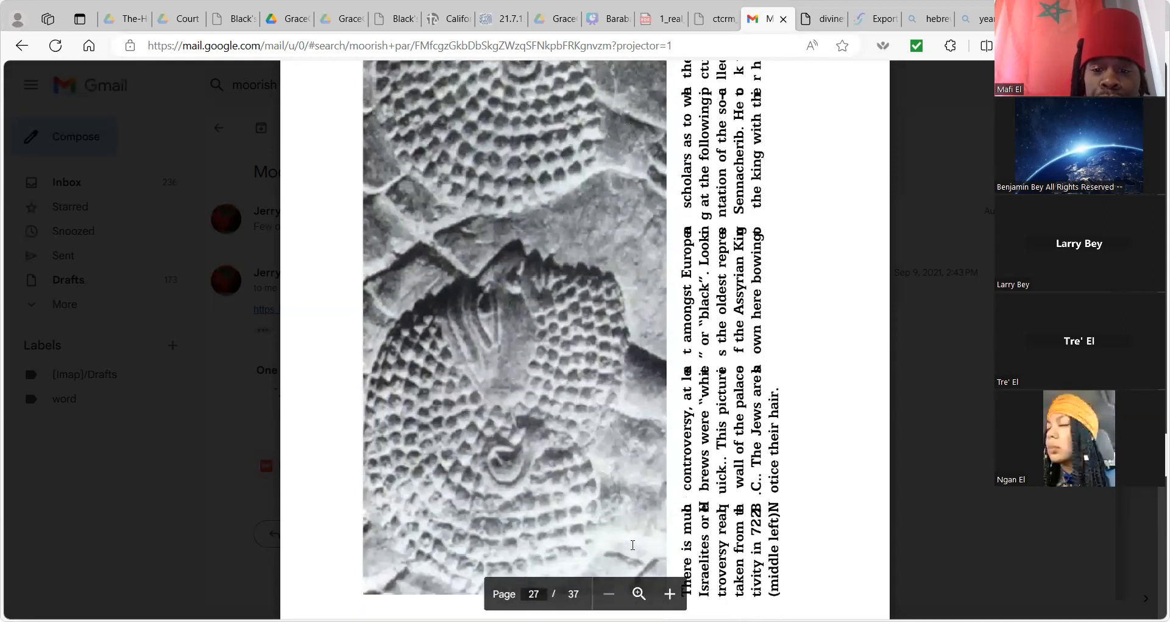
pyautogui.scroll(-3)
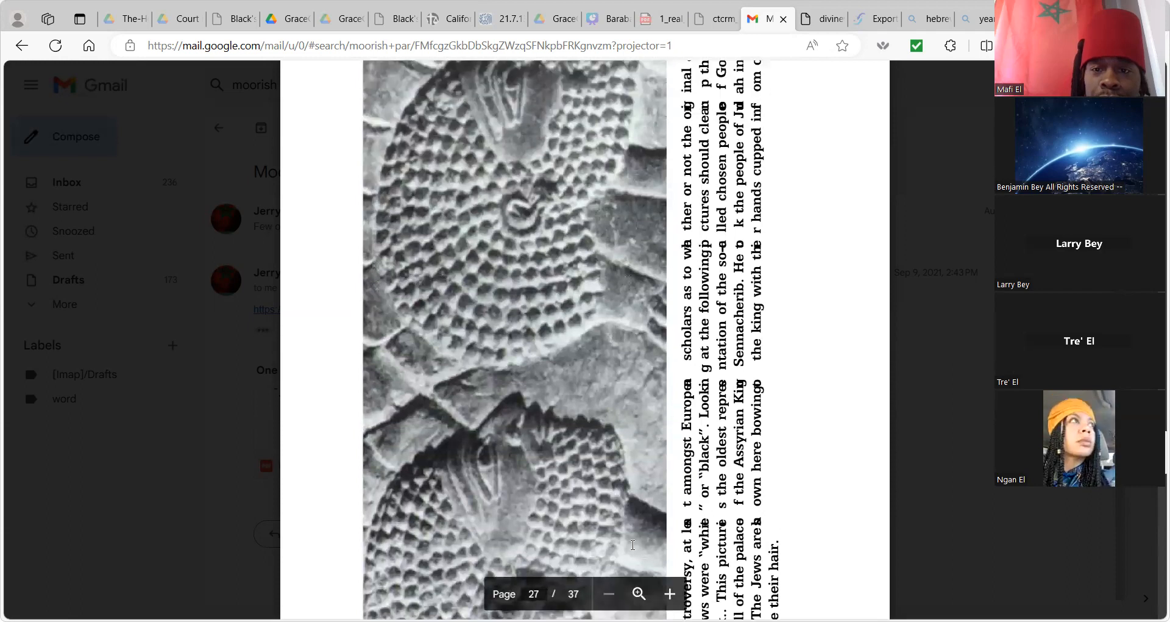
pyautogui.scroll(-3)
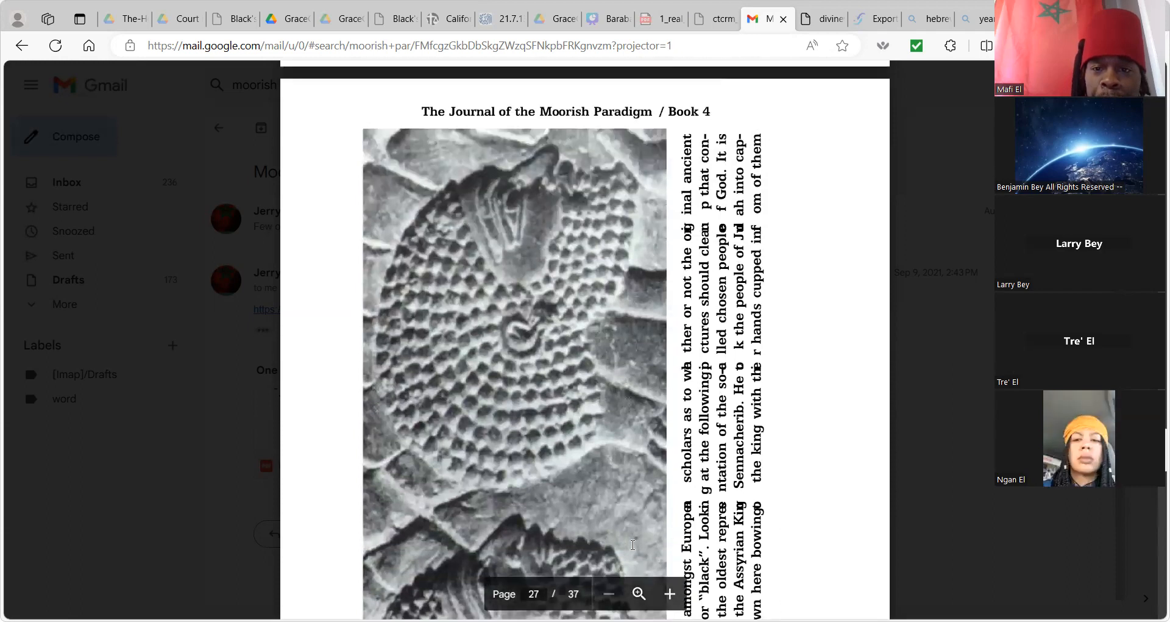
pyautogui.scroll(-3)
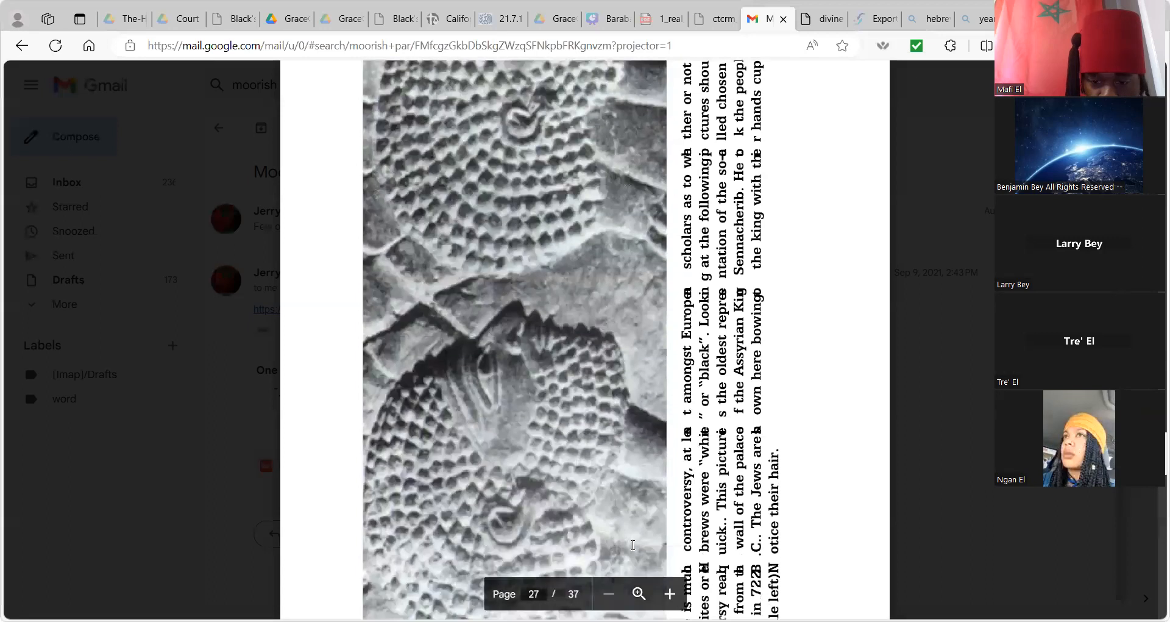
pyautogui.scroll(-3)
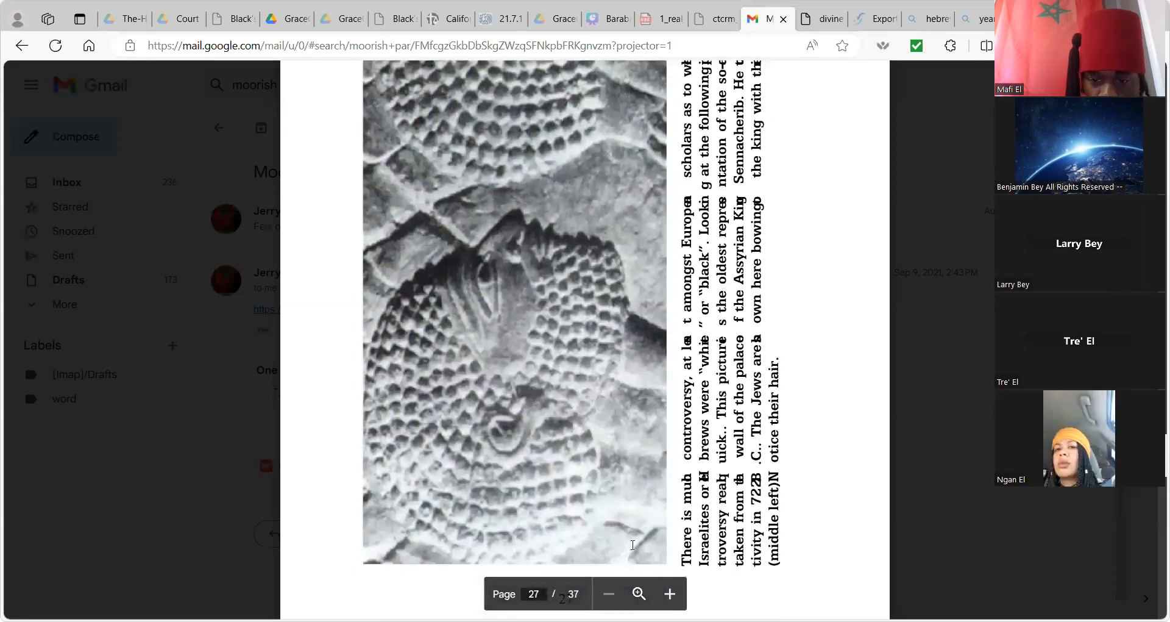
pyautogui.scroll(-3)
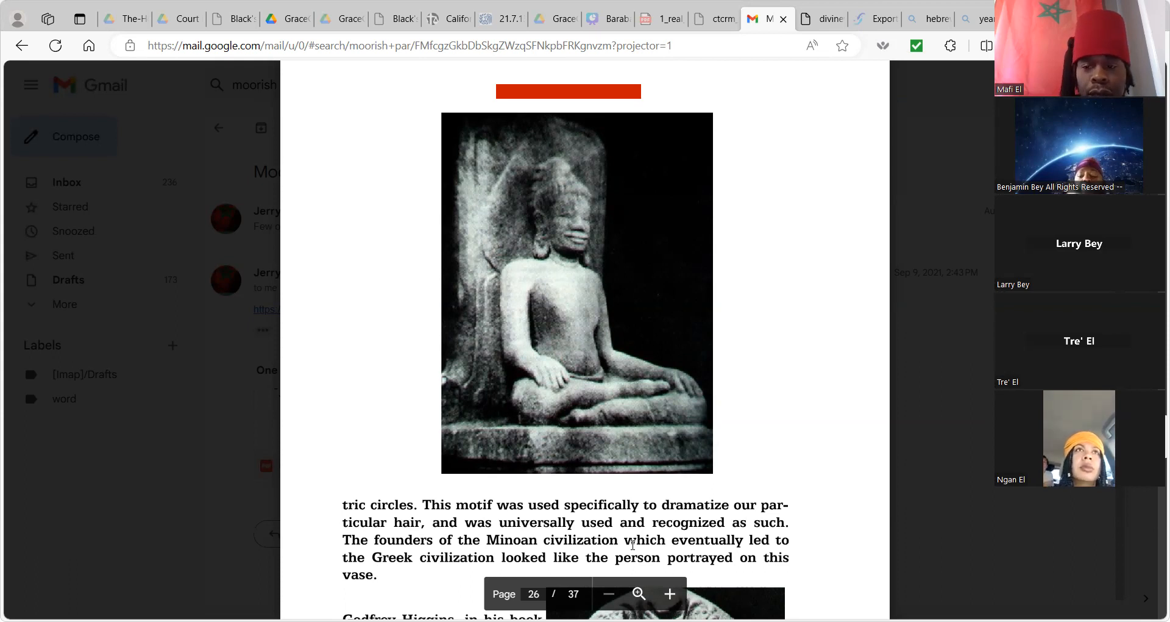
# Read past the Higgins quote and rotated relief to page 28's large carved relief.
pyautogui.scroll(-3)
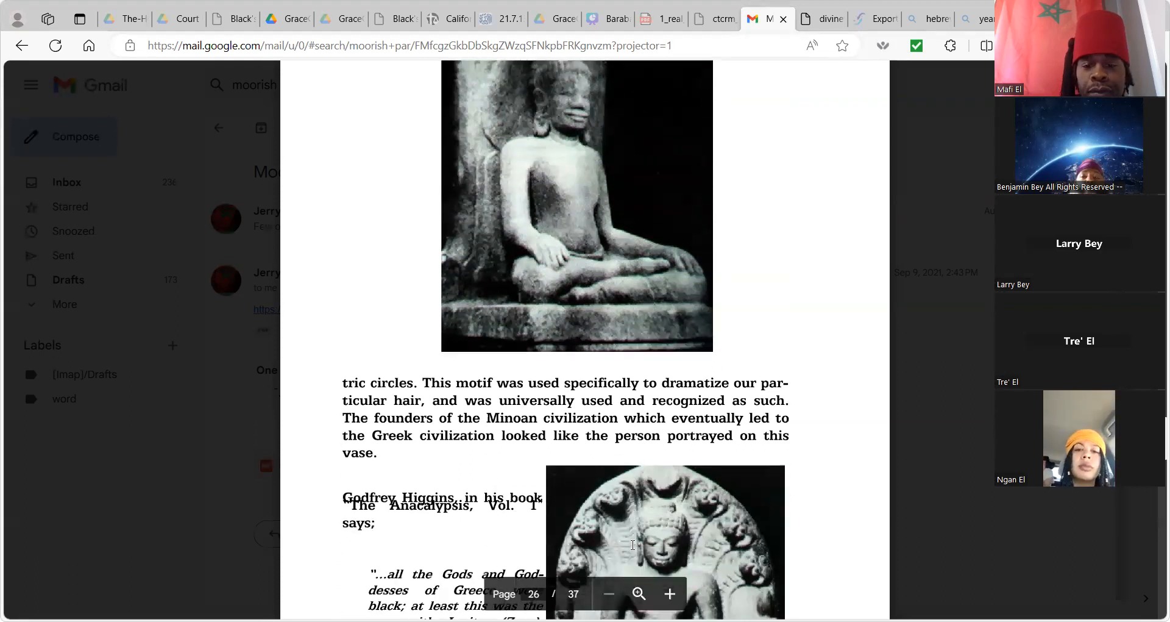
pyautogui.scroll(-3)
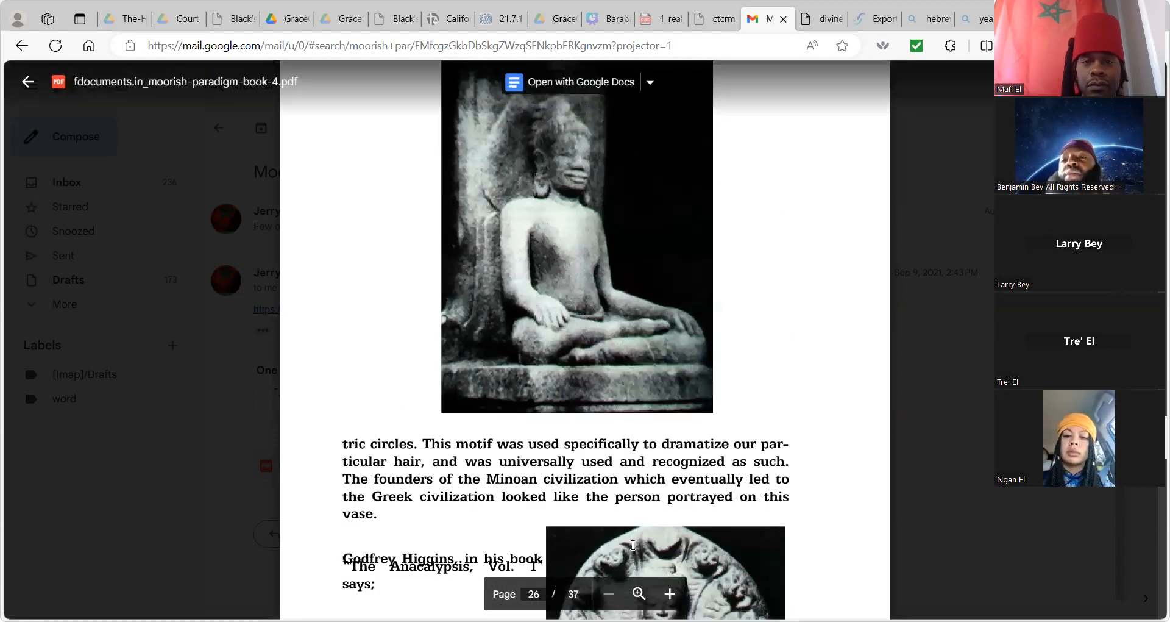
pyautogui.scroll(-3)
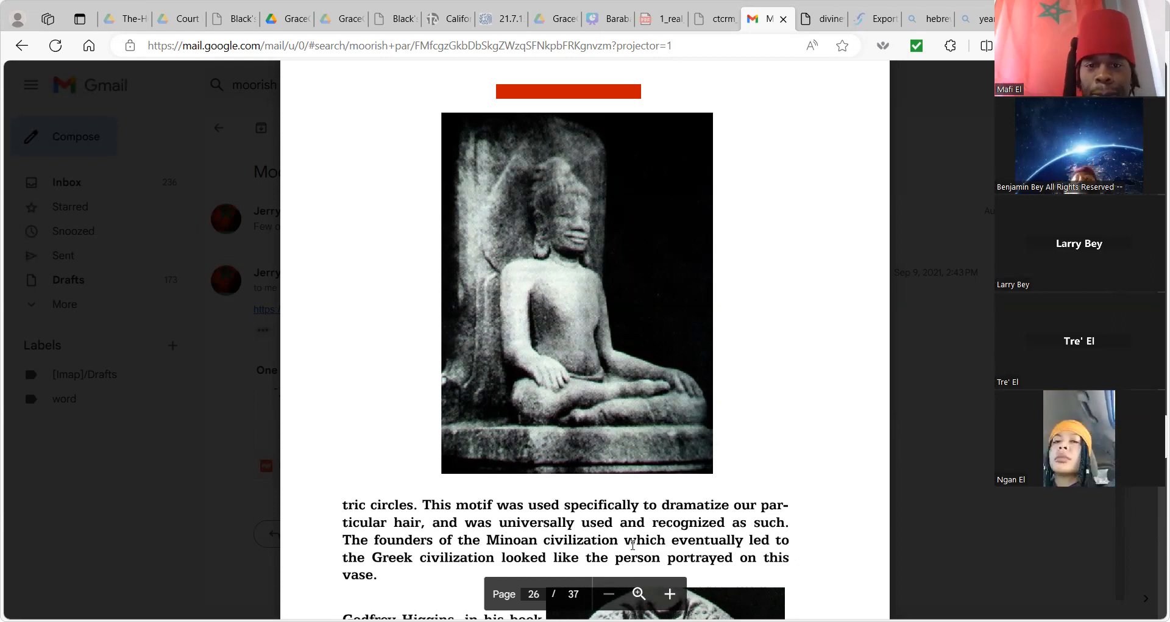
pyautogui.scroll(-3)
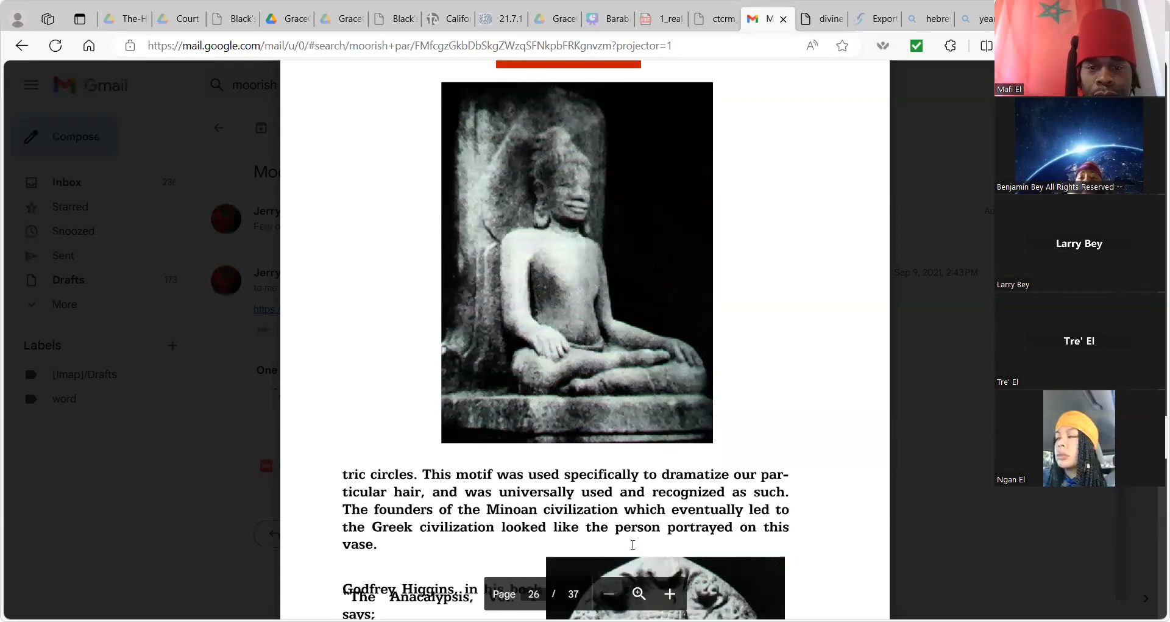
pyautogui.scroll(-3)
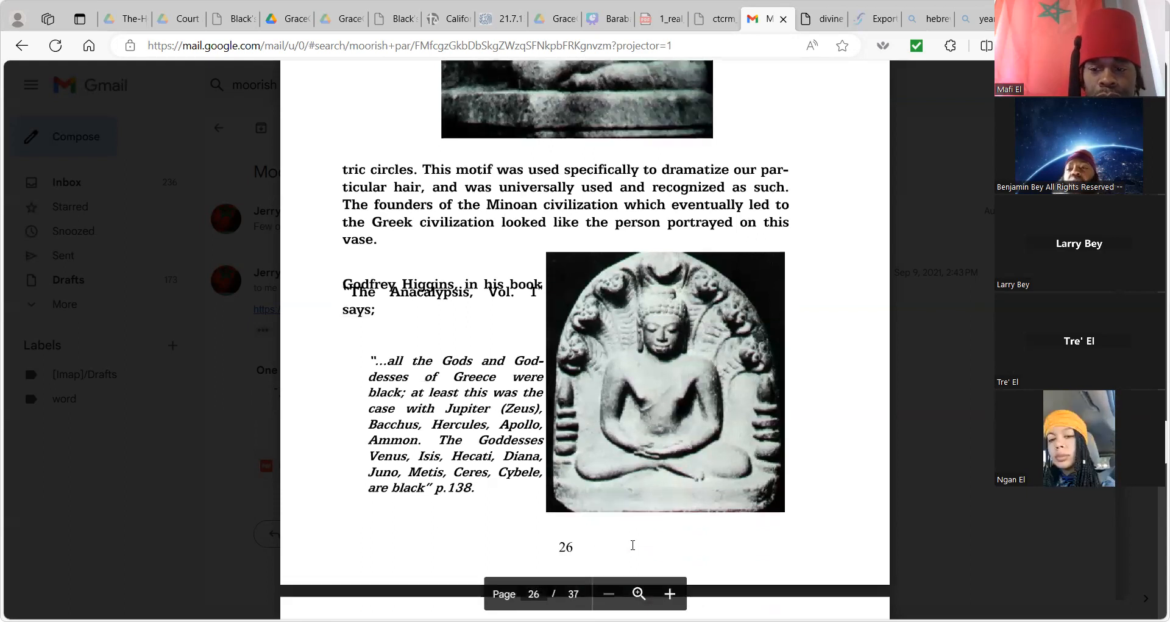
pyautogui.scroll(-3)
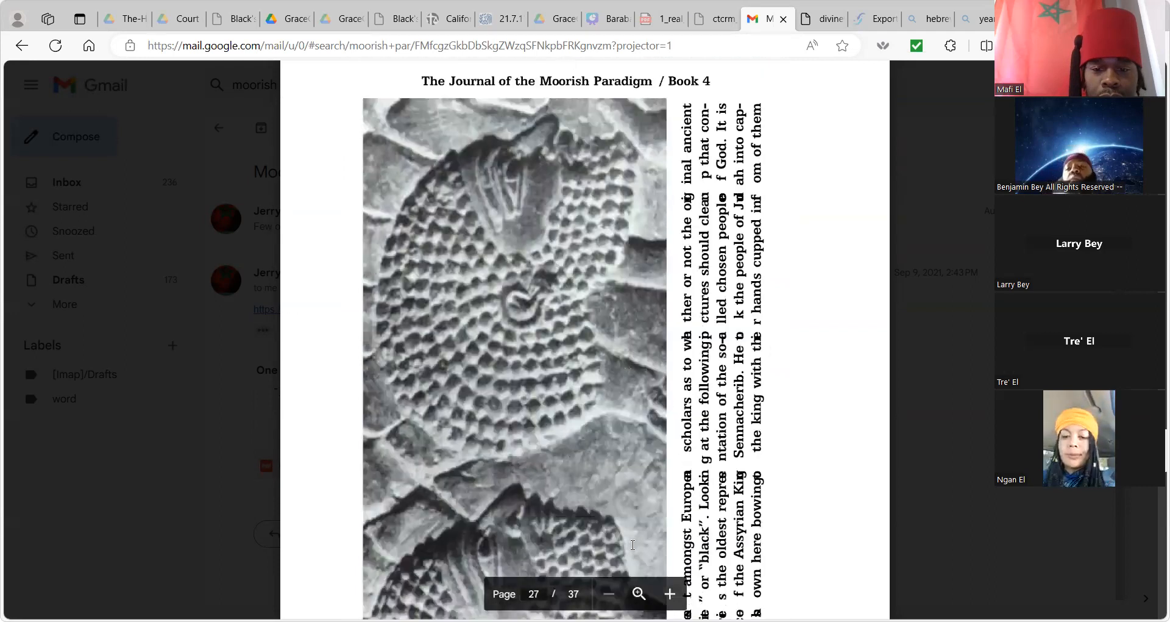
pyautogui.scroll(-3)
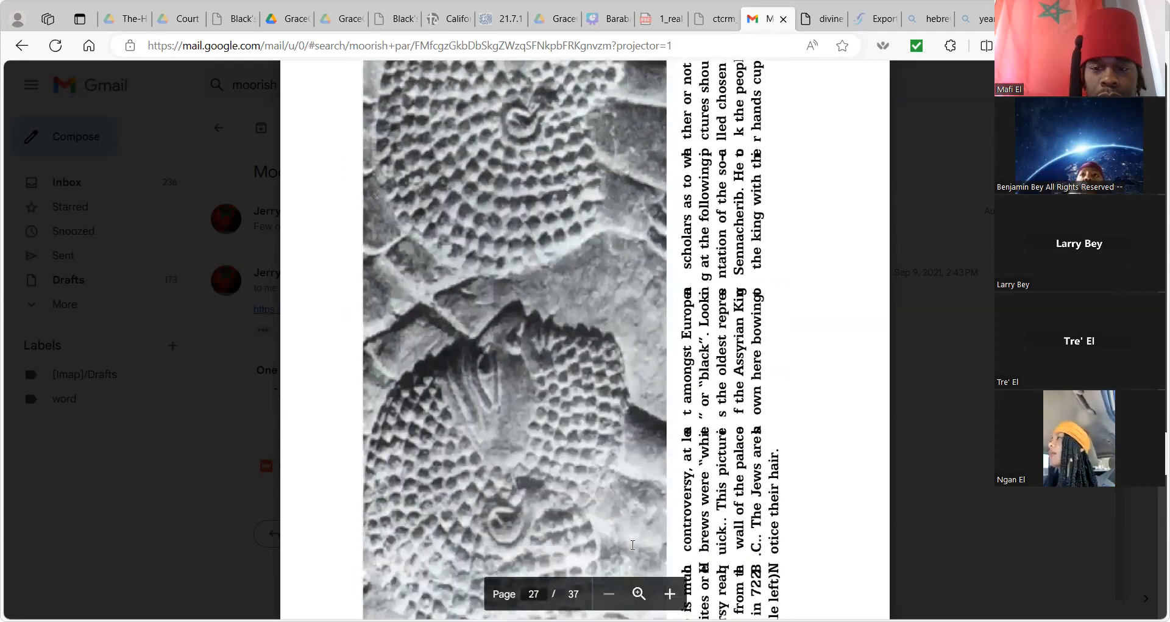
pyautogui.scroll(-3)
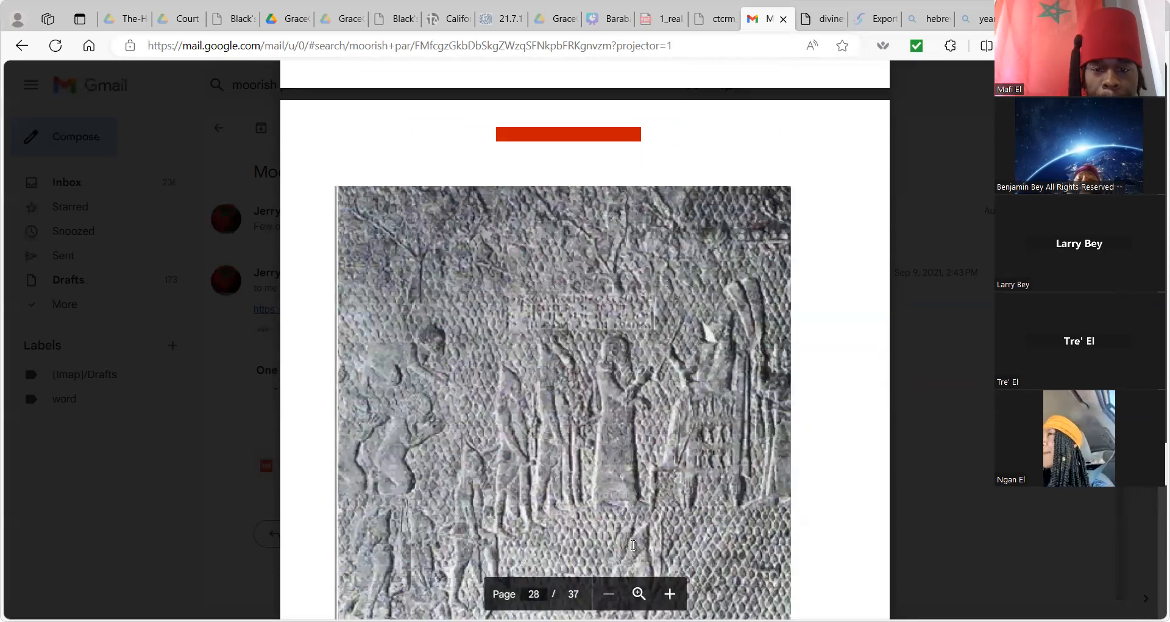
# Read page 28 down to the Buddha hair caption and Anacalypsis quote.
pyautogui.scroll(-3)
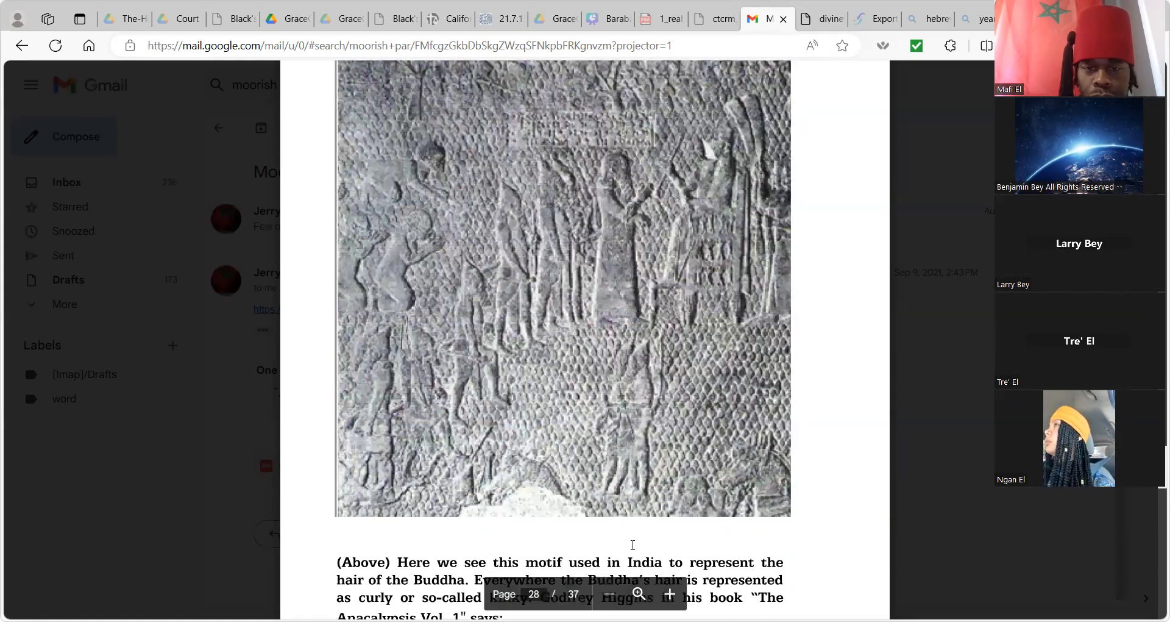
pyautogui.scroll(-3)
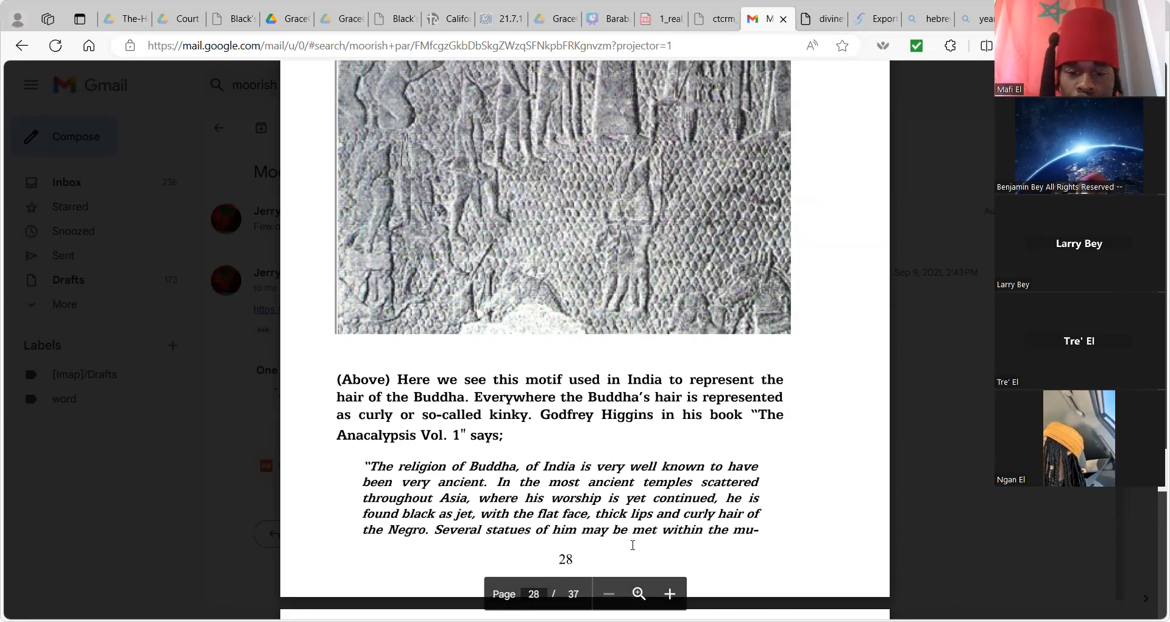
pyautogui.scroll(-3)
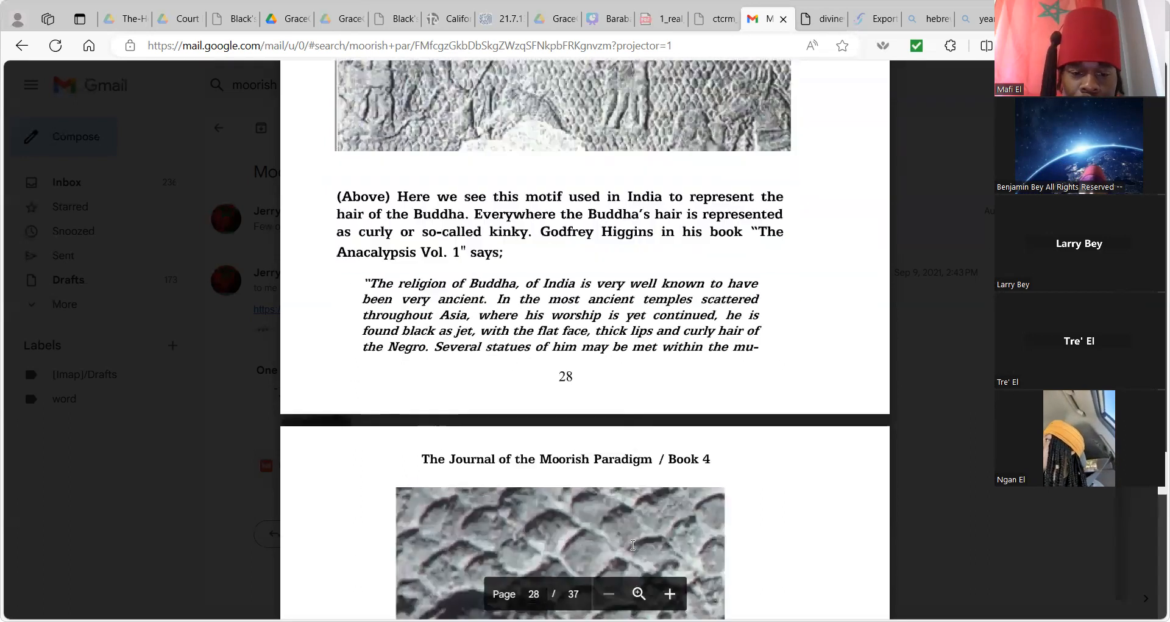
# Scroll into page 29, past the Thailand Buddha caption to the close-up carved image.
pyautogui.scroll(-3)
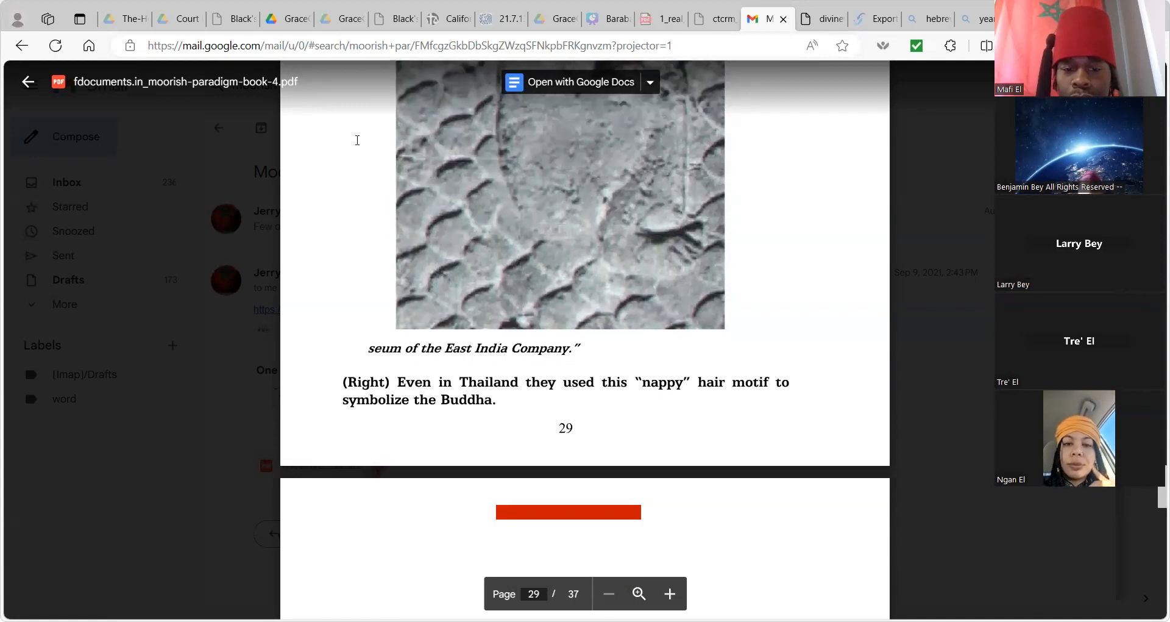
pyautogui.scroll(-3)
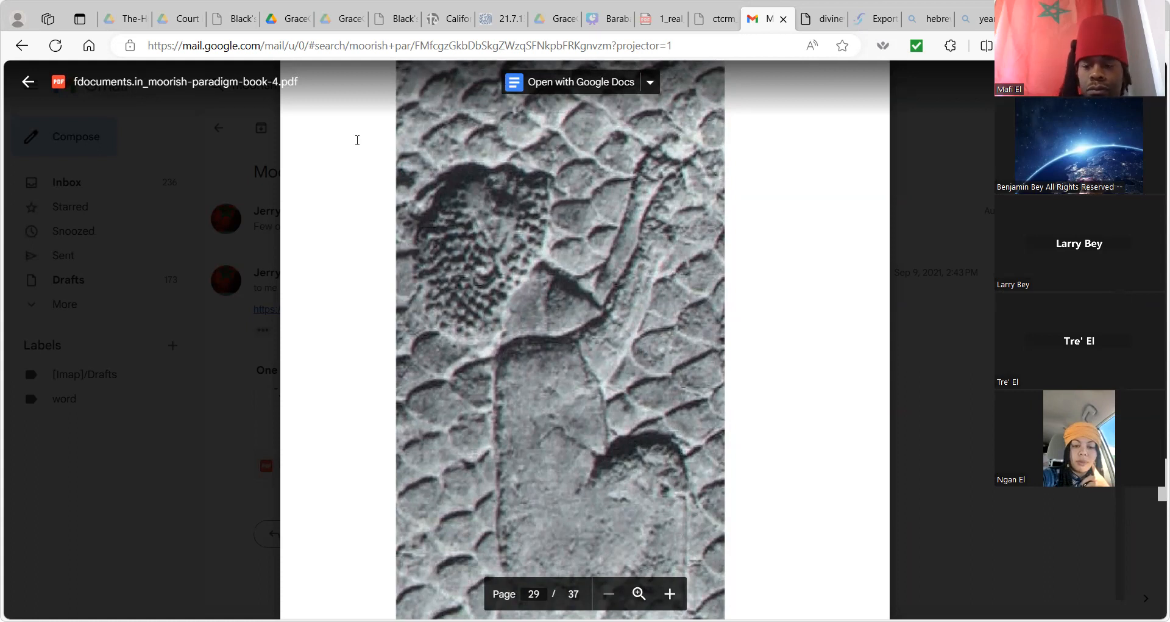
pyautogui.moveTo(755, 305)
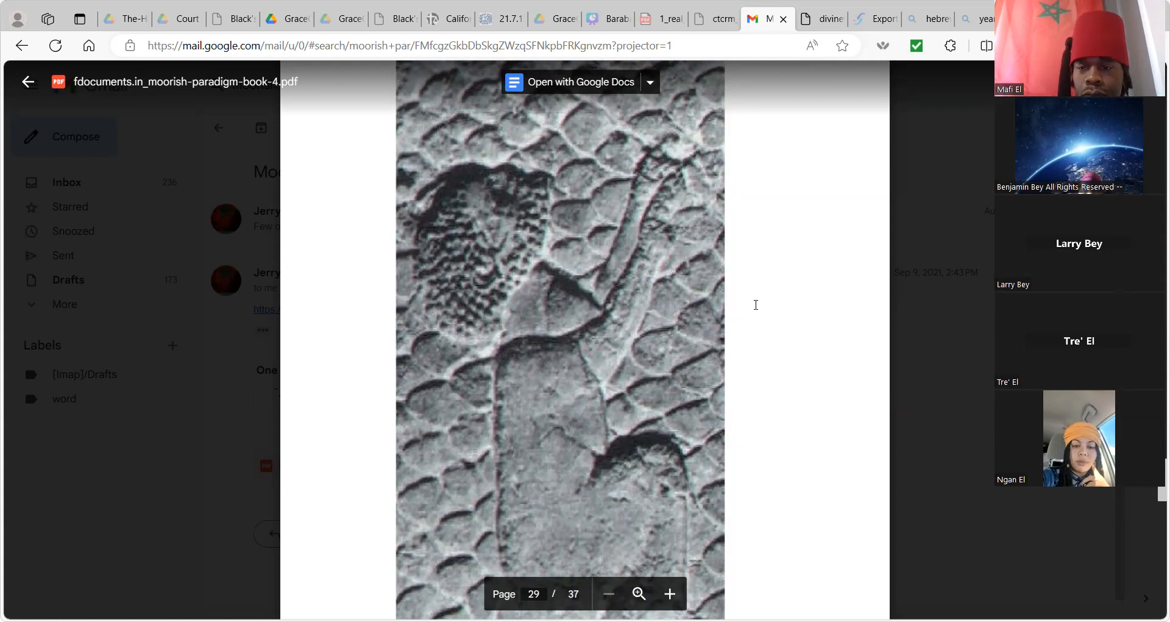
pyautogui.moveTo(970, 379)
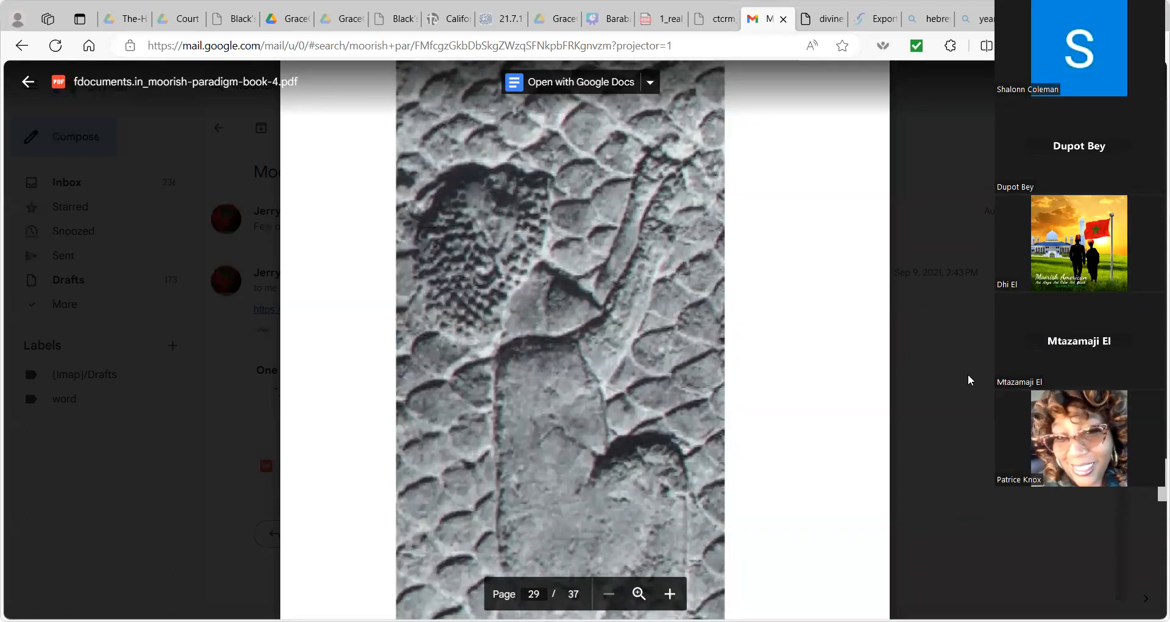
pyautogui.moveTo(822, 352)
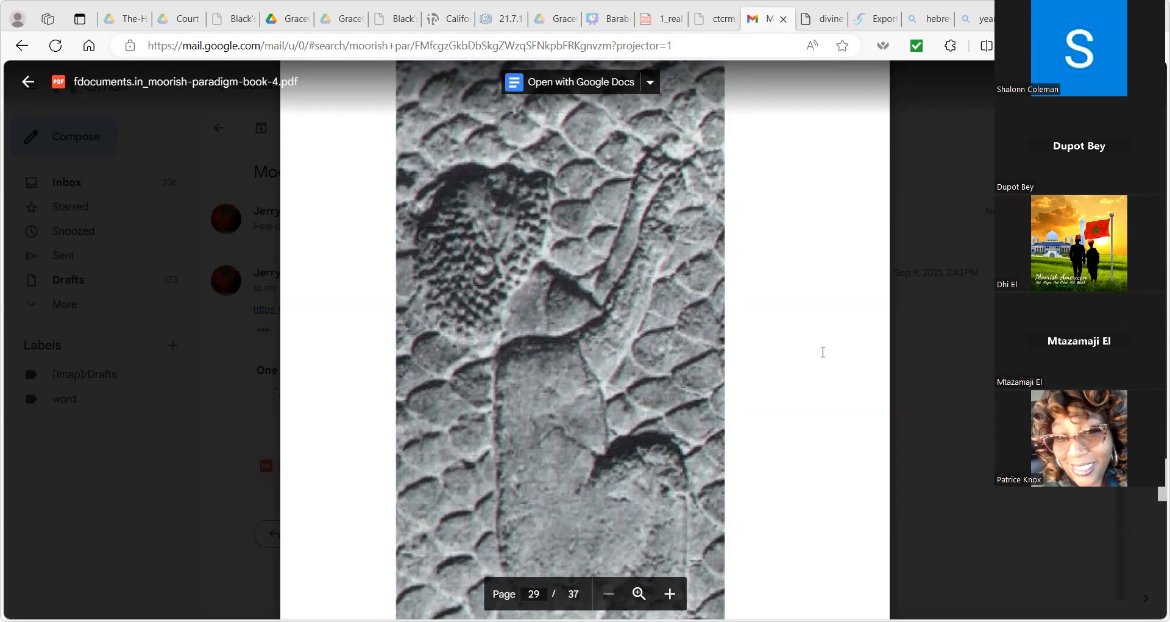
pyautogui.moveTo(695, 175)
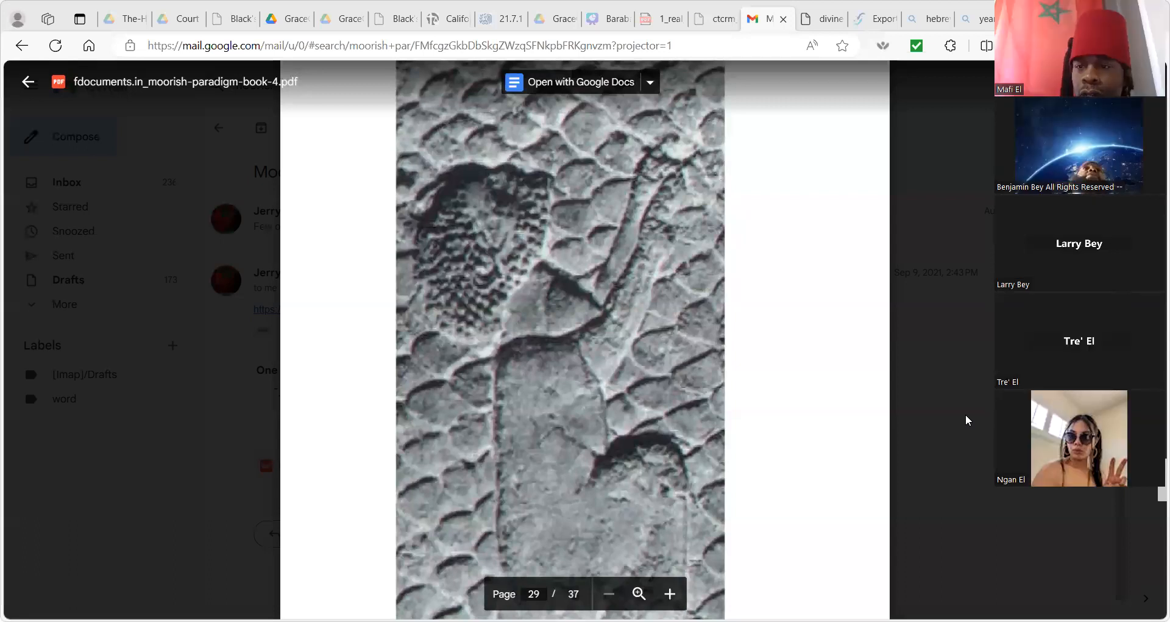
pyautogui.moveTo(930, 511)
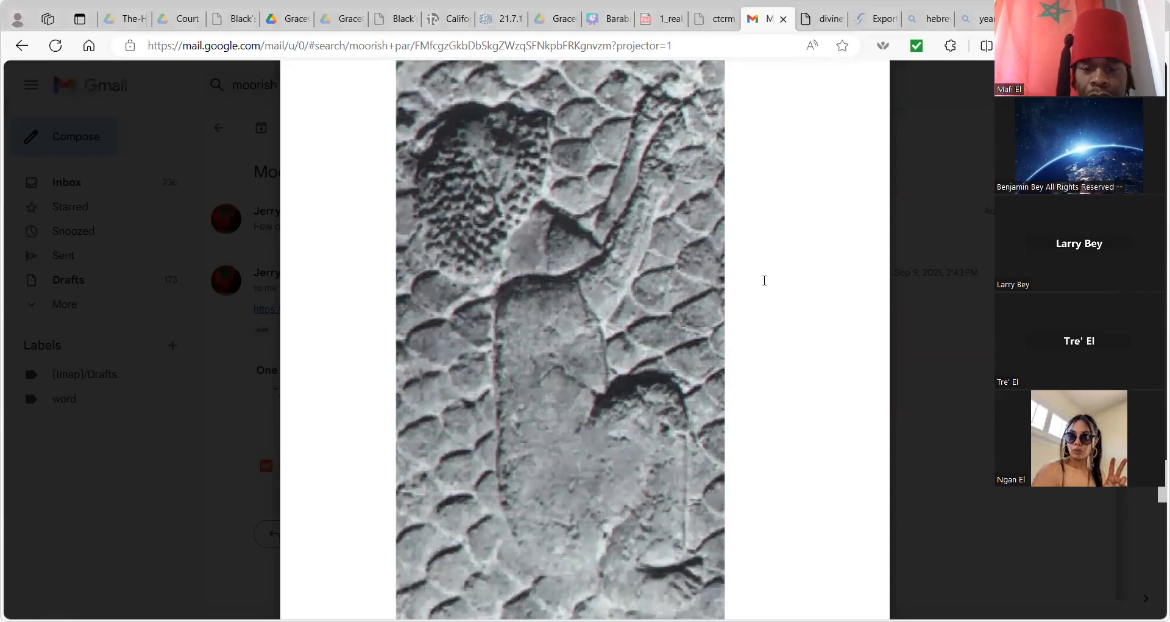
# Bring page 28's Buddha curly-hair caption and Higgins quote back into view.
pyautogui.scroll(-3)
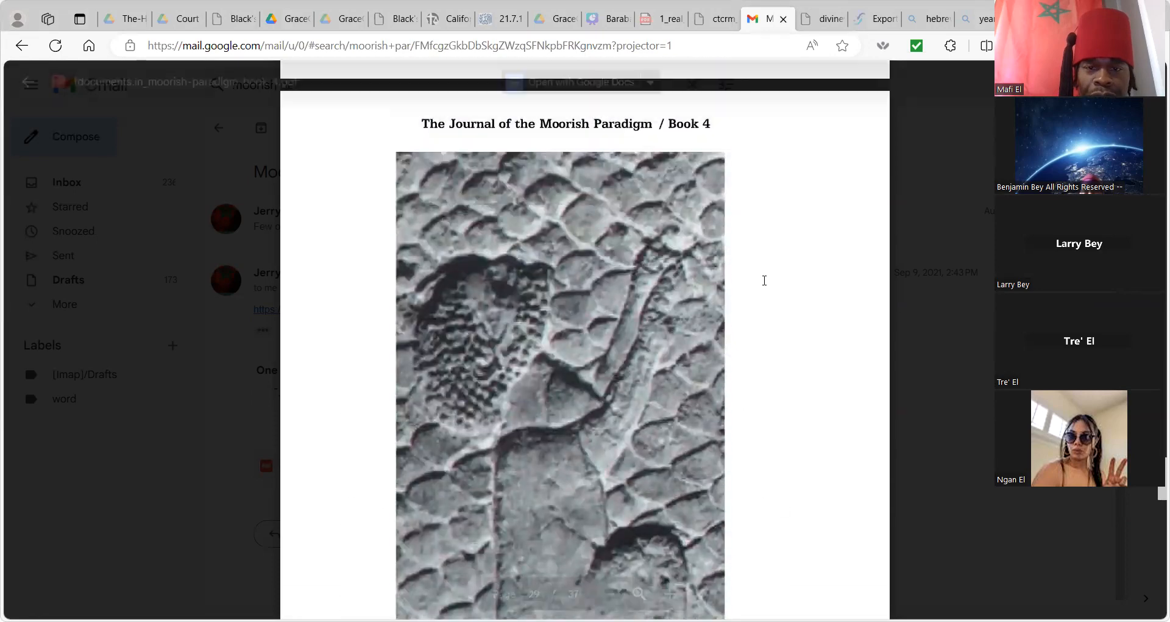
pyautogui.scroll(-3)
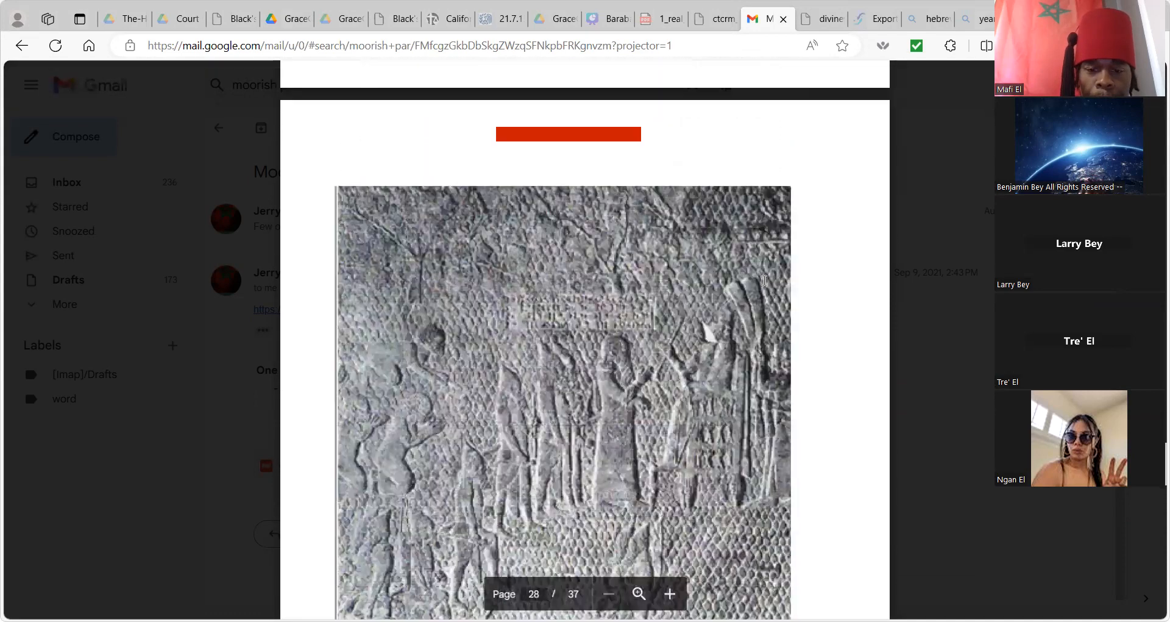
pyautogui.scroll(-3)
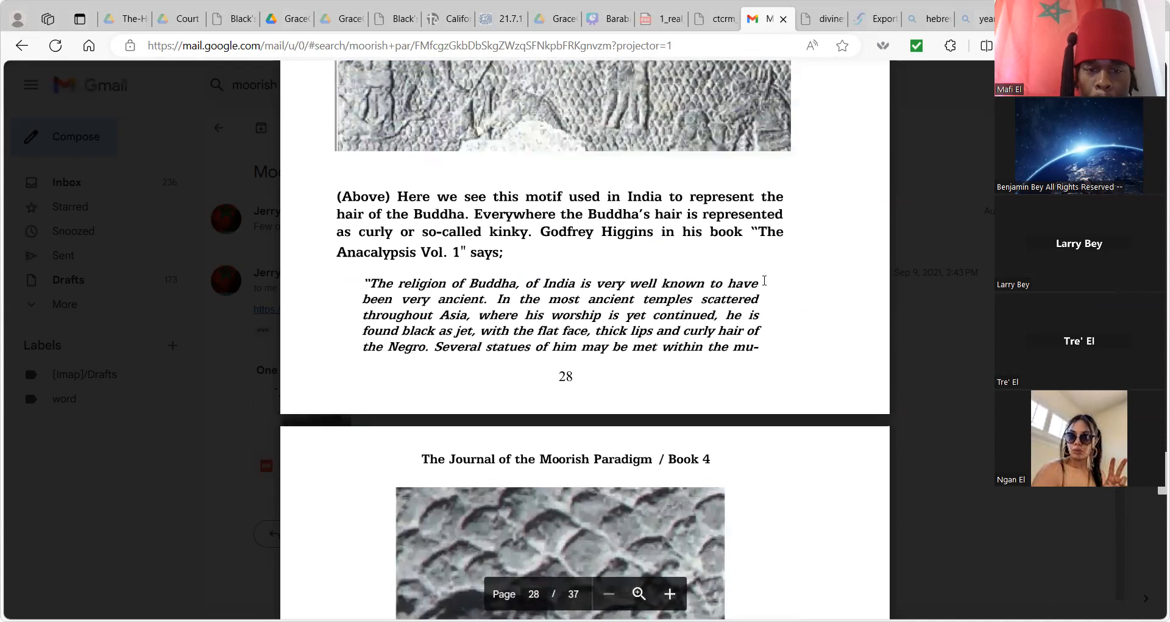
pyautogui.scroll(-3)
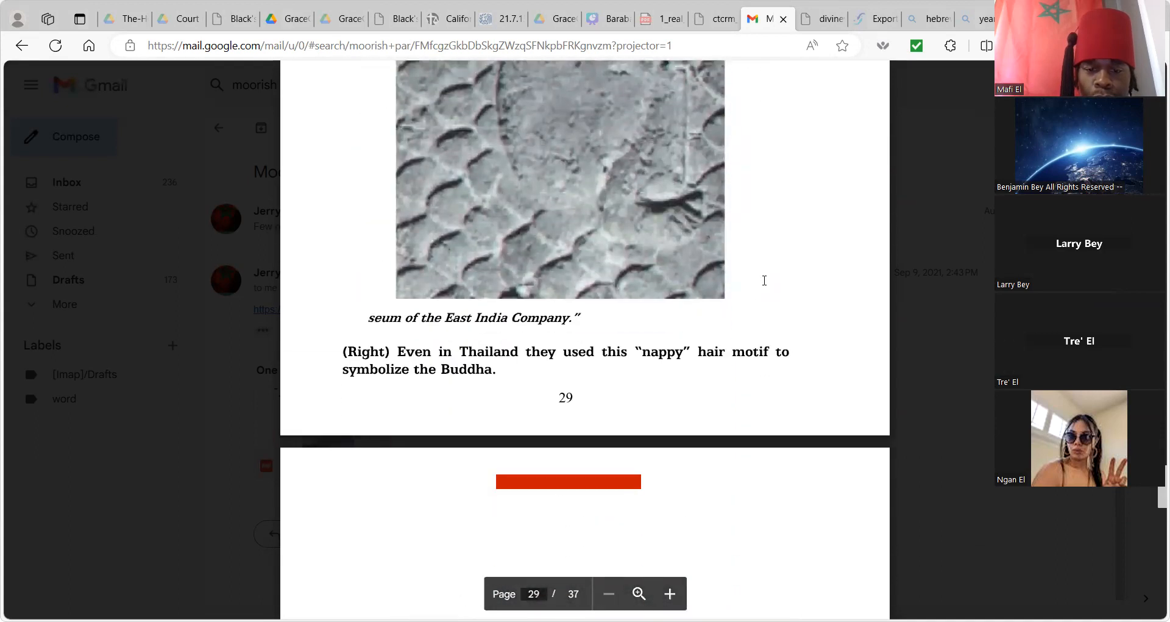
pyautogui.scroll(-3)
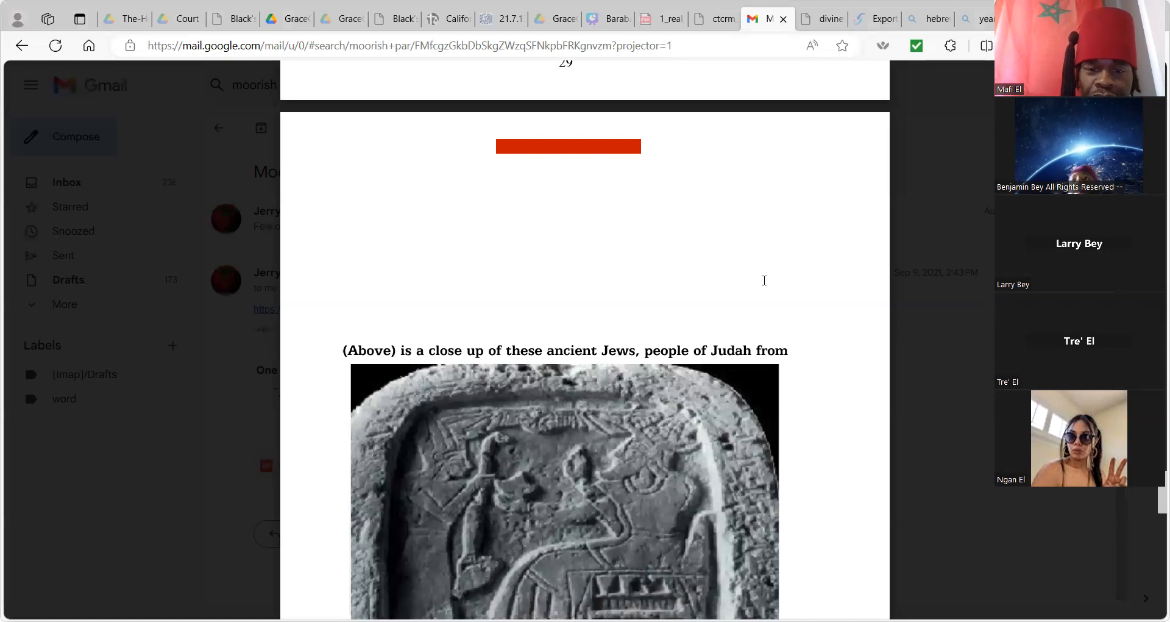
pyautogui.scroll(-3)
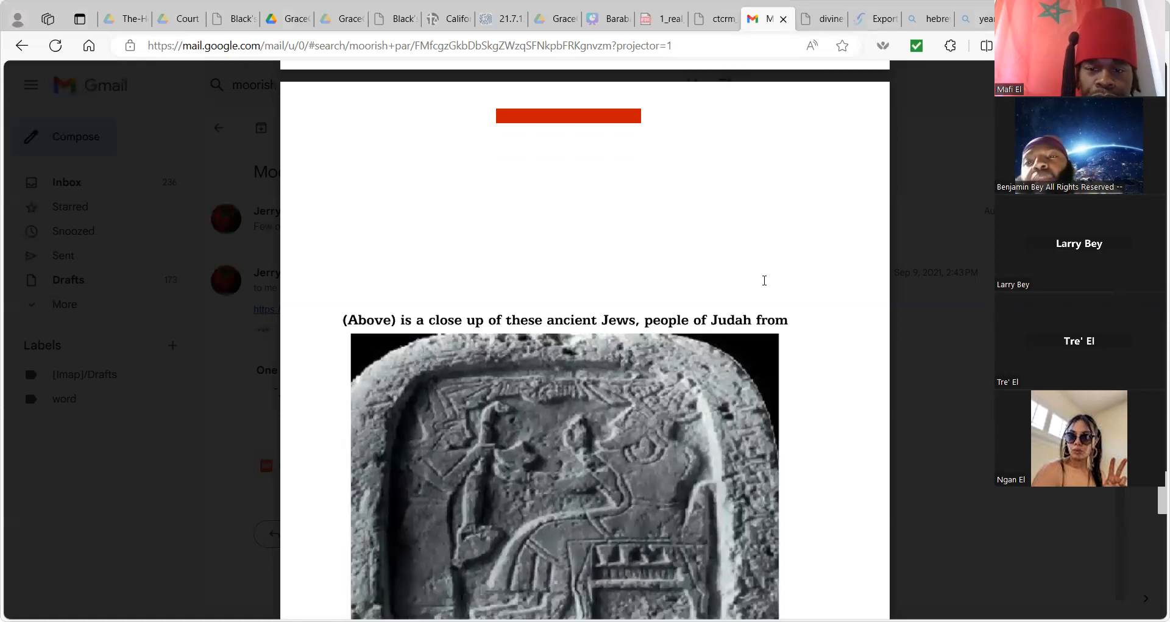
pyautogui.scroll(-3)
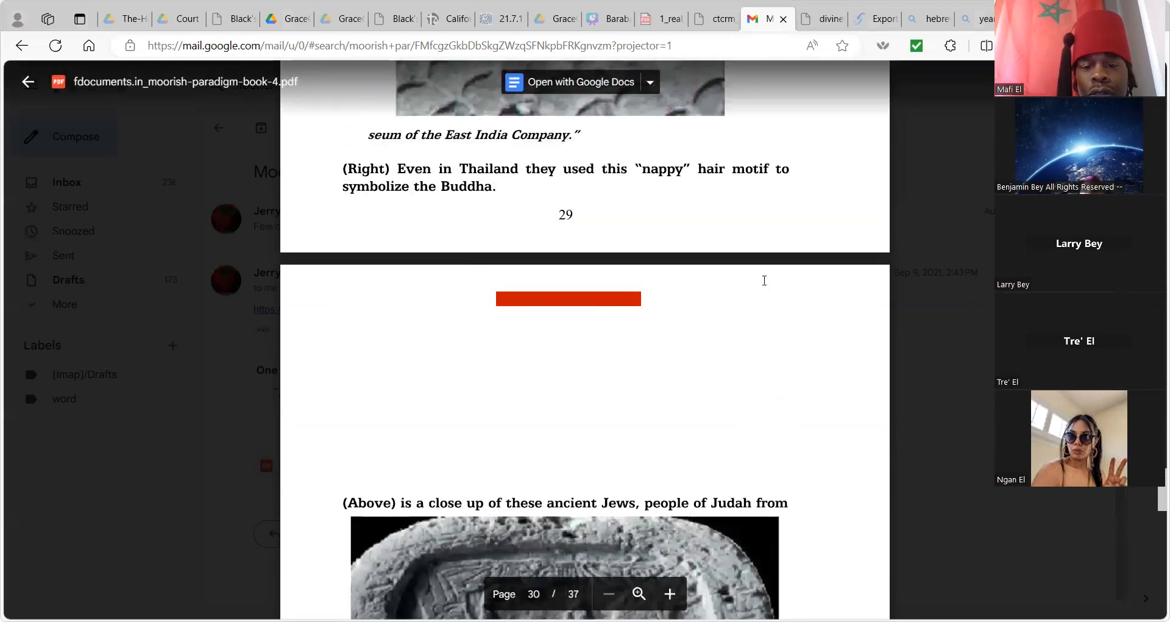
# Revisit page 28's Buddha relief, then read through pages 29-30 to the Sennacherib palace caption.
pyautogui.scroll(-3)
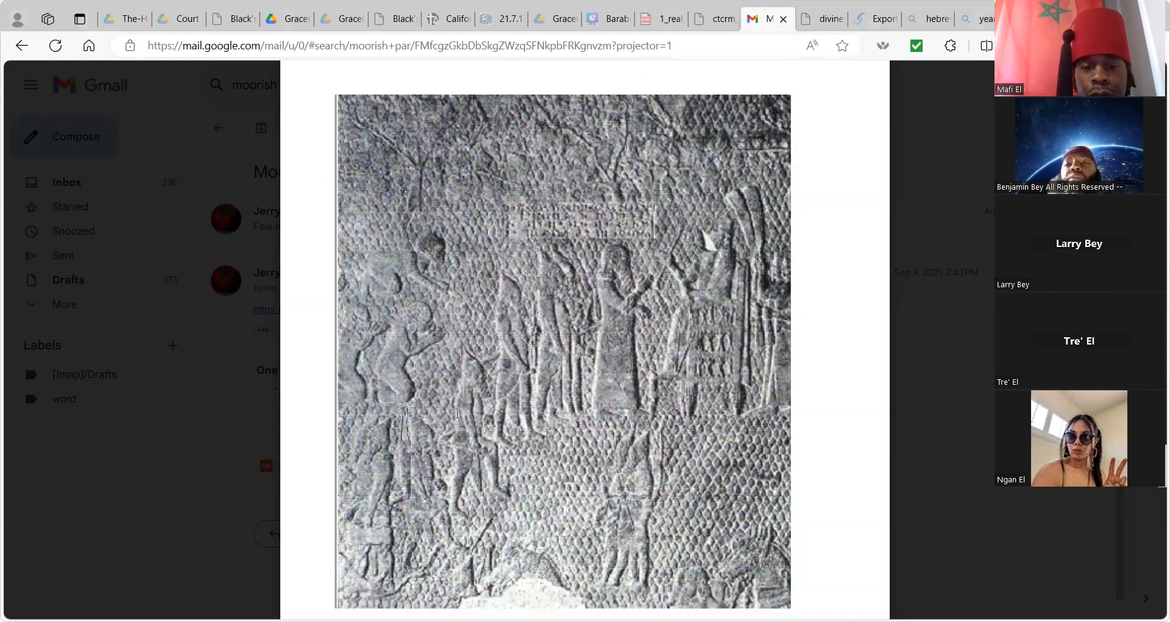
pyautogui.scroll(-3)
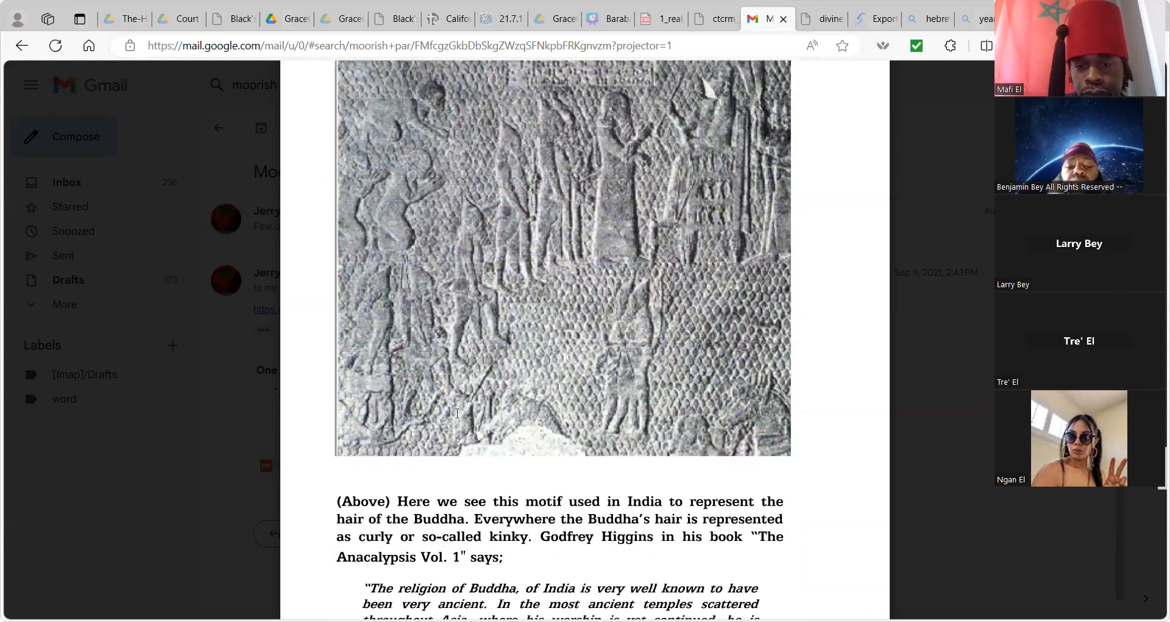
pyautogui.scroll(-3)
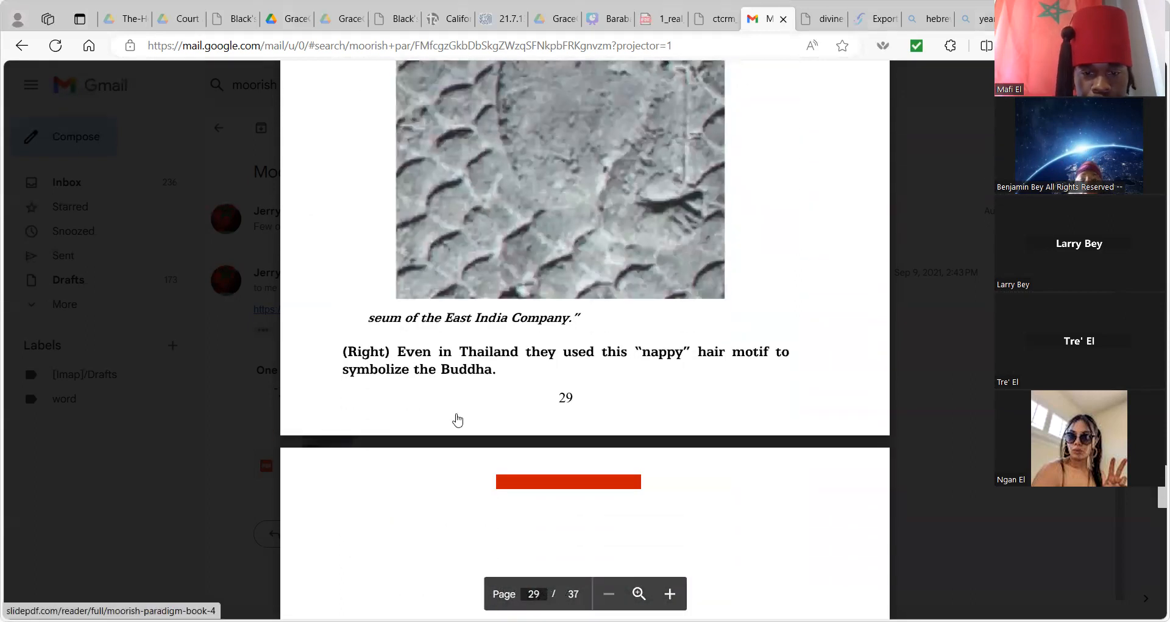
pyautogui.scroll(-3)
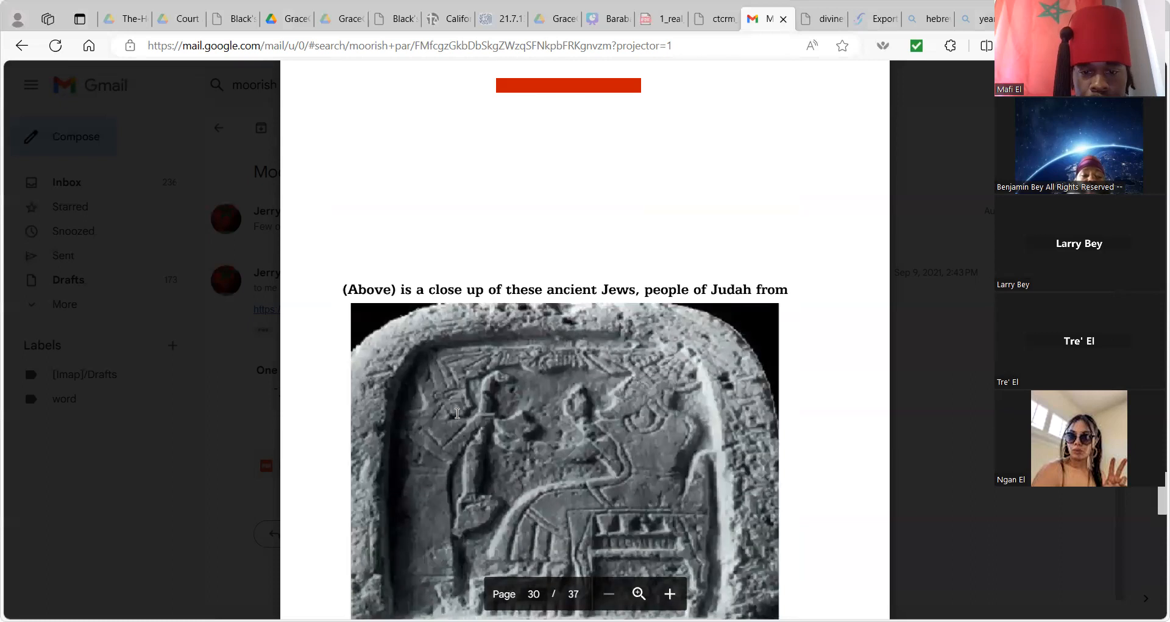
pyautogui.scroll(-3)
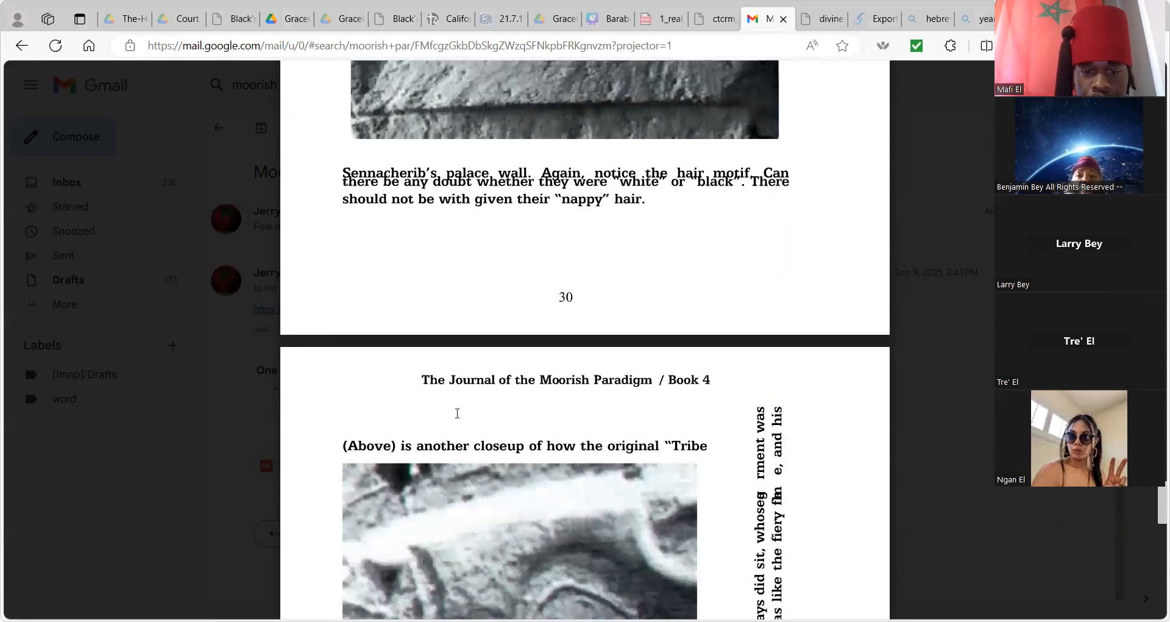
# Read from page 29 into page 31's Tribe of Judah close-up and Daniel 7:9 sidebar.
pyautogui.scroll(-3)
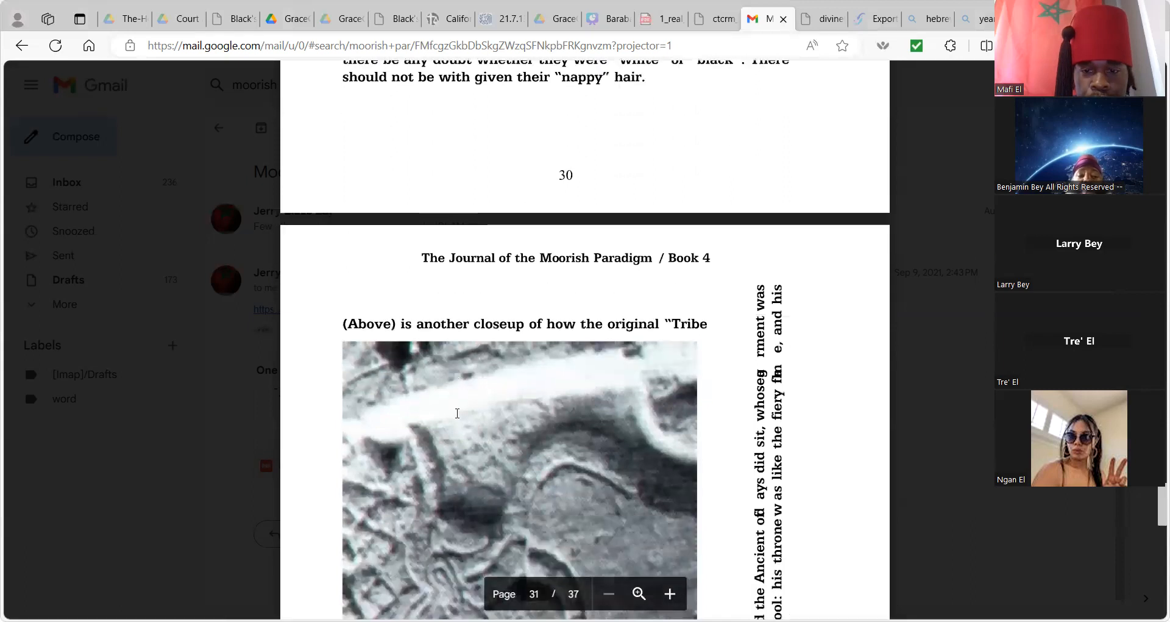
pyautogui.scroll(-3)
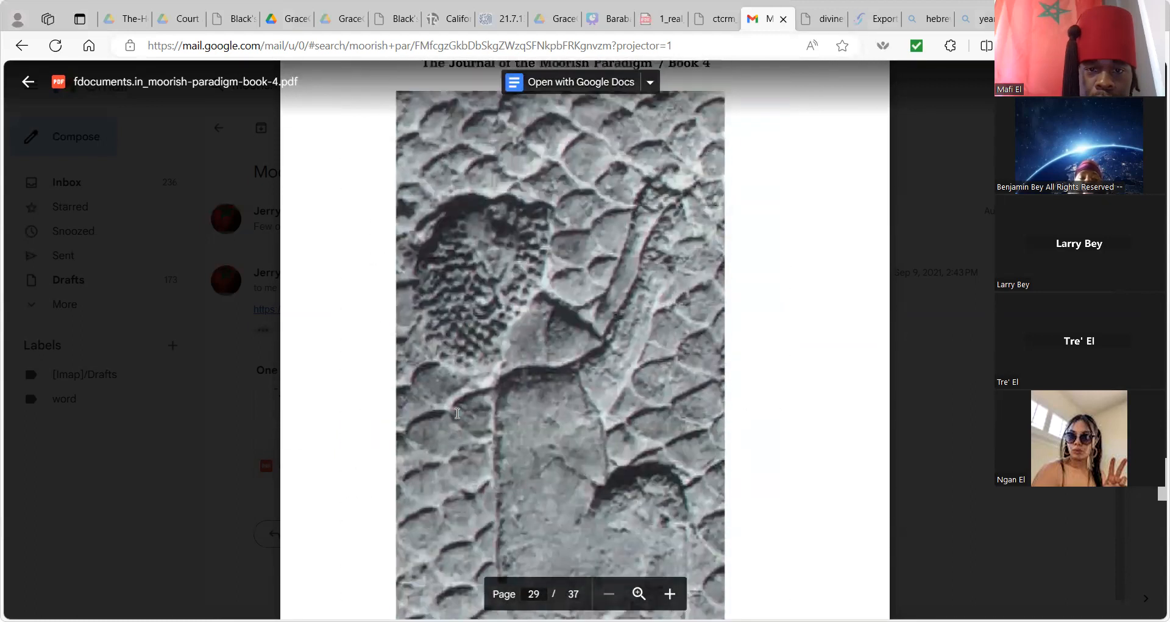
pyautogui.scroll(-3)
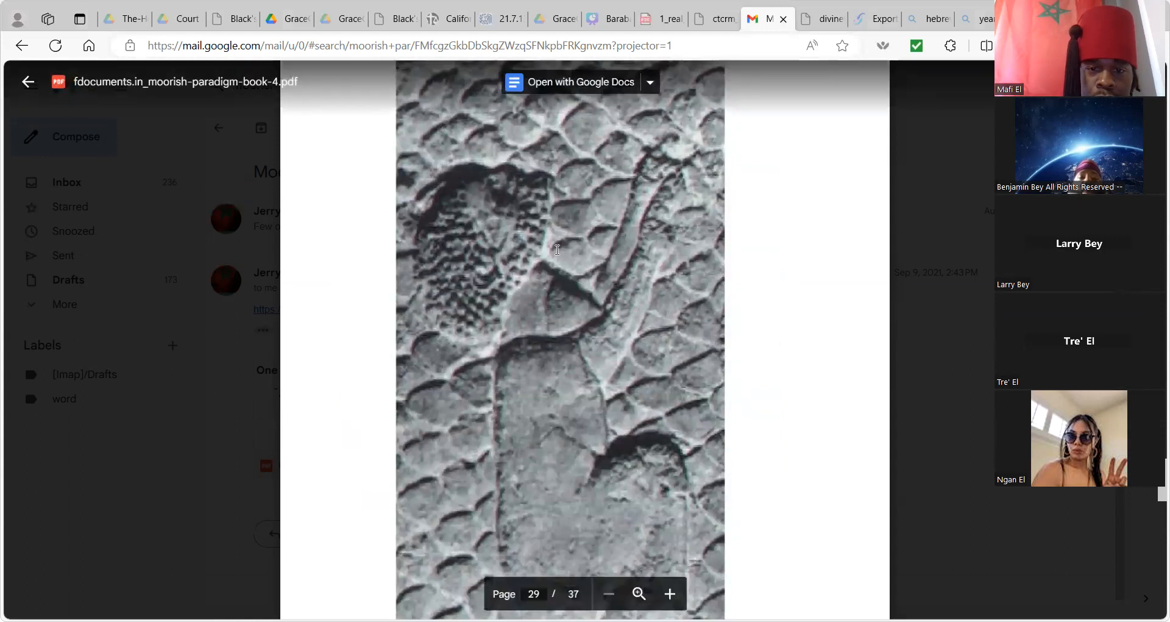
pyautogui.scroll(-3)
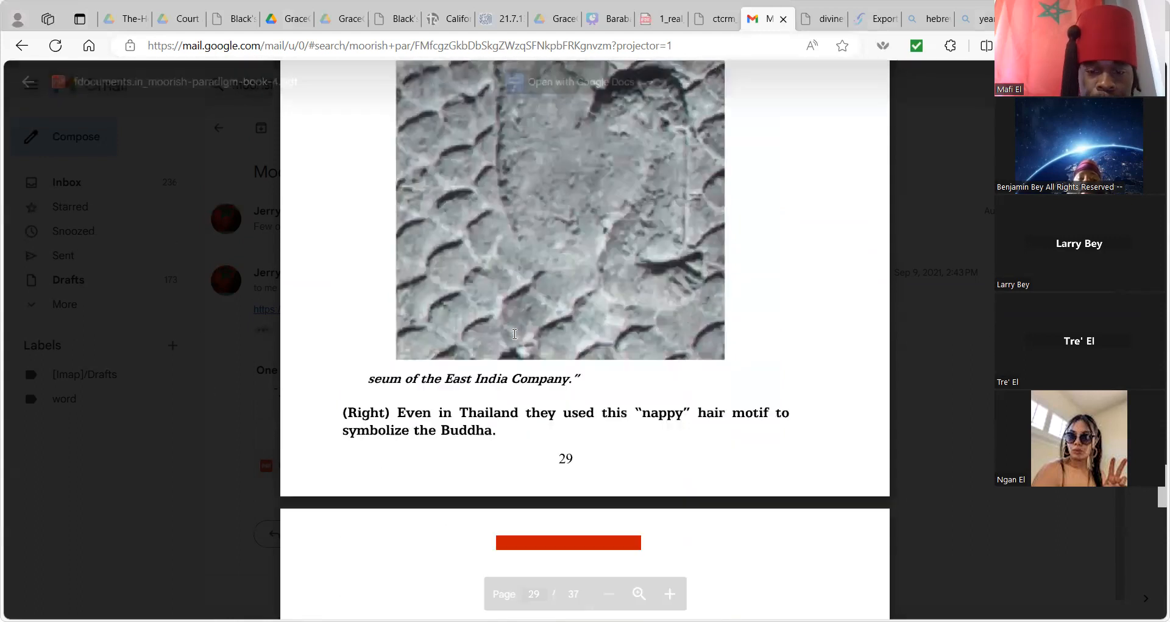
pyautogui.scroll(-3)
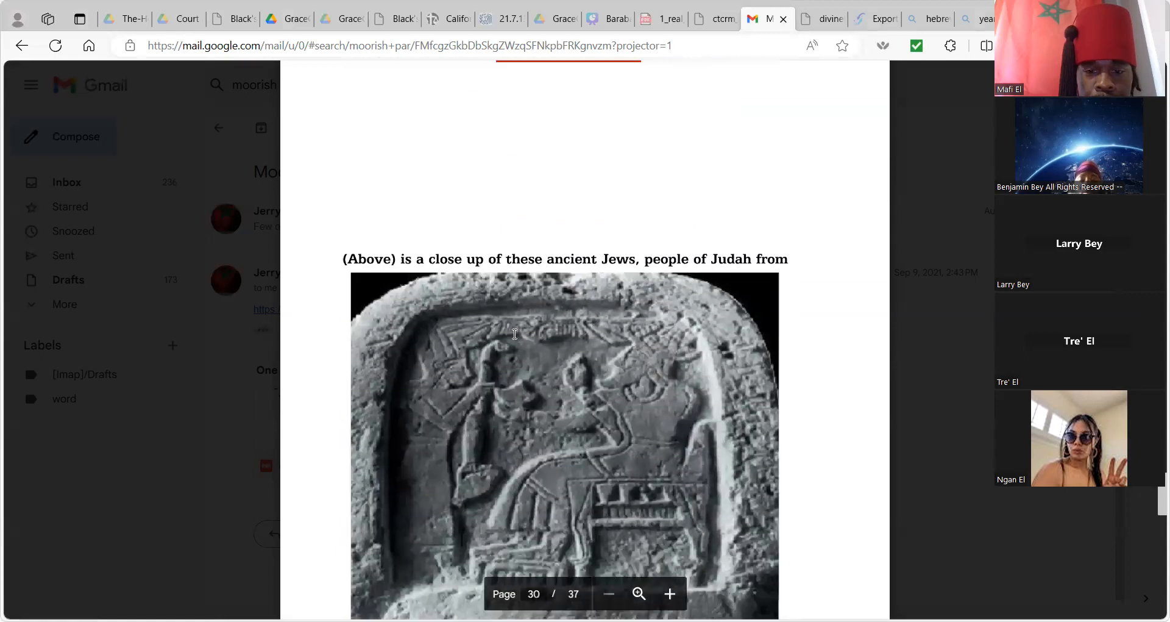
pyautogui.scroll(-3)
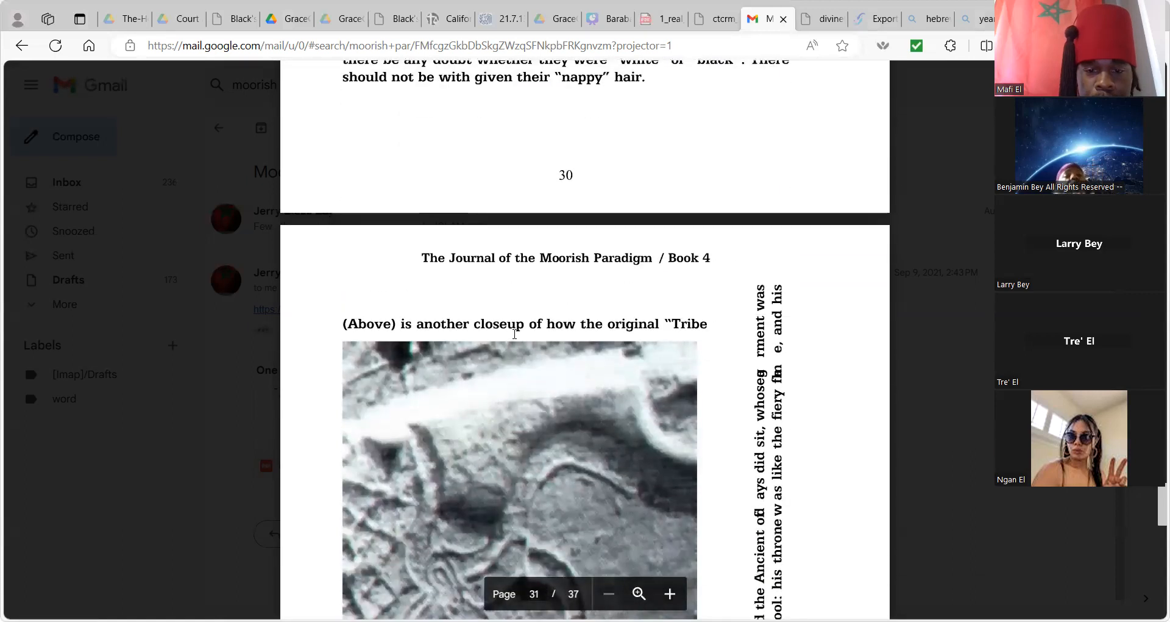
pyautogui.scroll(-3)
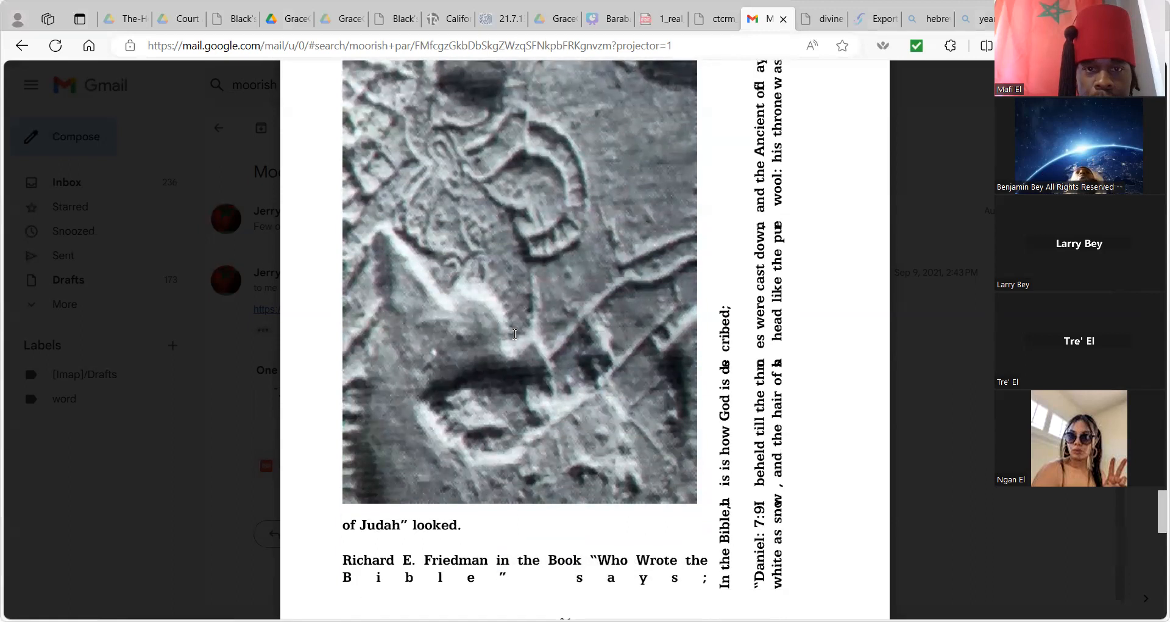
# Finish reading page 31, then switch to the Bing 'hebrew and israel god el' results.
pyautogui.scroll(-3)
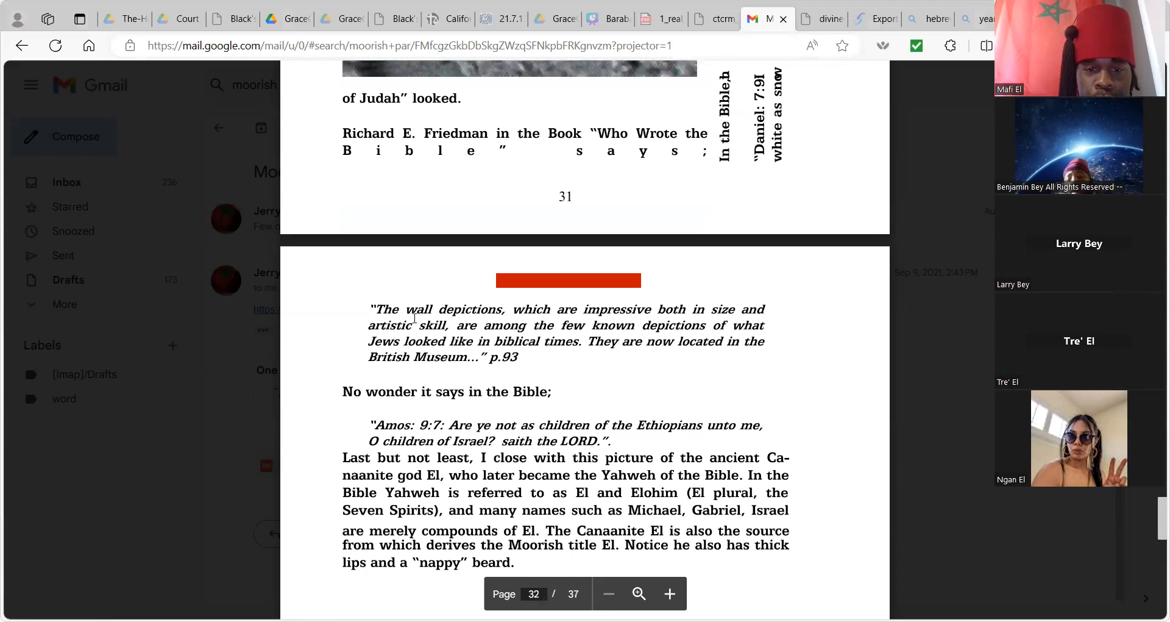
pyautogui.moveTo(645, 319)
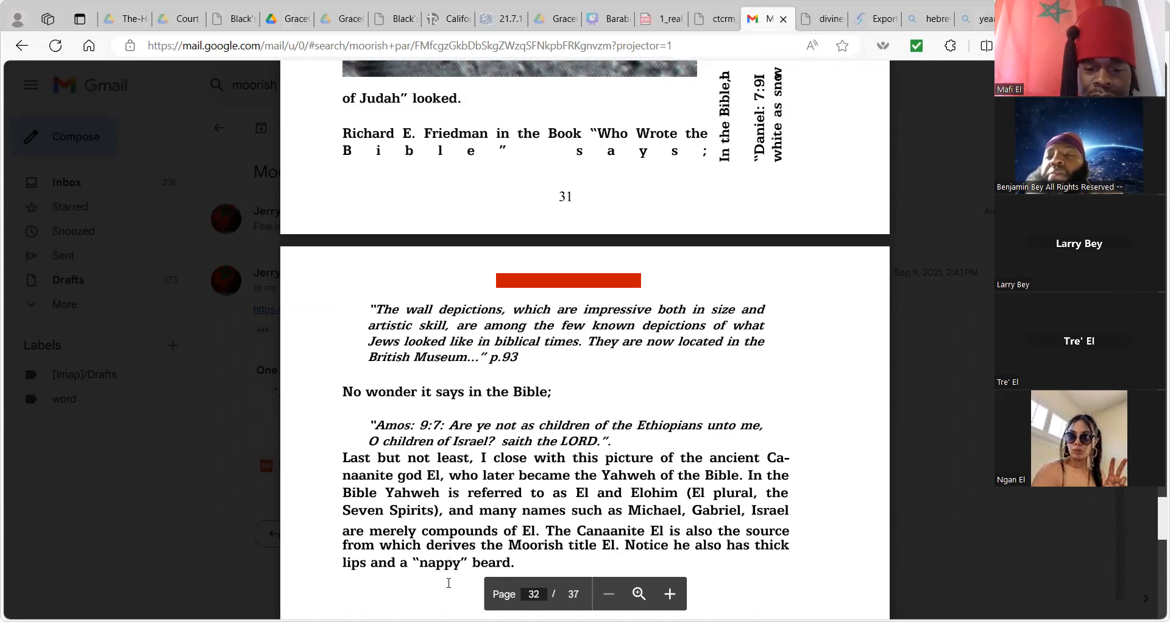
pyautogui.scroll(-3)
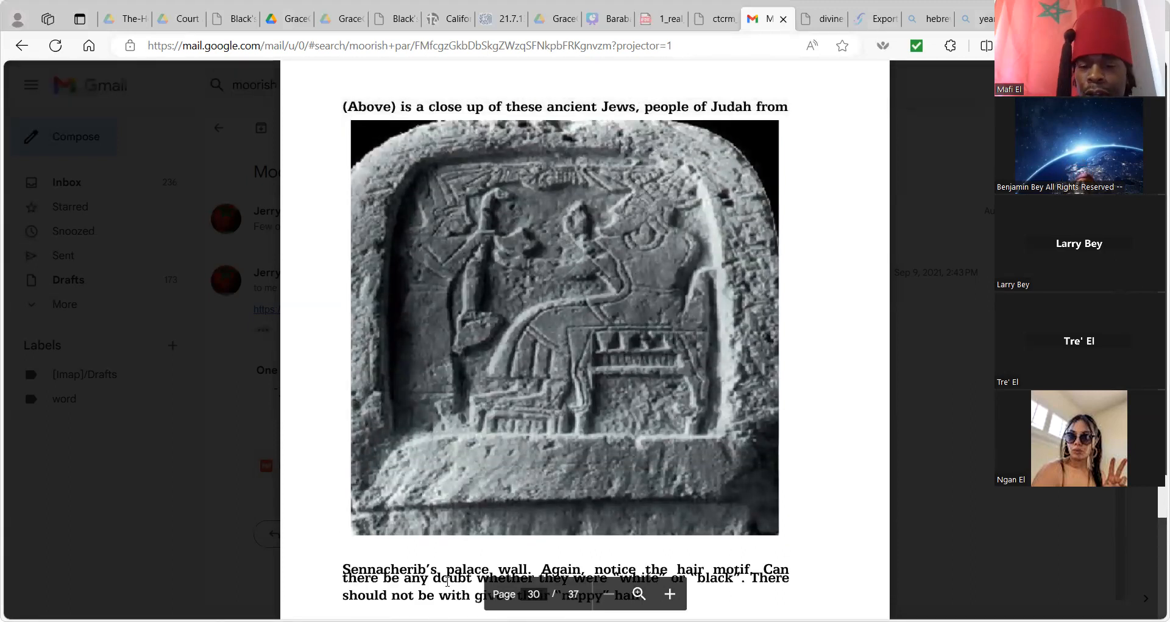
pyautogui.scroll(-3)
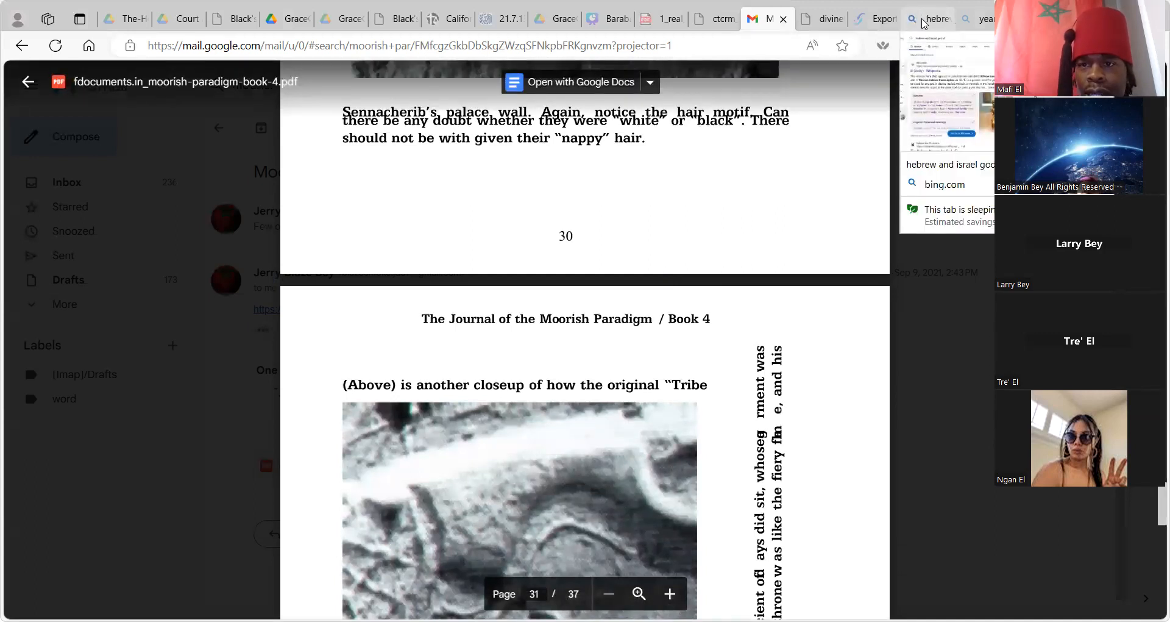
pyautogui.click(929, 19)
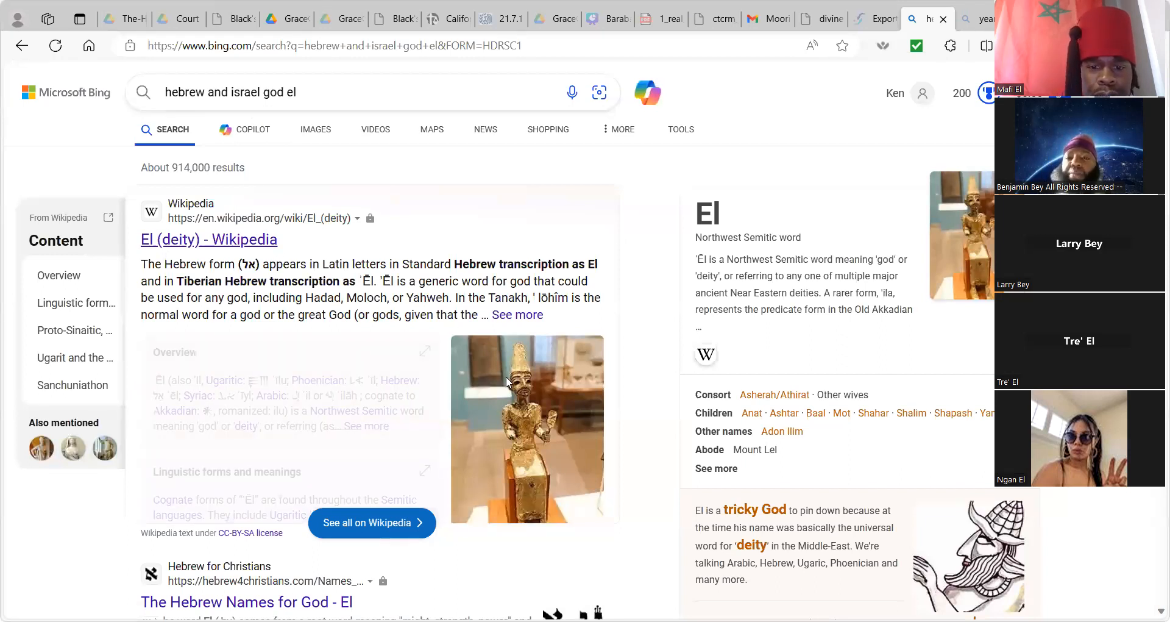
# Open and skim the 'El (deity) - Wikipedia' article, then return to Bing's results.
pyautogui.click(208, 239)
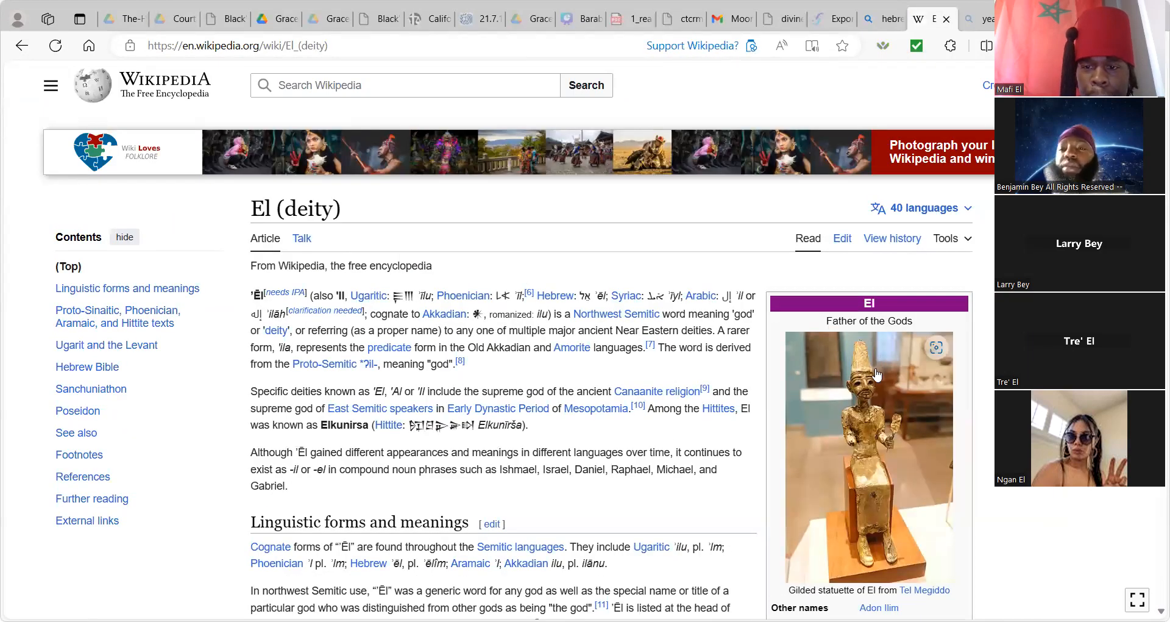
pyautogui.moveTo(858, 387)
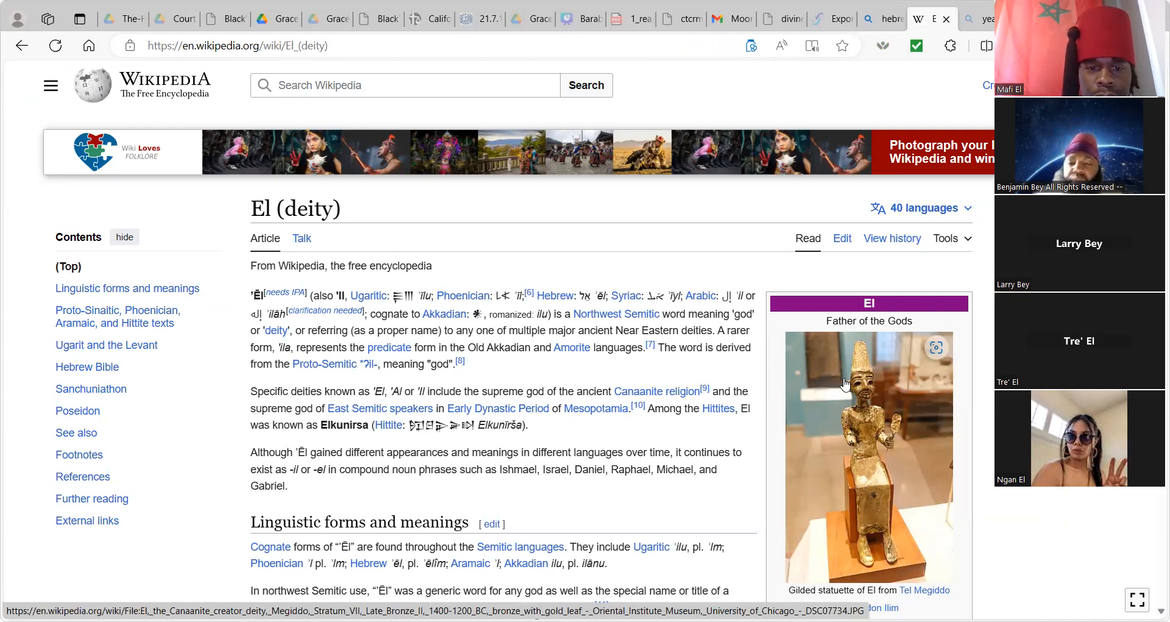
pyautogui.scroll(-3)
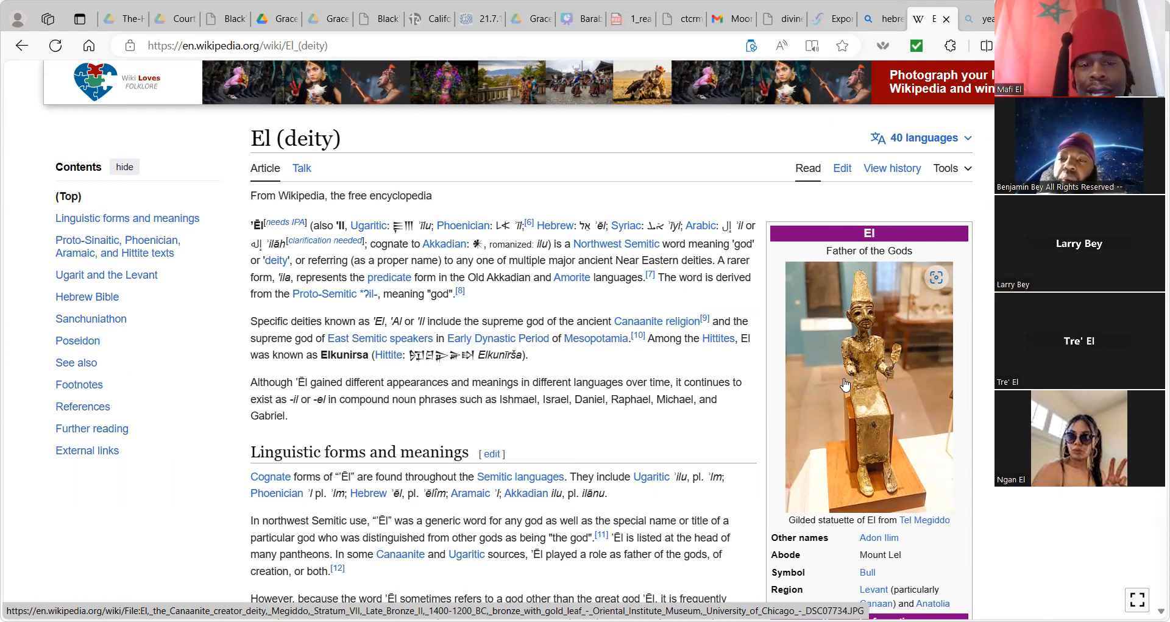
pyautogui.moveTo(721, 352)
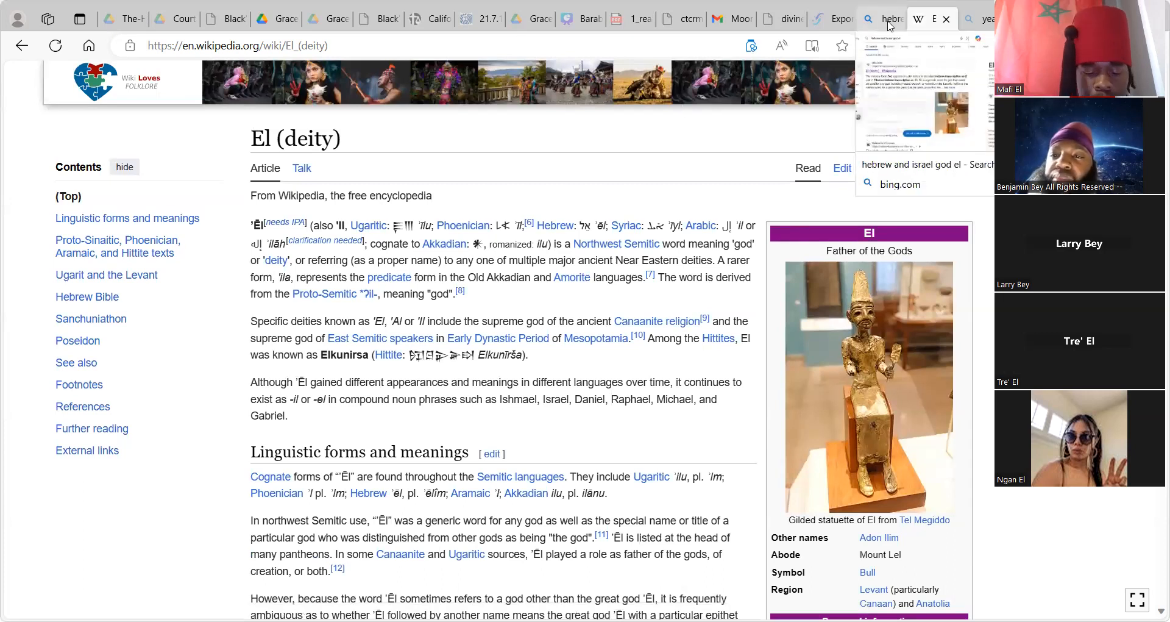
pyautogui.click(885, 19)
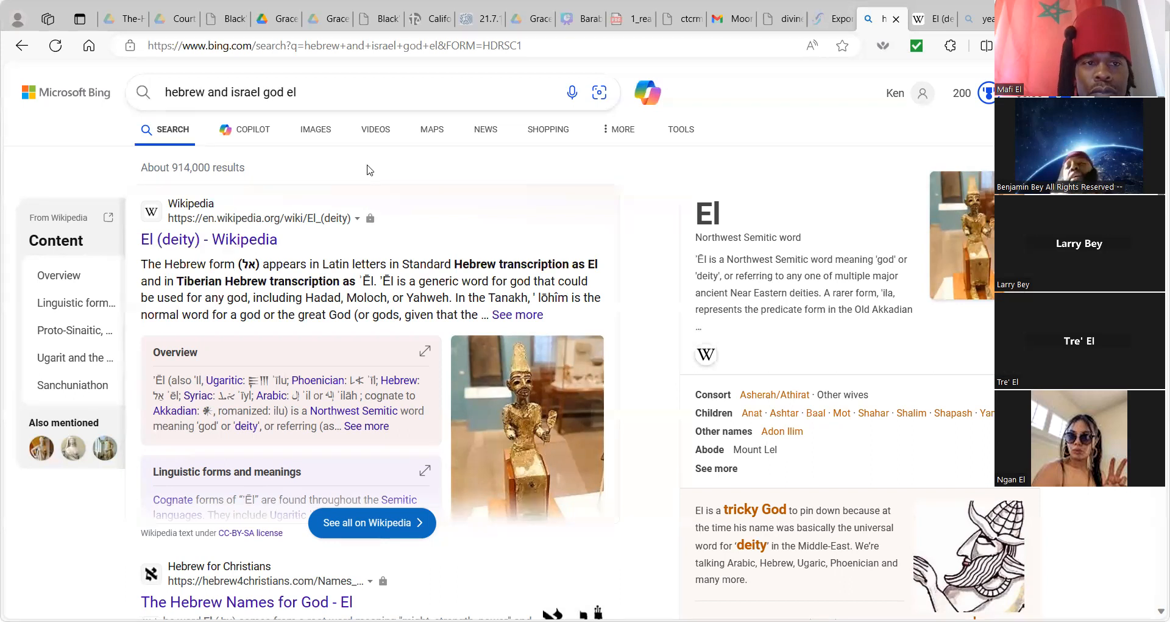
pyautogui.moveTo(224, 18)
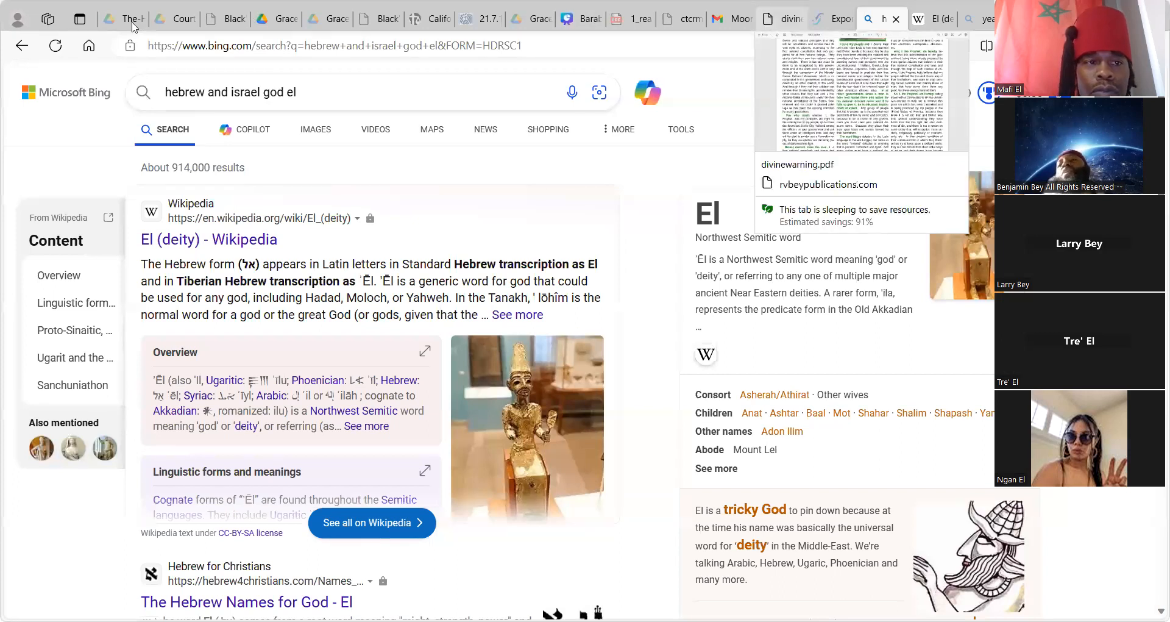
# Switch to the Holy Koran Drive preview and read Chapter XLII verses 4-13 on page 95.
pyautogui.click(119, 18)
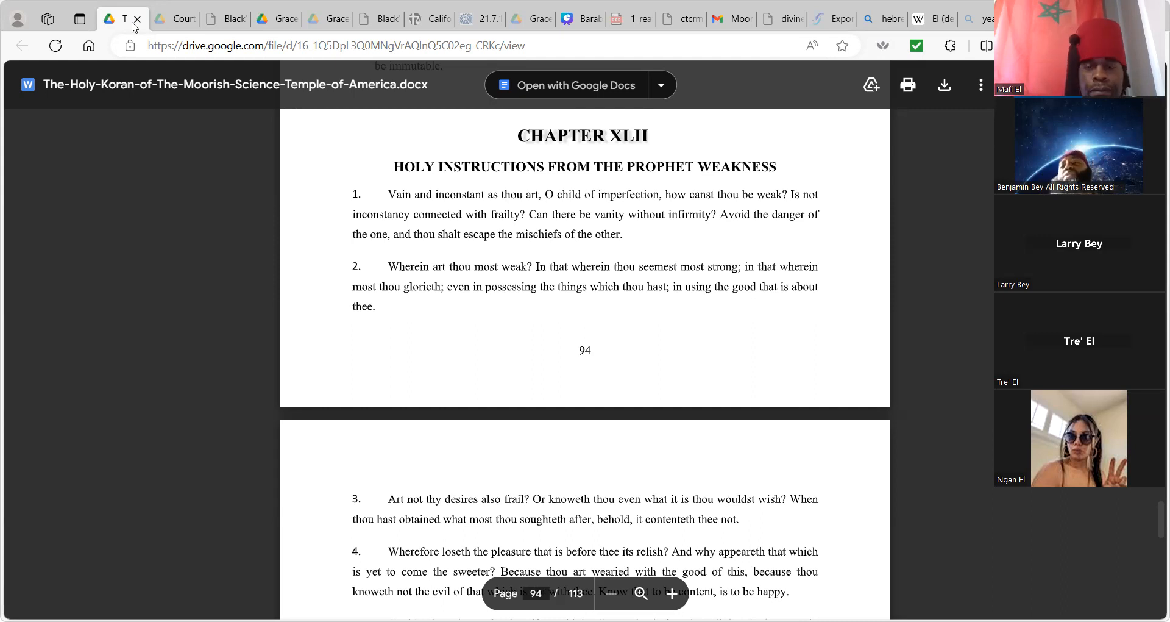
pyautogui.moveTo(128, 103)
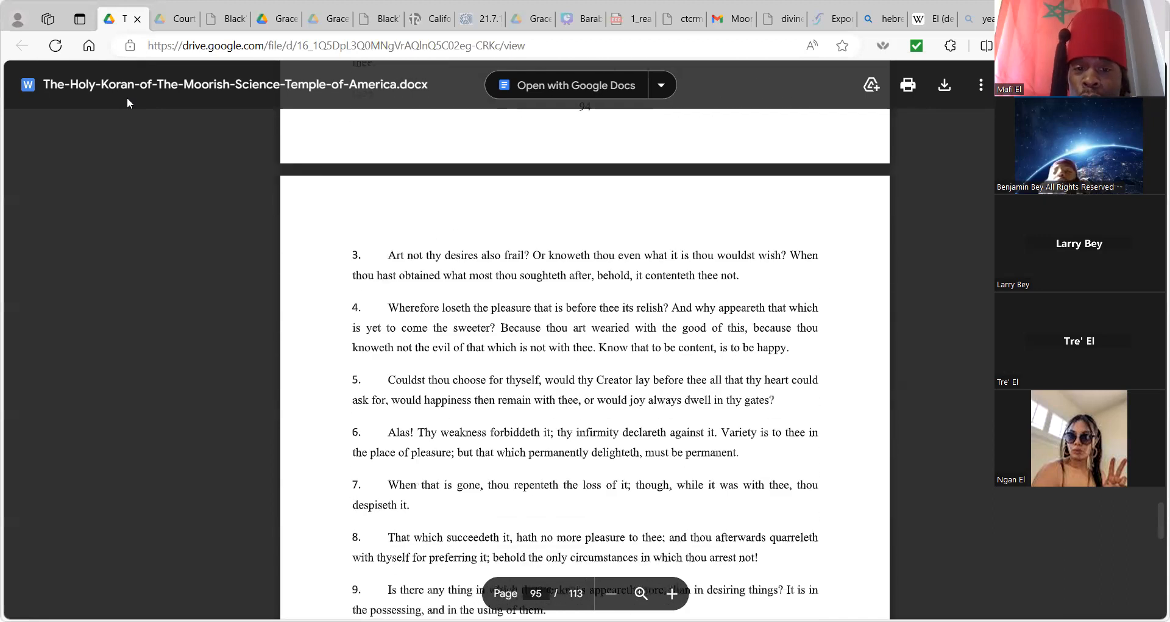
pyautogui.scroll(-3)
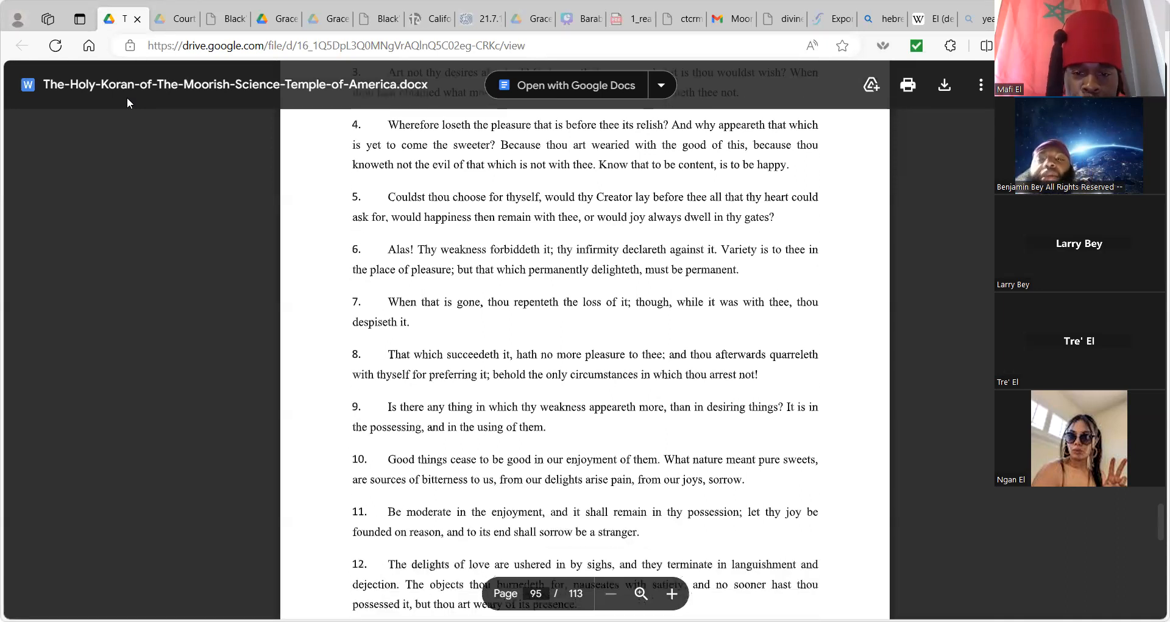
pyautogui.scroll(-3)
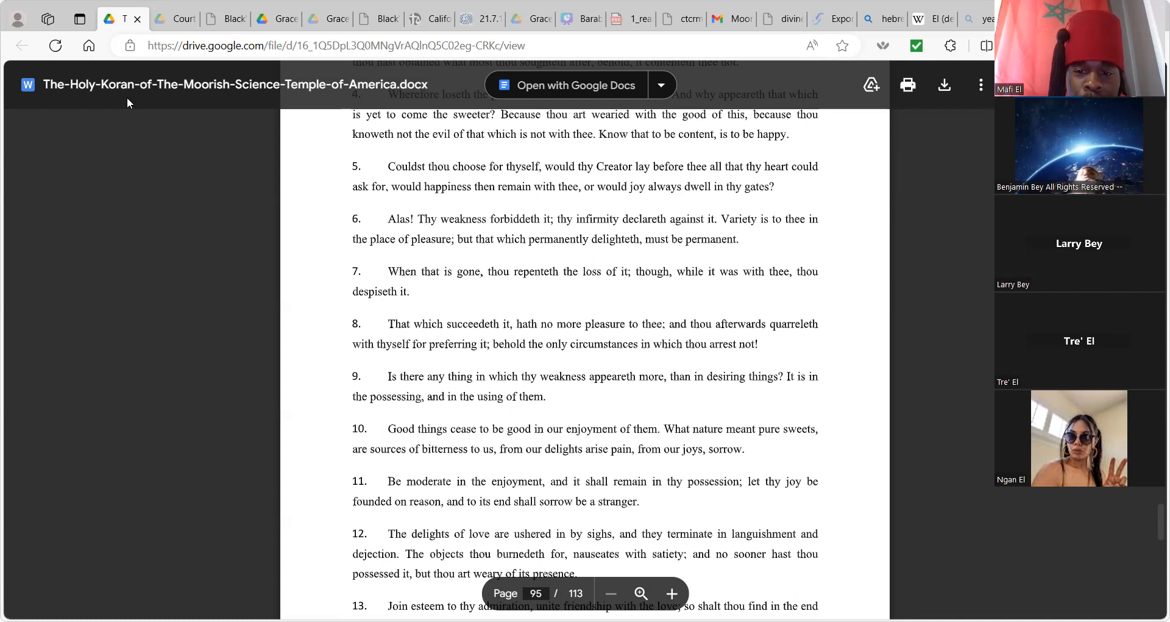
pyautogui.scroll(-3)
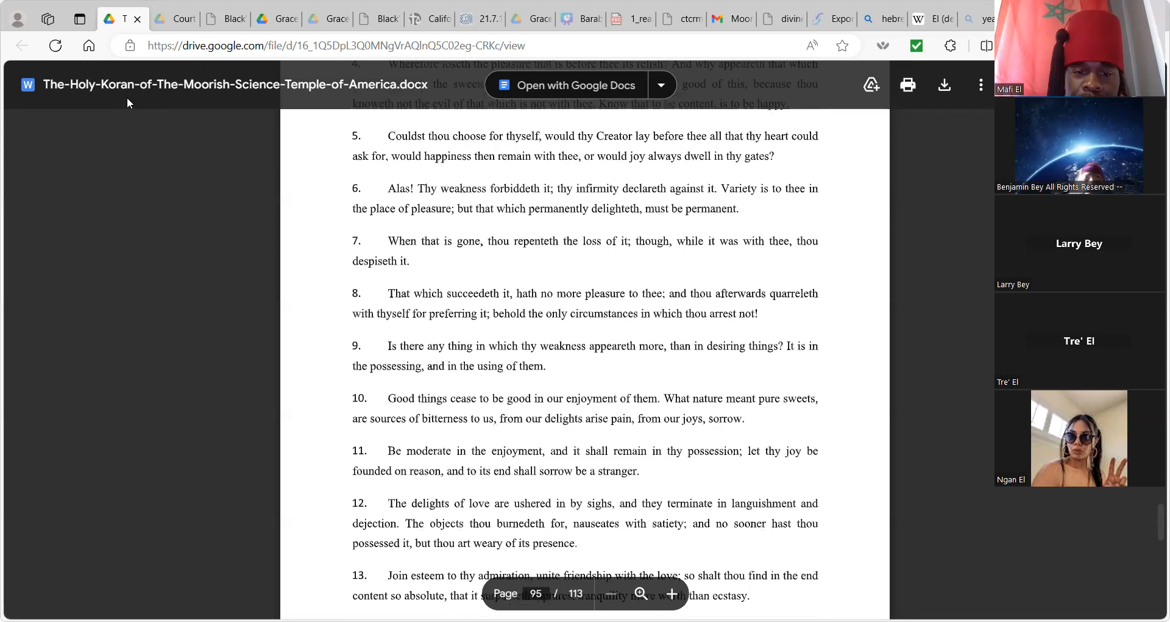